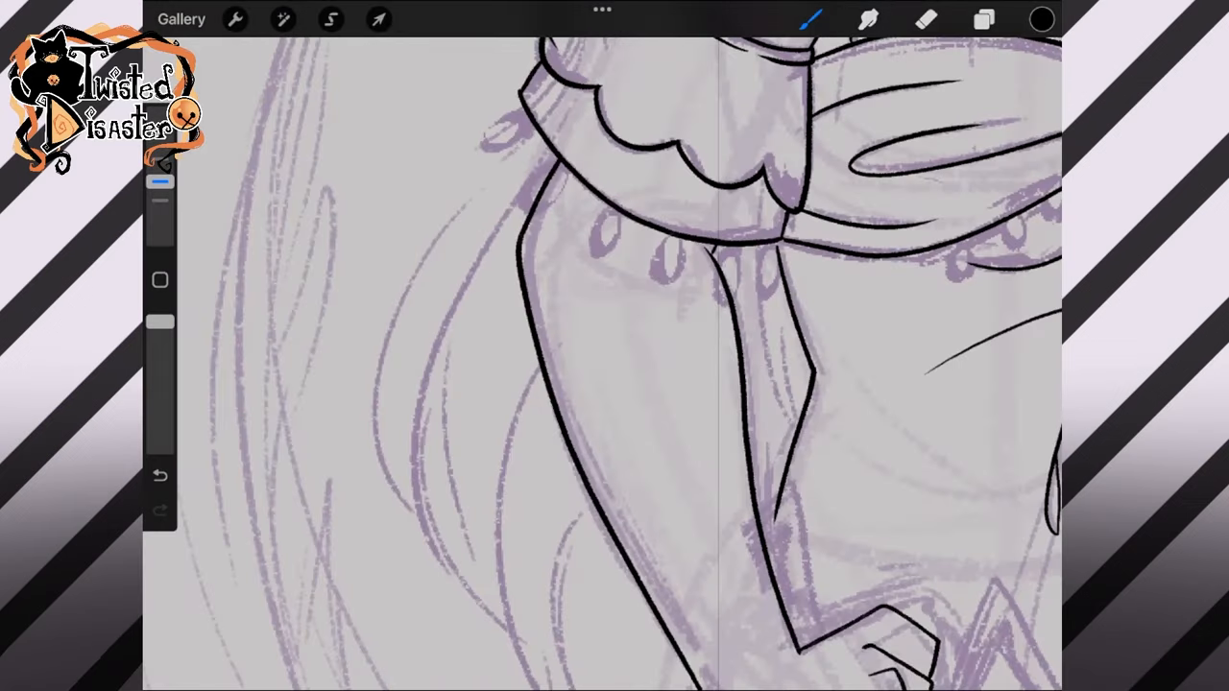
Step: Trace black ink lines over the purple sketch of the dress, arm, hair and necklace
{"action": "left_click_drag", "start_coordinate": [543, 116], "coordinate": [406, 194]}
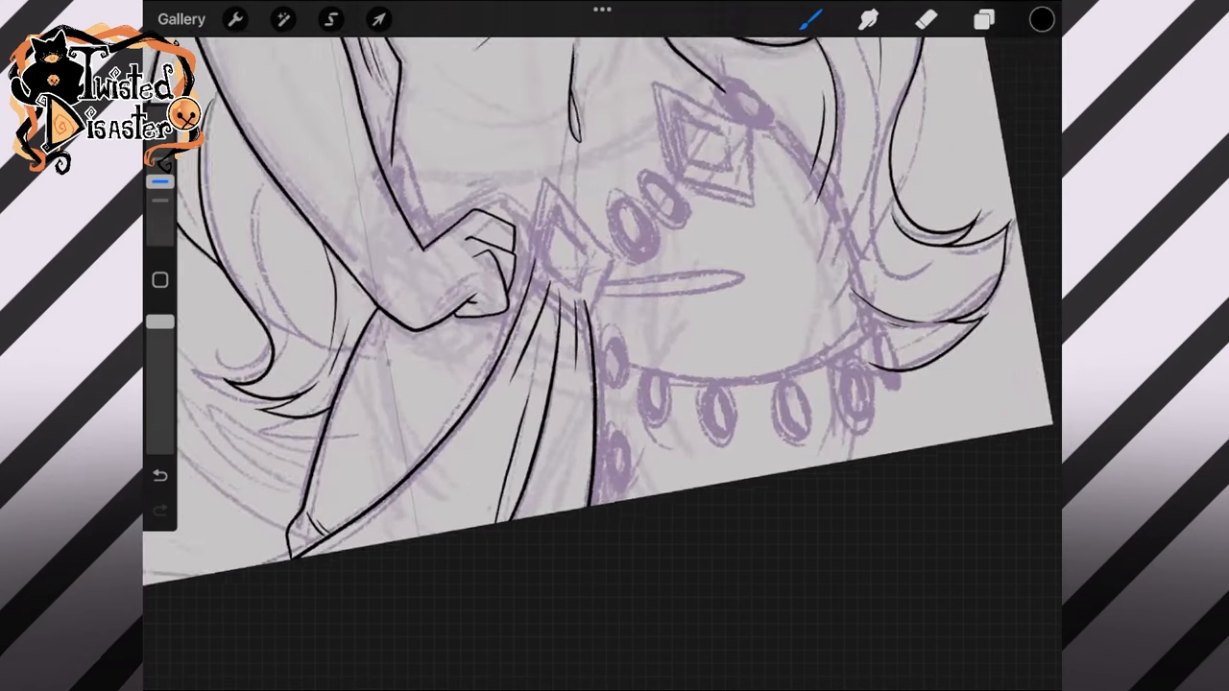
{"action": "left_click", "coordinate": [983, 19]}
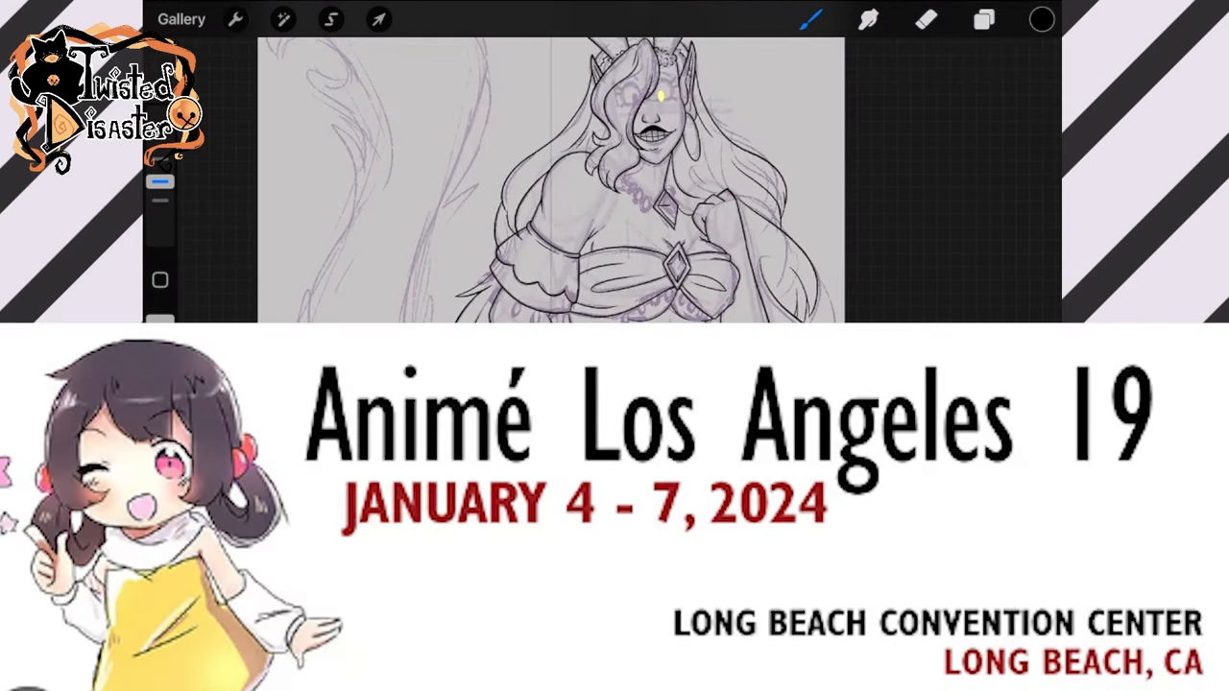
Step: Draw a diamond gem outline with QuickShape and position a copy on the chest bow
{"action": "left_click", "coordinate": [983, 19]}
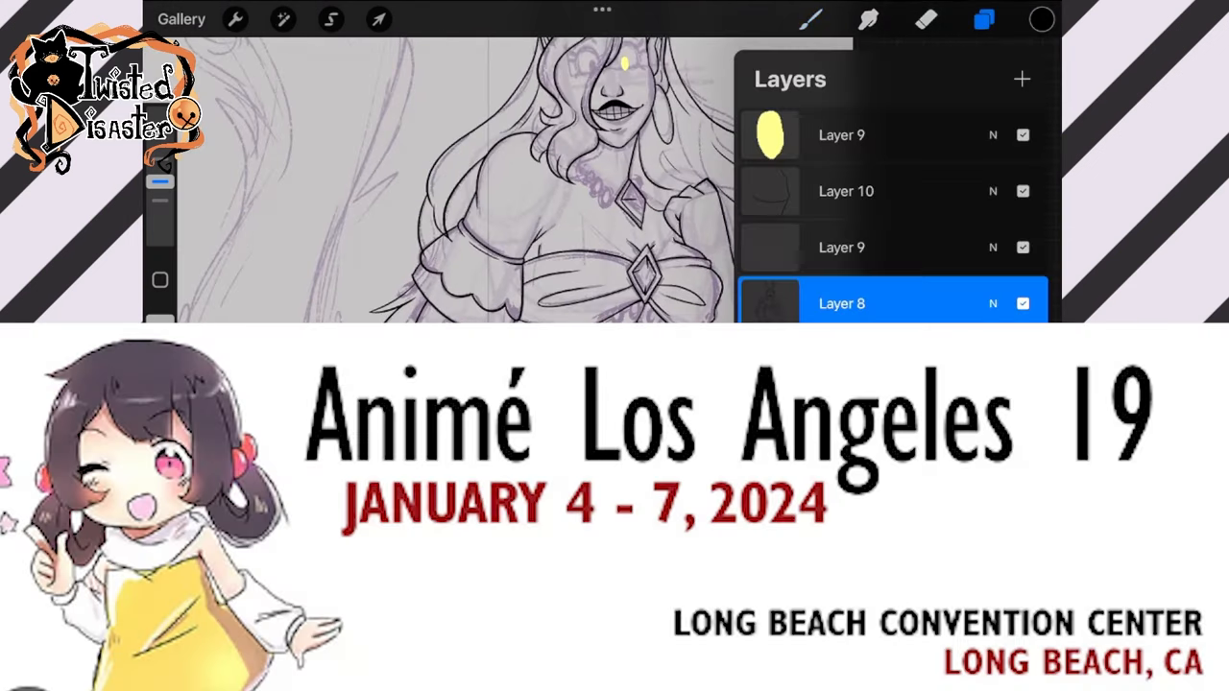
{"action": "left_click", "coordinate": [983, 19]}
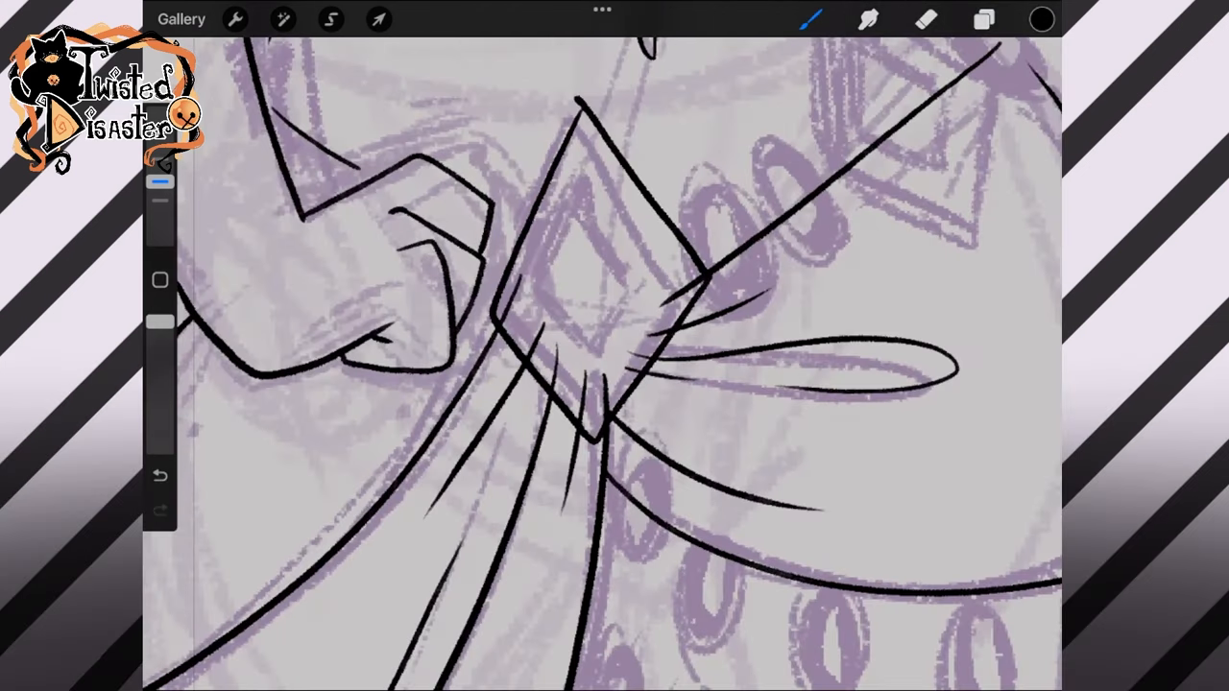
{"action": "left_click", "coordinate": [925, 20]}
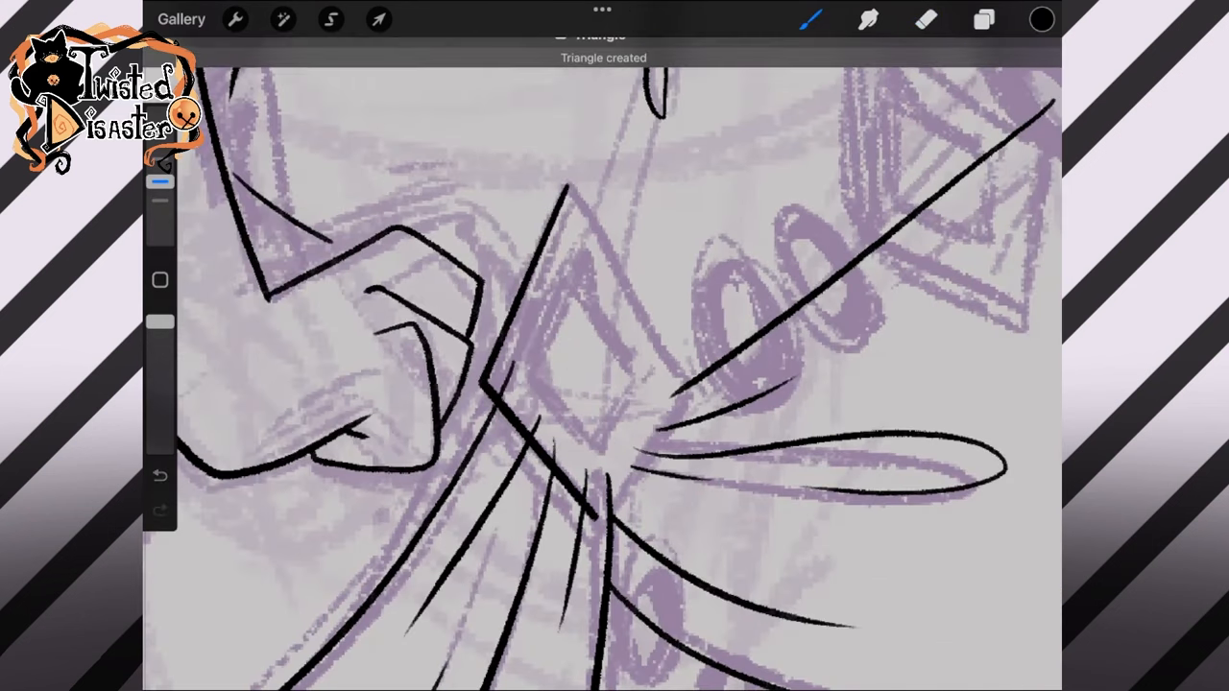
{"action": "left_click", "coordinate": [379, 19]}
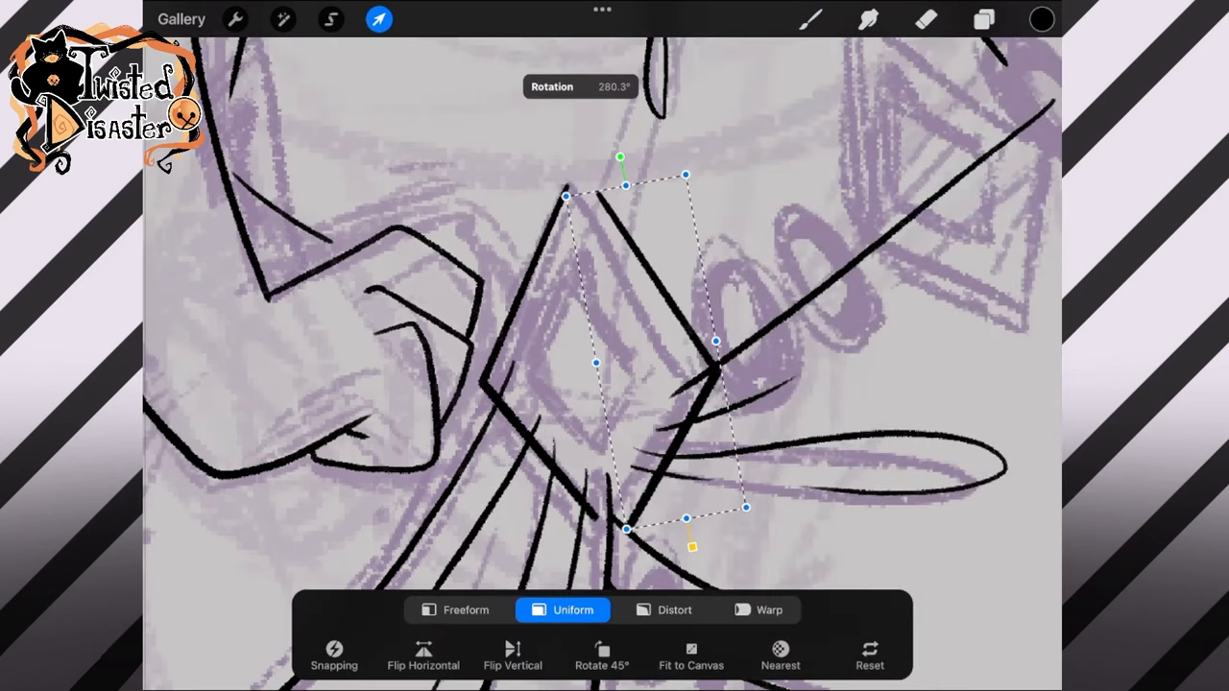
{"action": "left_click", "coordinate": [984, 20]}
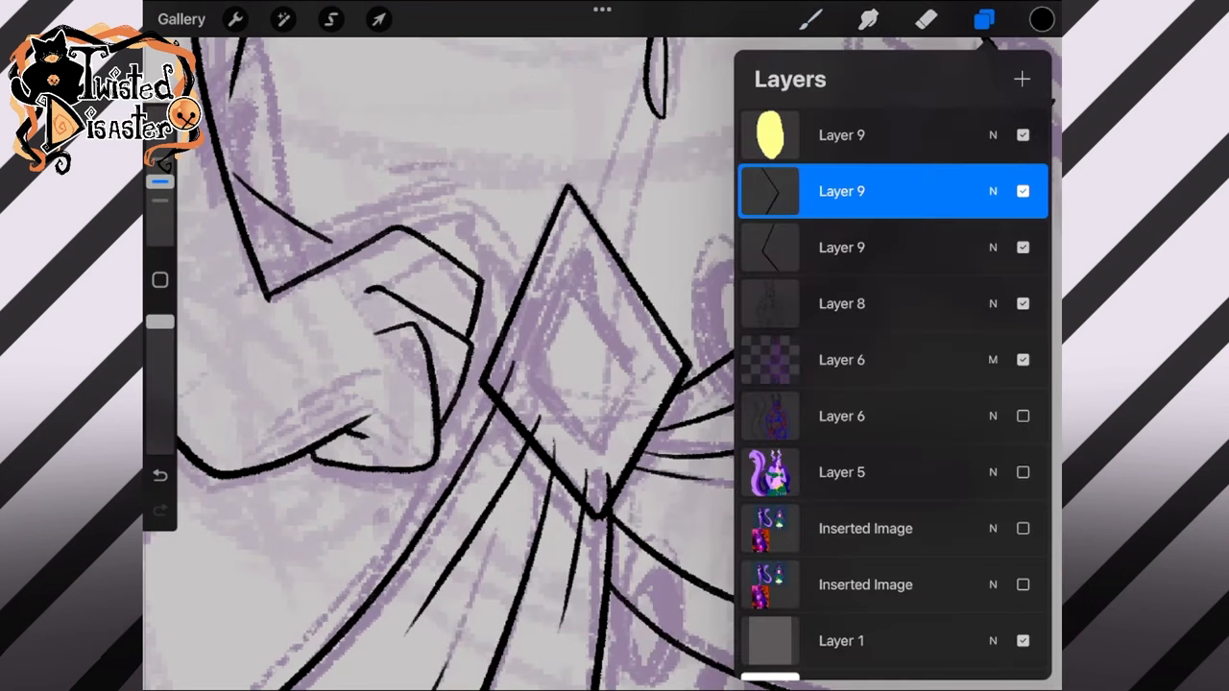
{"action": "left_click", "coordinate": [378, 20]}
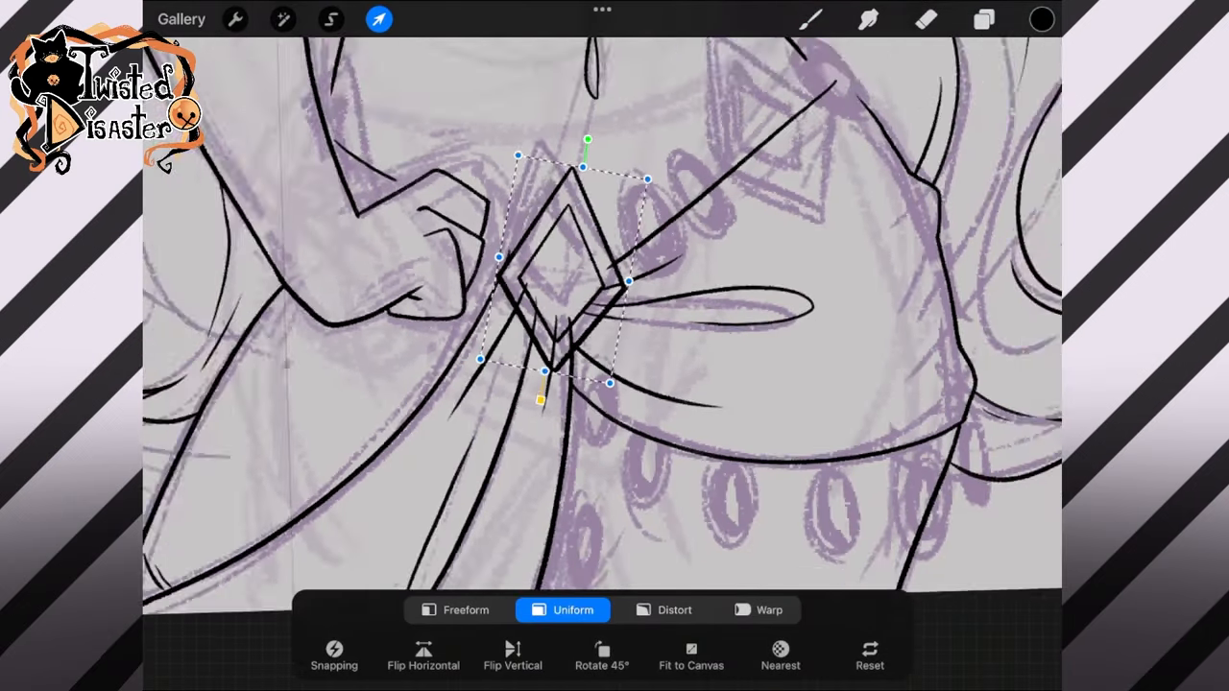
Step: Place gem copies on the waist and hip, adjusting the inner diamond, and duplicate again
{"action": "left_click", "coordinate": [983, 19]}
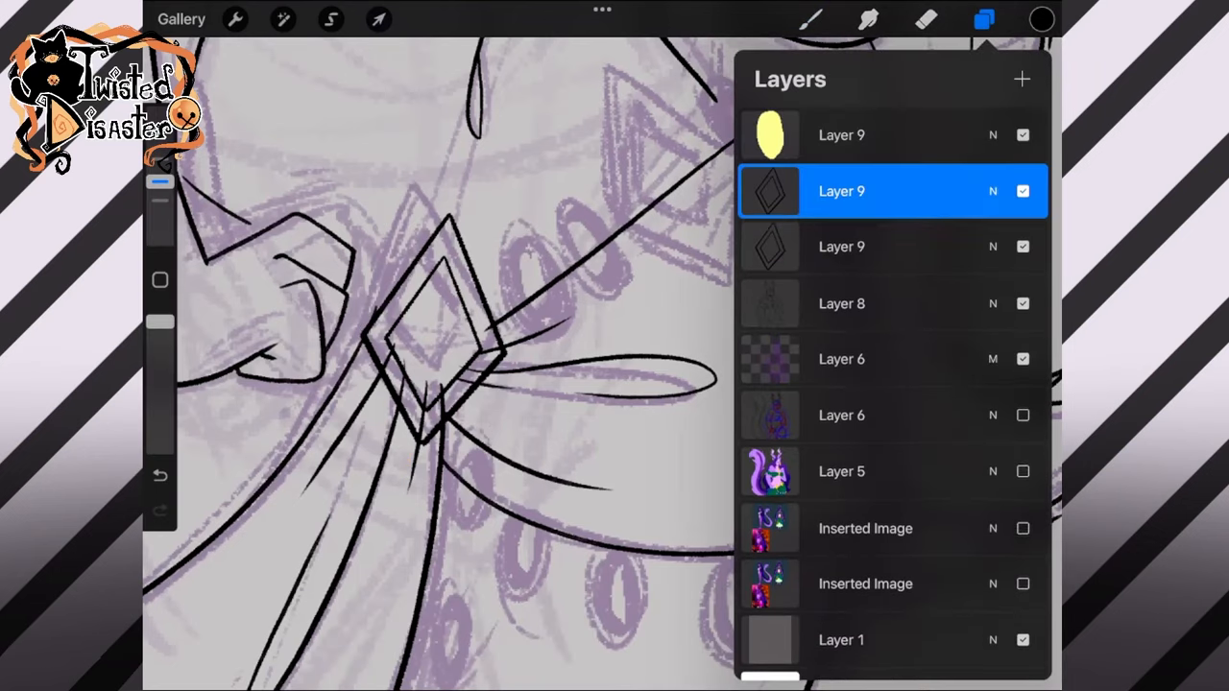
{"action": "left_click", "coordinate": [378, 20]}
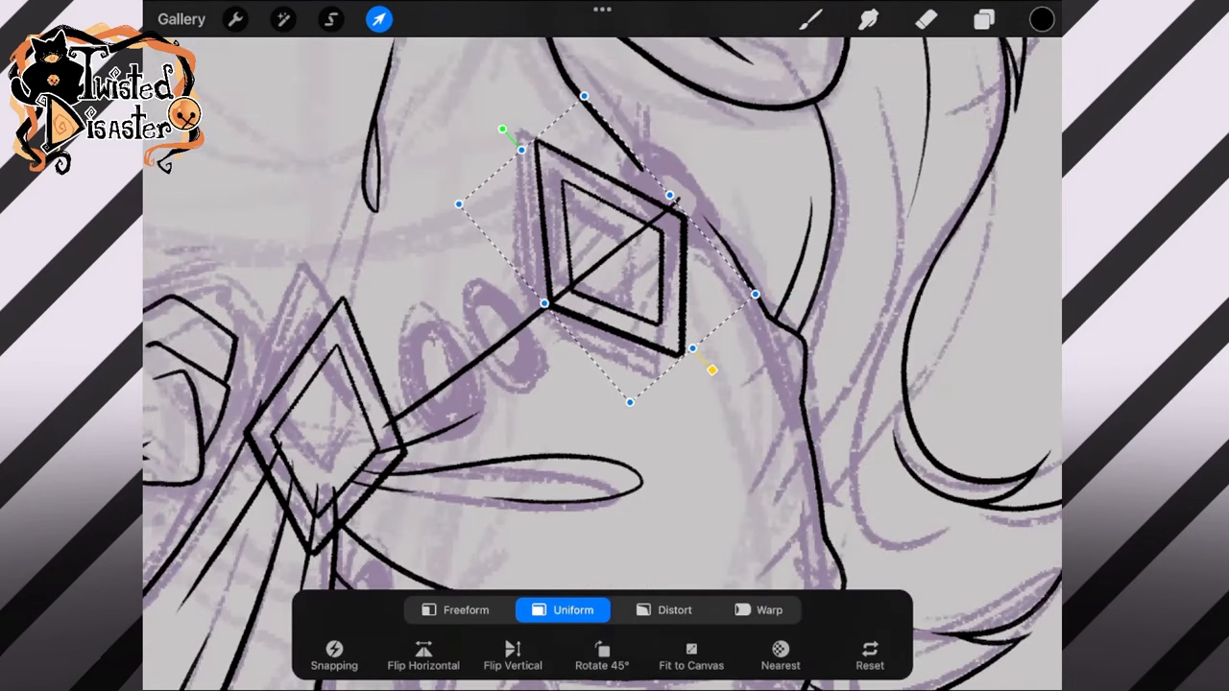
{"action": "left_click", "coordinate": [330, 19]}
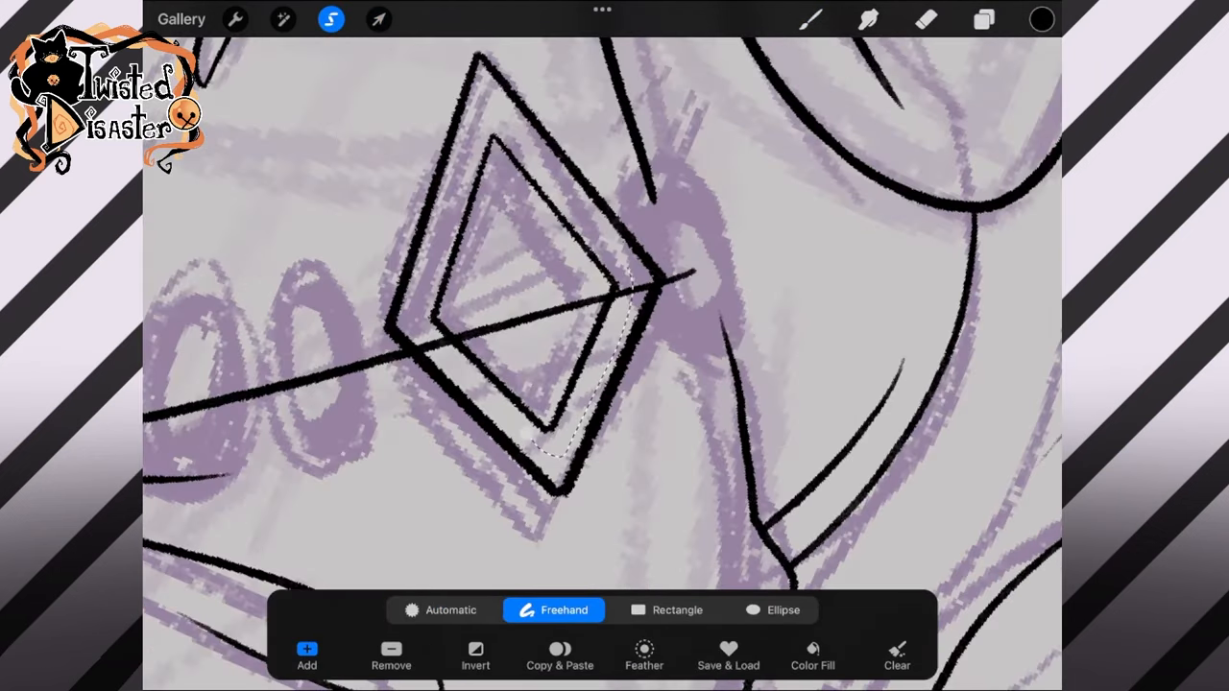
{"action": "left_click", "coordinate": [378, 19]}
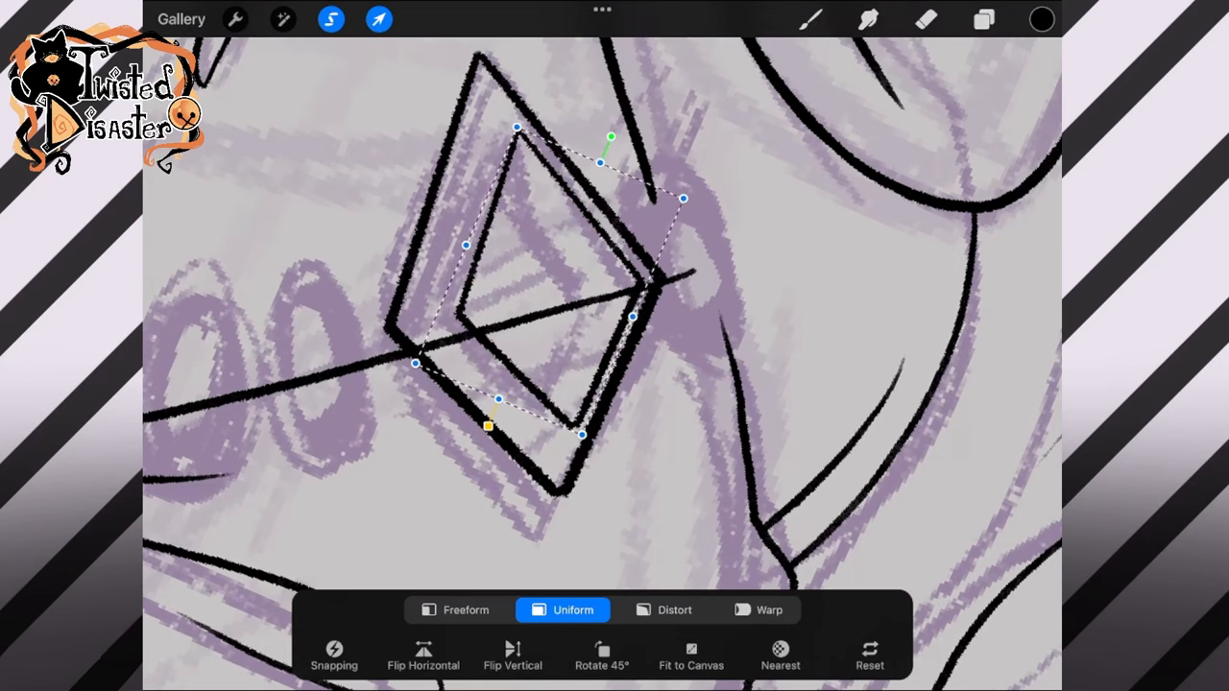
{"action": "left_click", "coordinate": [983, 20]}
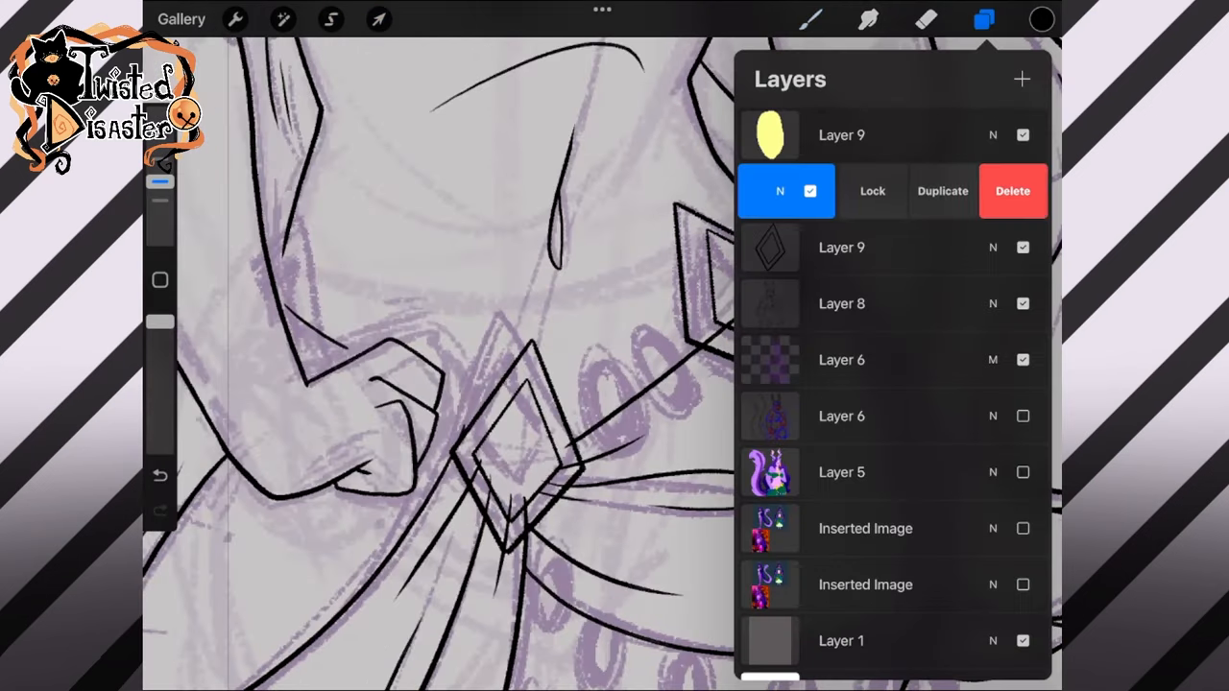
{"action": "left_click", "coordinate": [378, 19]}
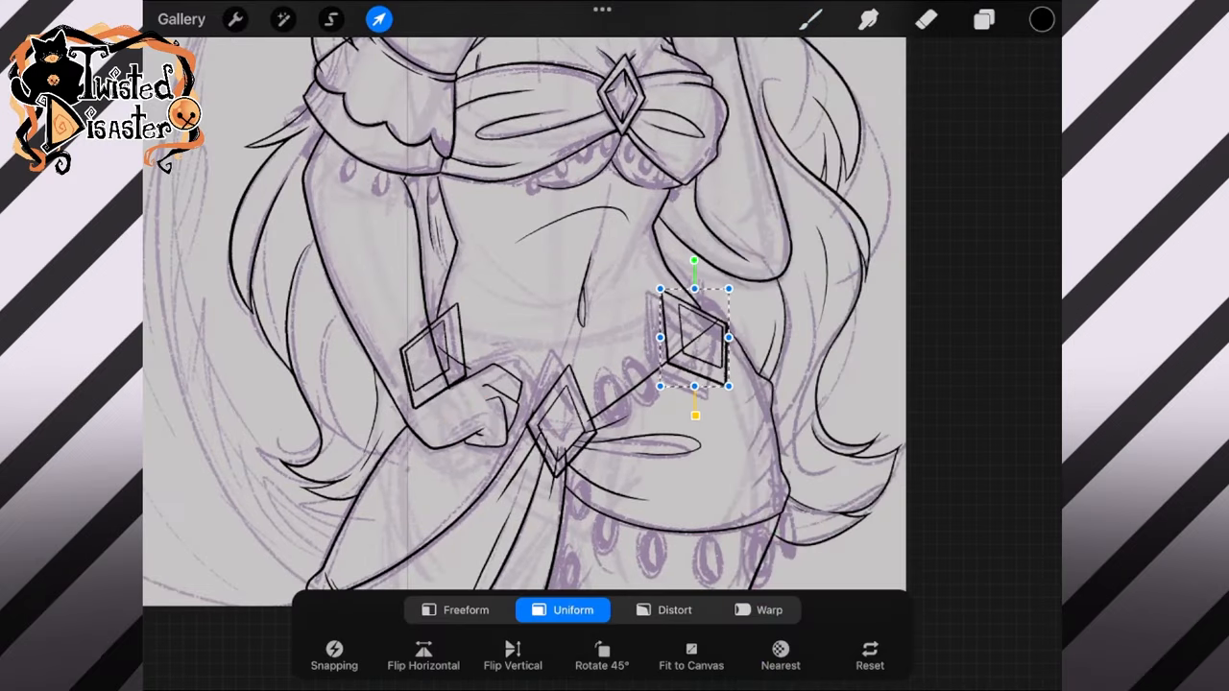
Step: Erase overlapping gem lines, draw facet lines, and snap an oval bead beside the belt gem
{"action": "left_click", "coordinate": [983, 19]}
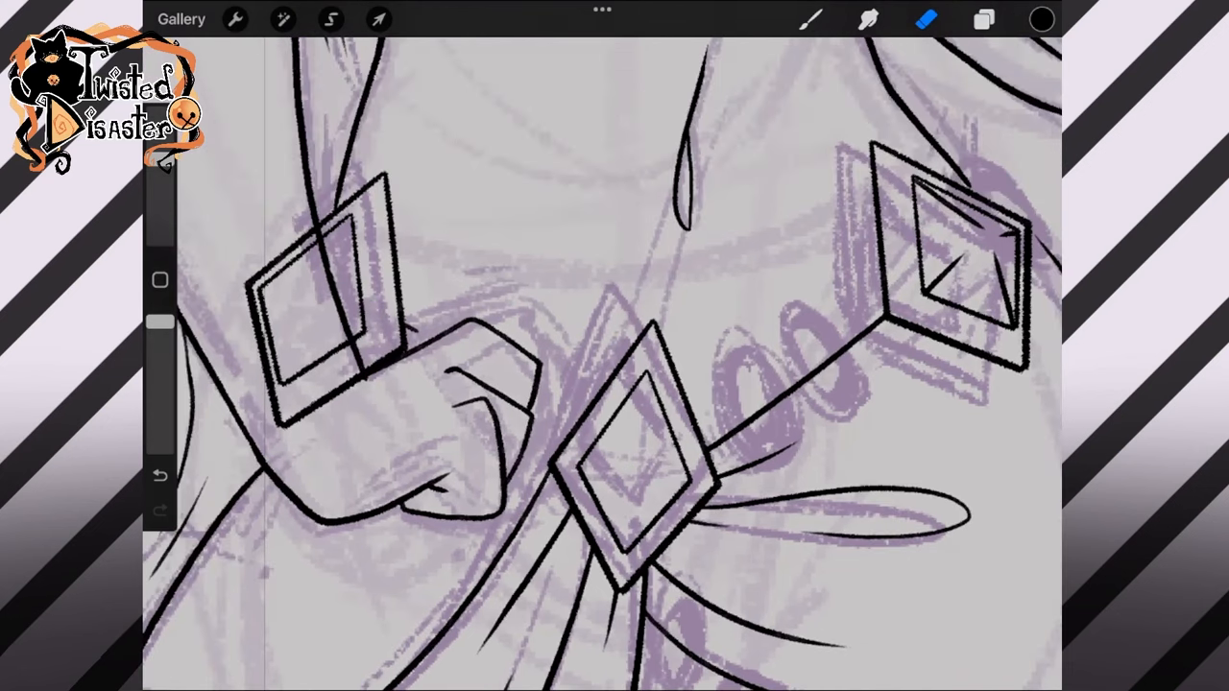
{"action": "left_click", "coordinate": [161, 477]}
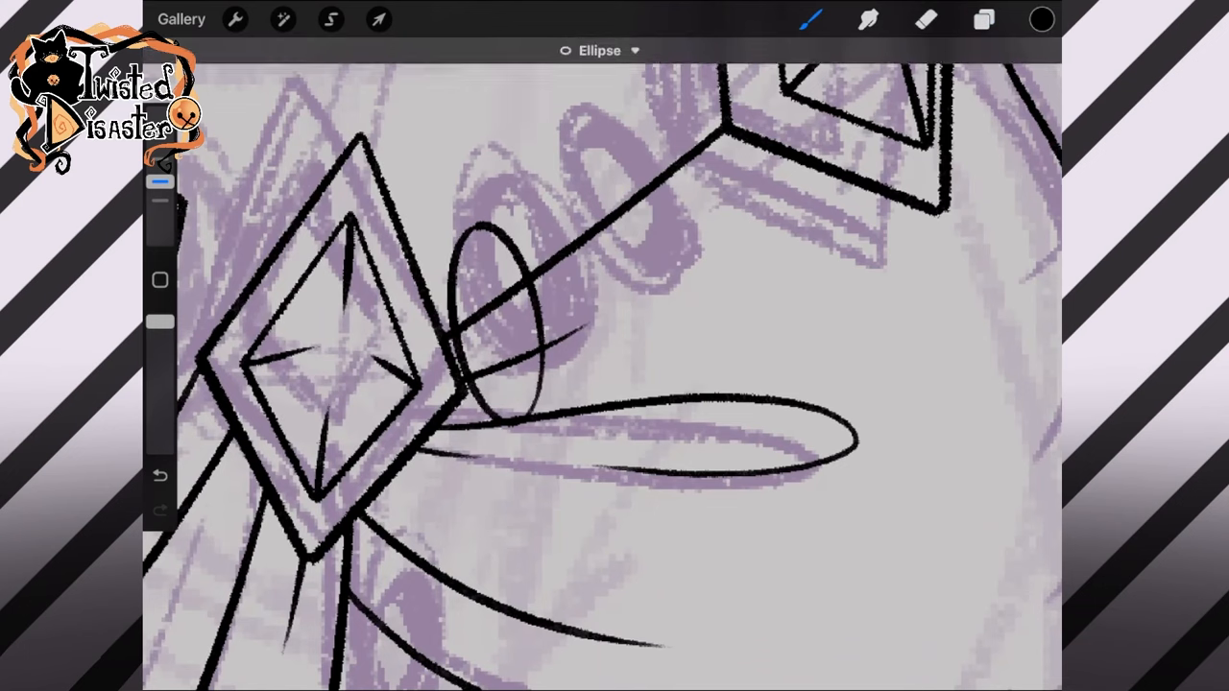
Step: Slide duplicated oval beads along the chain from the waist gem up to the upper gem
{"action": "left_click", "coordinate": [379, 19]}
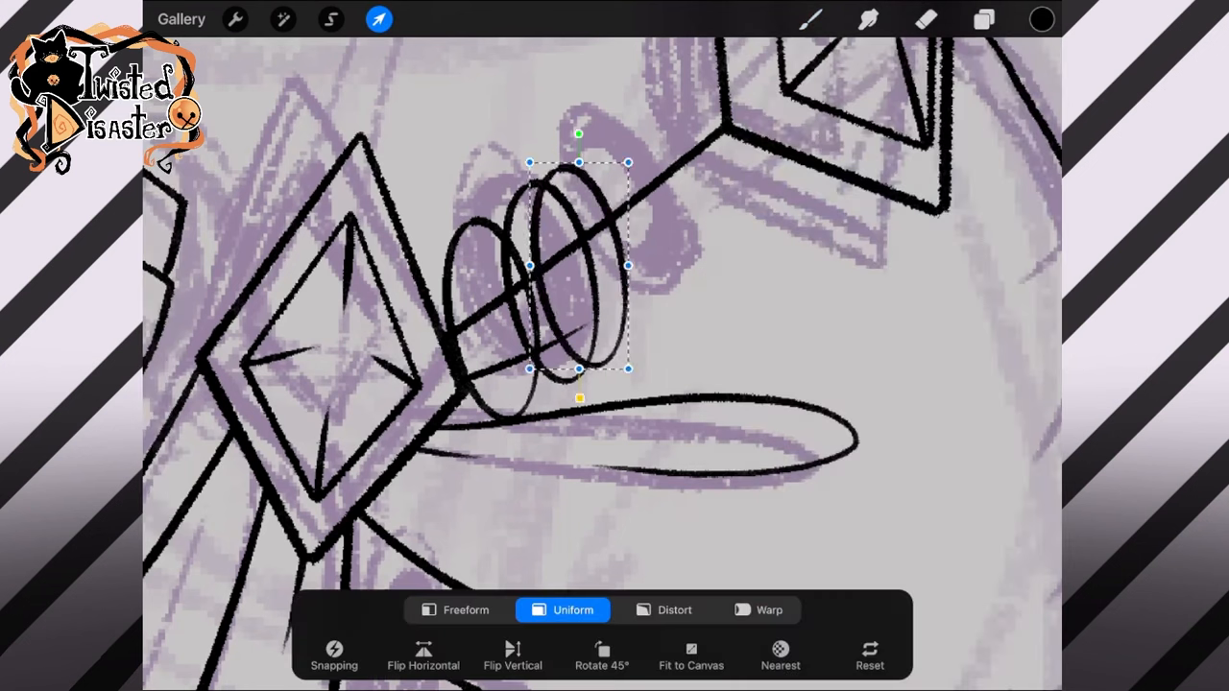
{"action": "left_click_drag", "start_coordinate": [579, 266], "coordinate": [691, 180]}
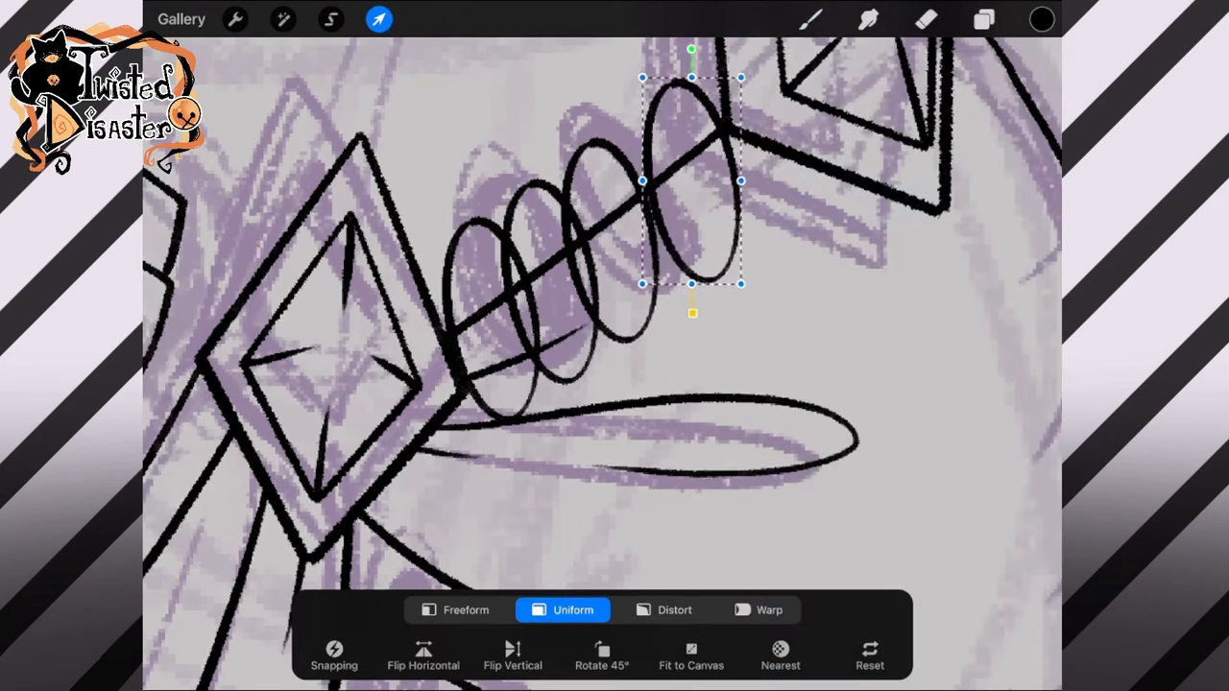
{"action": "left_click_drag", "start_coordinate": [692, 183], "coordinate": [669, 195]}
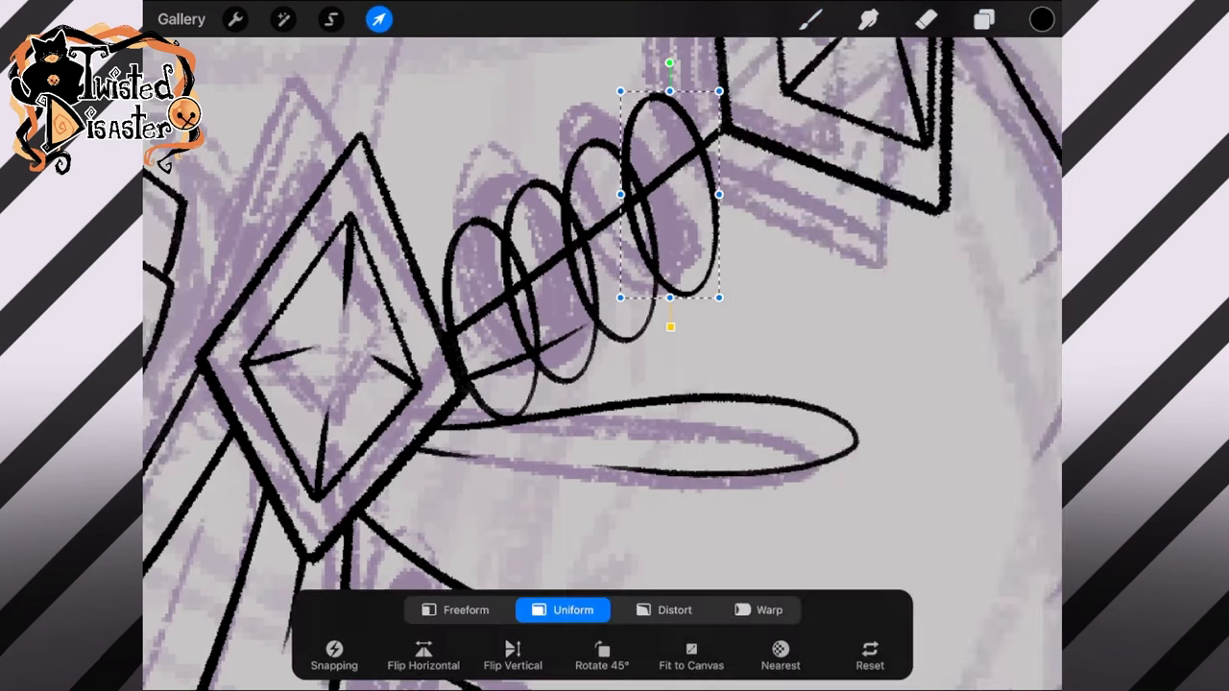
{"action": "left_click", "coordinate": [984, 19]}
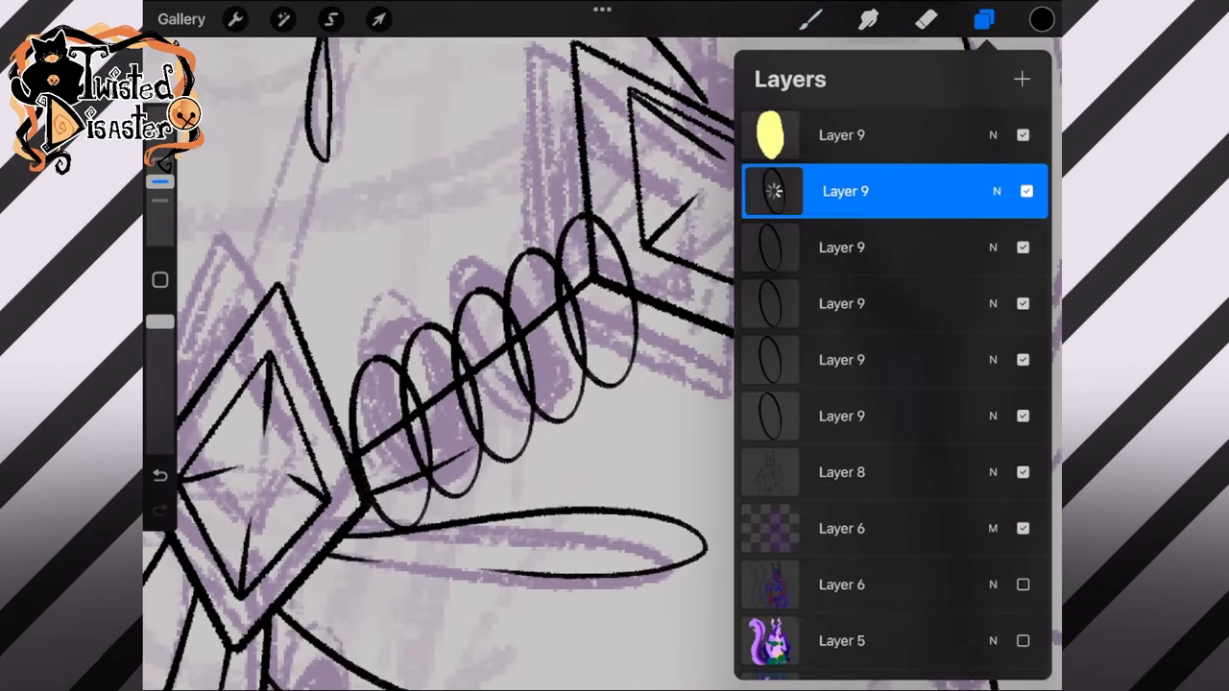
{"action": "left_click", "coordinate": [379, 19]}
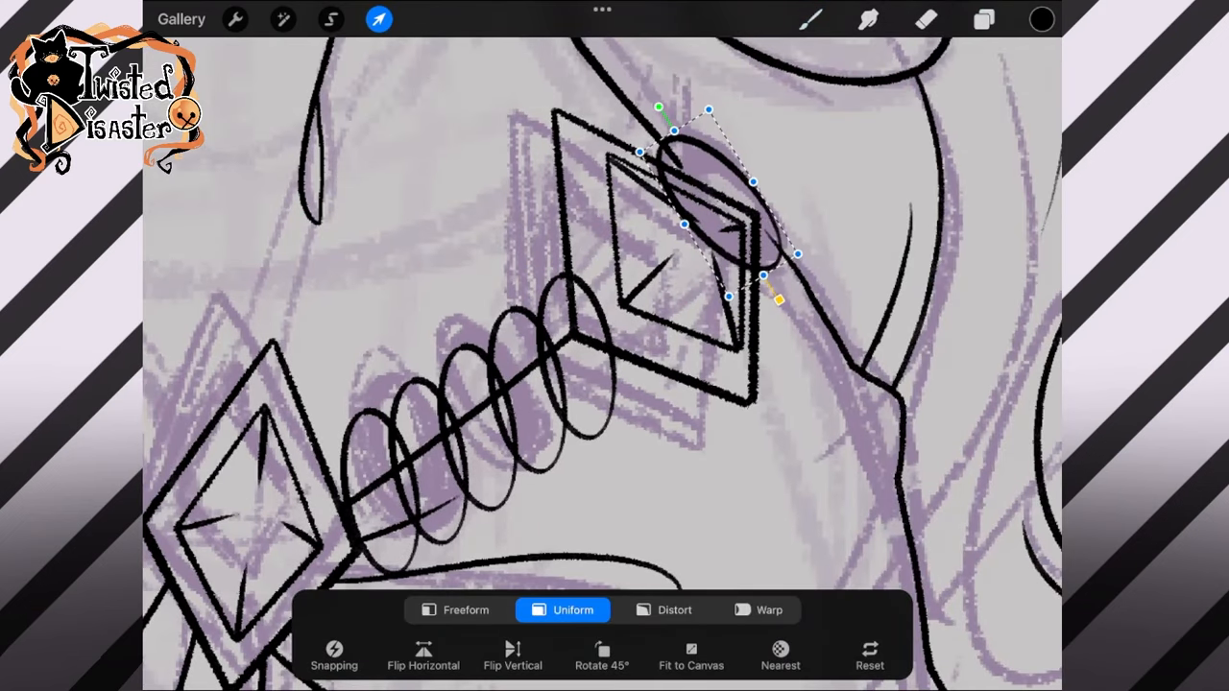
Step: Erase the hidden overlapping parts of the chained beads
{"action": "left_click", "coordinate": [984, 19]}
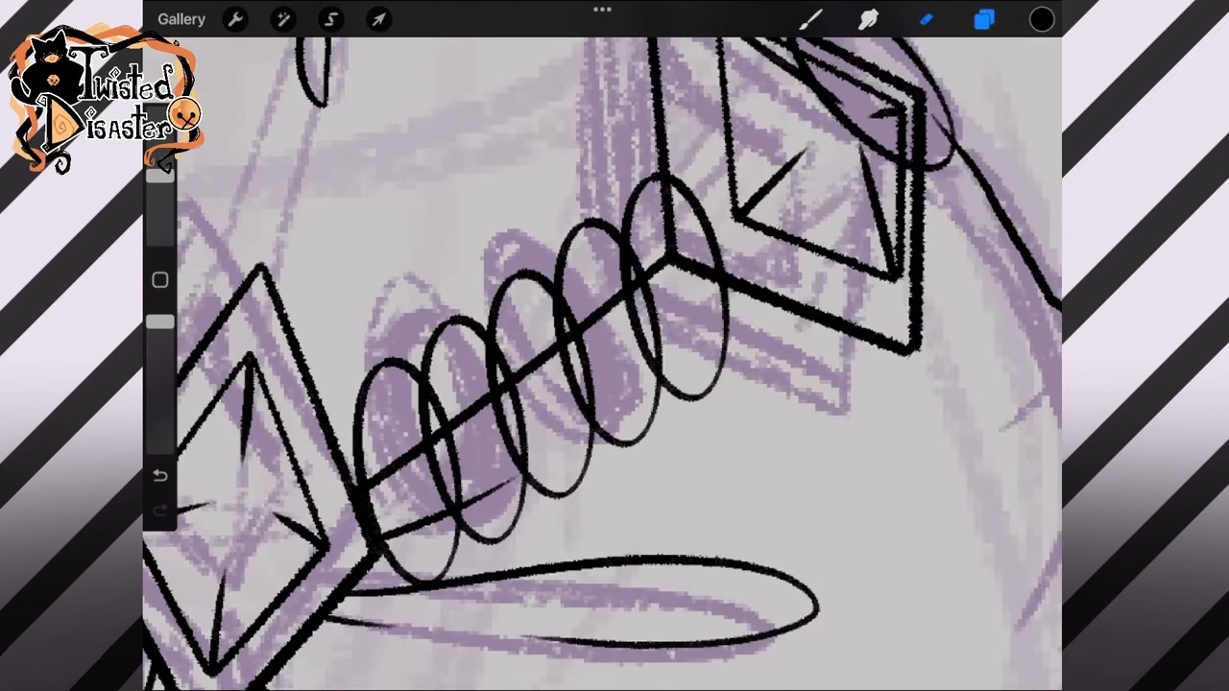
{"action": "left_click", "coordinate": [984, 19]}
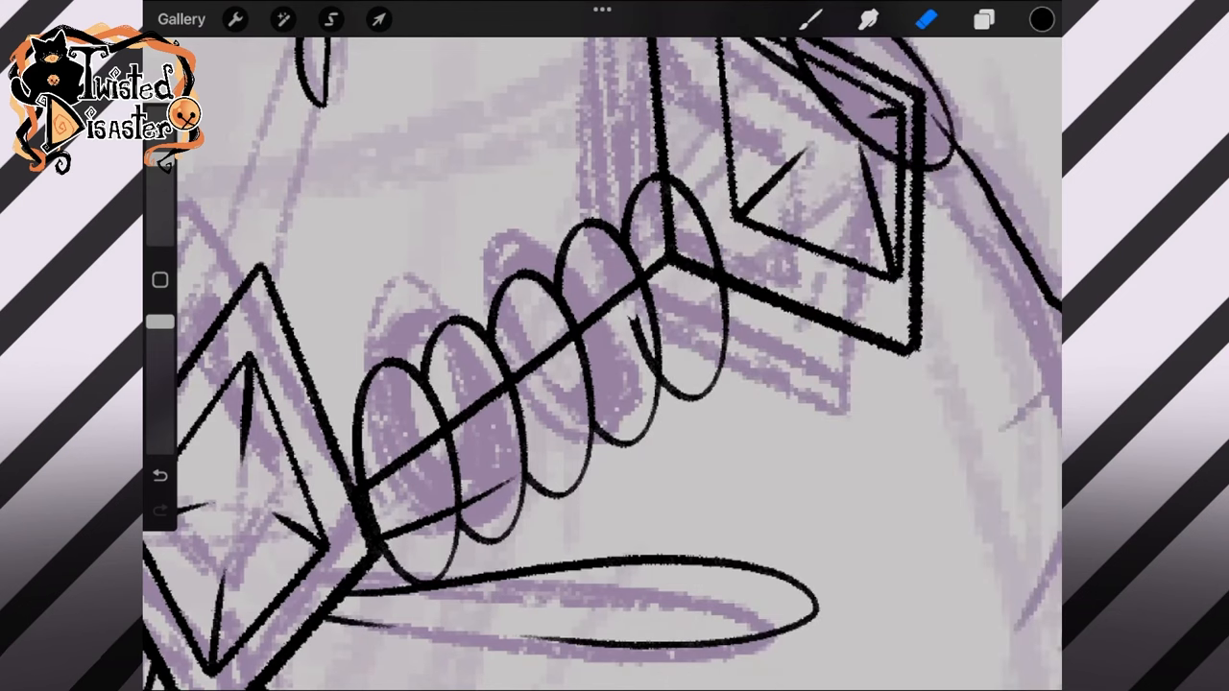
{"action": "left_click", "coordinate": [983, 19]}
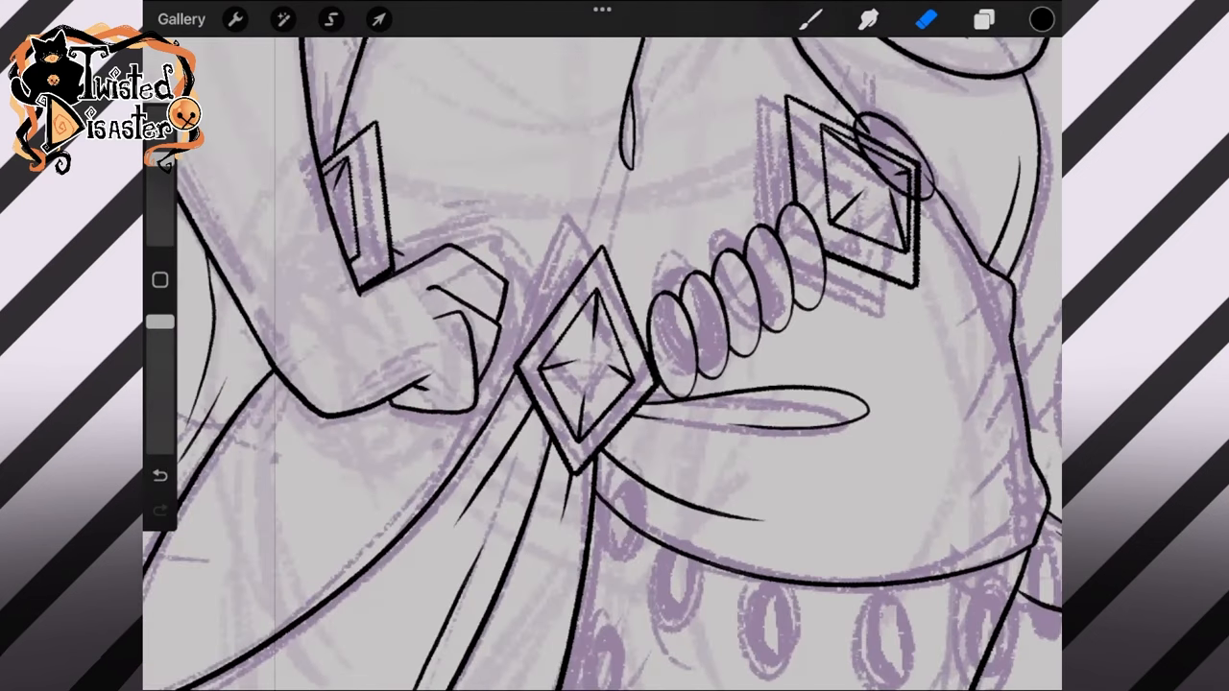
Step: Place duplicated ovals beside the hand as fingers gripping the belt
{"action": "left_click", "coordinate": [378, 19]}
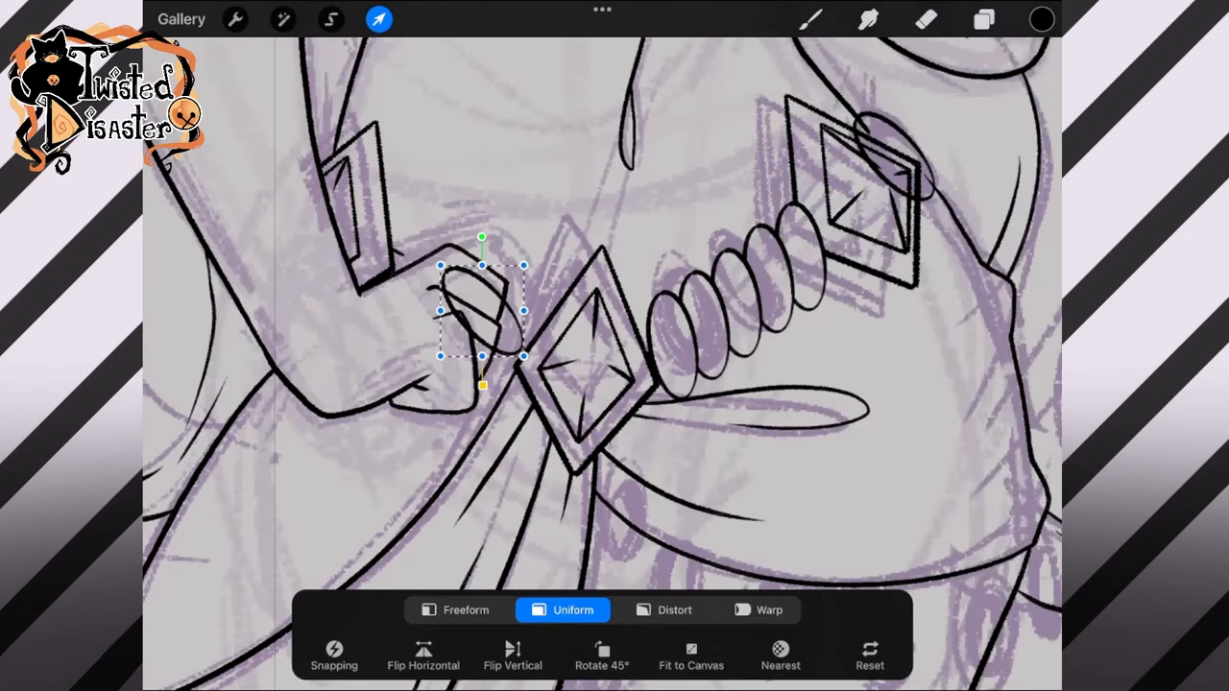
{"action": "left_click", "coordinate": [984, 19]}
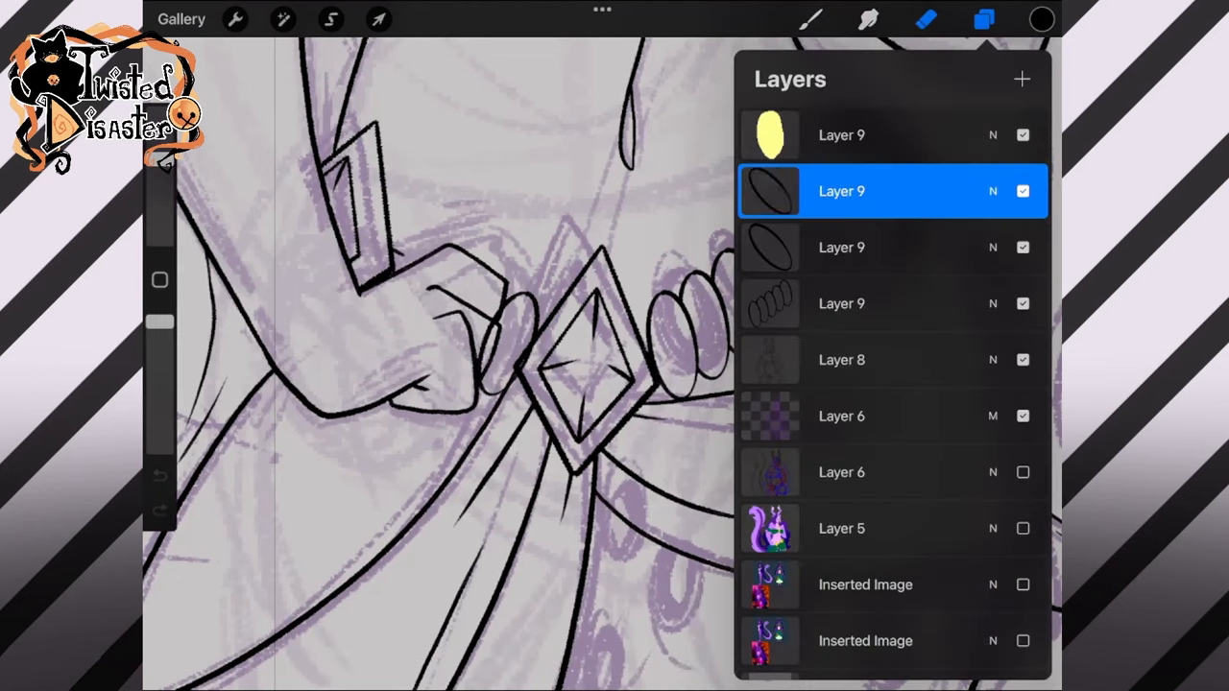
{"action": "left_click", "coordinate": [378, 19]}
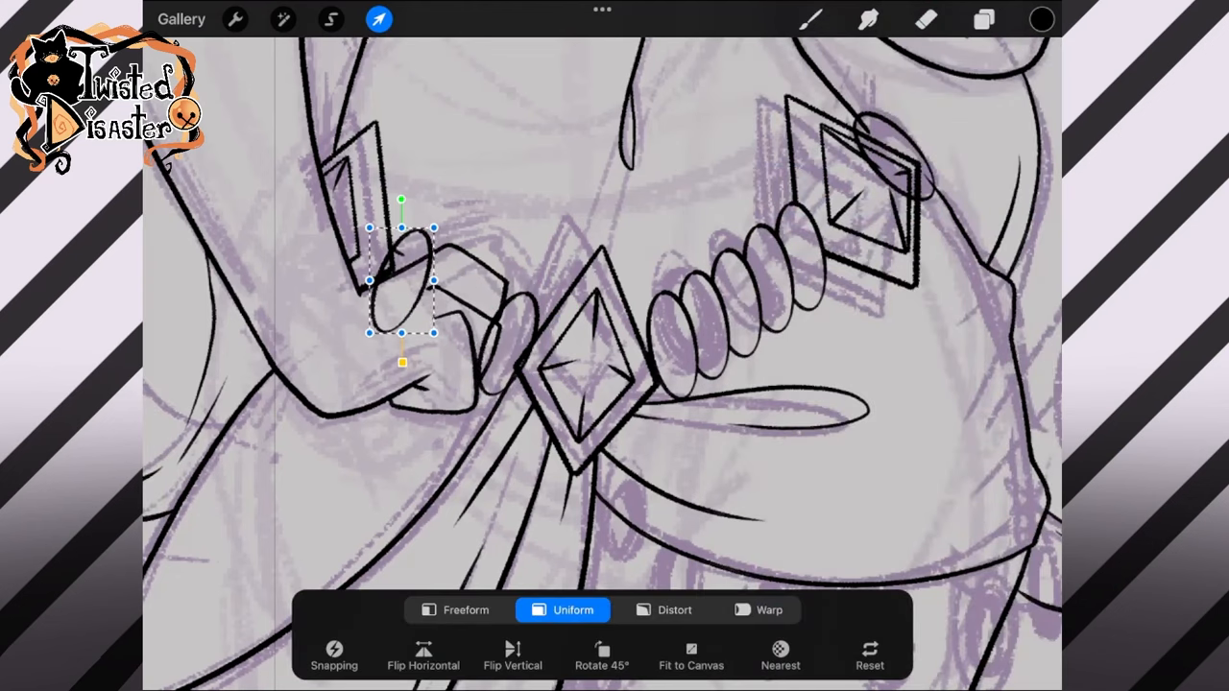
Step: Erase overlapping strokes around the ovals and the right belt gem
{"action": "left_click", "coordinate": [983, 19]}
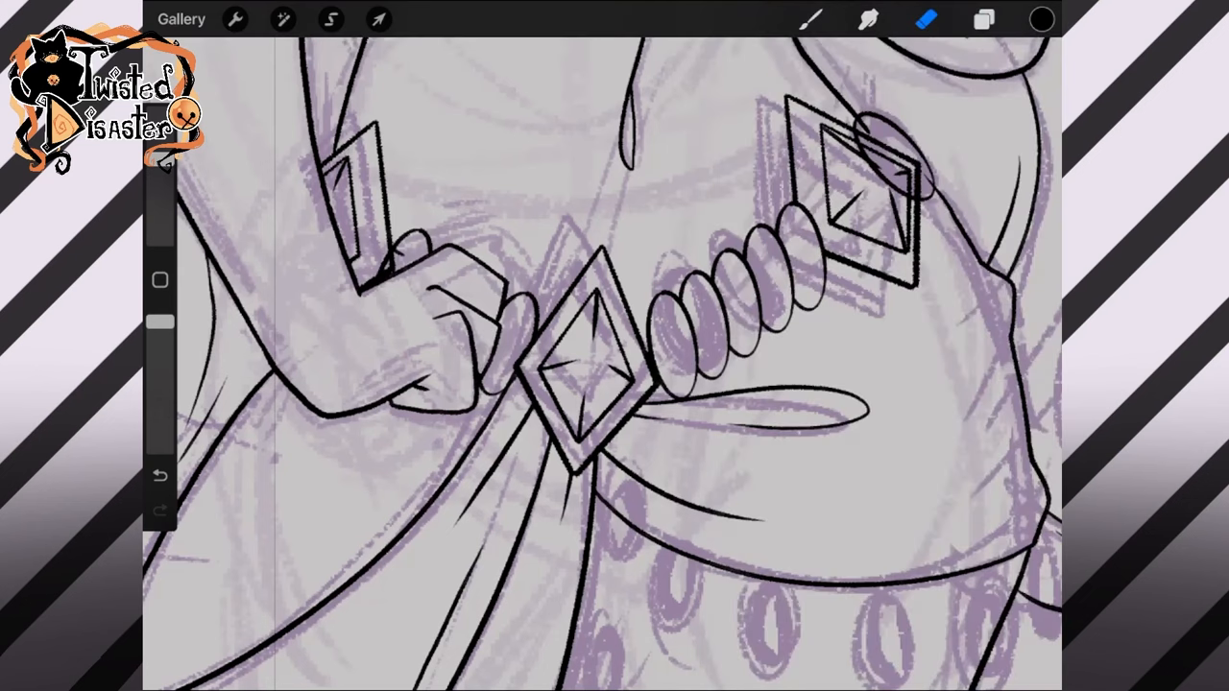
{"action": "left_click", "coordinate": [983, 19]}
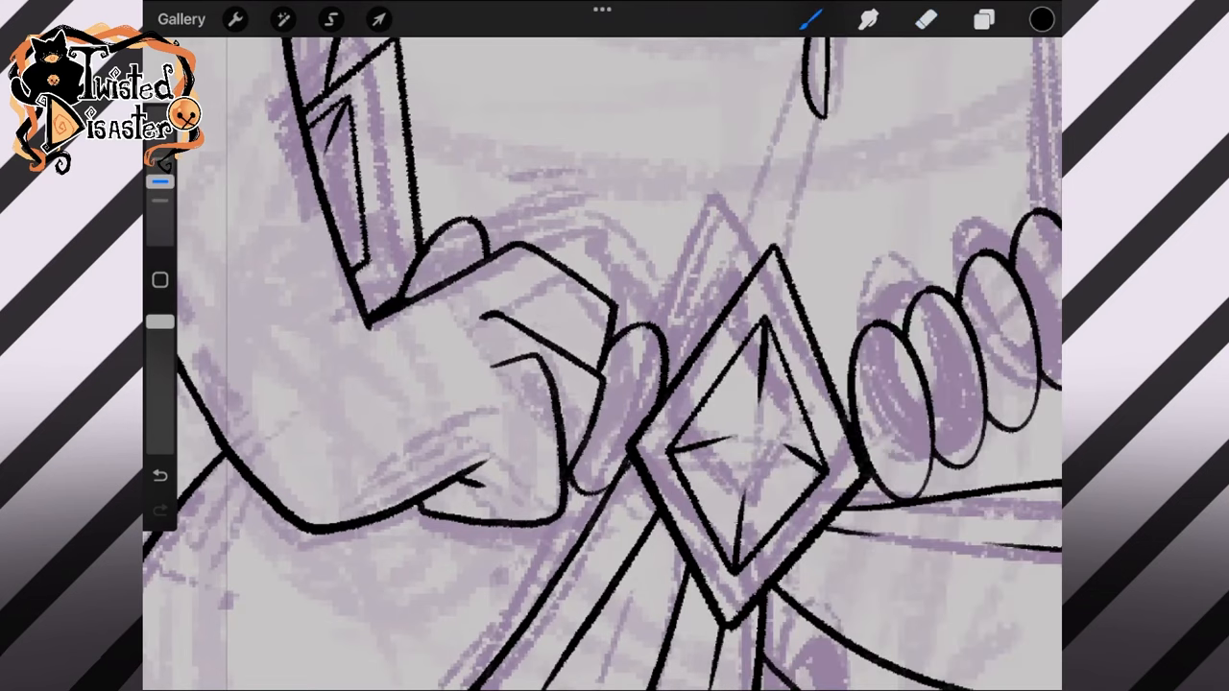
{"action": "left_click", "coordinate": [983, 19]}
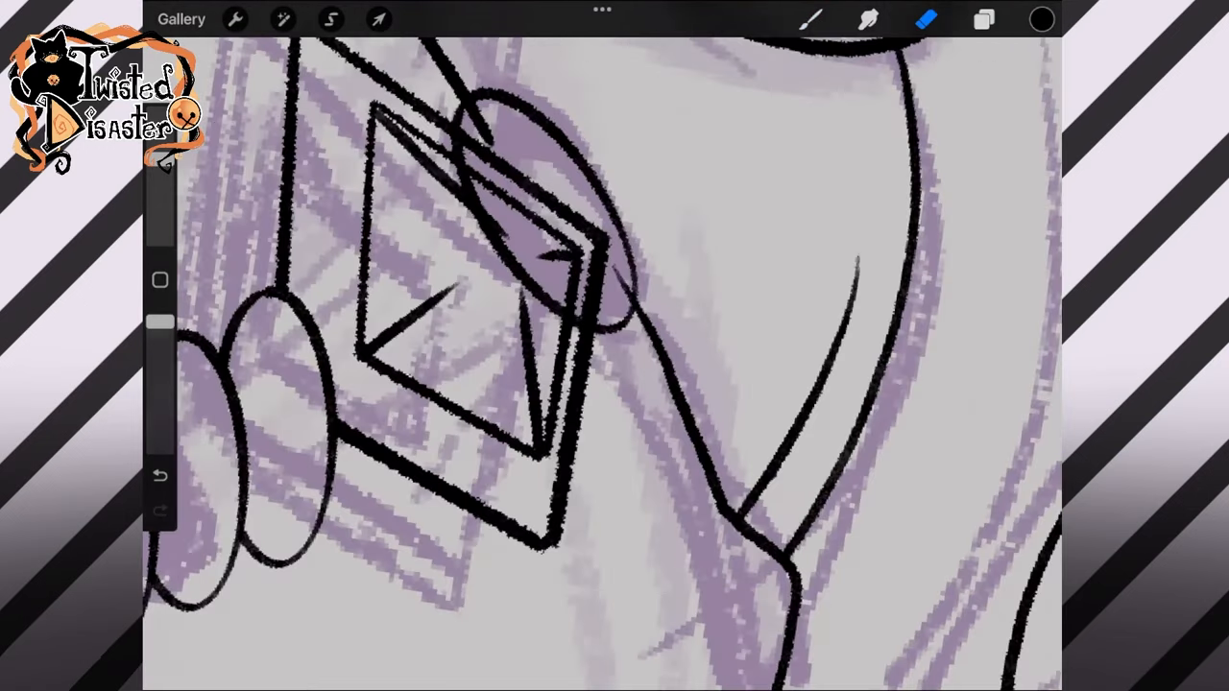
{"action": "left_click", "coordinate": [983, 19]}
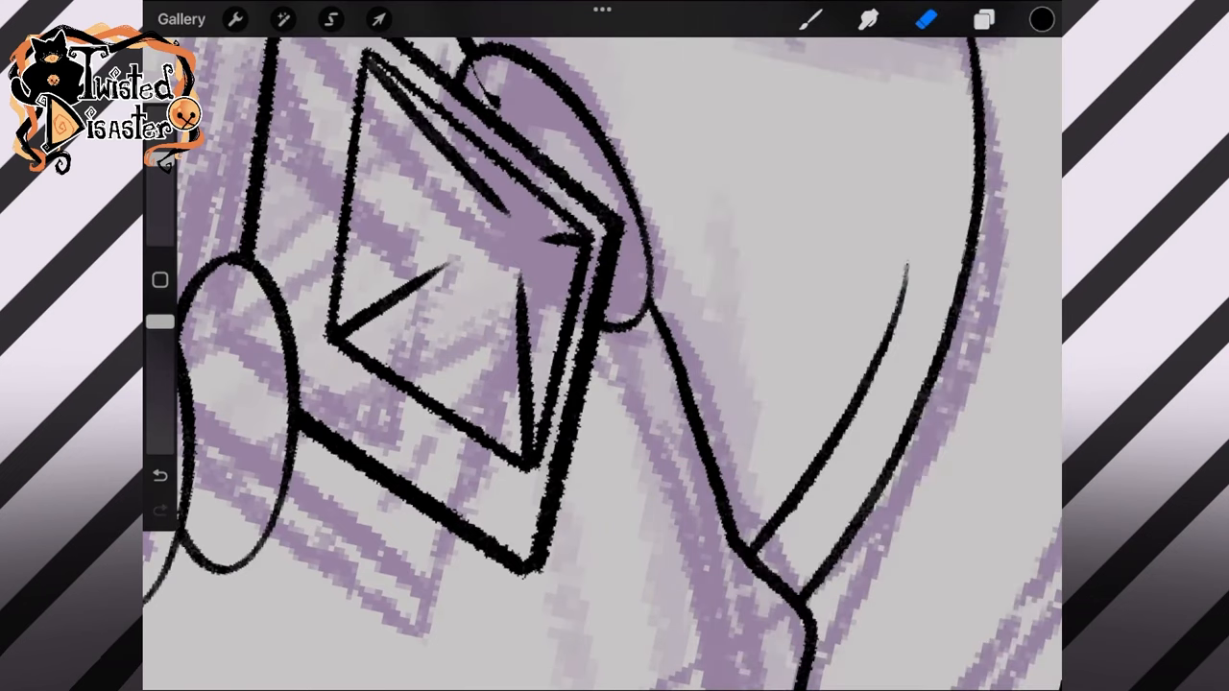
{"action": "left_click", "coordinate": [983, 19]}
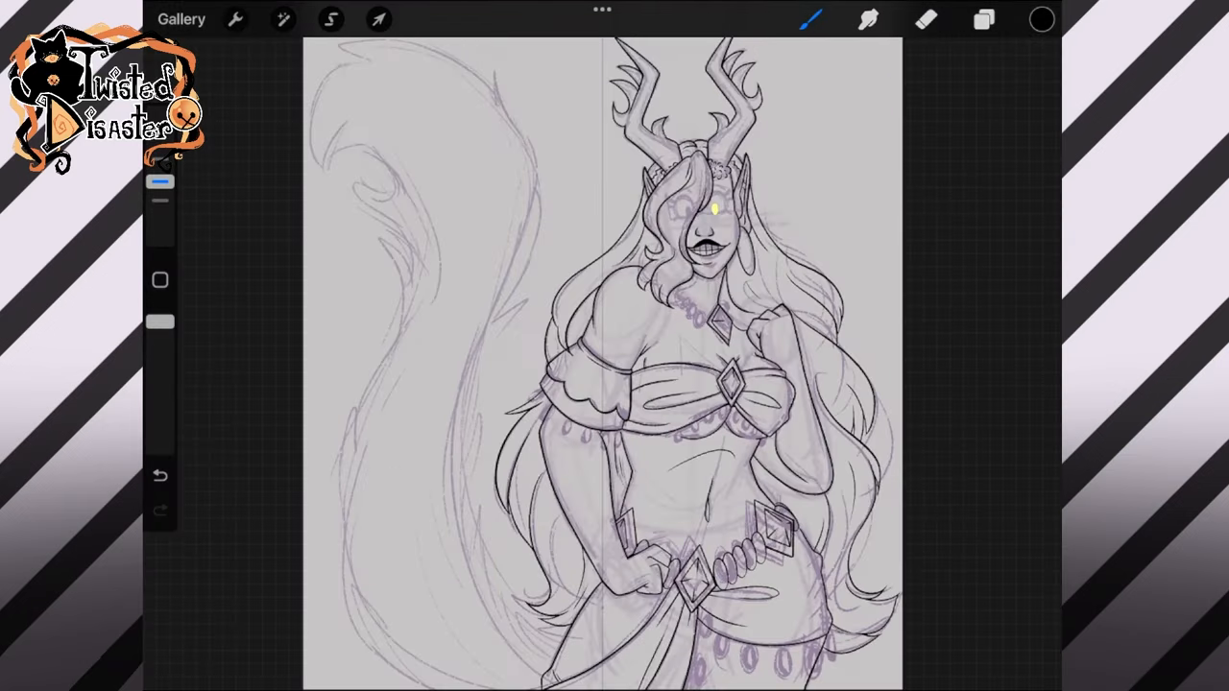
Step: Draw an oval bead on the necklace and move duplicated copies along it
{"action": "left_click", "coordinate": [984, 19]}
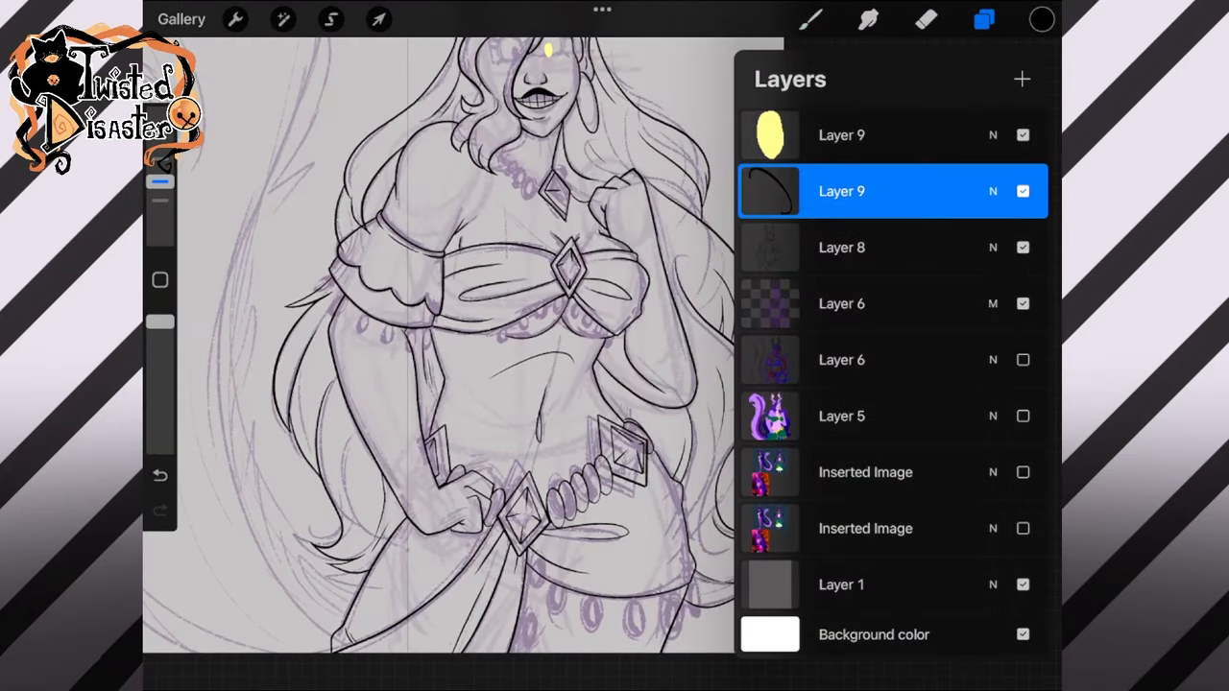
{"action": "left_click", "coordinate": [984, 19]}
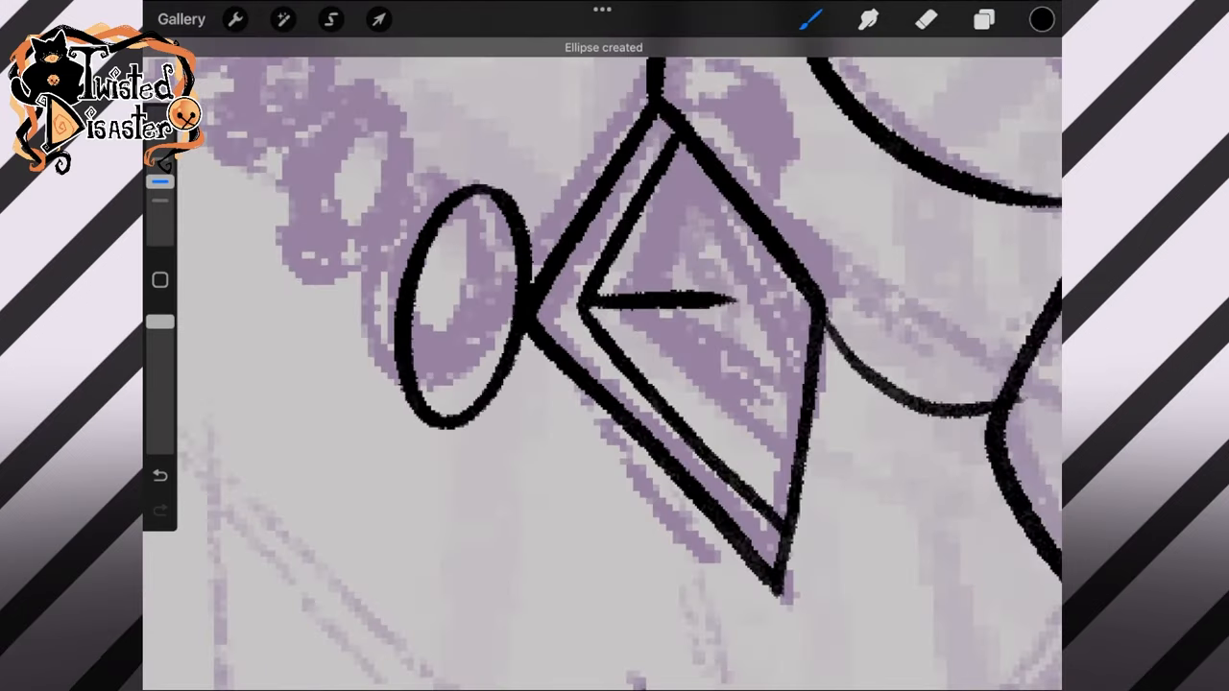
{"action": "left_click", "coordinate": [985, 19]}
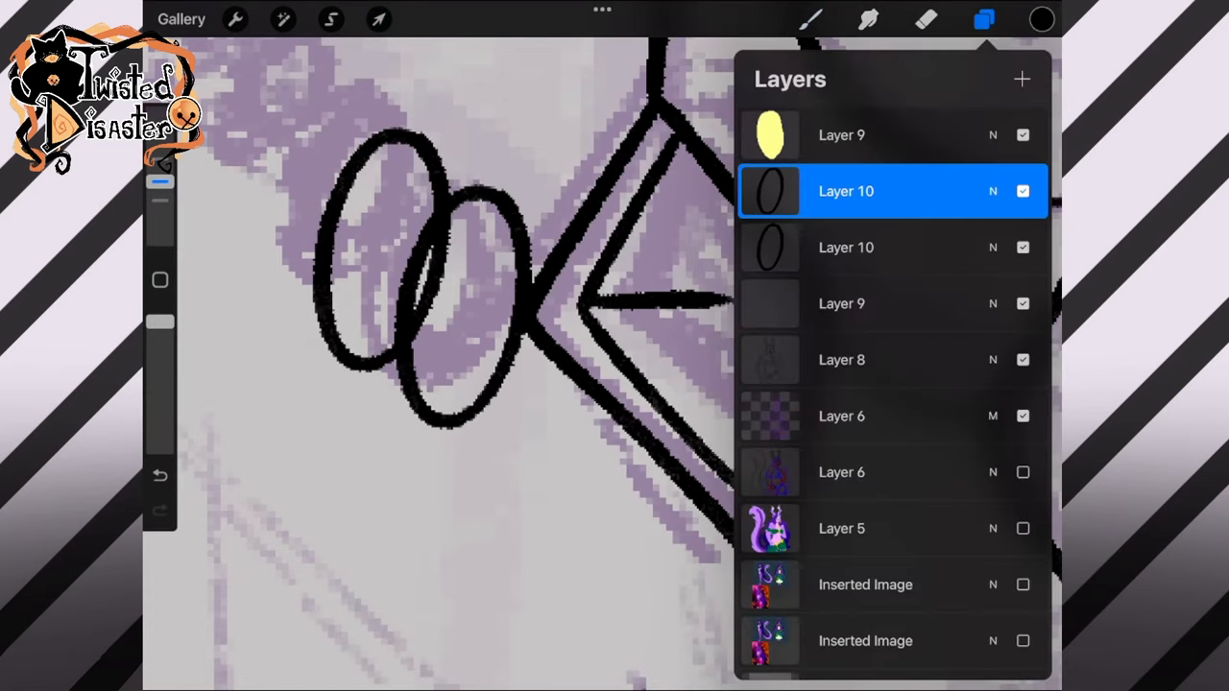
{"action": "left_click", "coordinate": [378, 20]}
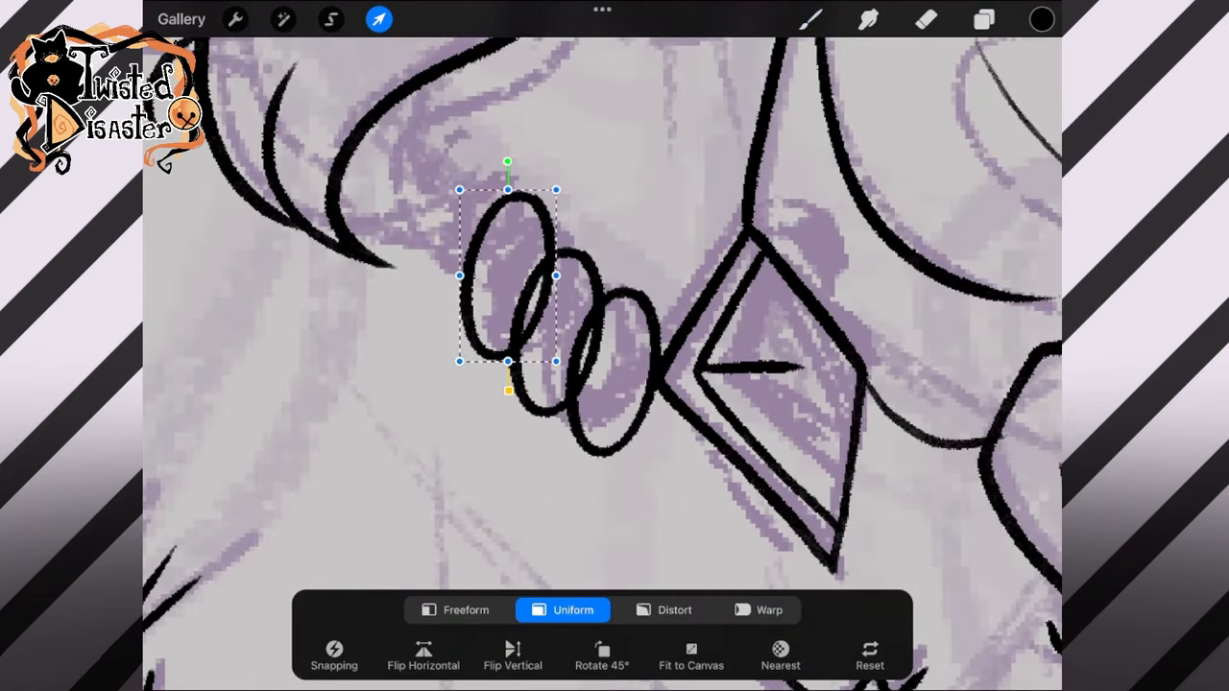
{"action": "left_click_drag", "start_coordinate": [509, 276], "coordinate": [458, 218]}
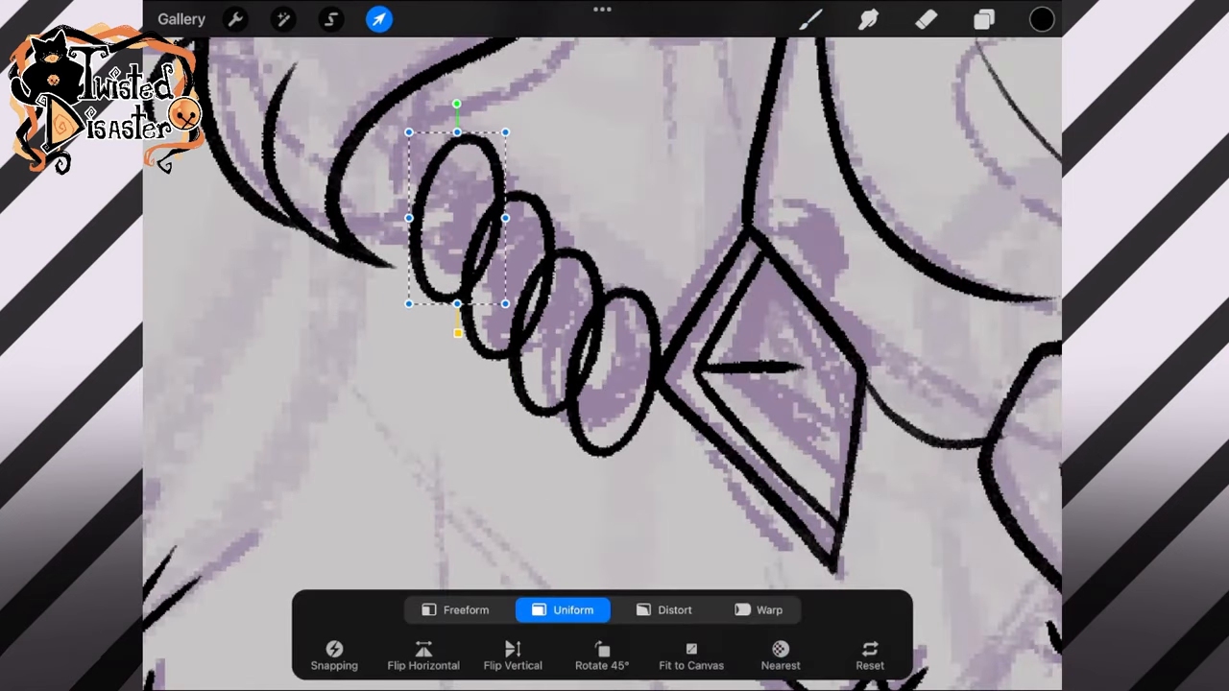
{"action": "left_click", "coordinate": [984, 19]}
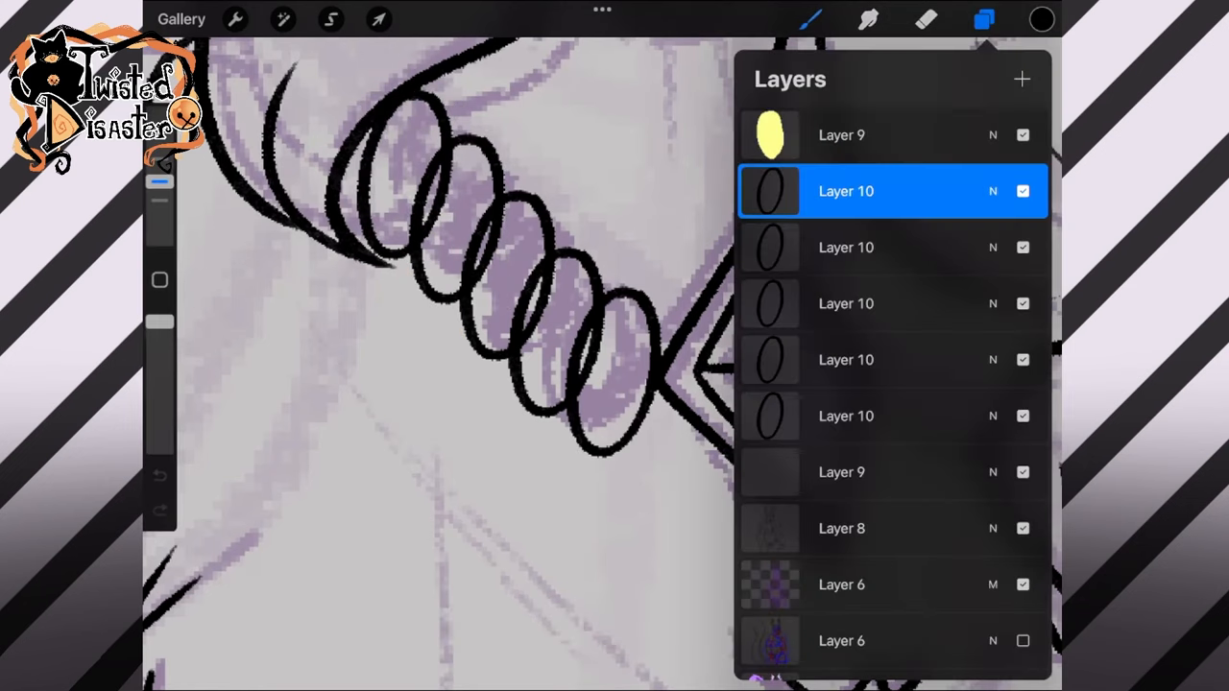
Step: Merge the bead copies into one layer and erase their overlapping outlines
{"action": "left_click", "coordinate": [984, 19]}
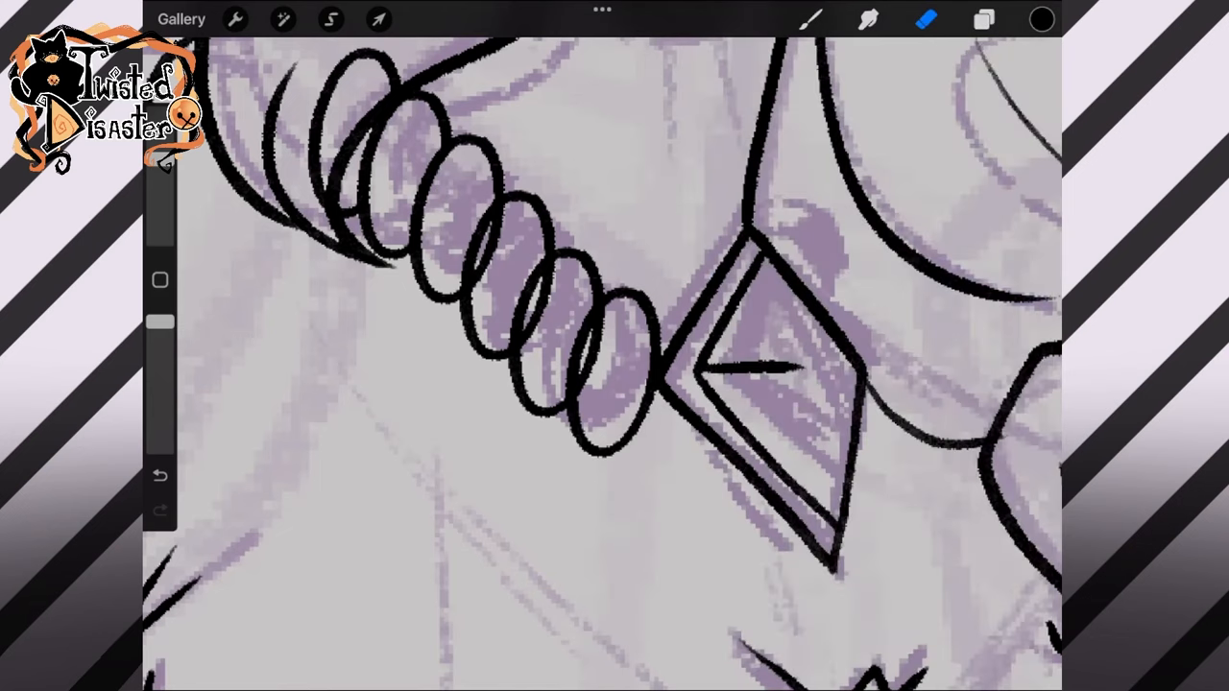
{"action": "left_click", "coordinate": [984, 19]}
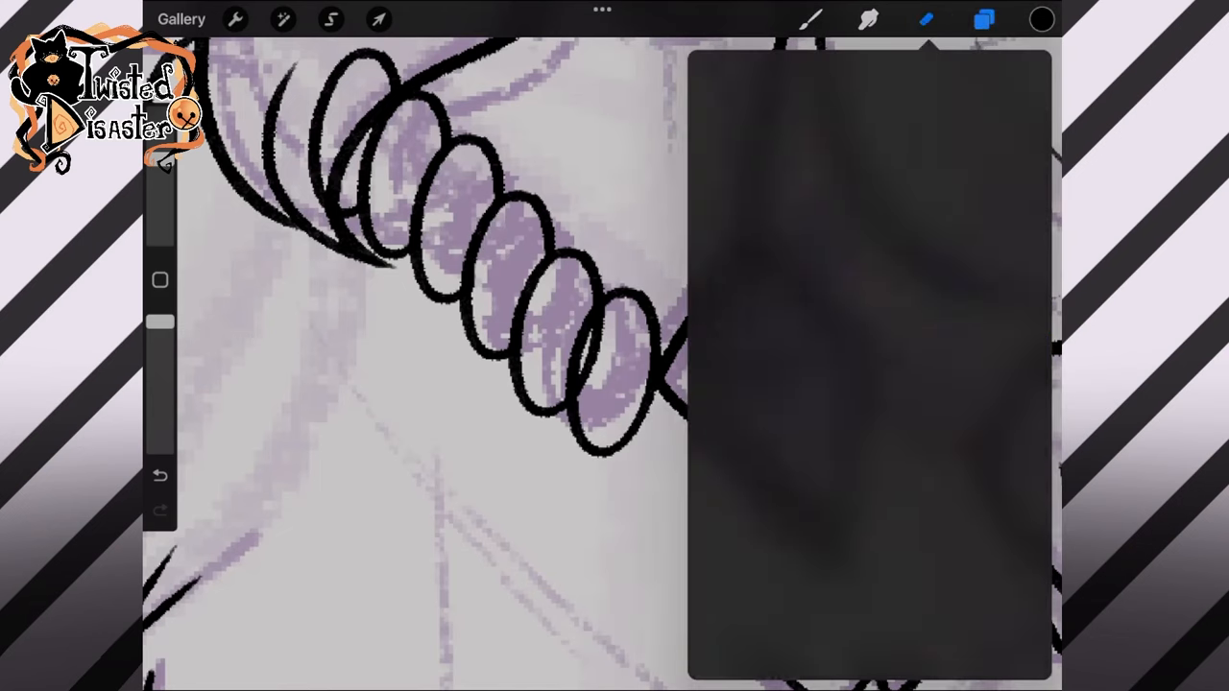
{"action": "left_click", "coordinate": [983, 19]}
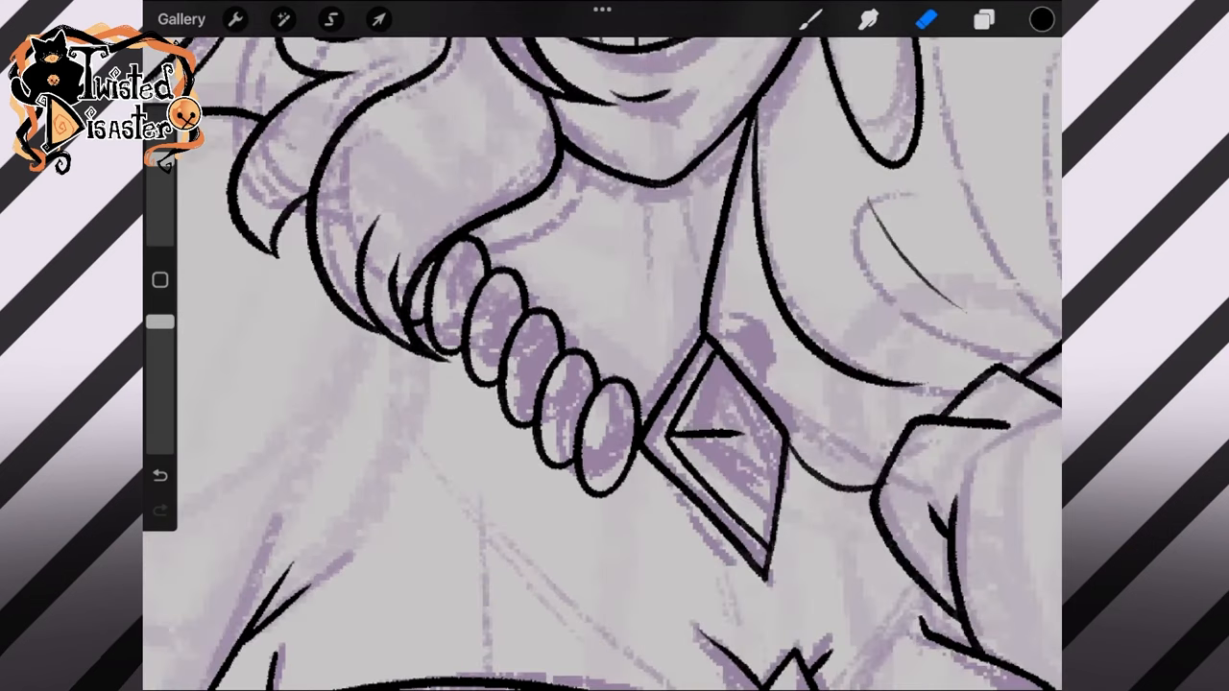
{"action": "left_click", "coordinate": [983, 19]}
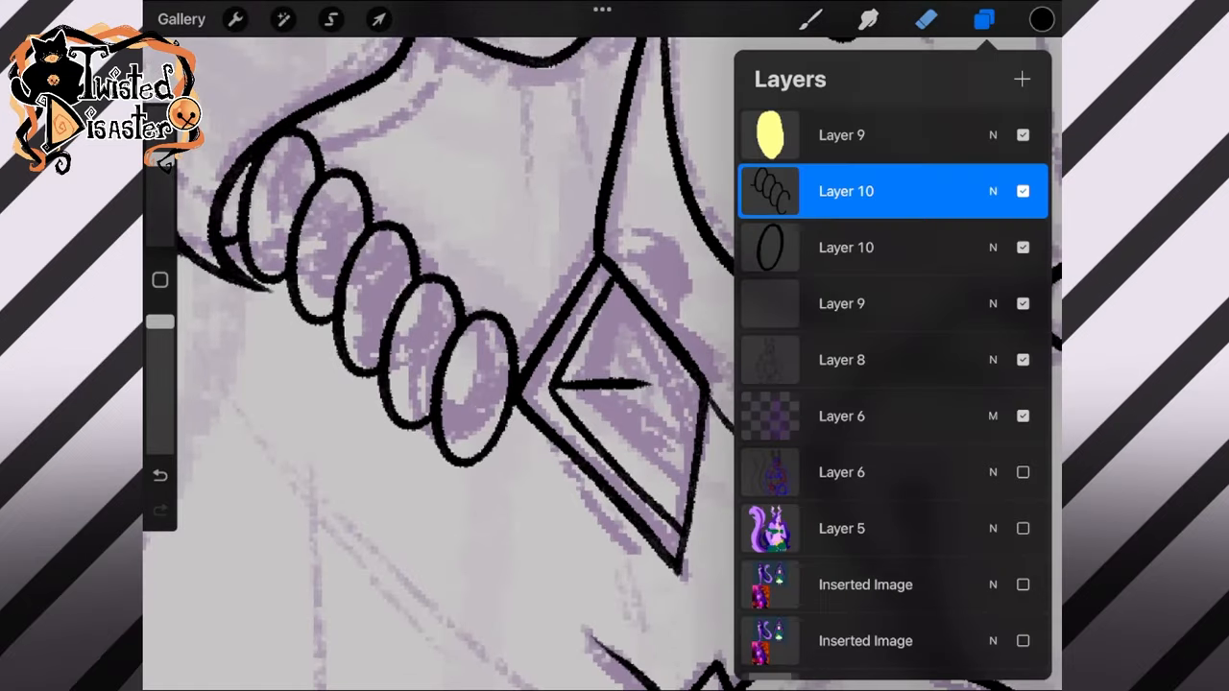
{"action": "left_click", "coordinate": [378, 19]}
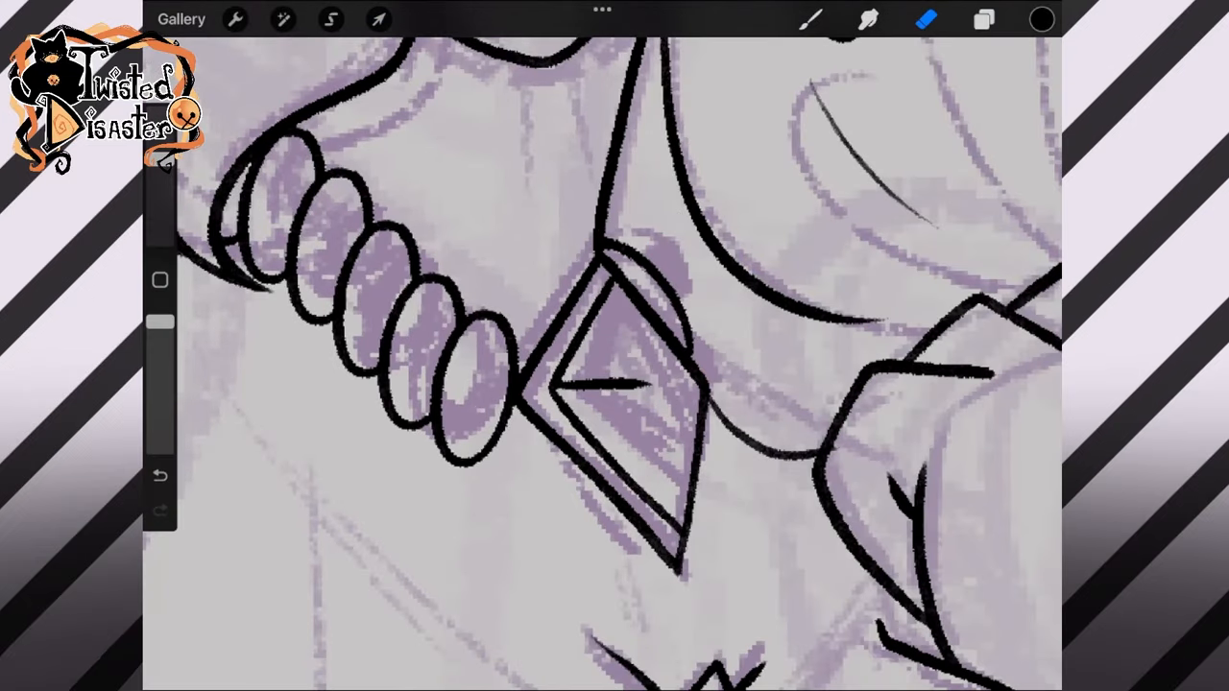
{"action": "left_click", "coordinate": [984, 19]}
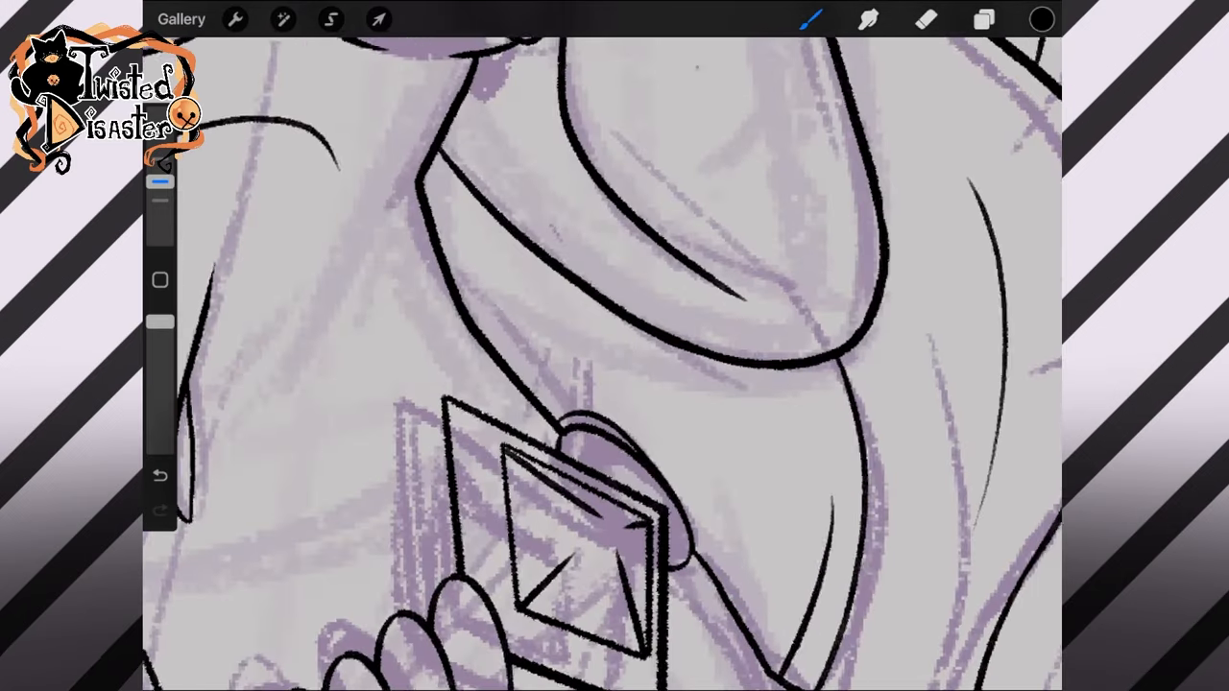
Step: Draw a small oval on the top's band and place copies leftward along it
{"action": "left_click", "coordinate": [983, 19]}
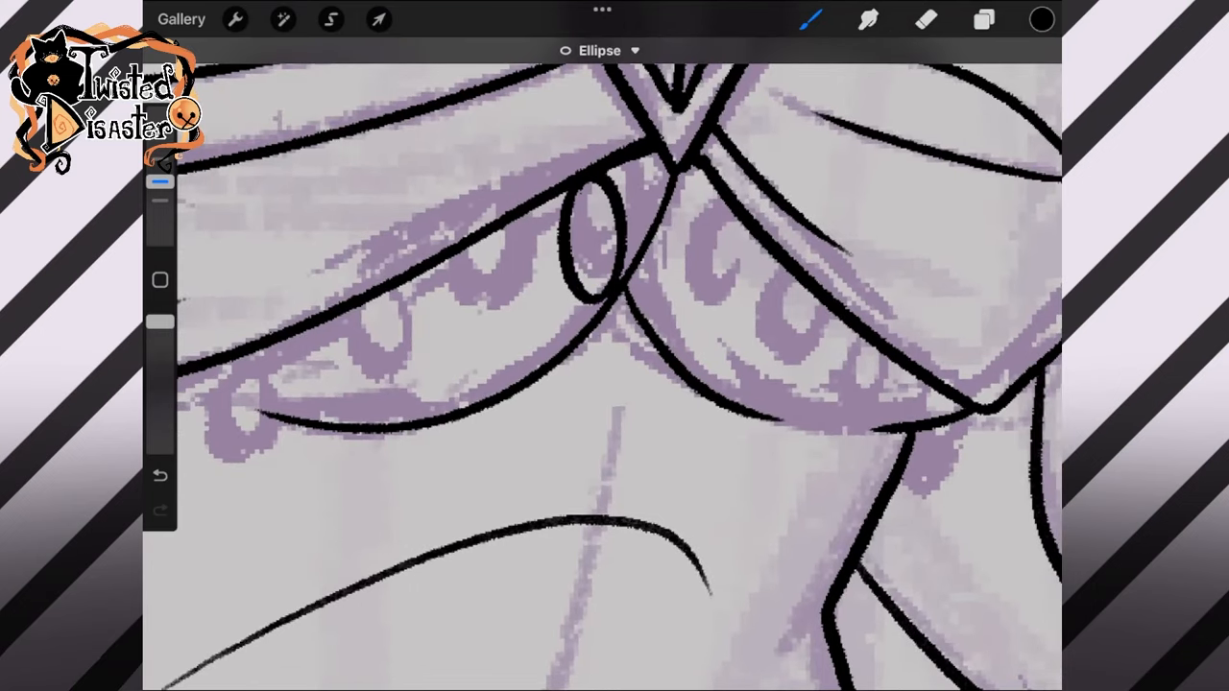
{"action": "left_click", "coordinate": [984, 20]}
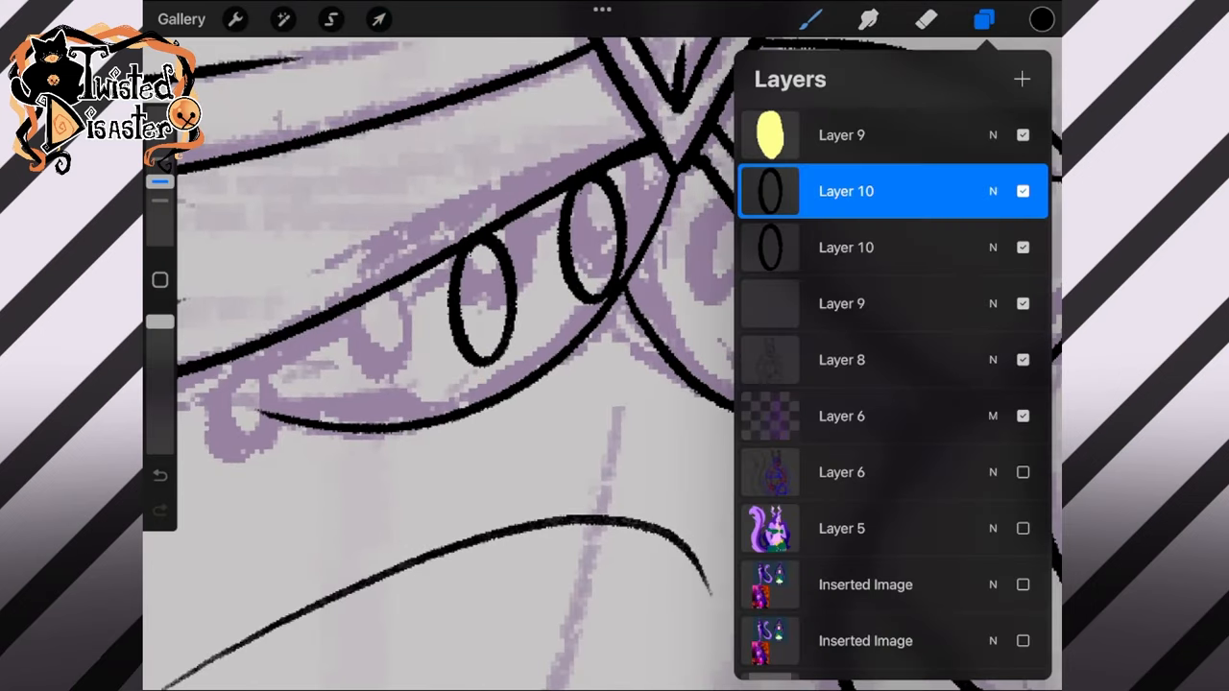
{"action": "left_click", "coordinate": [379, 19]}
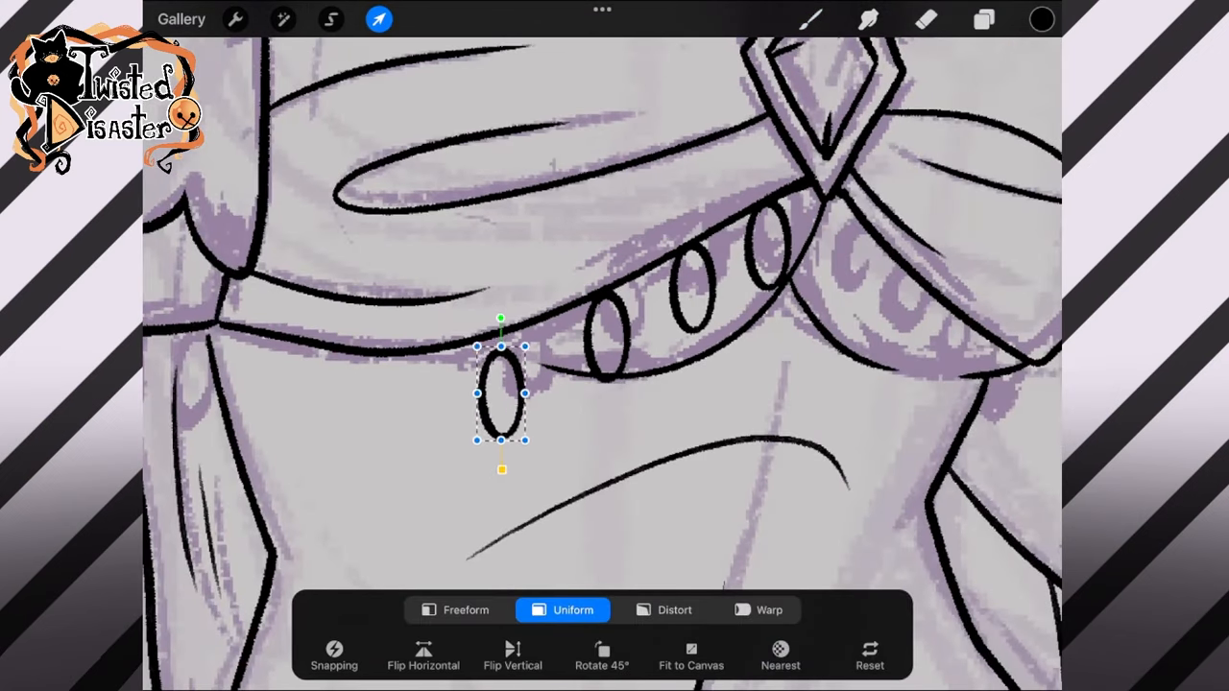
{"action": "left_click_drag", "start_coordinate": [500, 398], "coordinate": [420, 401]}
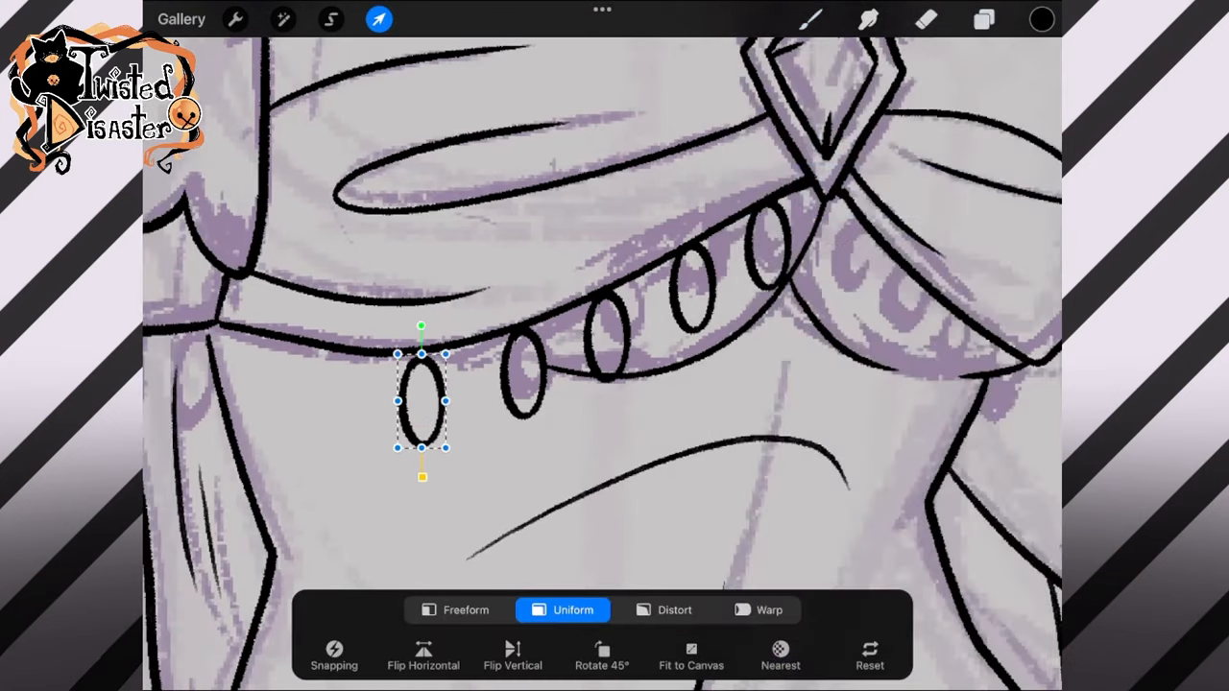
{"action": "left_click_drag", "start_coordinate": [421, 401], "coordinate": [310, 389]}
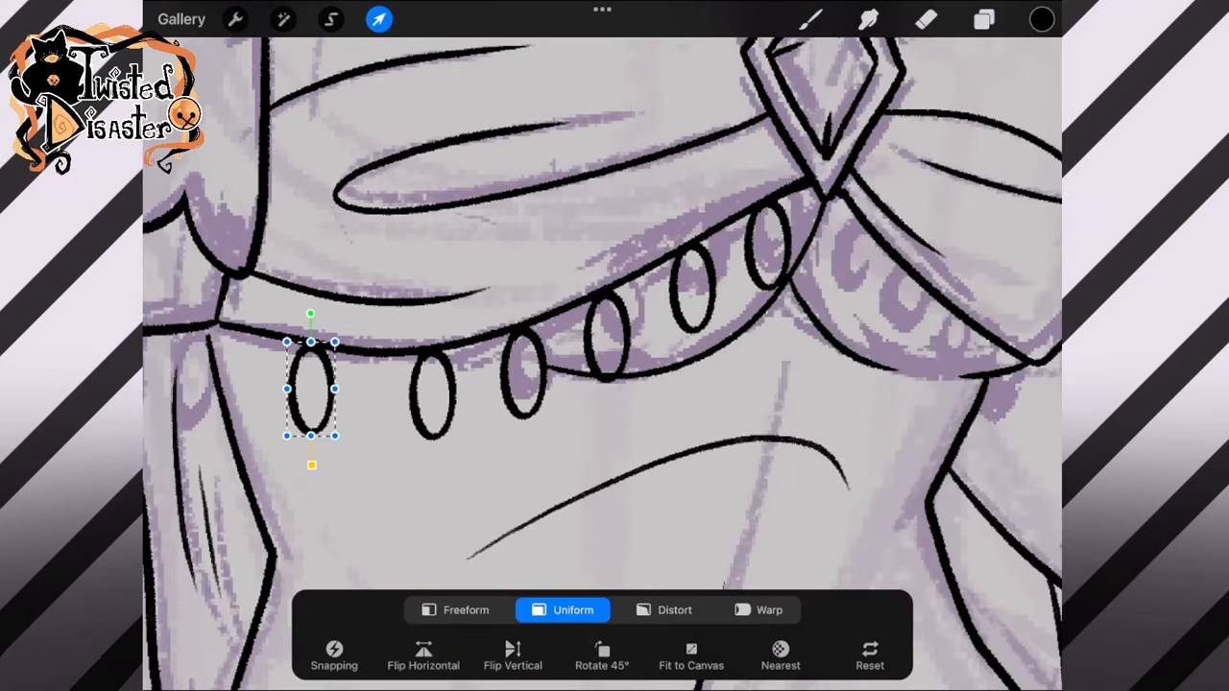
{"action": "left_click_drag", "start_coordinate": [310, 389], "coordinate": [223, 367]}
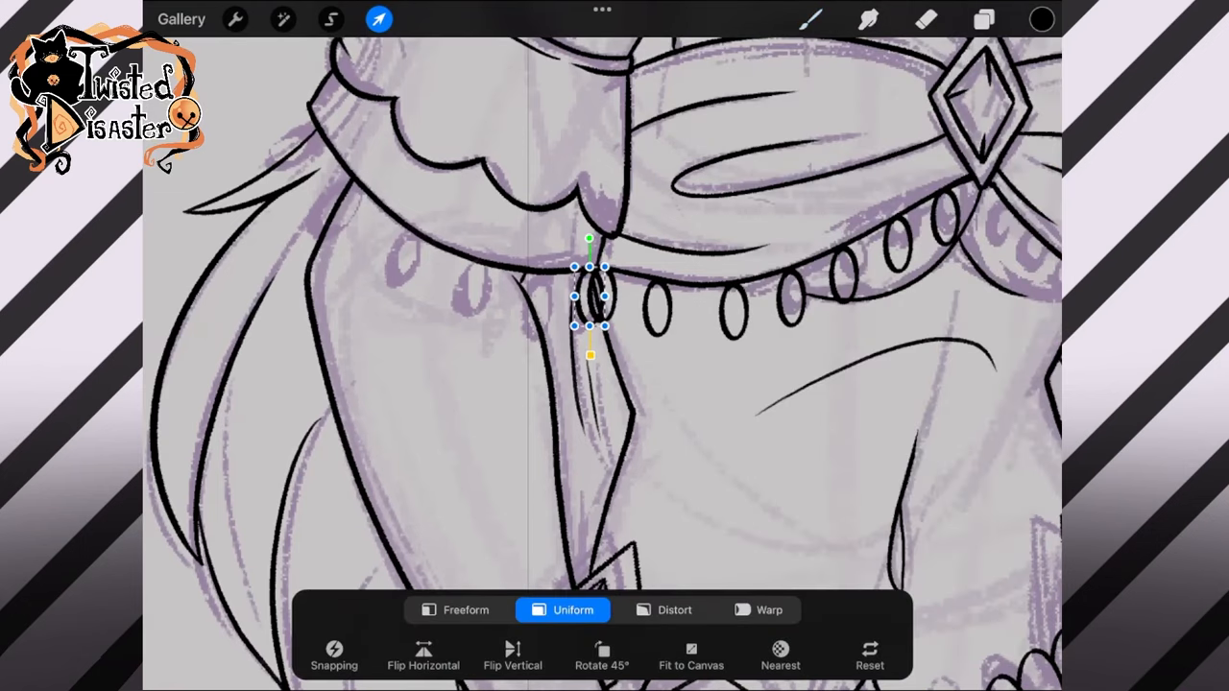
{"action": "left_click", "coordinate": [924, 19]}
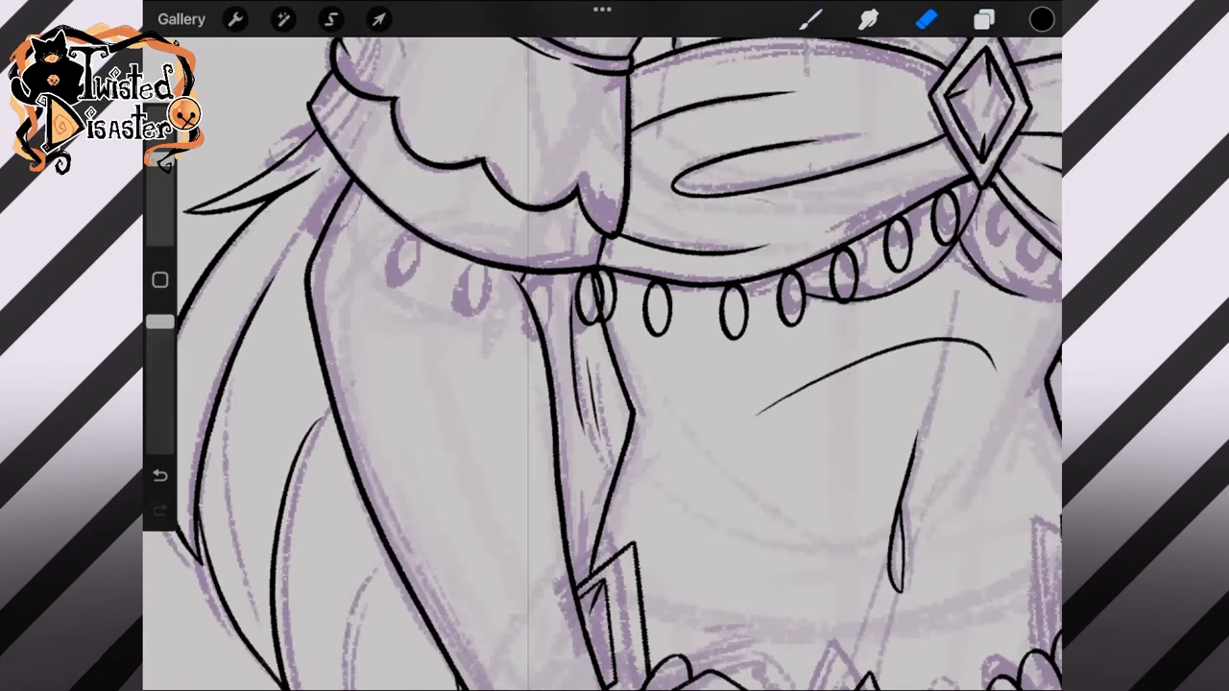
Step: Duplicate another bead and move it up the necklace's left side toward the hair
{"action": "left_click", "coordinate": [984, 19]}
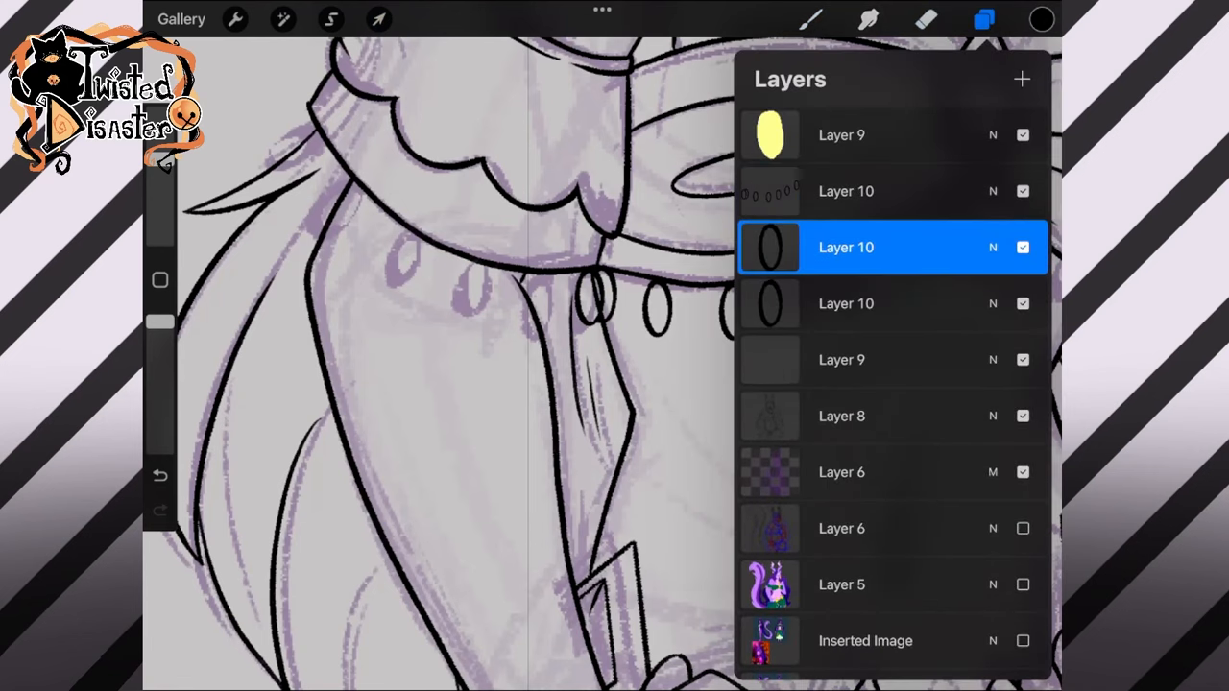
{"action": "left_click", "coordinate": [377, 19]}
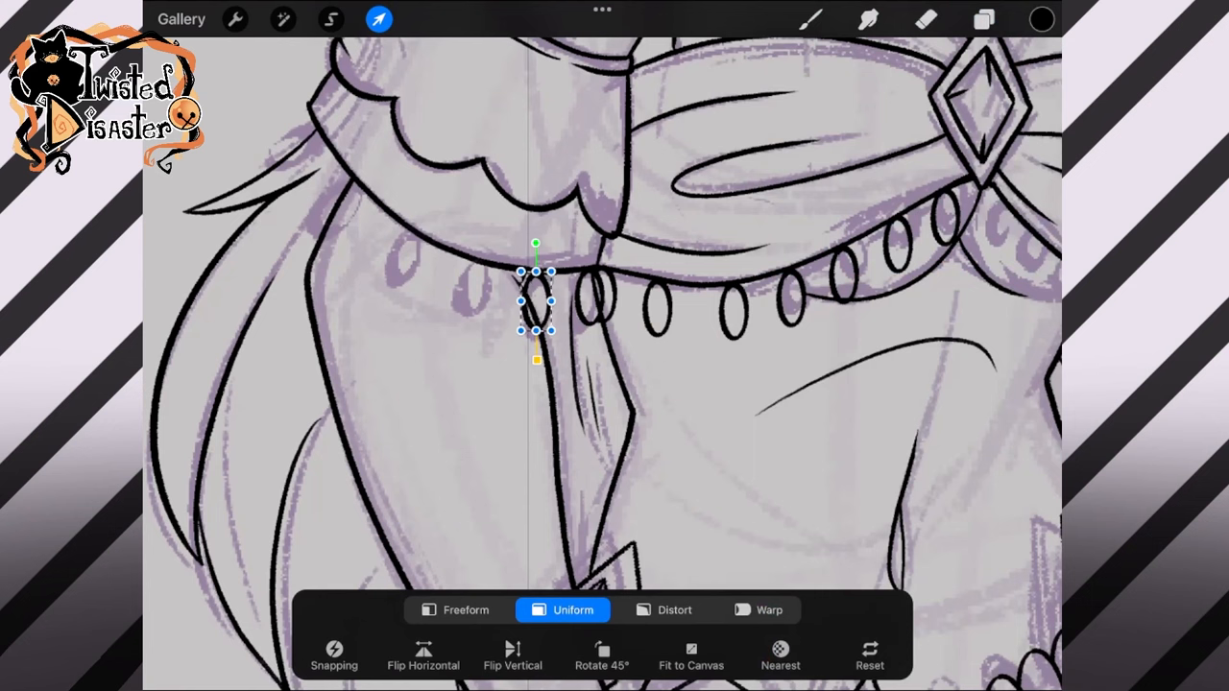
{"action": "left_click", "coordinate": [983, 19]}
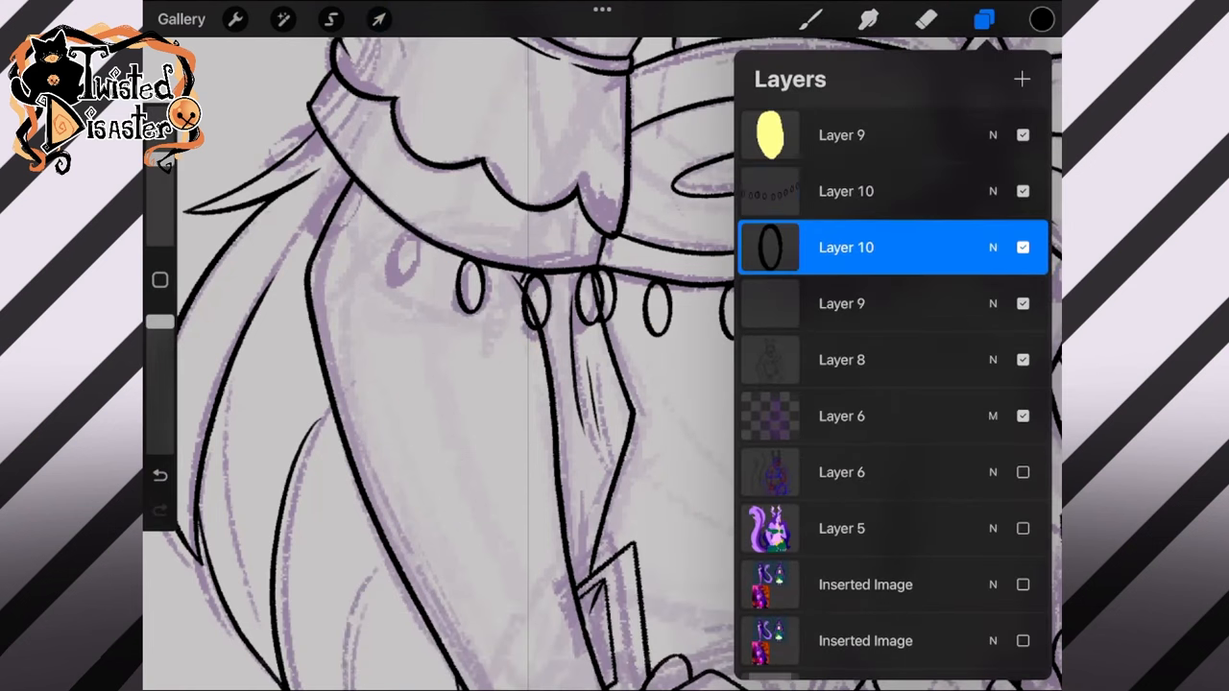
{"action": "left_click", "coordinate": [377, 19]}
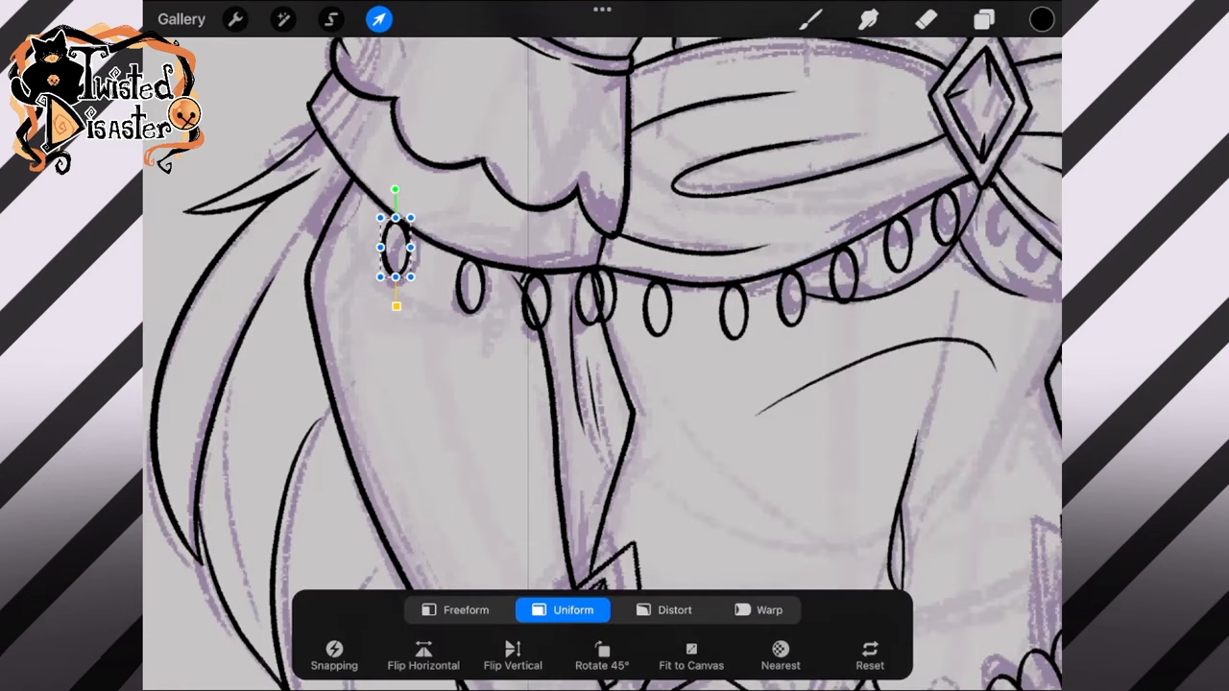
{"action": "left_click_drag", "start_coordinate": [395, 247], "coordinate": [339, 195]}
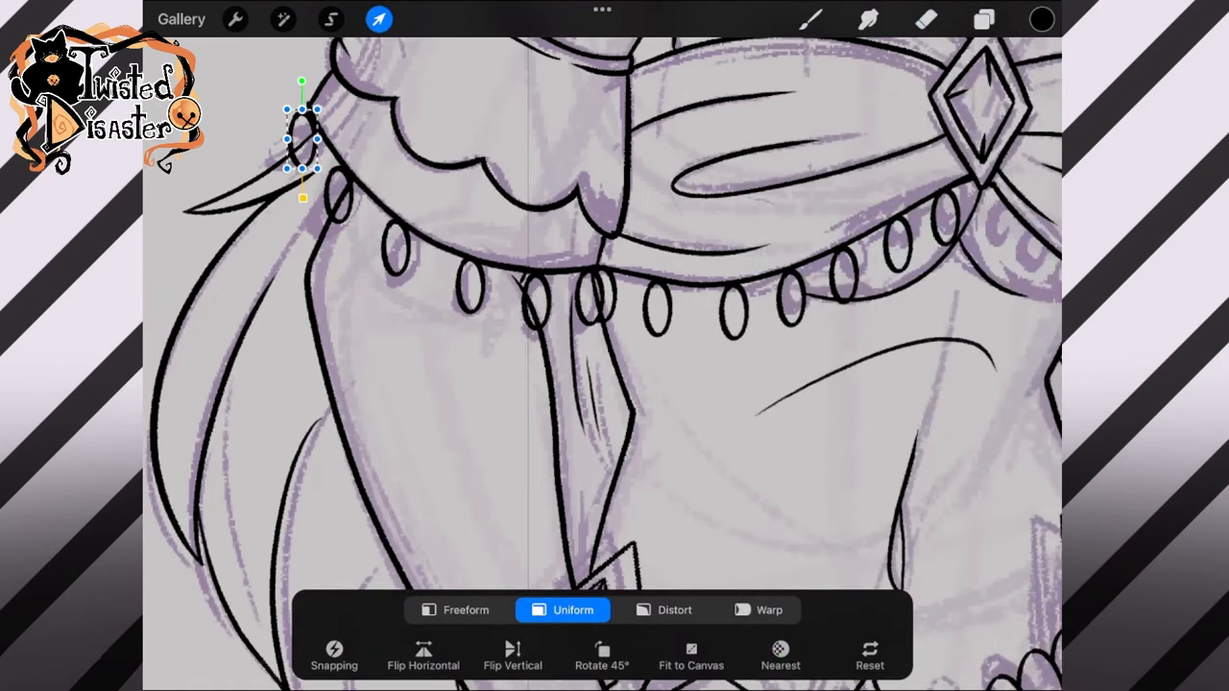
{"action": "left_click", "coordinate": [984, 19]}
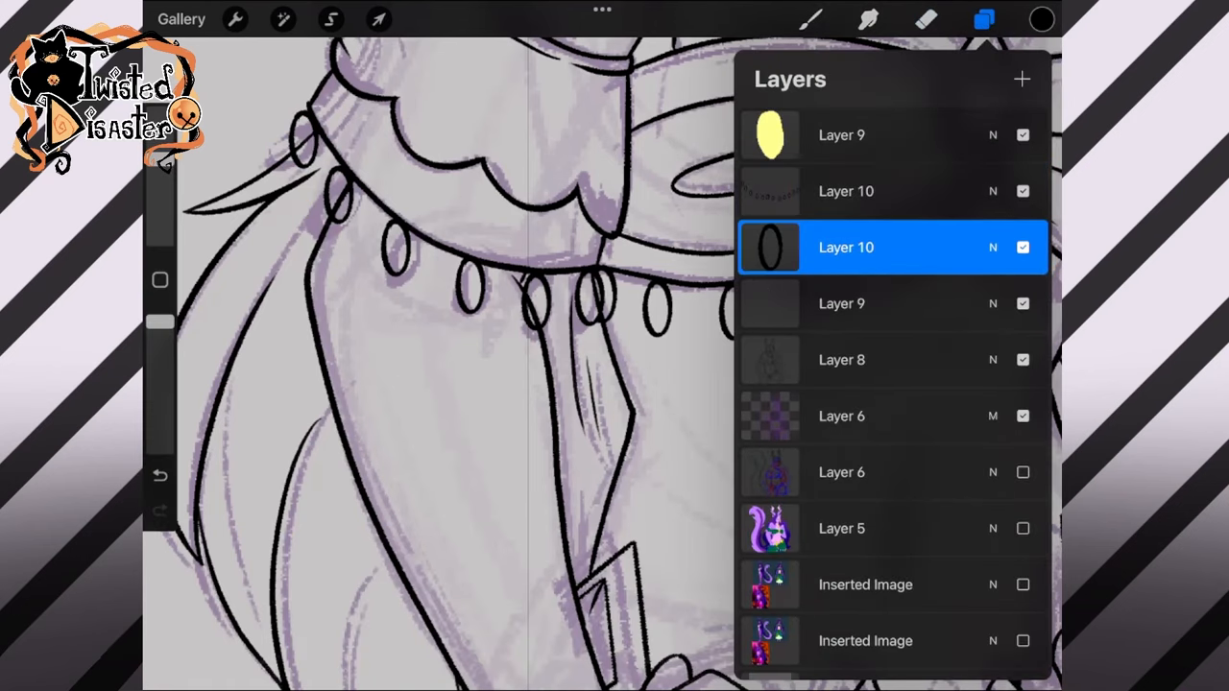
Step: Move a bead copy to the necklace's right side below the gem and duplicate its layer
{"action": "left_click", "coordinate": [377, 19]}
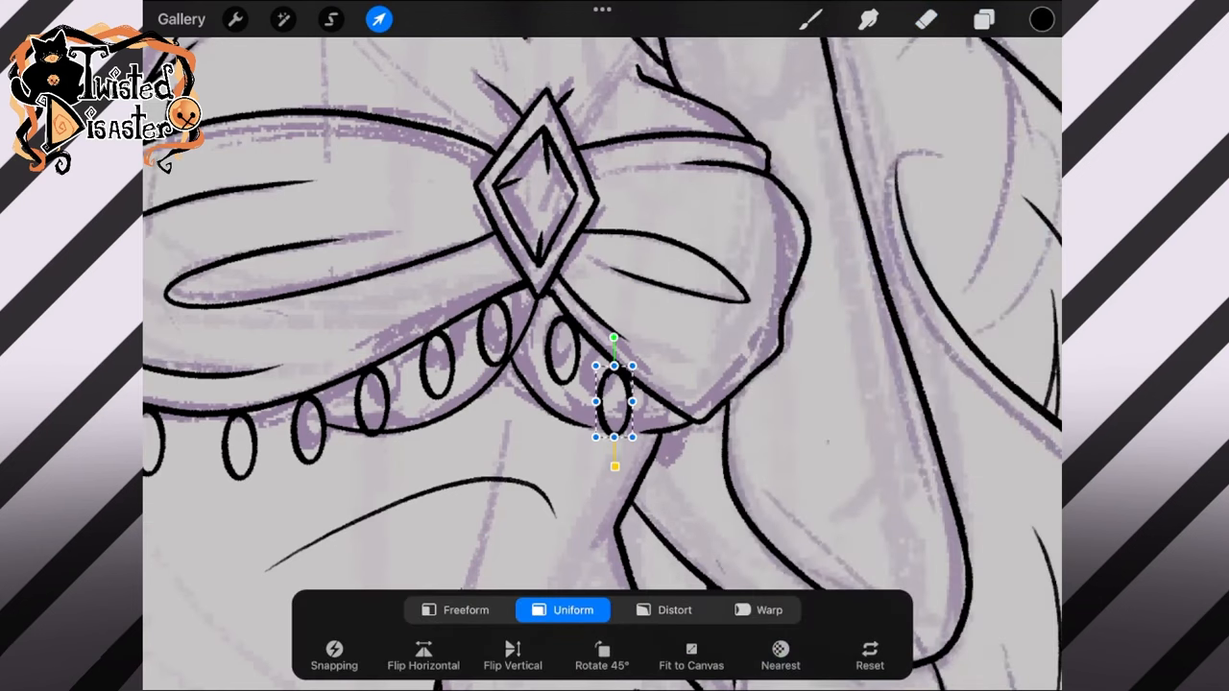
{"action": "left_click", "coordinate": [984, 20]}
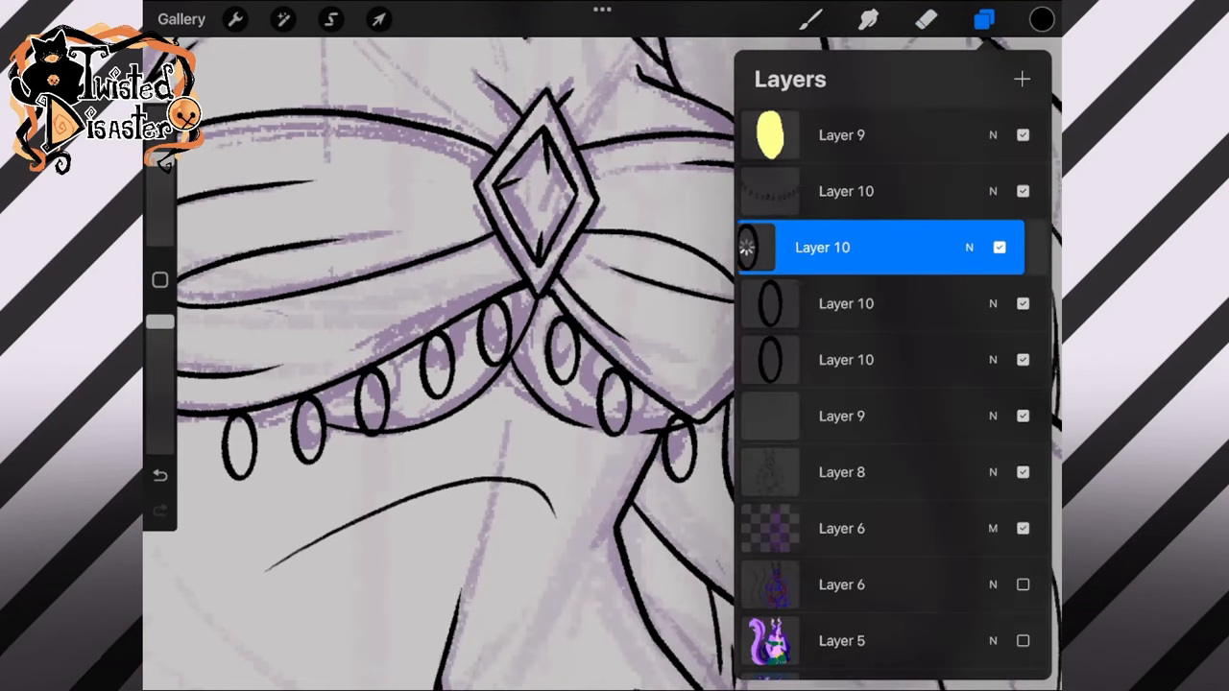
{"action": "left_click_drag", "start_coordinate": [878, 247], "coordinate": [879, 206]}
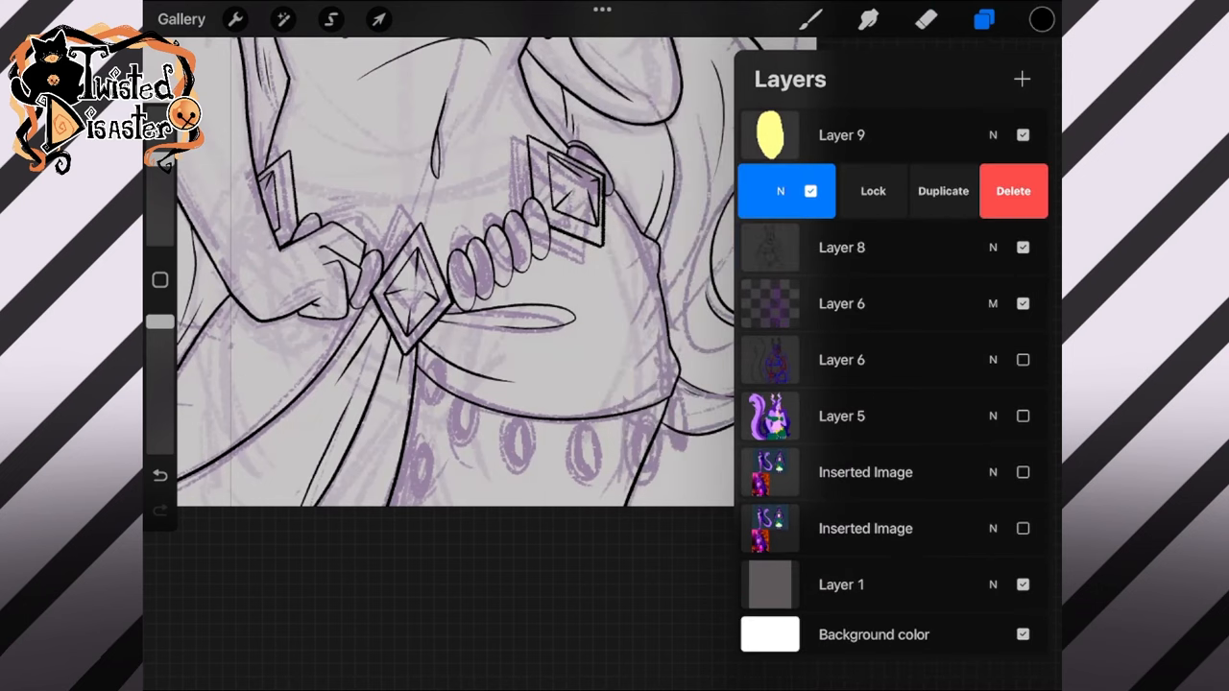
Step: Hang a chain of bead copies down from the lower diamond gem
{"action": "left_click", "coordinate": [379, 20]}
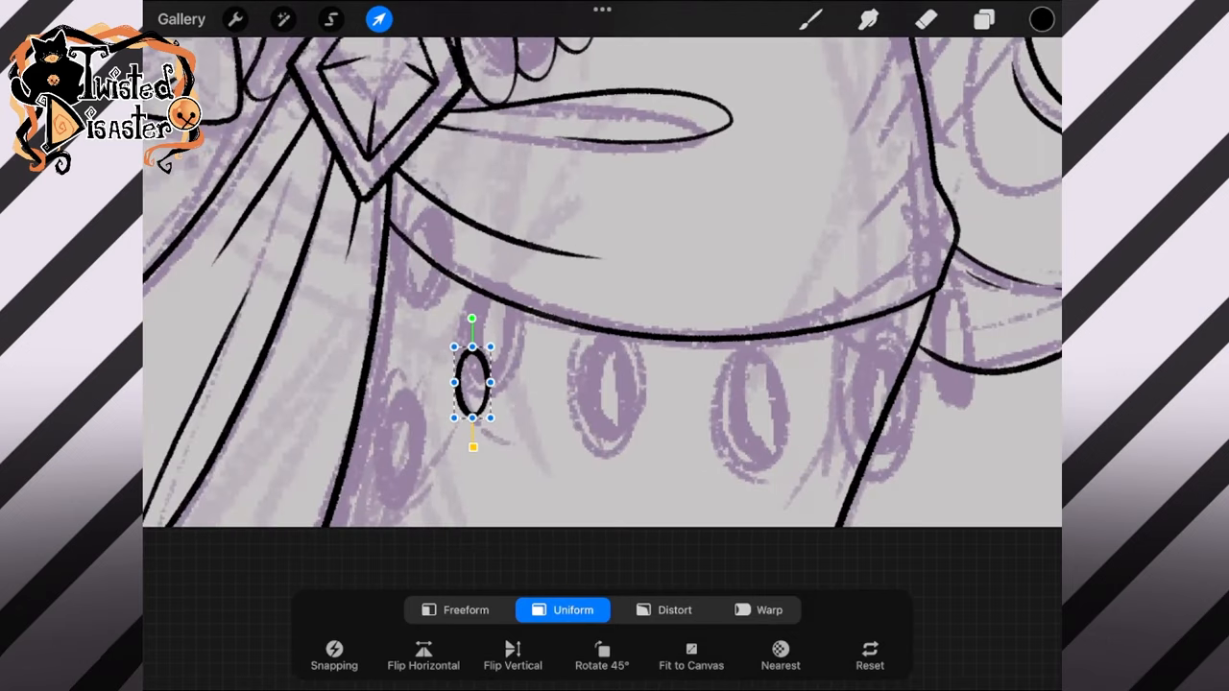
{"action": "left_click_drag", "start_coordinate": [471, 384], "coordinate": [387, 235]}
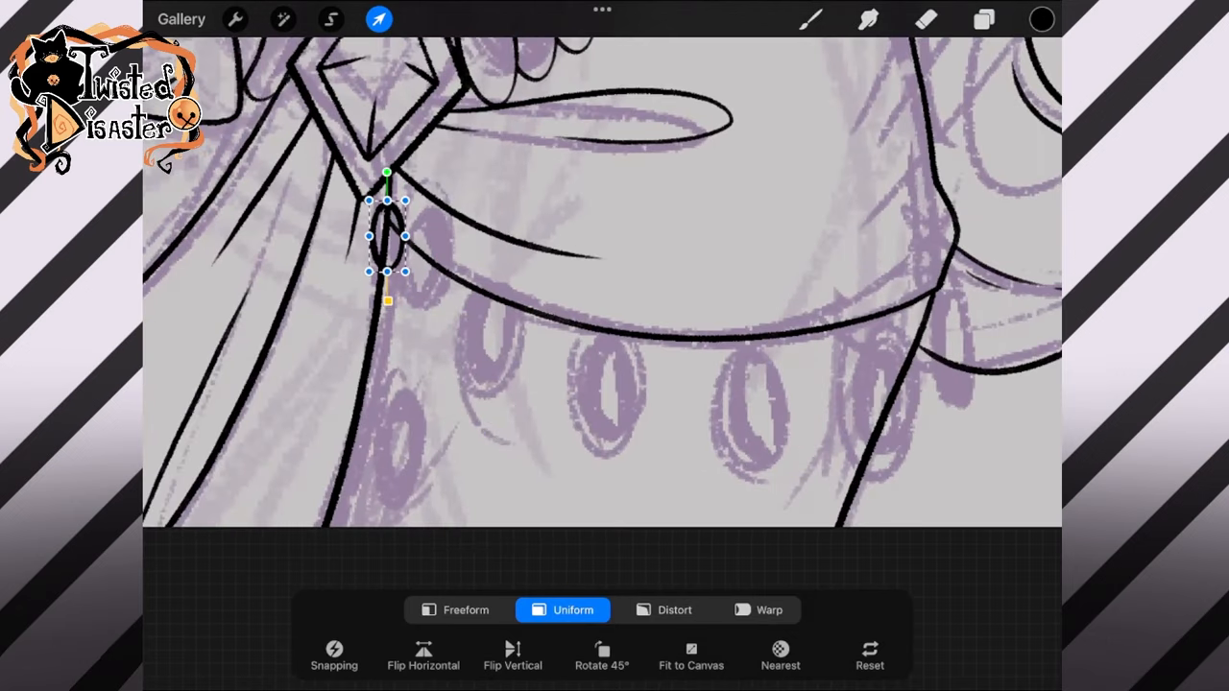
{"action": "left_click_drag", "start_coordinate": [387, 235], "coordinate": [371, 362]}
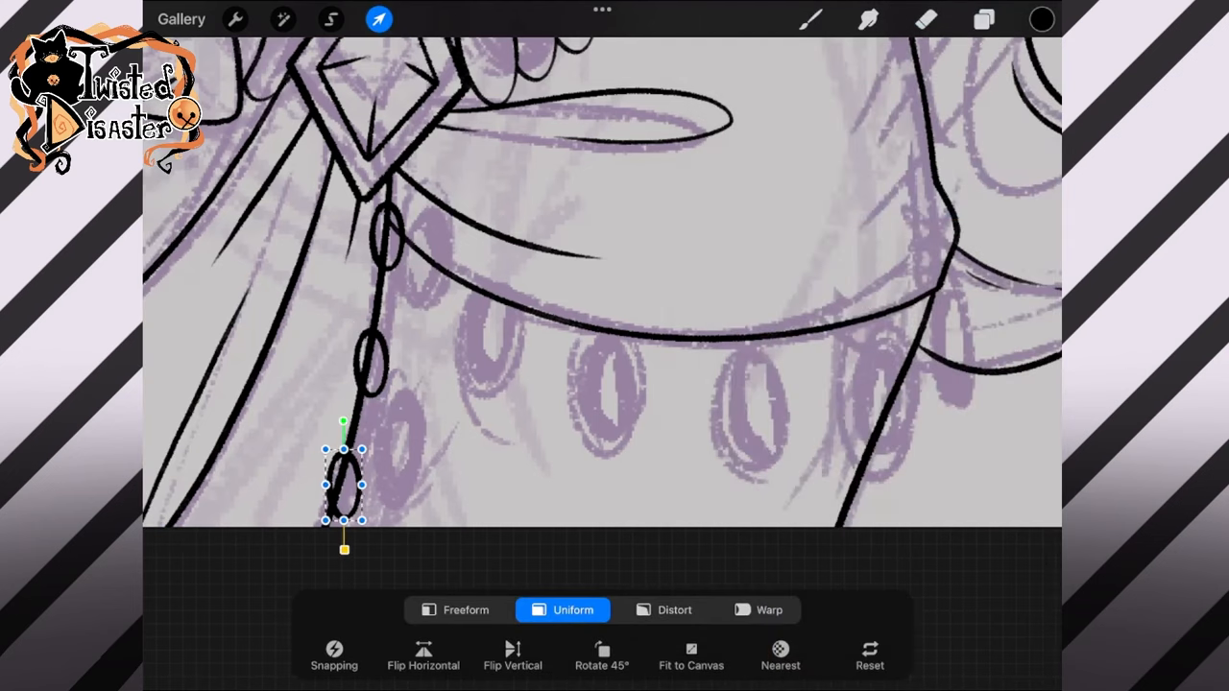
{"action": "left_click", "coordinate": [984, 19]}
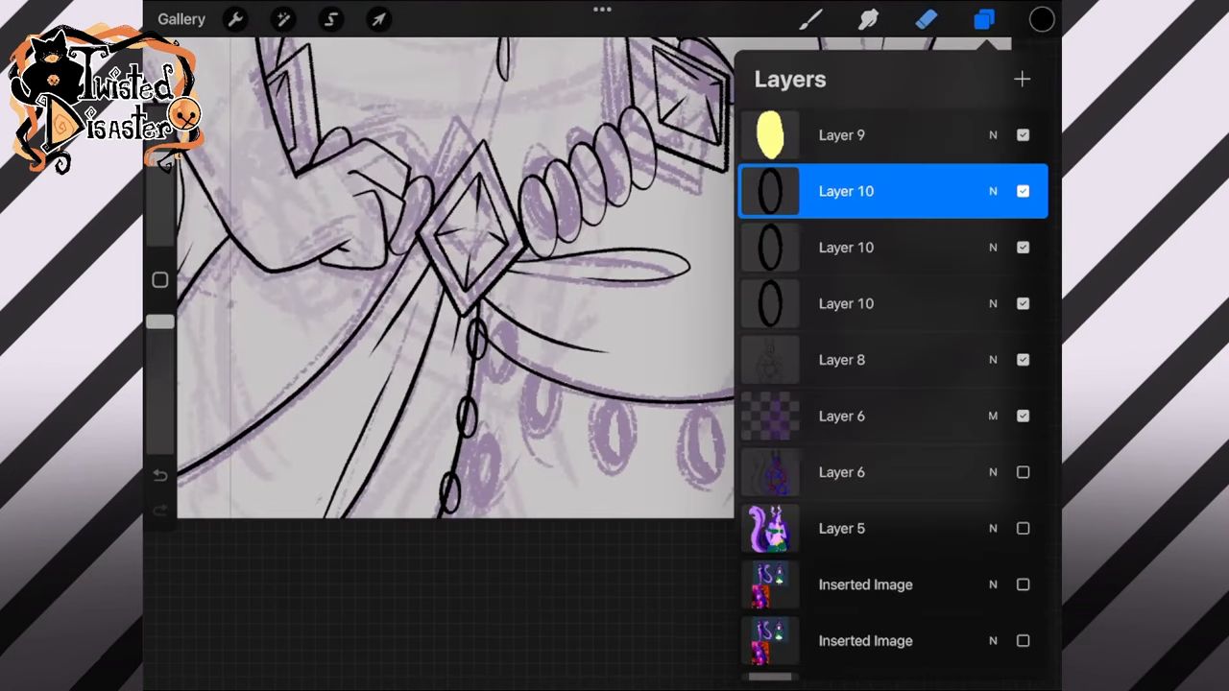
{"action": "scroll", "scroll_direction": "down", "scroll_amount": 3}
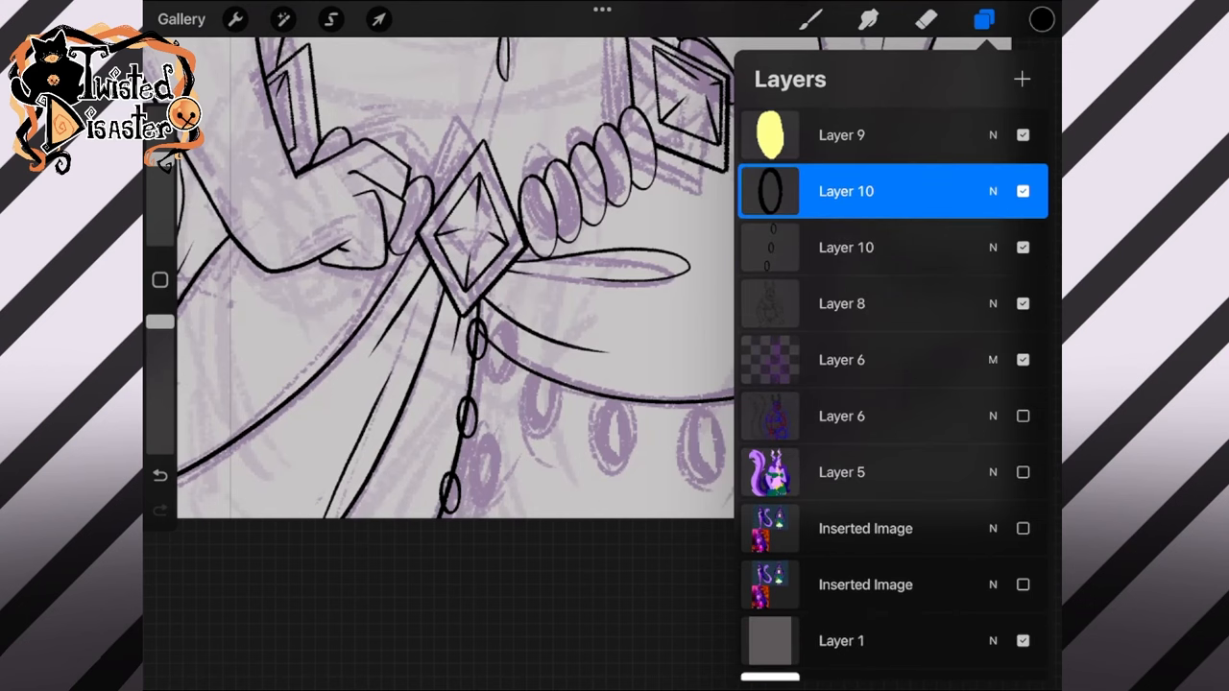
Step: Line six bead copies along the waistband's lower edge up to where it meets the hair
{"action": "left_click", "coordinate": [379, 19]}
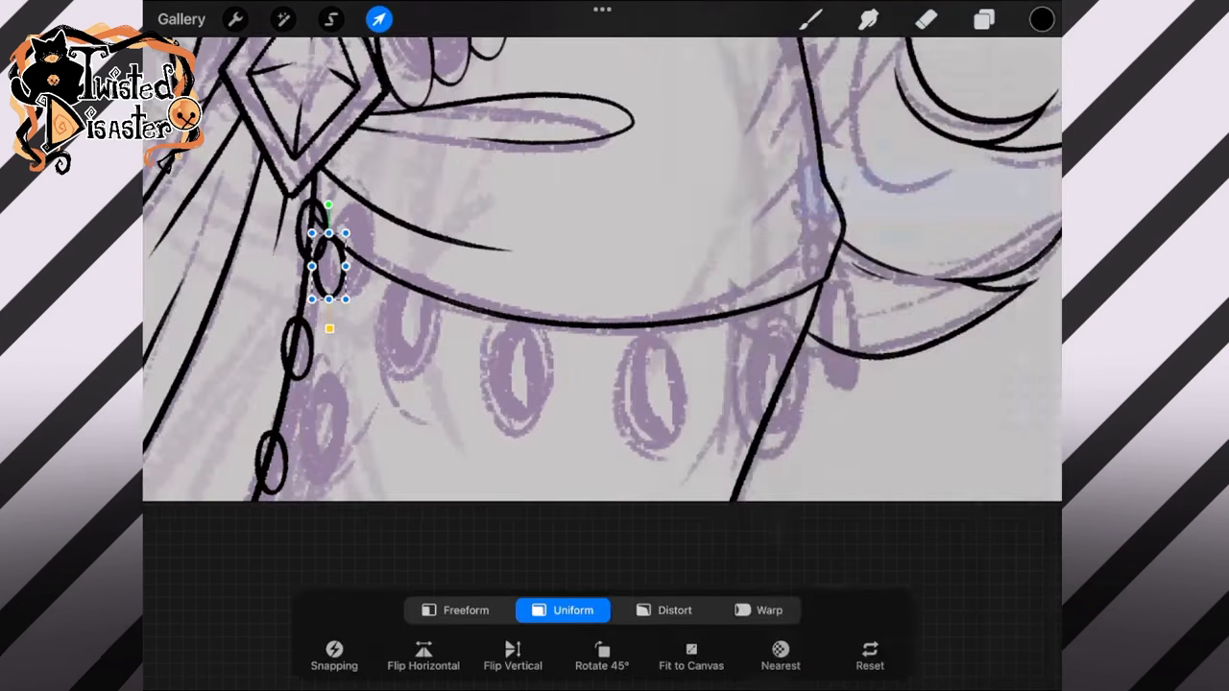
{"action": "left_click_drag", "start_coordinate": [330, 266], "coordinate": [393, 312]}
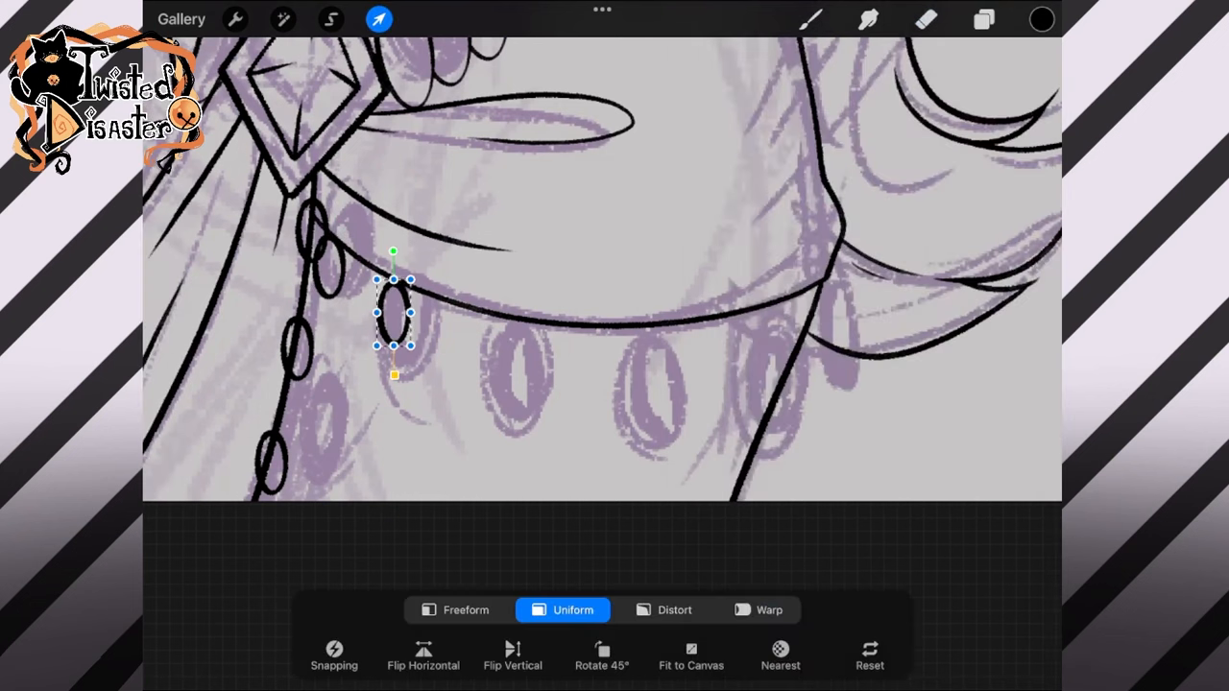
{"action": "left_click_drag", "start_coordinate": [394, 312], "coordinate": [472, 344]}
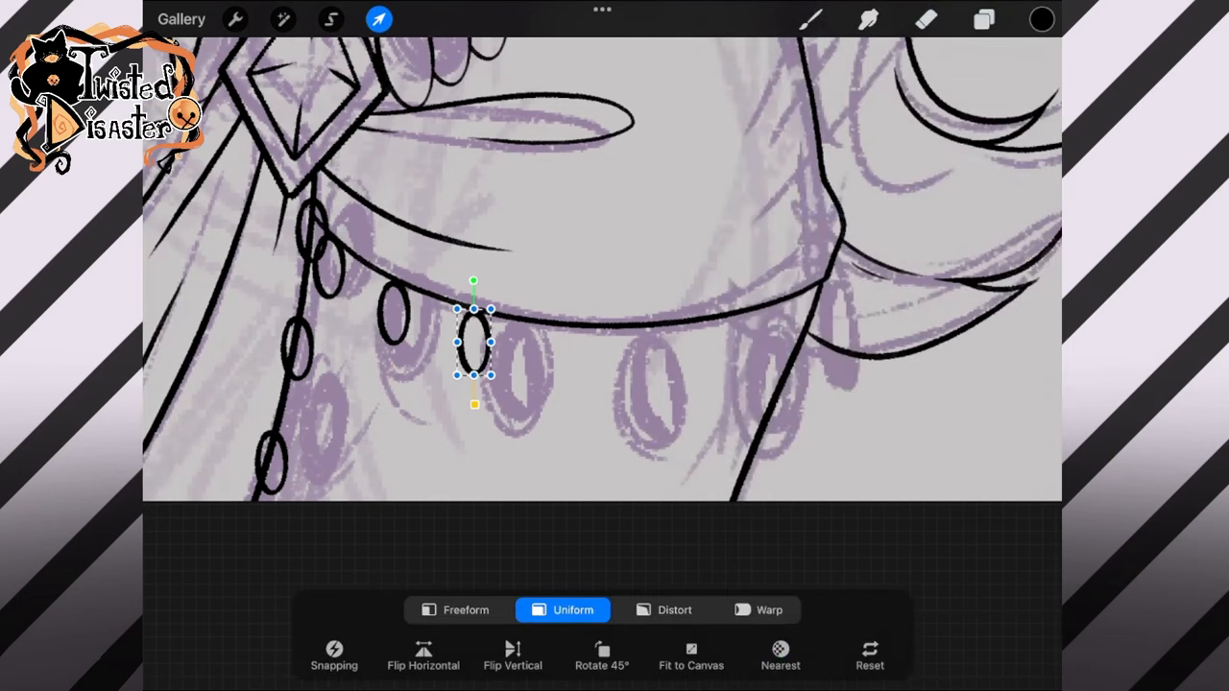
{"action": "left_click_drag", "start_coordinate": [474, 342], "coordinate": [629, 365]}
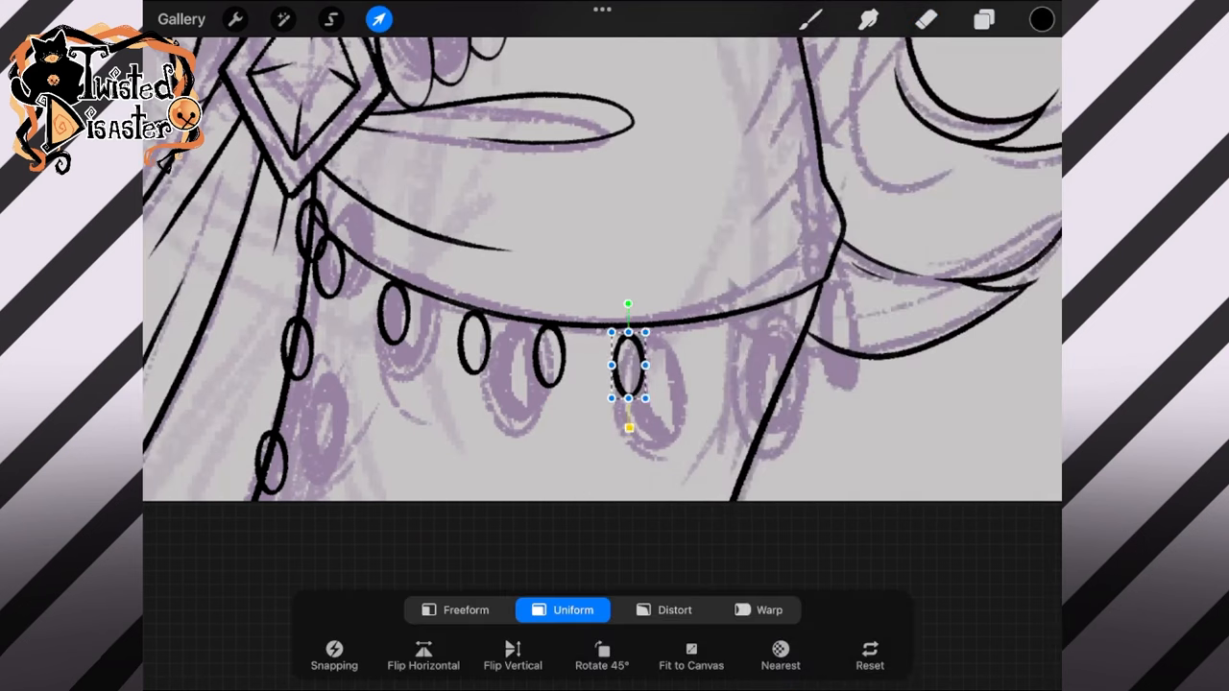
{"action": "left_click_drag", "start_coordinate": [629, 365], "coordinate": [689, 352]}
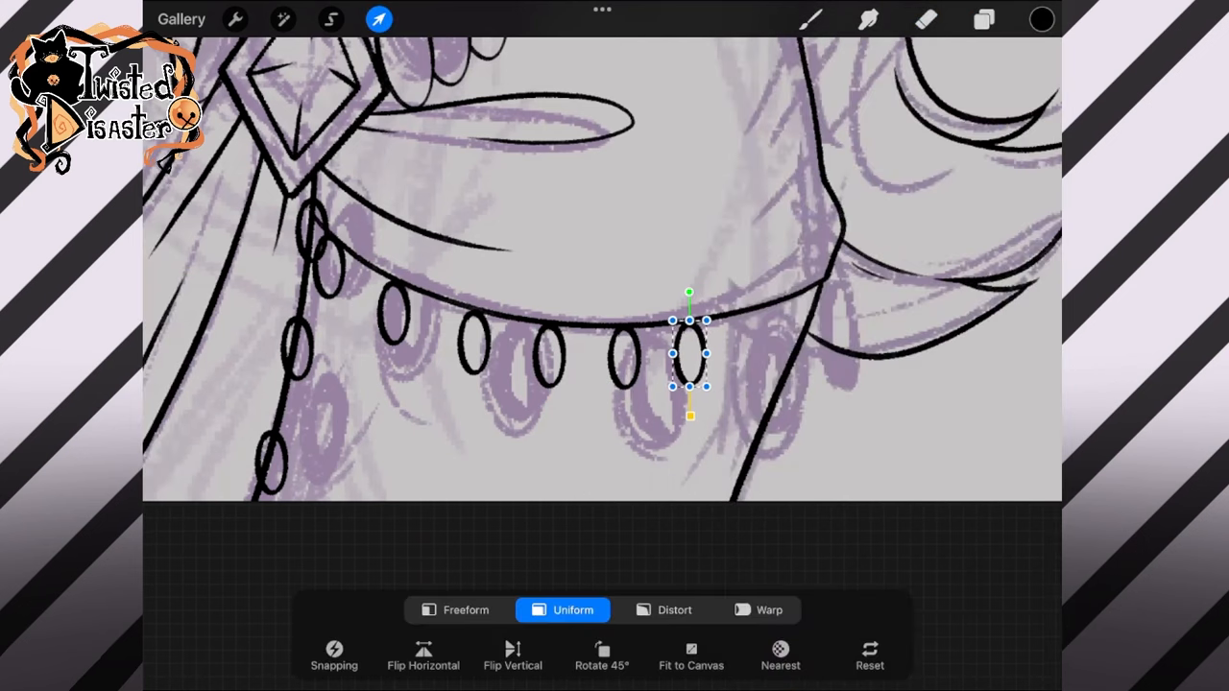
{"action": "left_click_drag", "start_coordinate": [689, 353], "coordinate": [759, 341]}
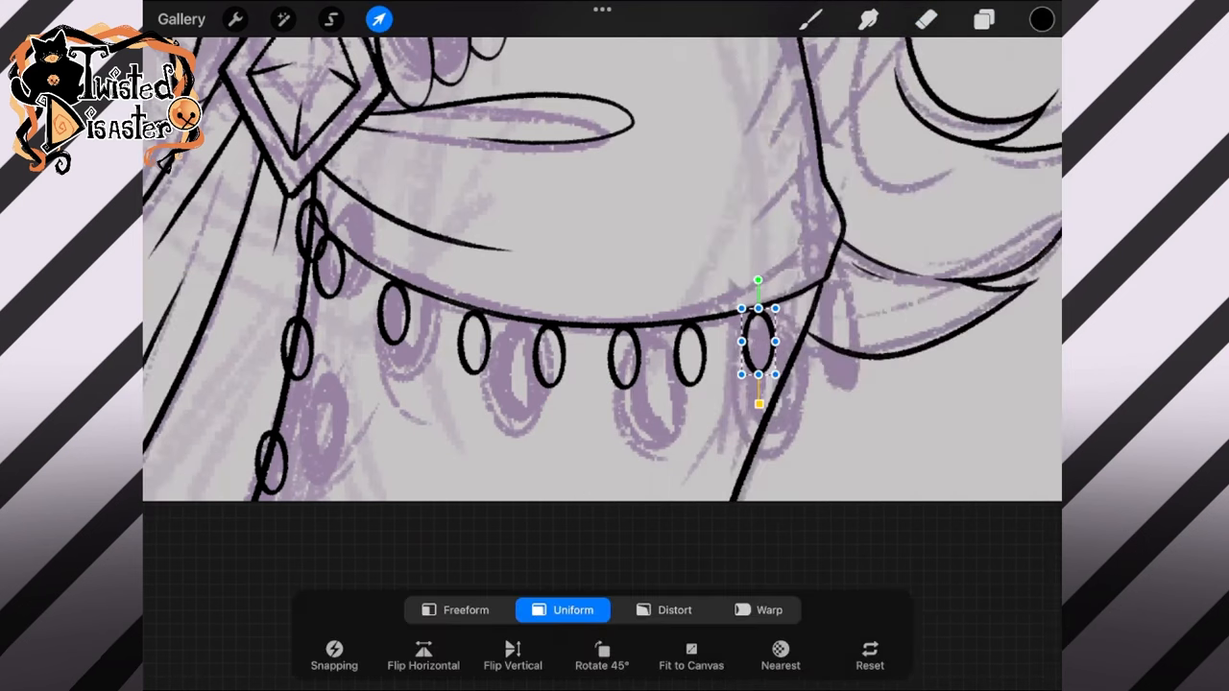
{"action": "left_click_drag", "start_coordinate": [759, 340], "coordinate": [816, 316]}
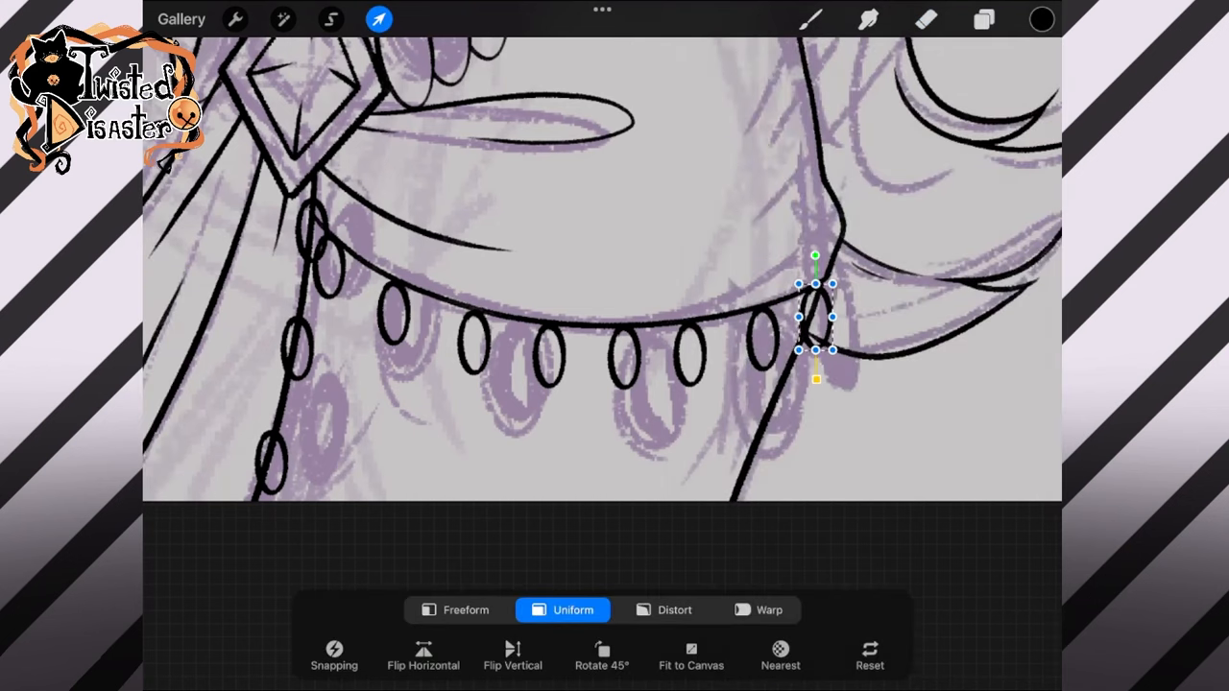
{"action": "left_click", "coordinate": [983, 20]}
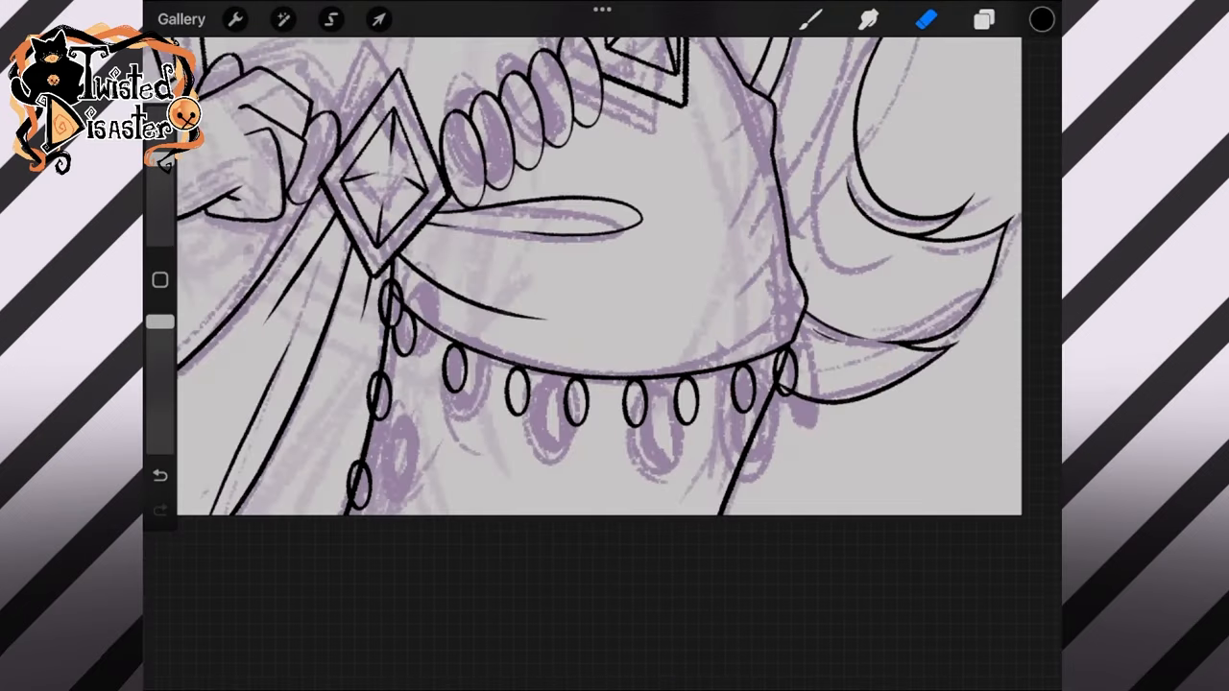
Step: Select the bead interiors, resize the line art, and ink more skirt and hair outlines
{"action": "left_click", "coordinate": [330, 20]}
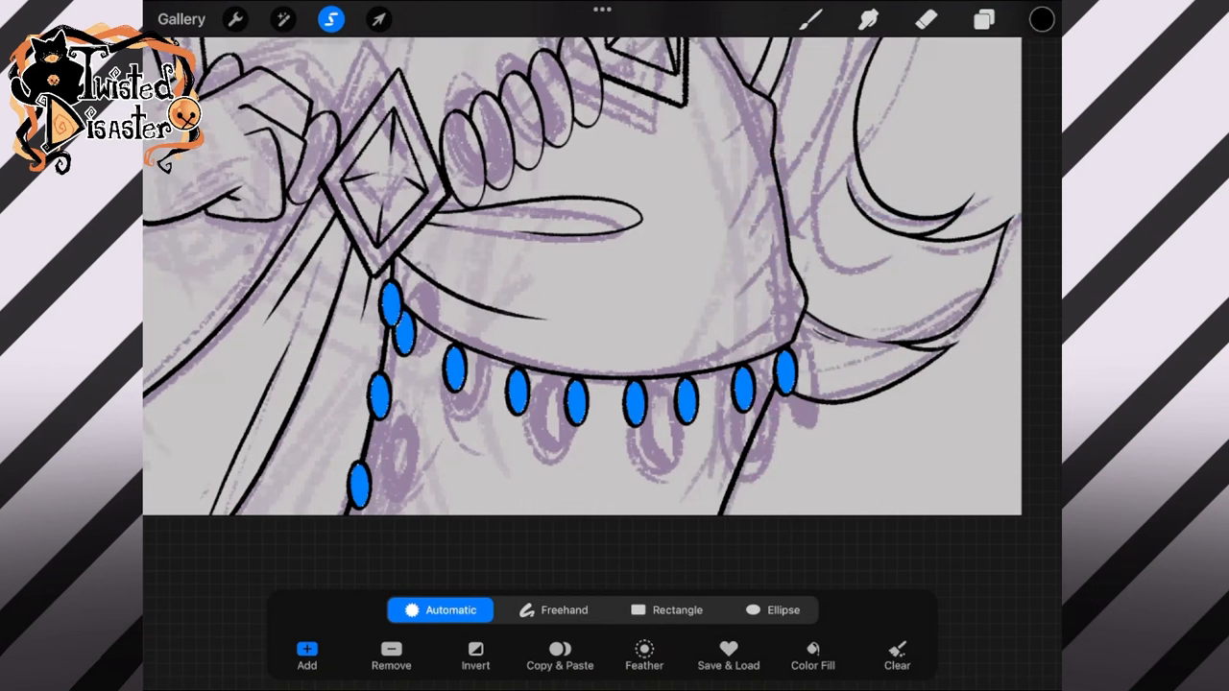
{"action": "left_click", "coordinate": [378, 19]}
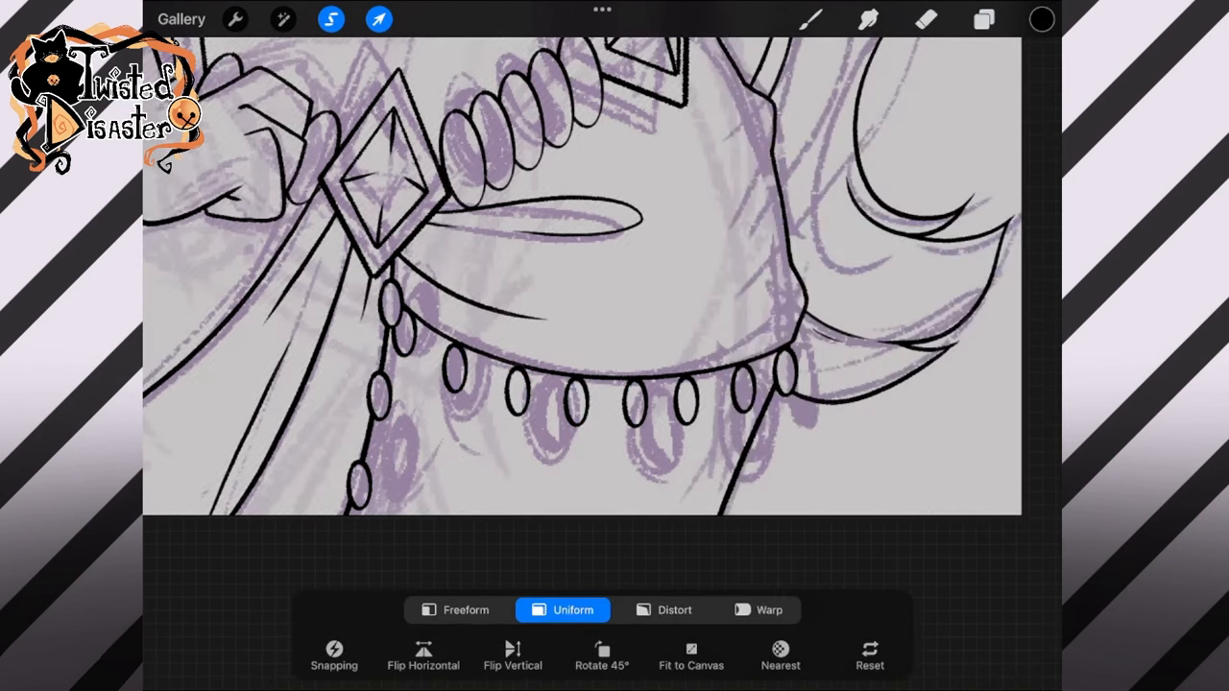
{"action": "left_click", "coordinate": [984, 20]}
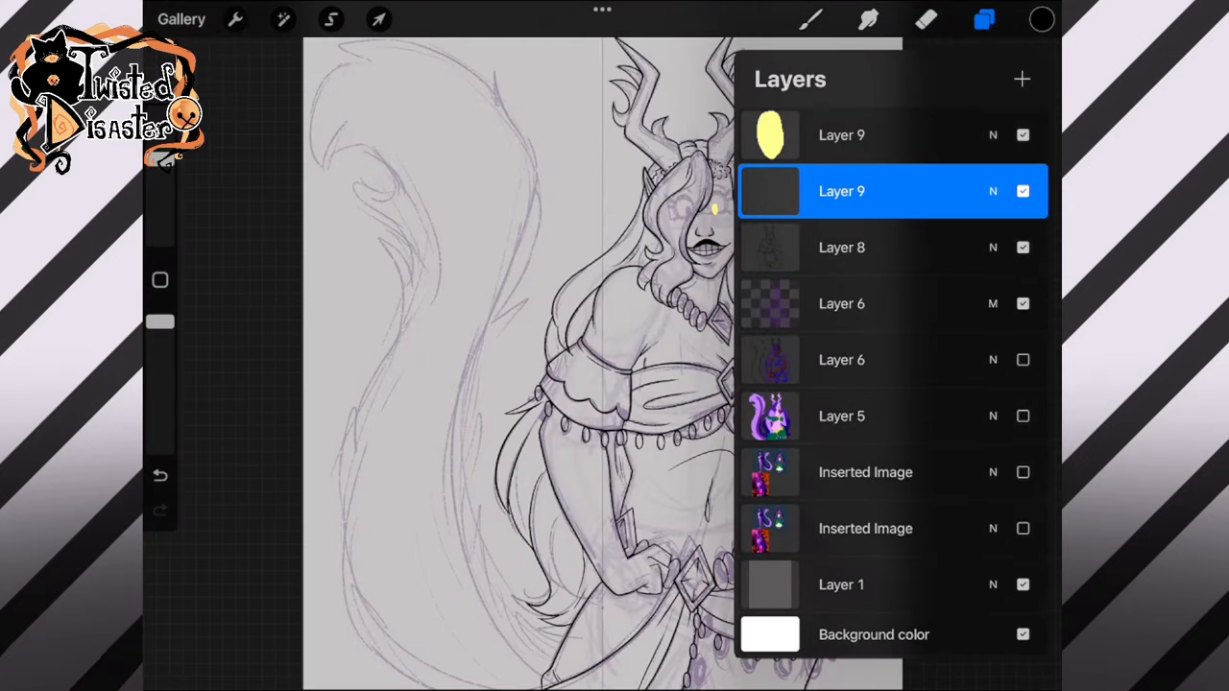
{"action": "left_click", "coordinate": [984, 19]}
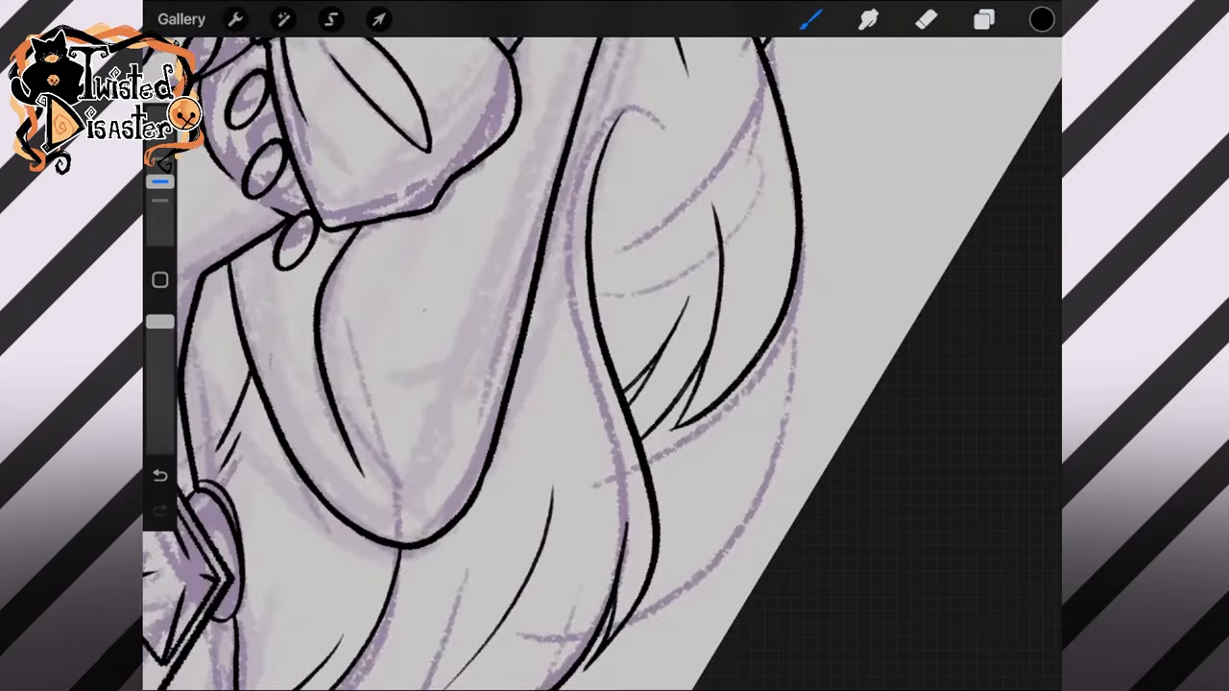
{"action": "left_click", "coordinate": [983, 19]}
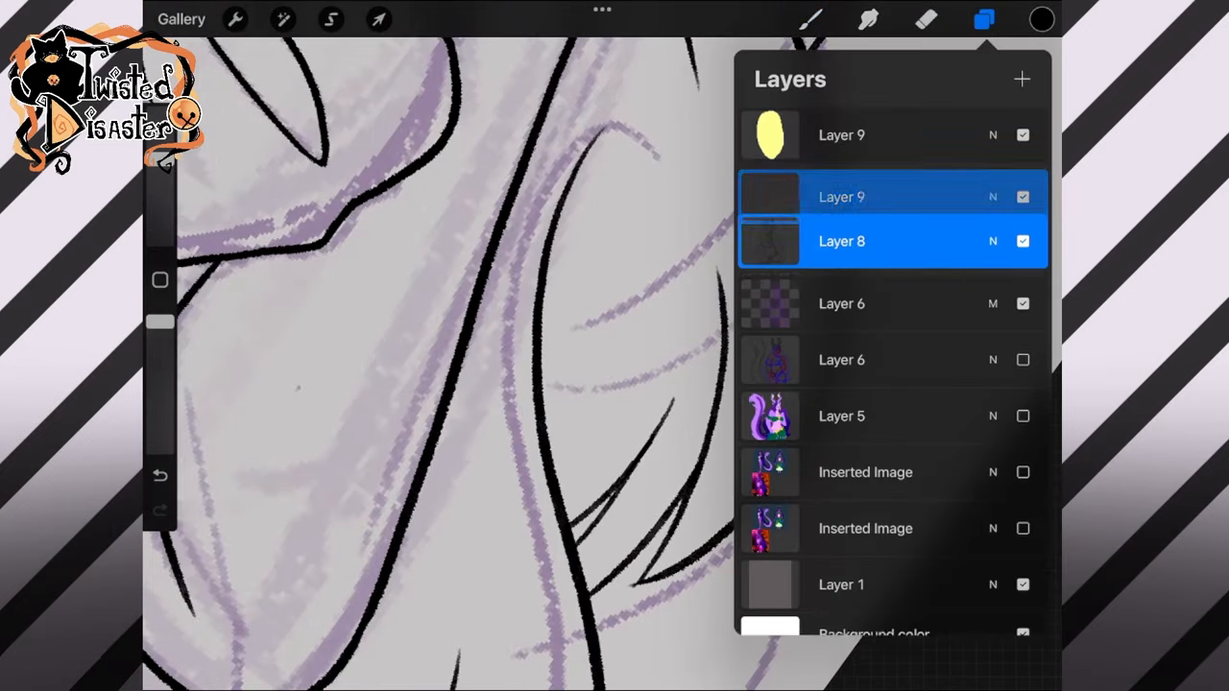
{"action": "left_click", "coordinate": [984, 19]}
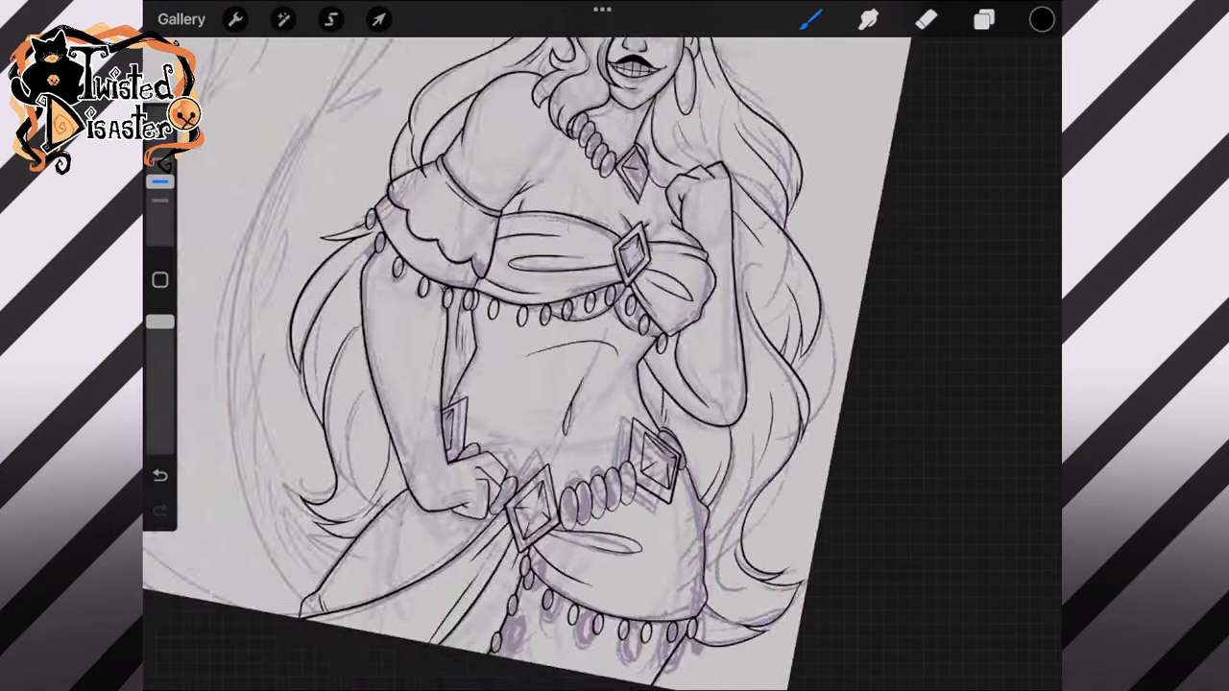
Step: Ink the big fluffy tail's black outline, including fur tufts and the curved tip
{"action": "left_click", "coordinate": [984, 20]}
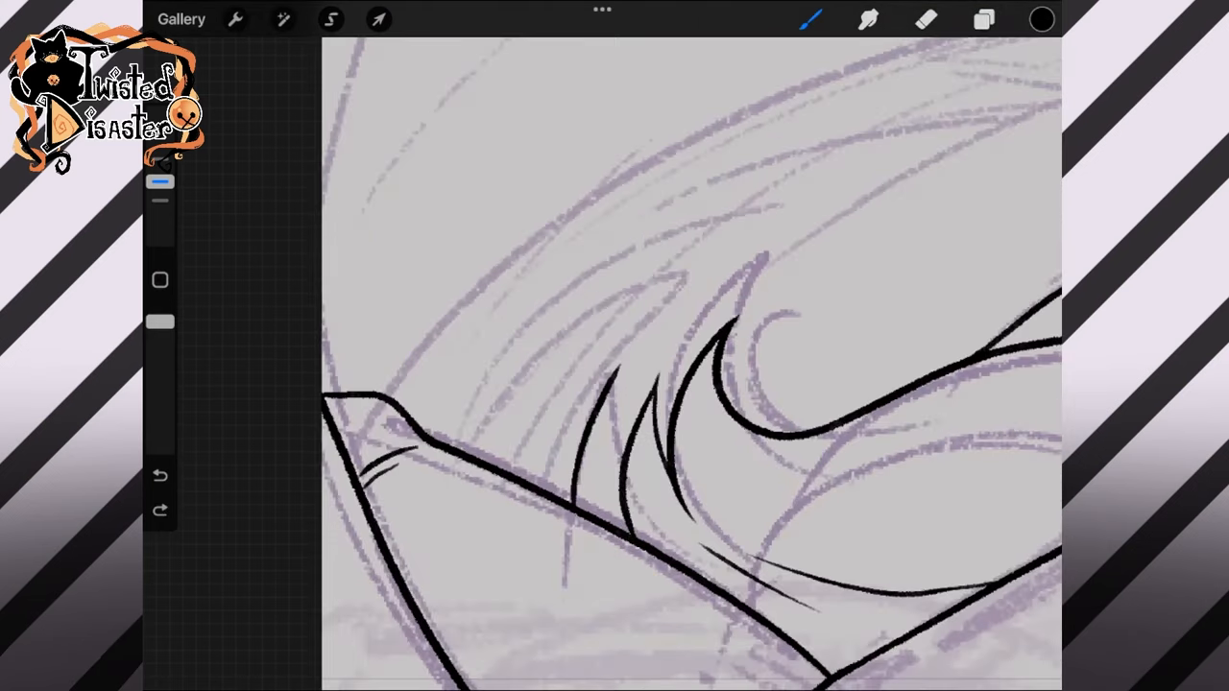
{"action": "left_click", "coordinate": [159, 476]}
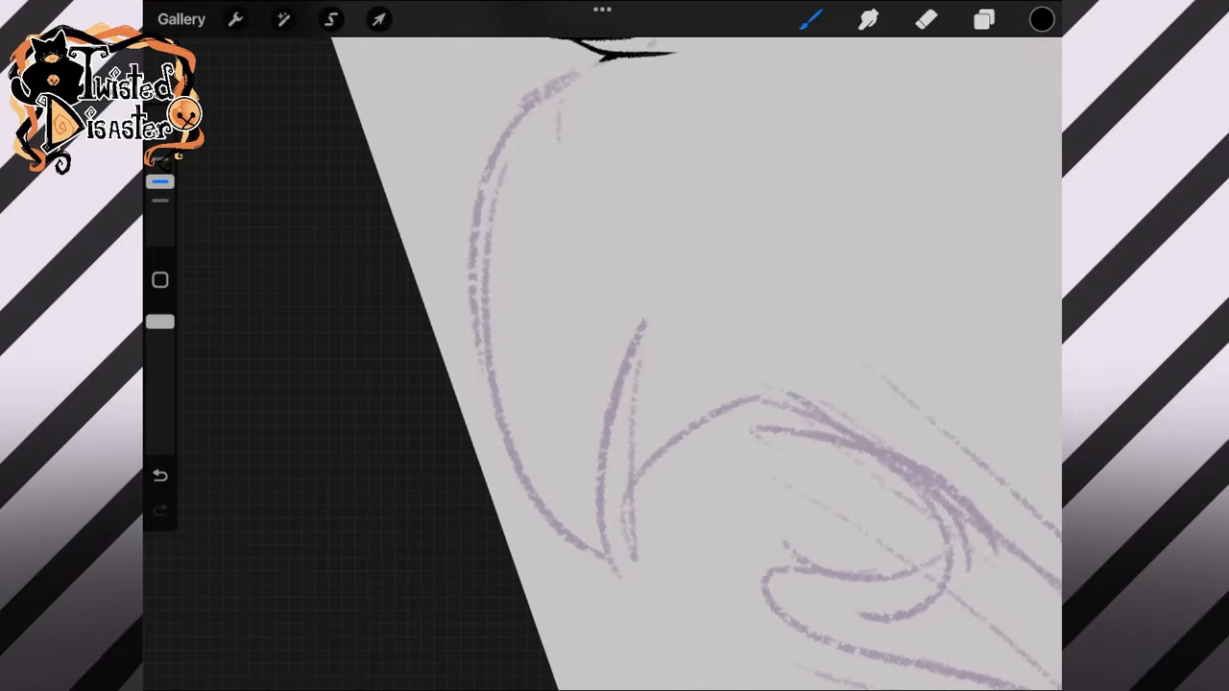
{"action": "left_click_drag", "start_coordinate": [576, 67], "coordinate": [634, 586]}
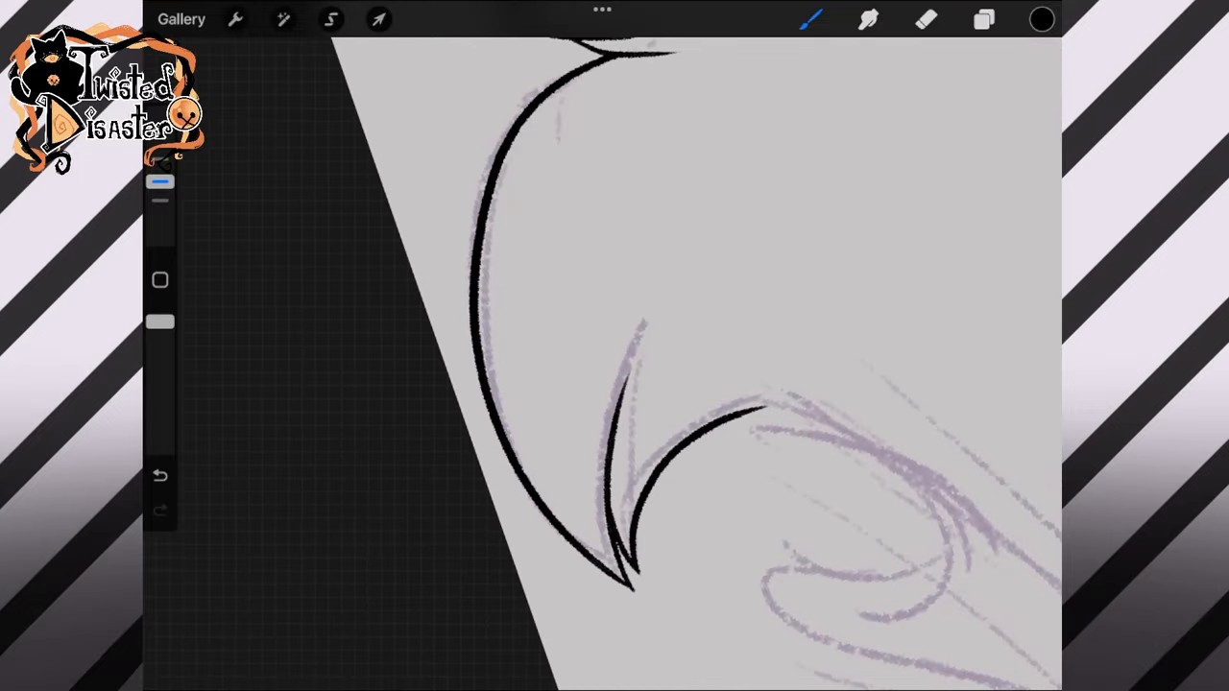
{"action": "left_click", "coordinate": [160, 476]}
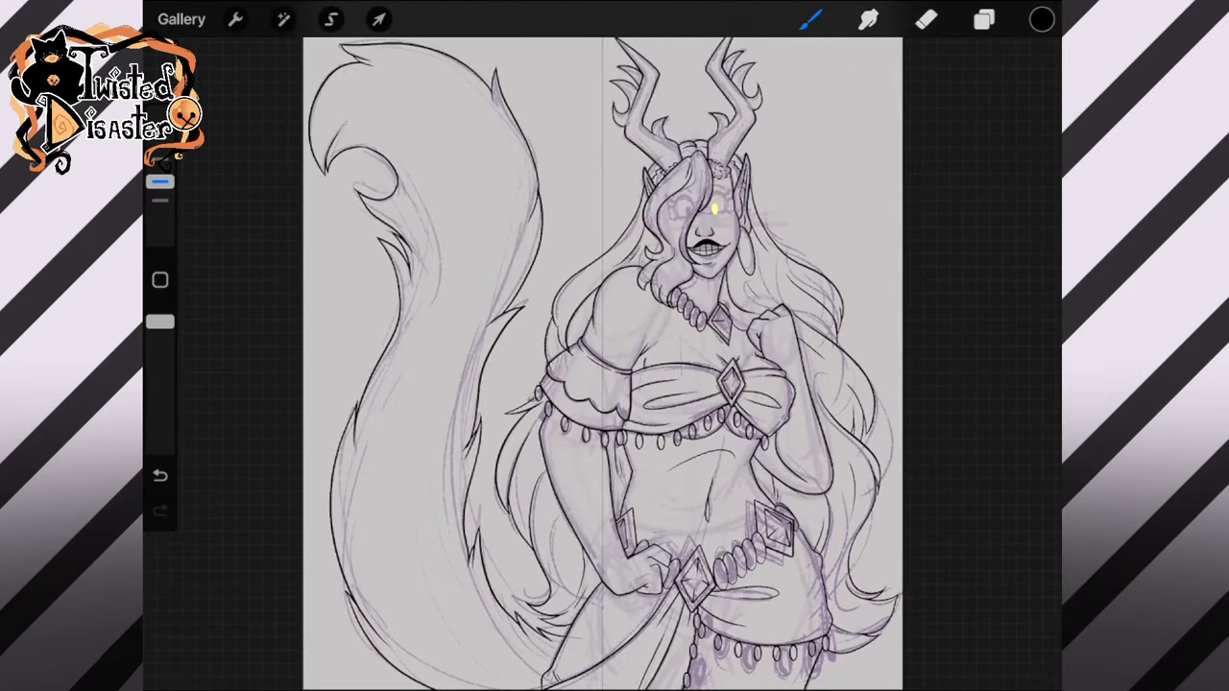
Step: Draw spiky lashes around the yellow eye and hide the purple sketch layer
{"action": "left_click", "coordinate": [983, 19]}
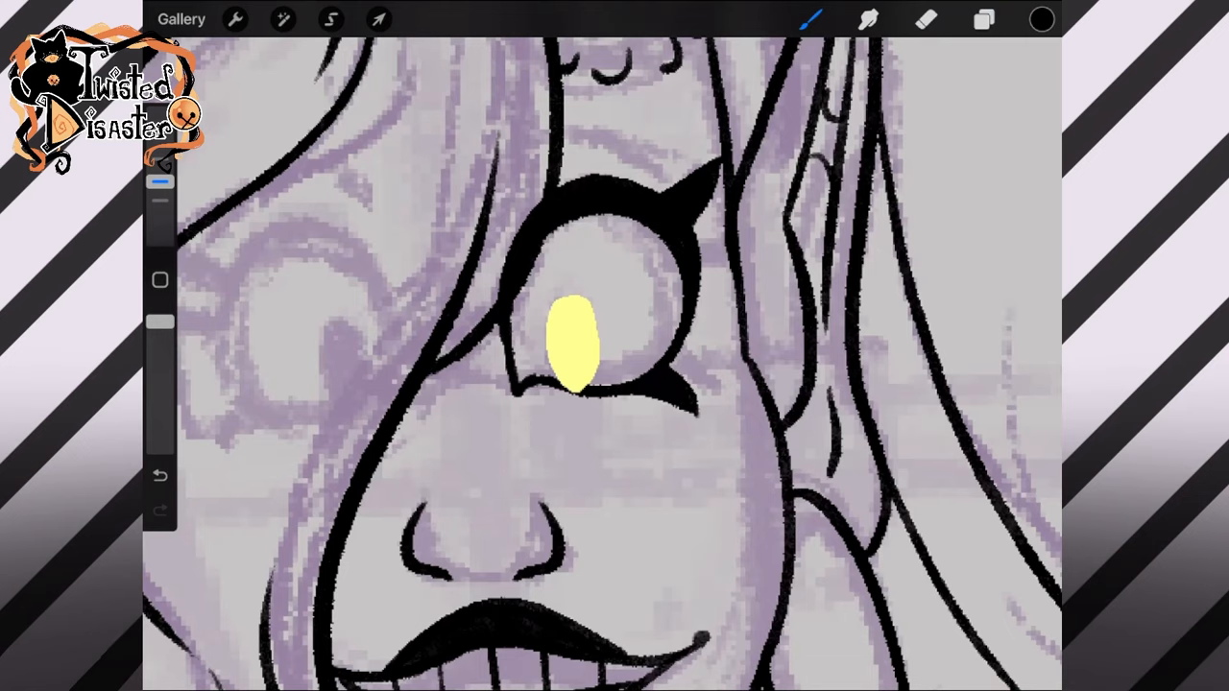
{"action": "left_click_drag", "start_coordinate": [701, 221], "coordinate": [759, 240]}
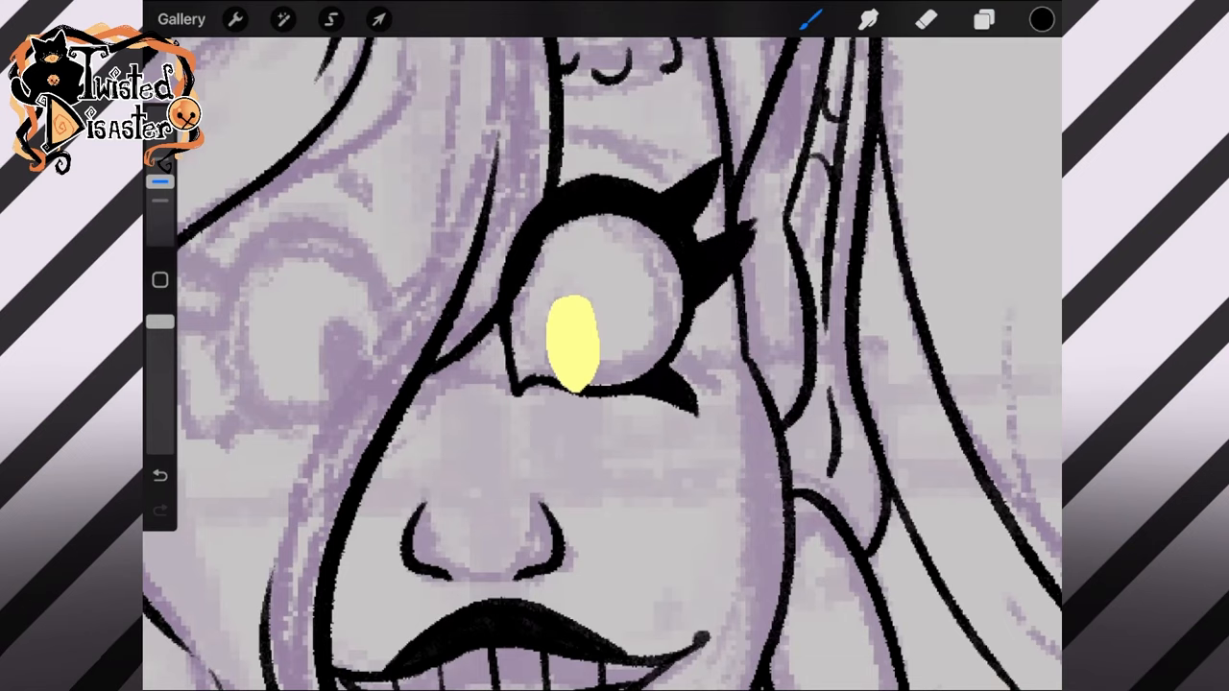
{"action": "left_click", "coordinate": [925, 19]}
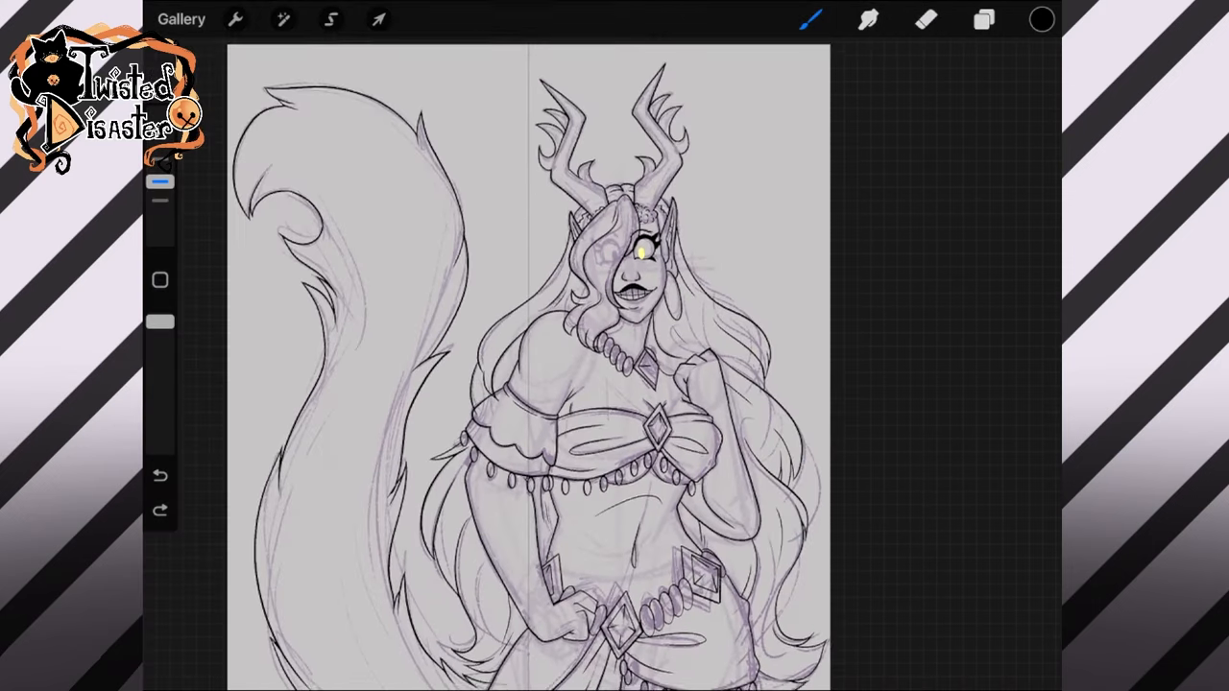
{"action": "left_click", "coordinate": [984, 19]}
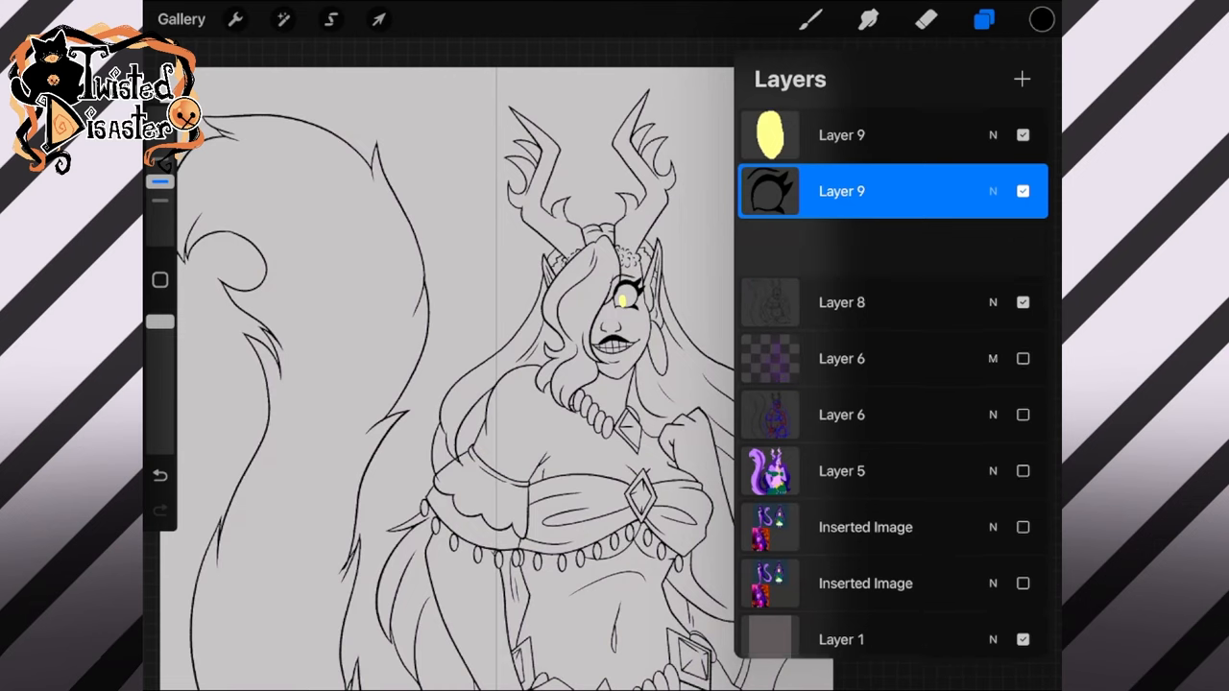
Step: Ink tapered hair strands across the shoulder and bodice edge, undoing a stray stroke
{"action": "left_click", "coordinate": [983, 19]}
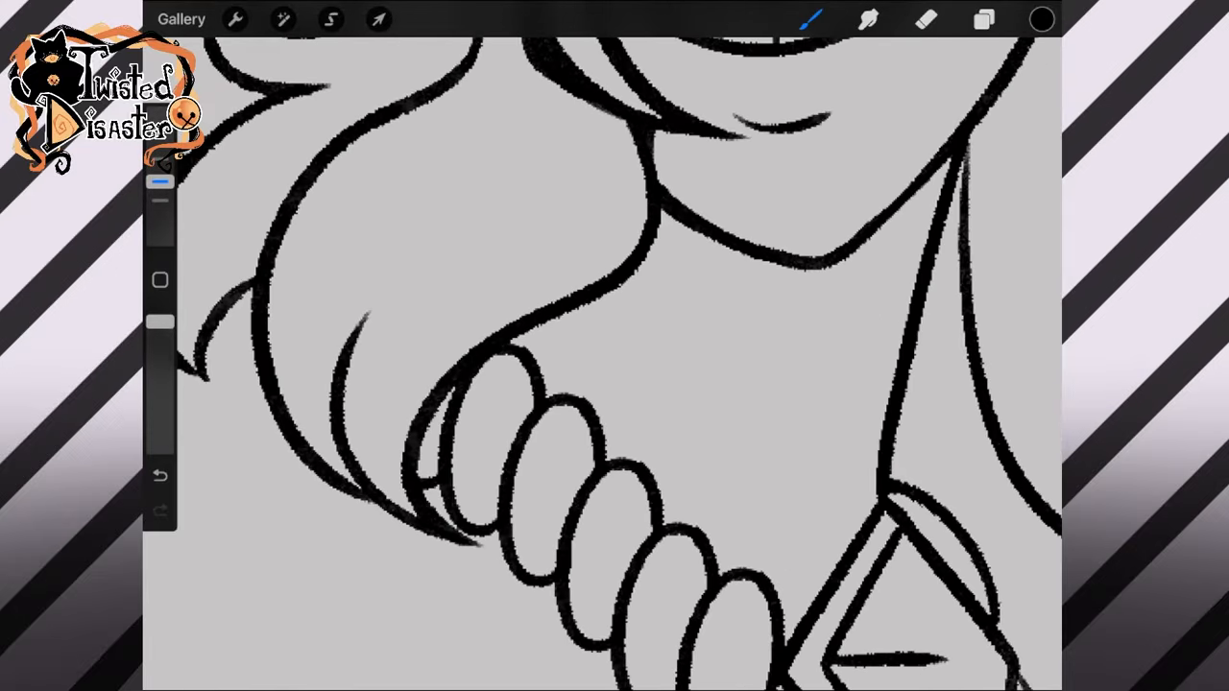
{"action": "left_click", "coordinate": [160, 476]}
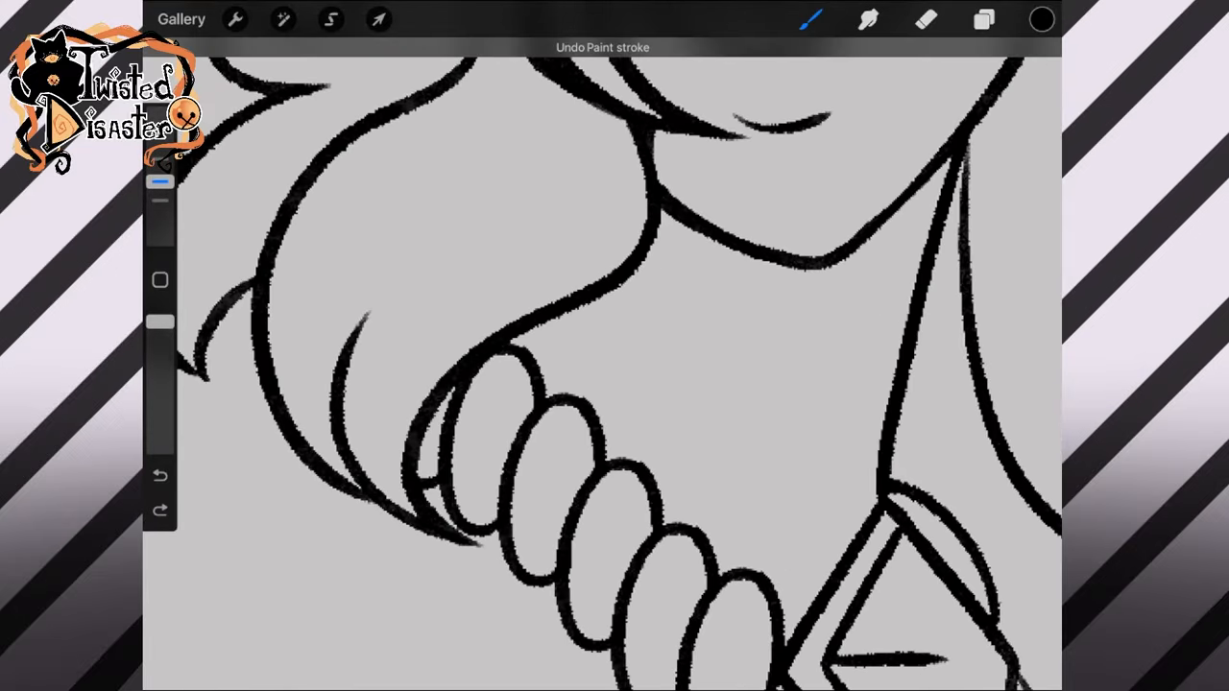
{"action": "left_click", "coordinate": [160, 475]}
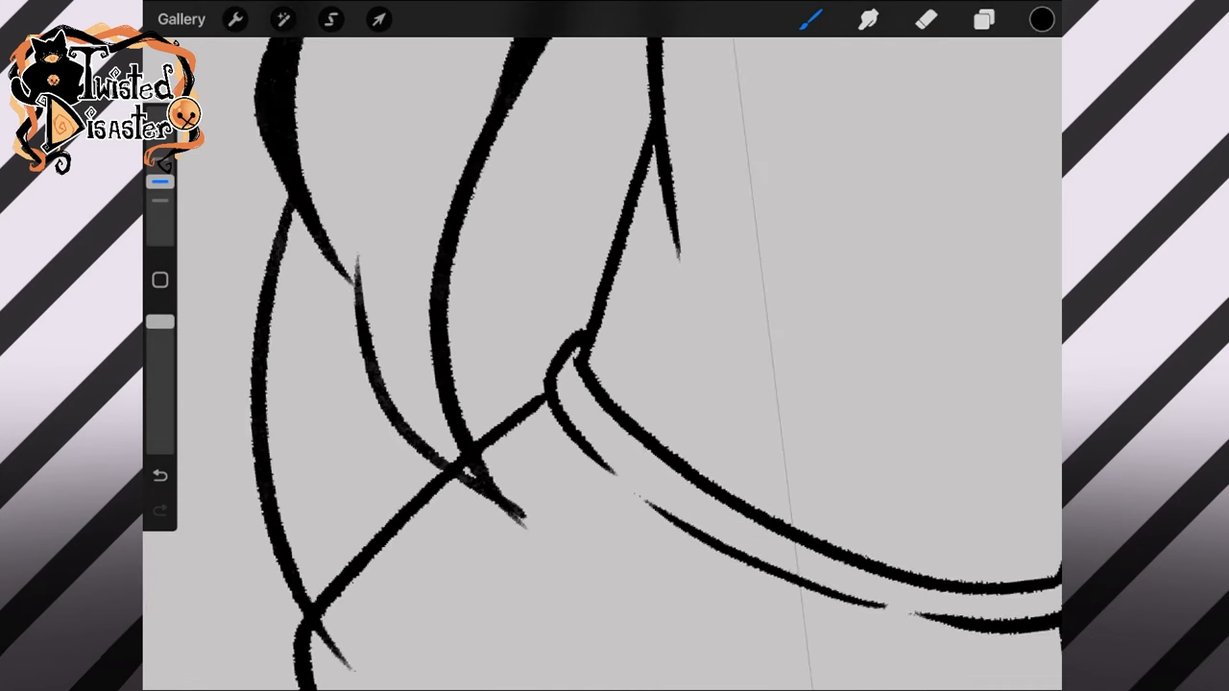
Step: Trace thin tapered hair strands beside the neck and along the beaded chain
{"action": "left_click", "coordinate": [925, 19]}
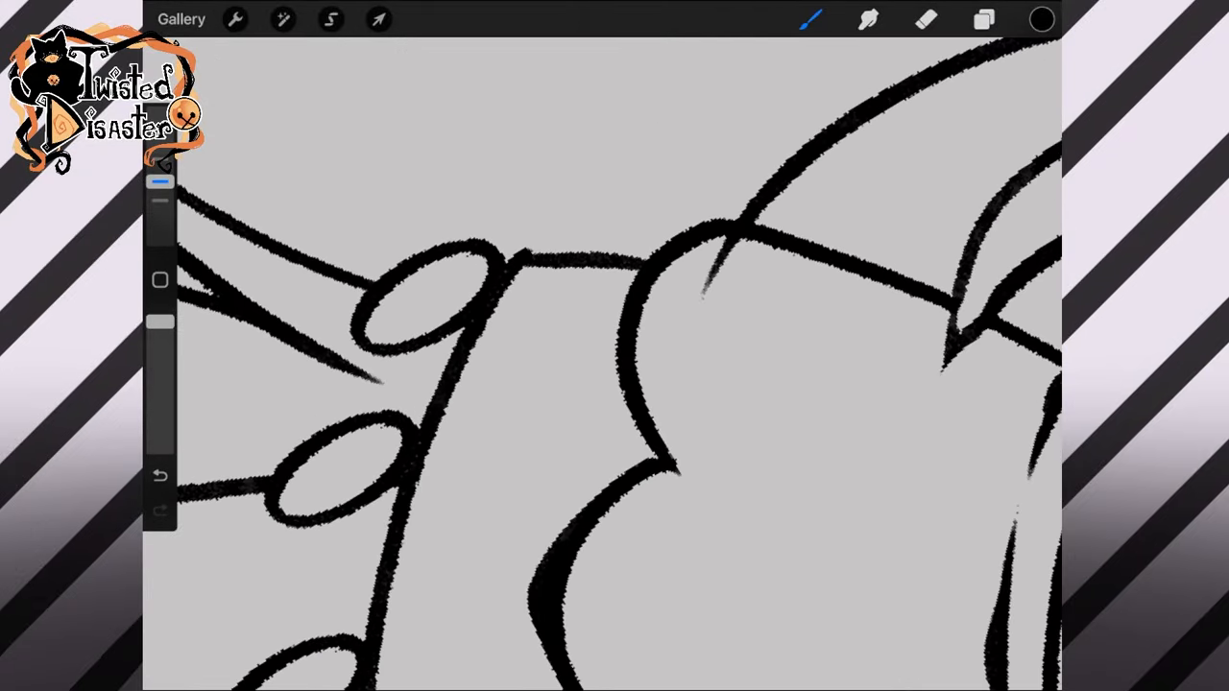
{"action": "left_click", "coordinate": [924, 19]}
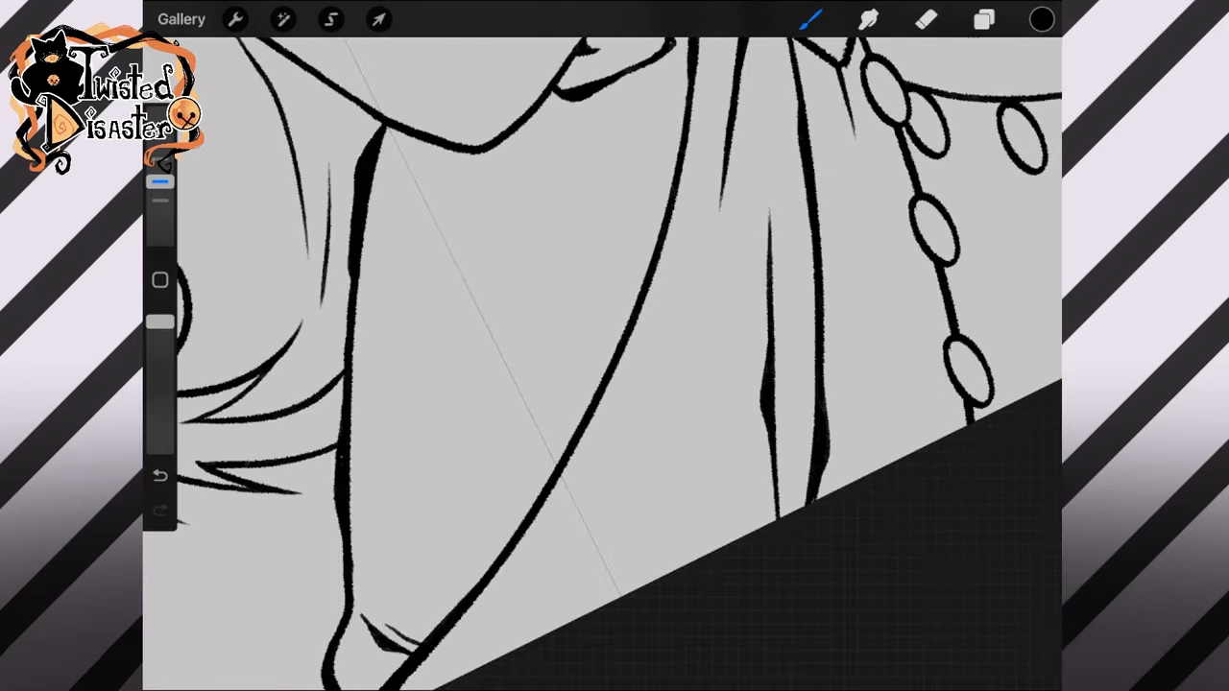
Step: Glance at the Share options, then keep inking the long hair beside the gripping hand
{"action": "left_click", "coordinate": [235, 19]}
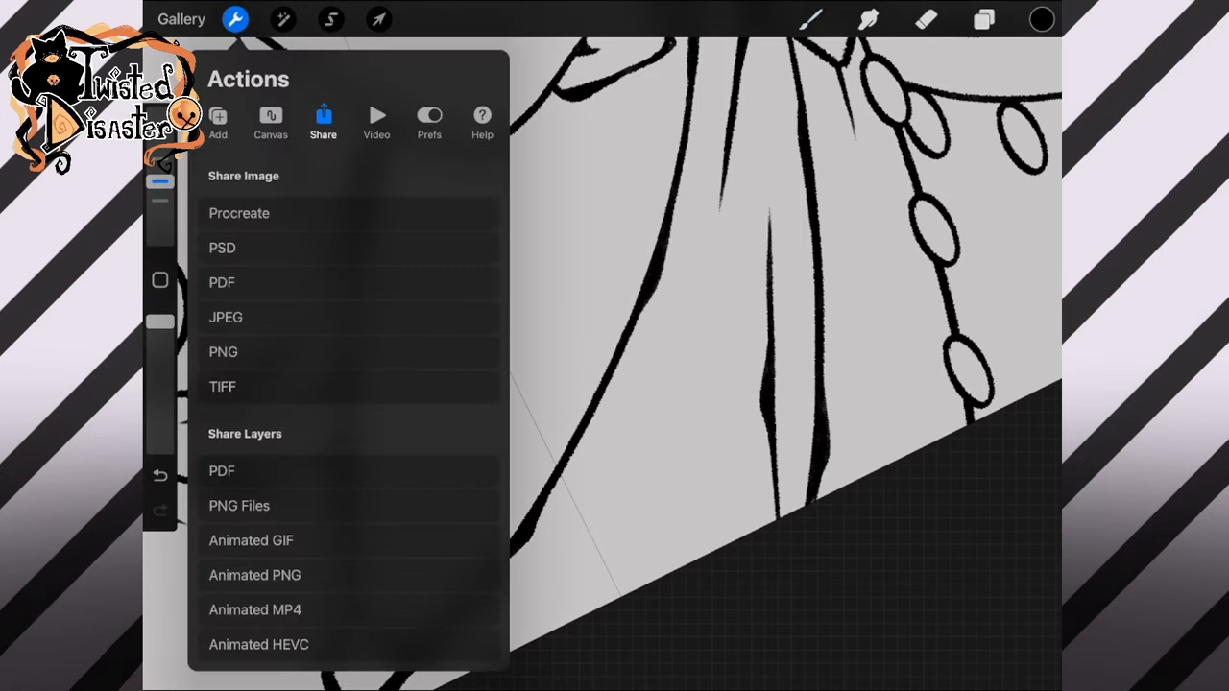
{"action": "left_click", "coordinate": [811, 19]}
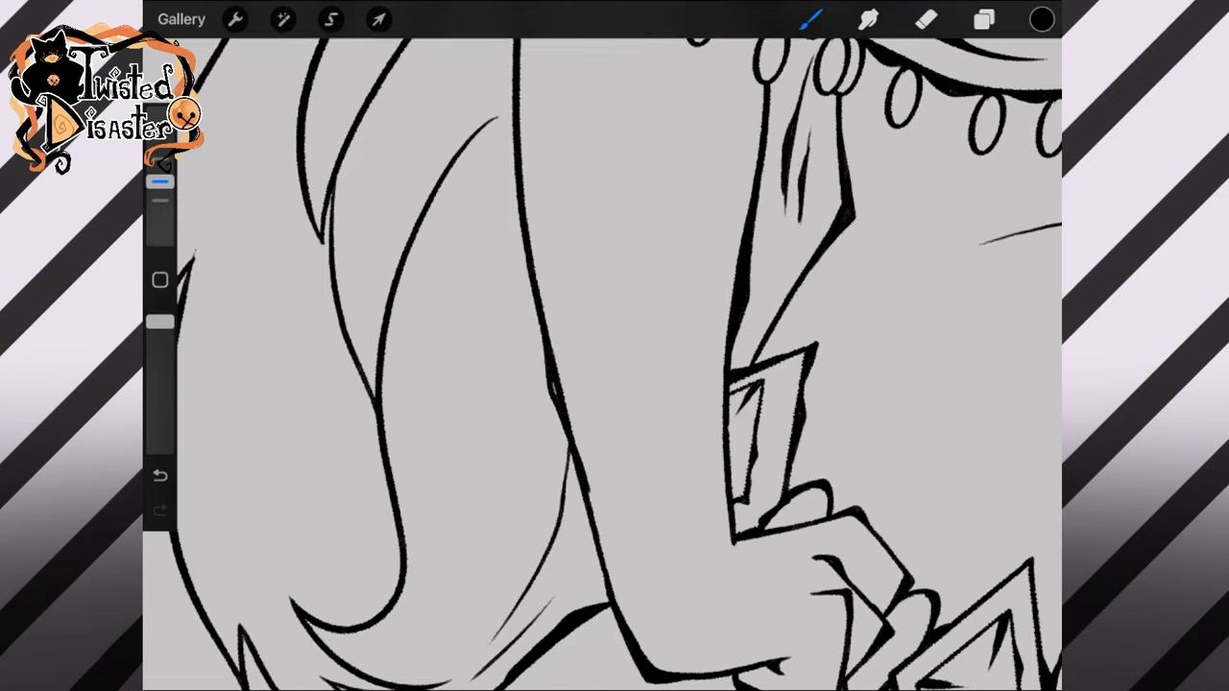
Step: Finish inking the tail, antlers and outfit, then zoom out to the whole figure
{"action": "left_click", "coordinate": [925, 20]}
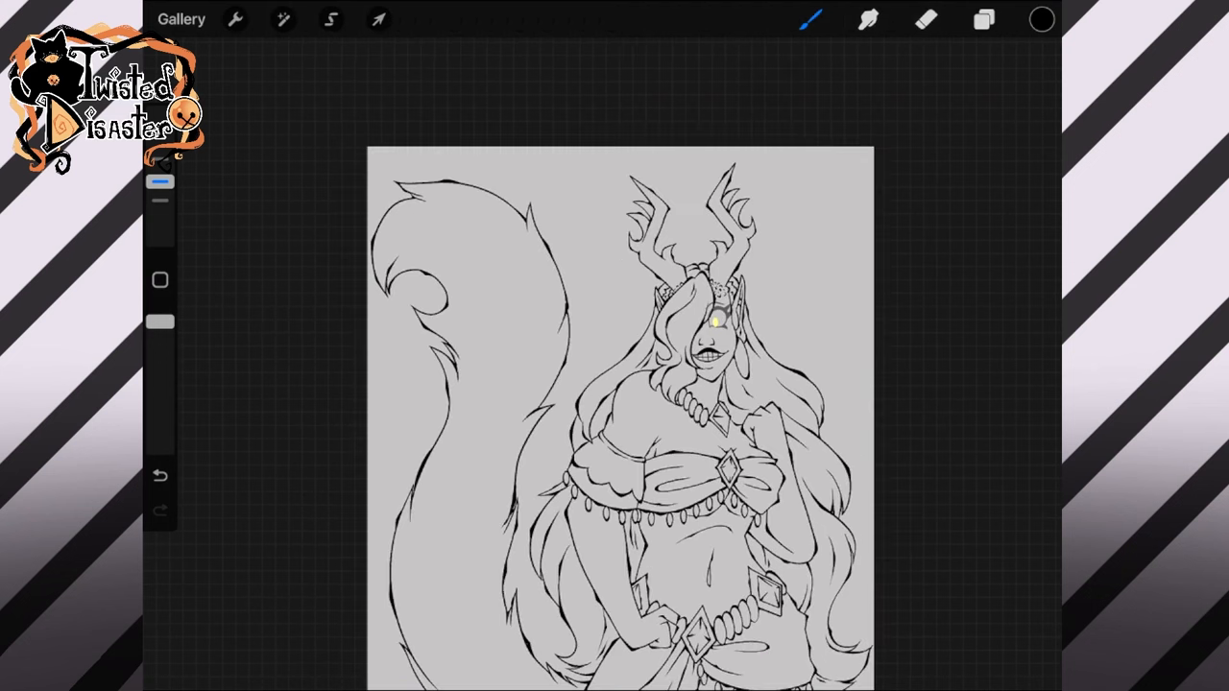
{"action": "left_click", "coordinate": [984, 19]}
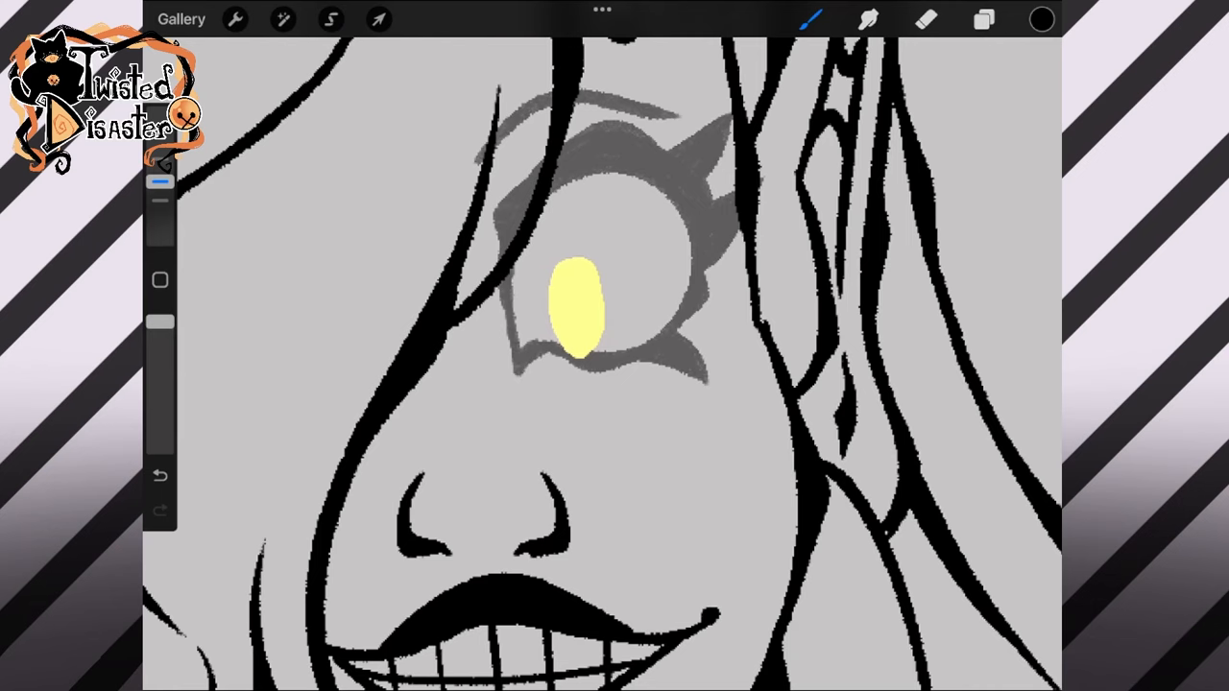
Step: Make the eye lashes solid black and resize them, then select line-art Layer 9
{"action": "left_click", "coordinate": [984, 19]}
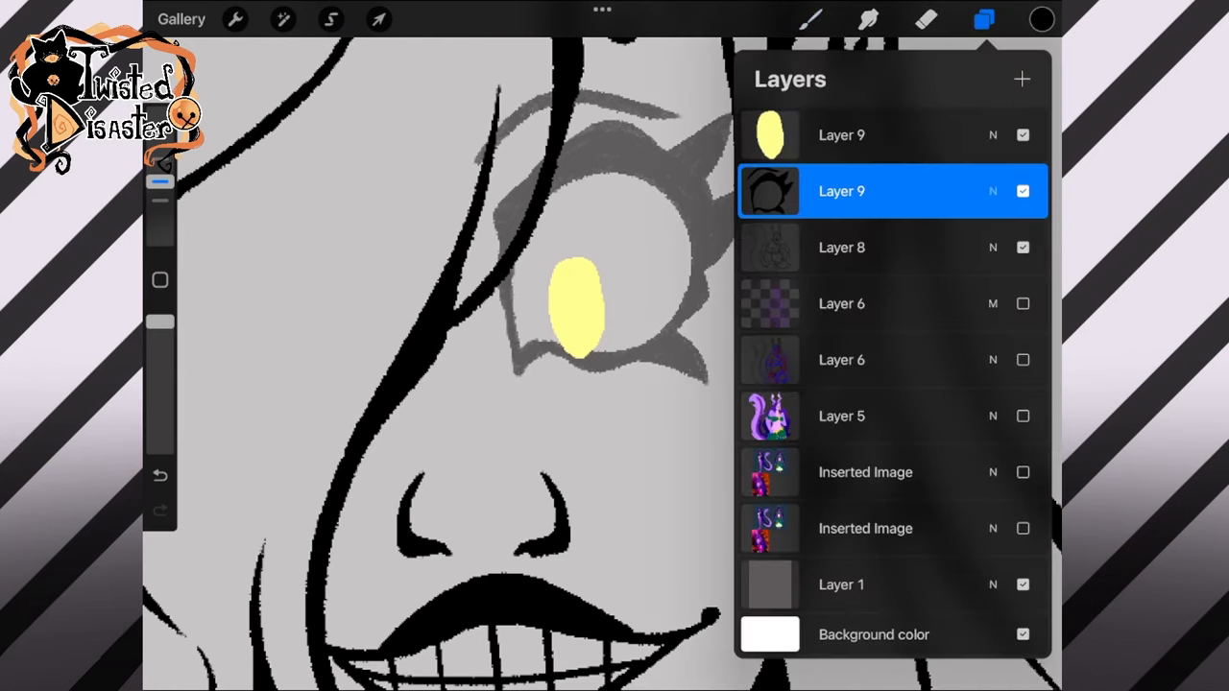
{"action": "left_click", "coordinate": [841, 191]}
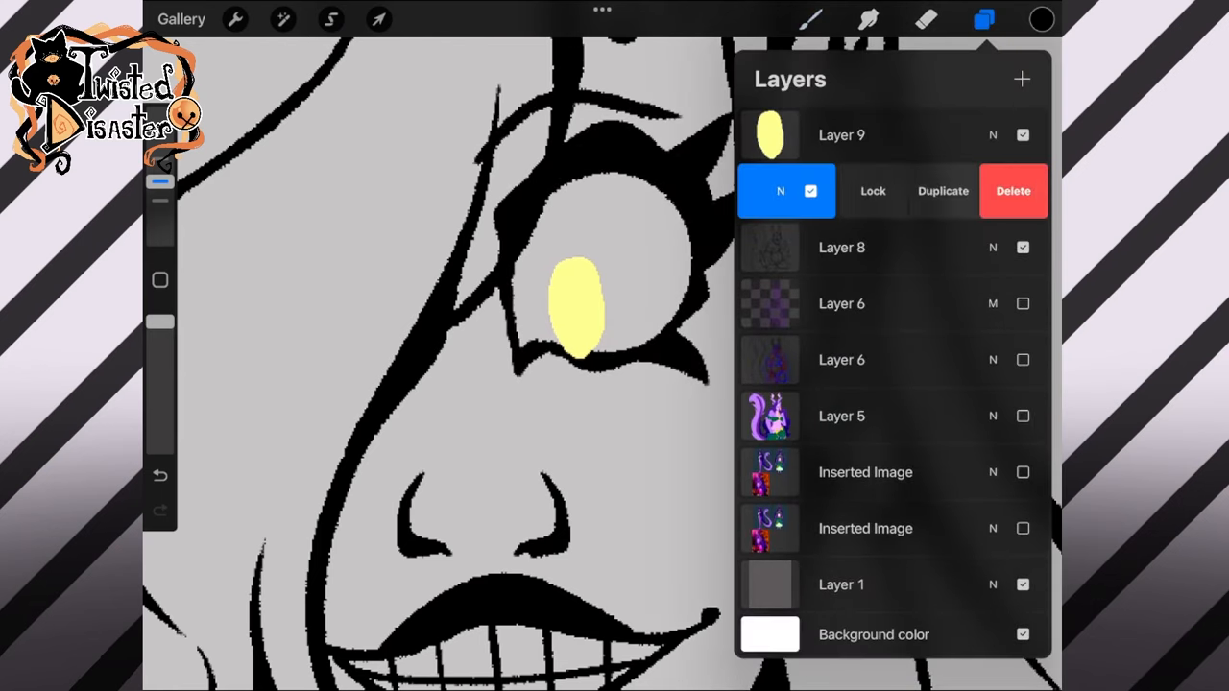
{"action": "left_click", "coordinate": [378, 18]}
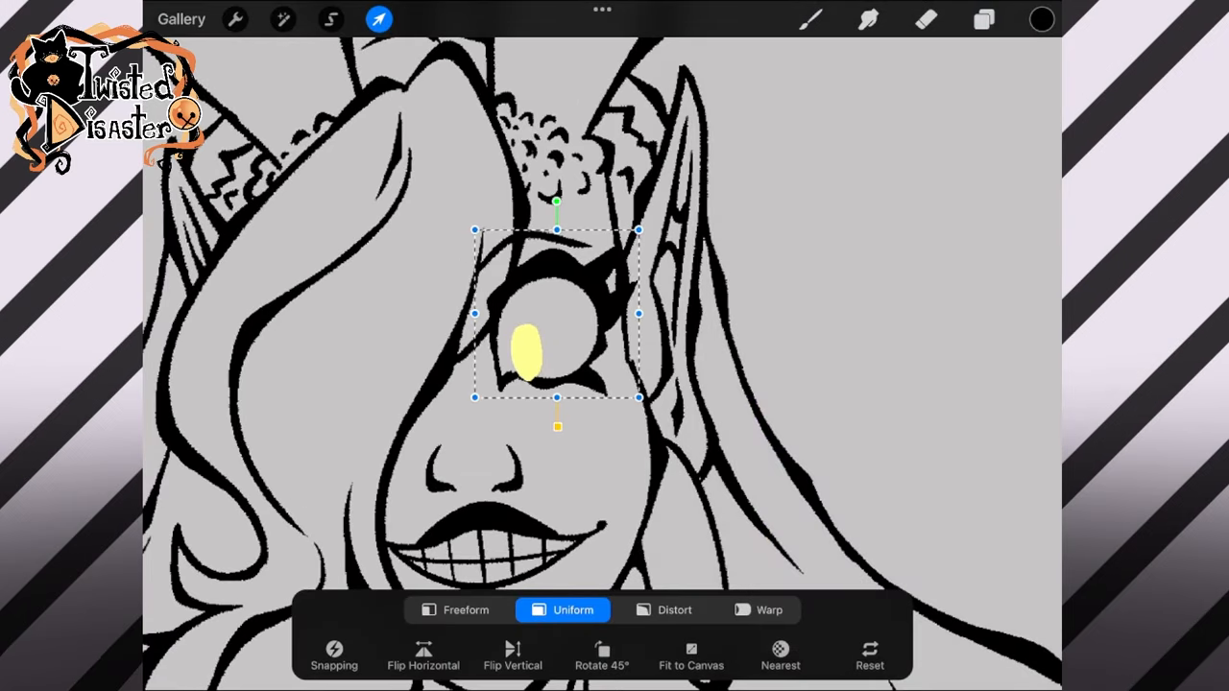
{"action": "left_click", "coordinate": [984, 19]}
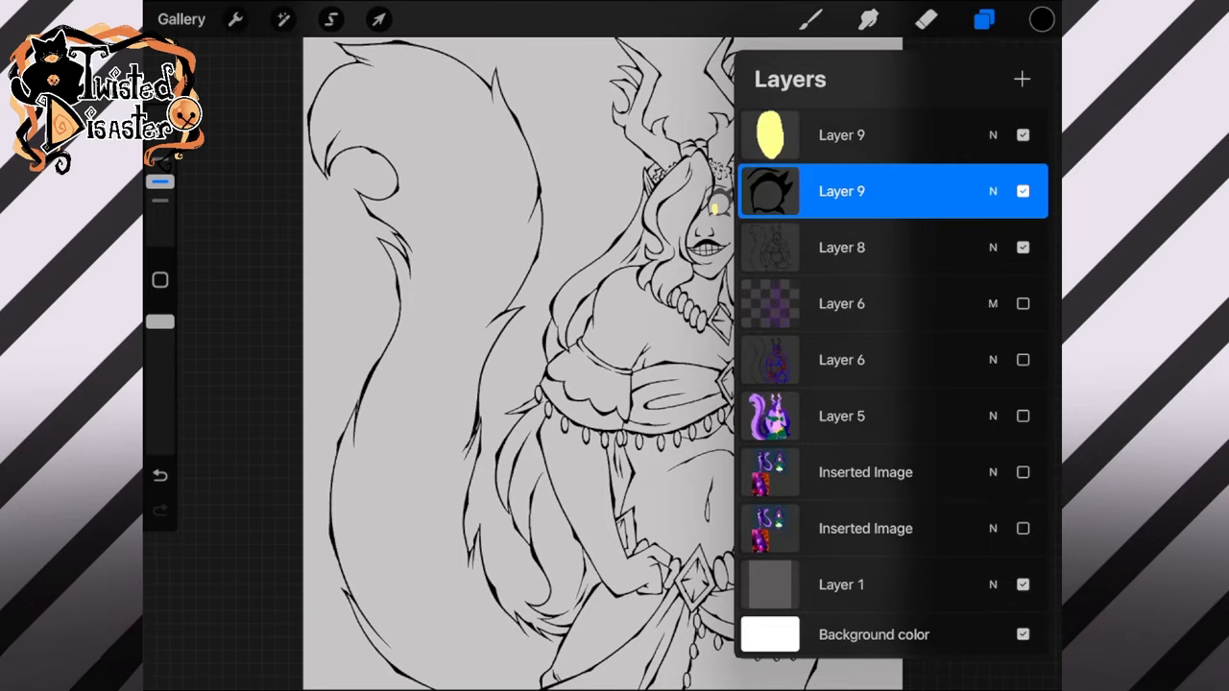
{"action": "left_click", "coordinate": [983, 20]}
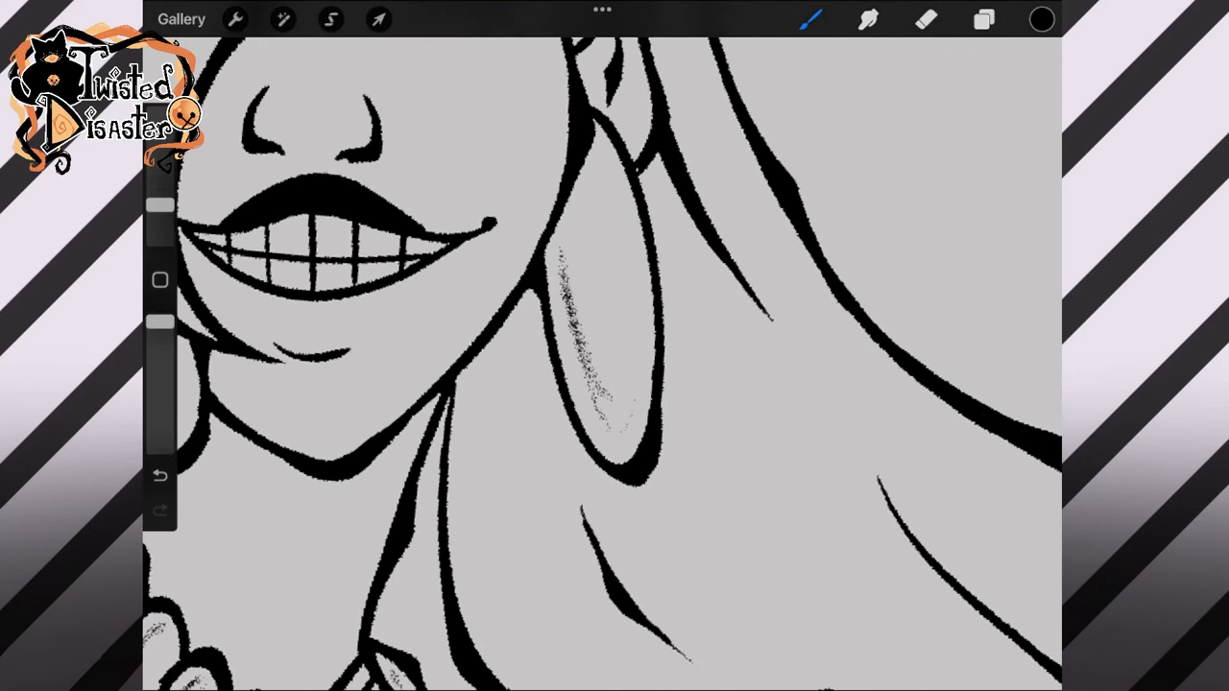
Step: Shade the hoop earring's inner edge with grainy black texture
{"action": "left_click_drag", "start_coordinate": [566, 288], "coordinate": [625, 423]}
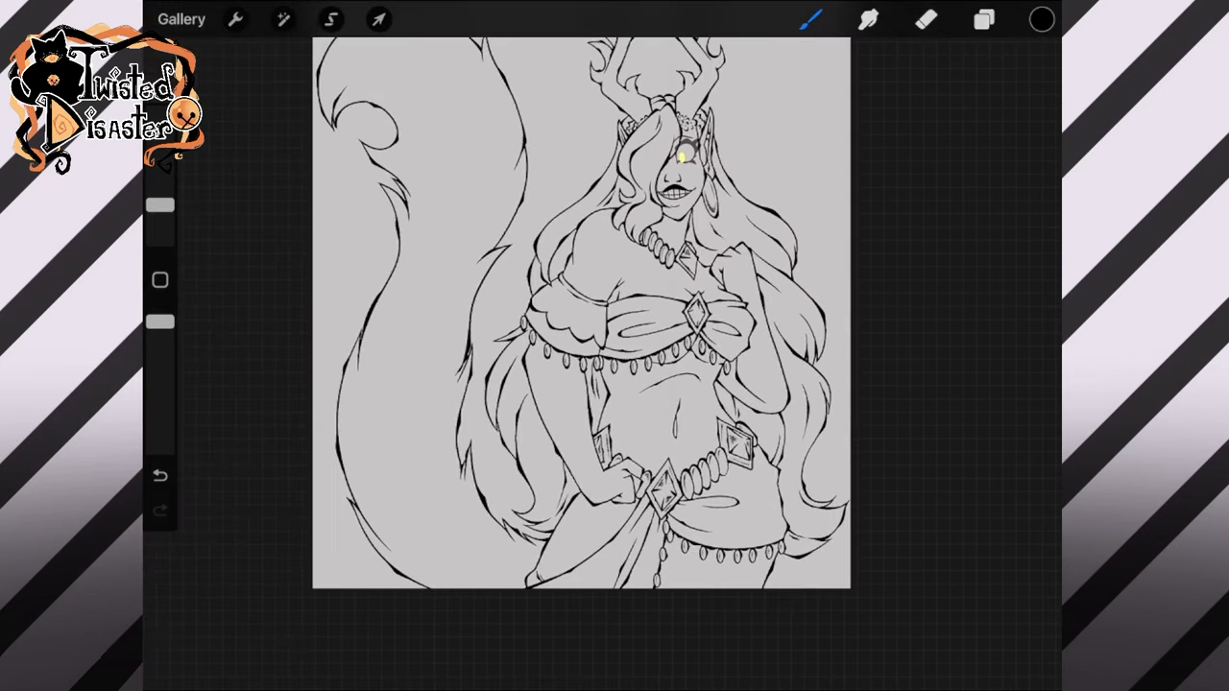
{"action": "left_click", "coordinate": [983, 19]}
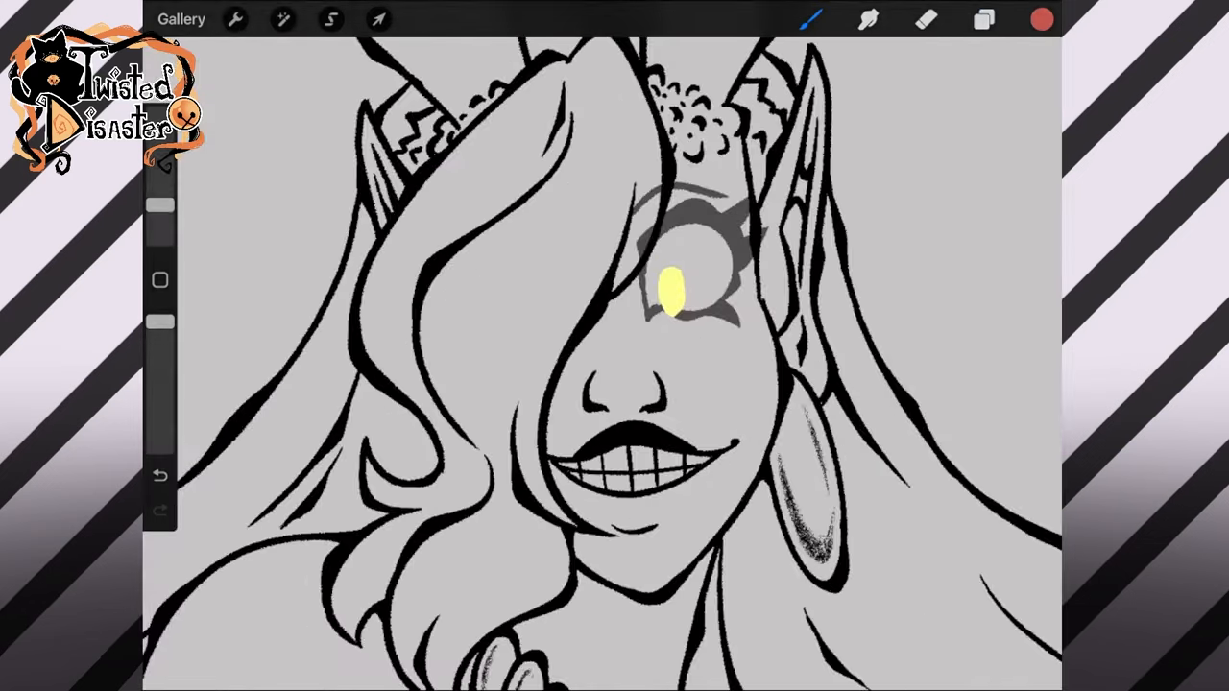
Step: Fill freehand-selected hair sections red around the face, shoulders, torso and hip
{"action": "left_click", "coordinate": [331, 19]}
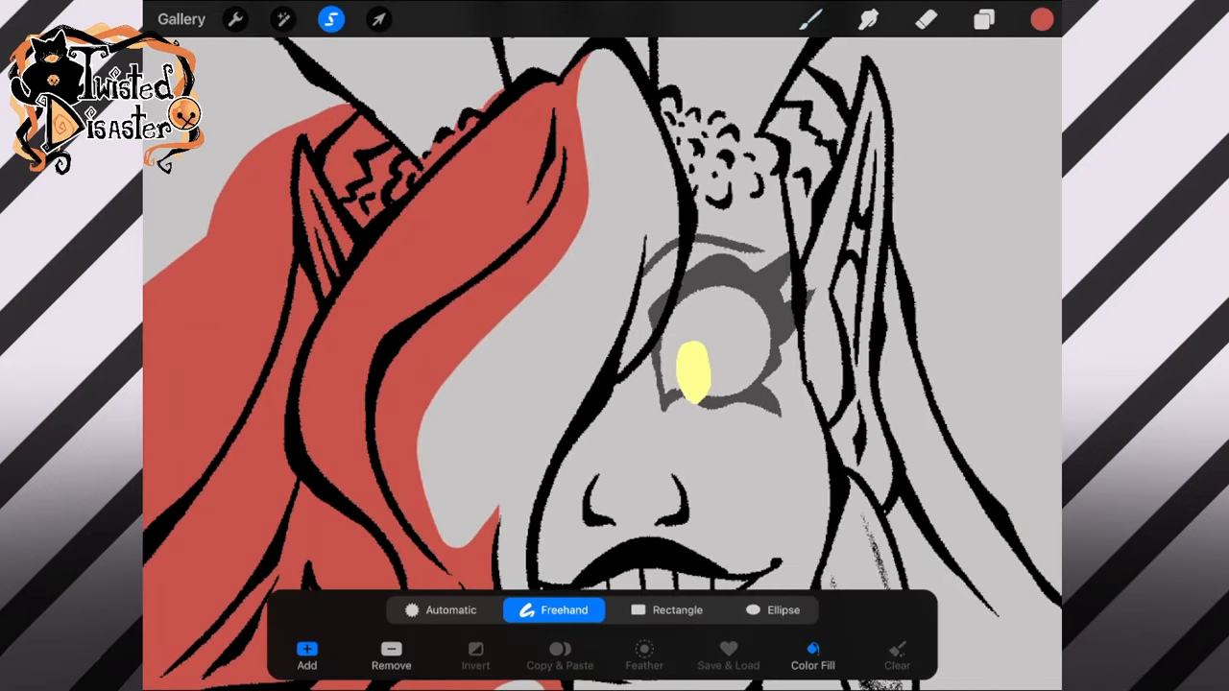
{"action": "left_click_drag", "start_coordinate": [633, 254], "coordinate": [662, 403]}
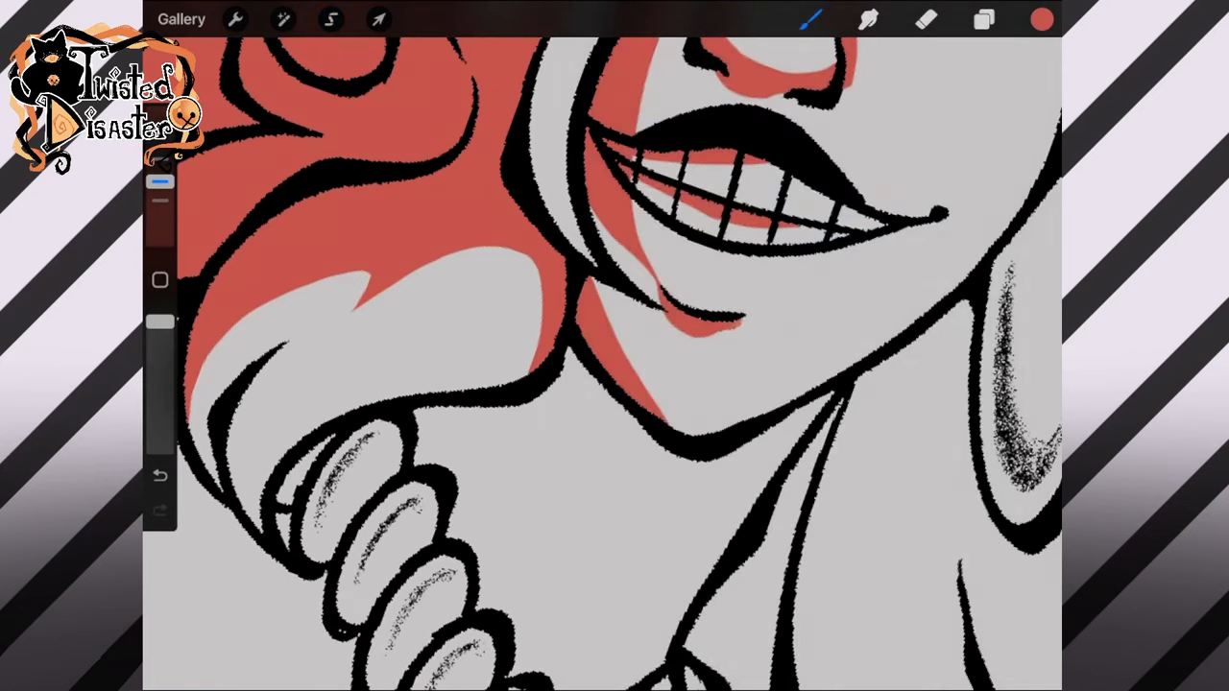
{"action": "left_click", "coordinate": [331, 19]}
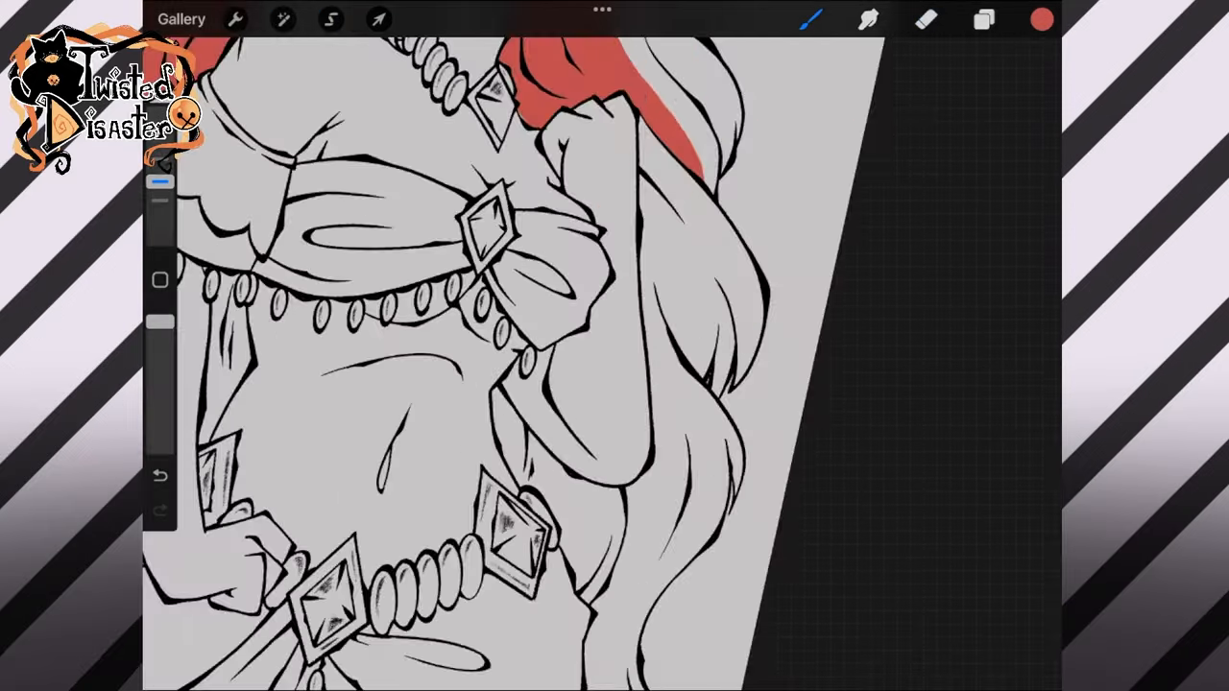
{"action": "left_click", "coordinate": [330, 19]}
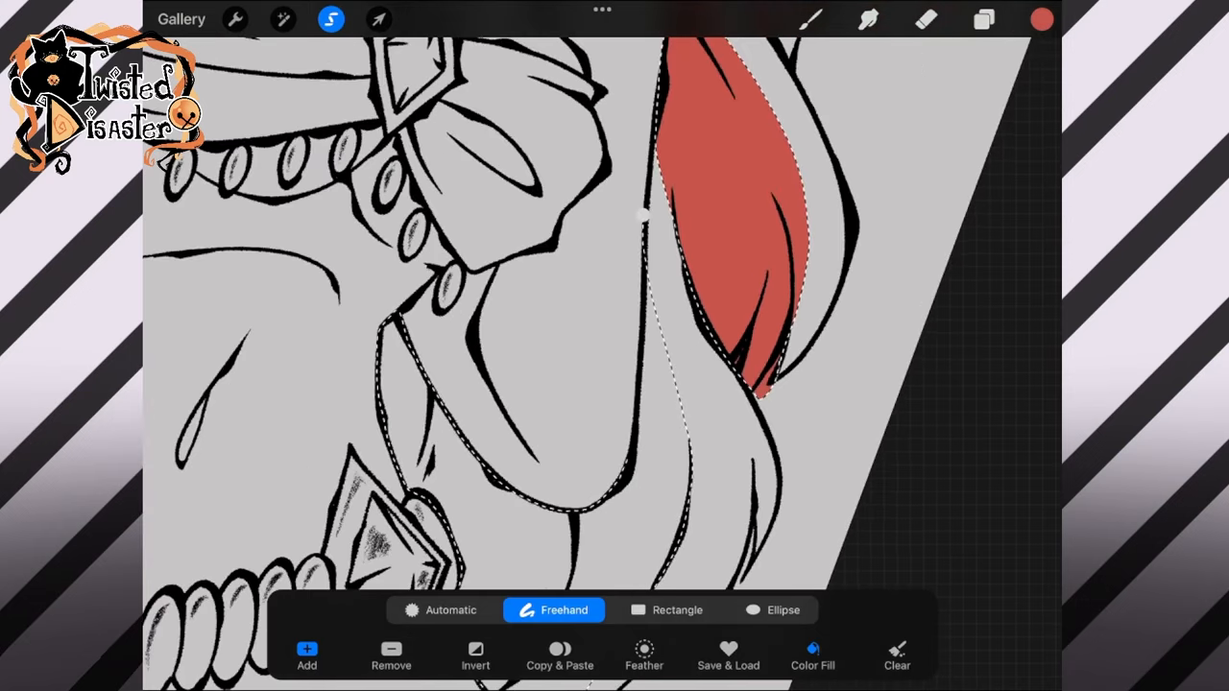
{"action": "left_click", "coordinate": [813, 649]}
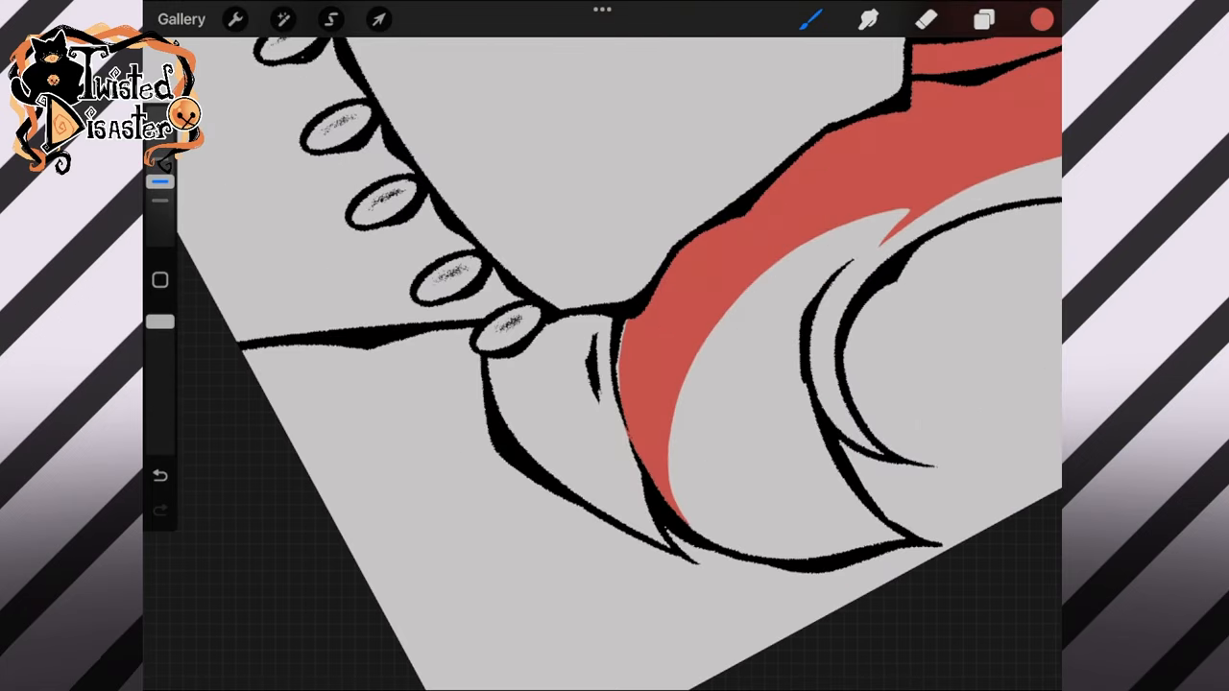
{"action": "left_click", "coordinate": [331, 18]}
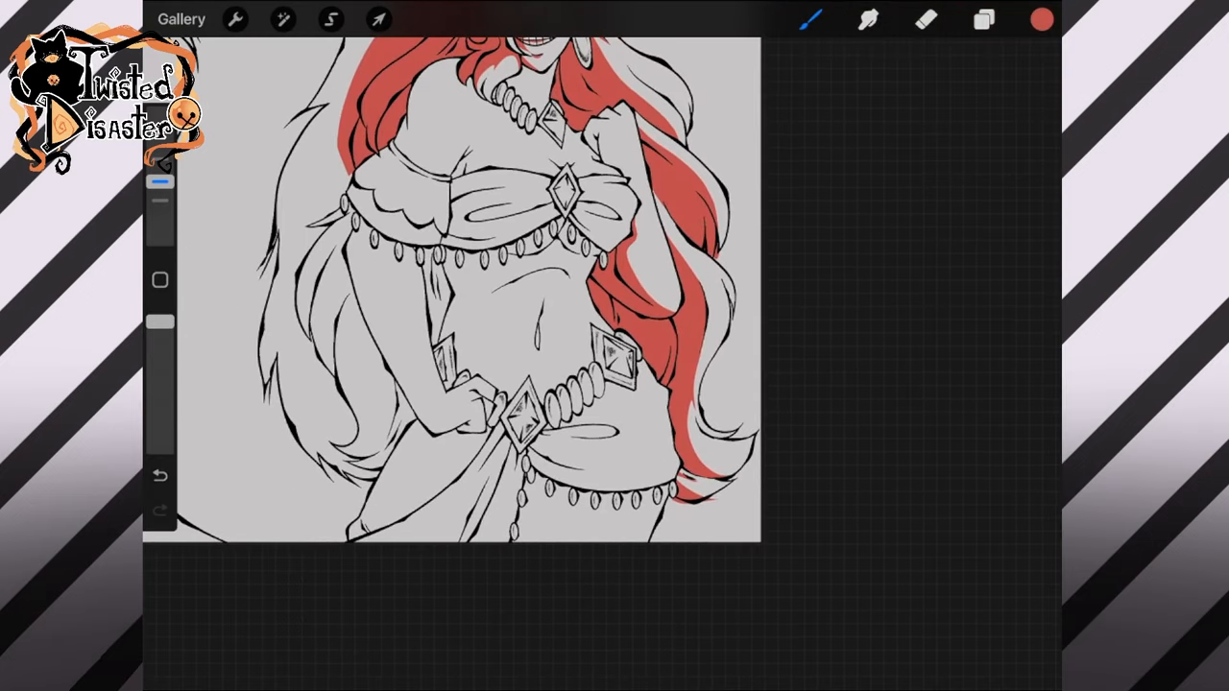
Step: ColorDrop red into the dangling beads on the bodice and belt
{"action": "left_click", "coordinate": [983, 19]}
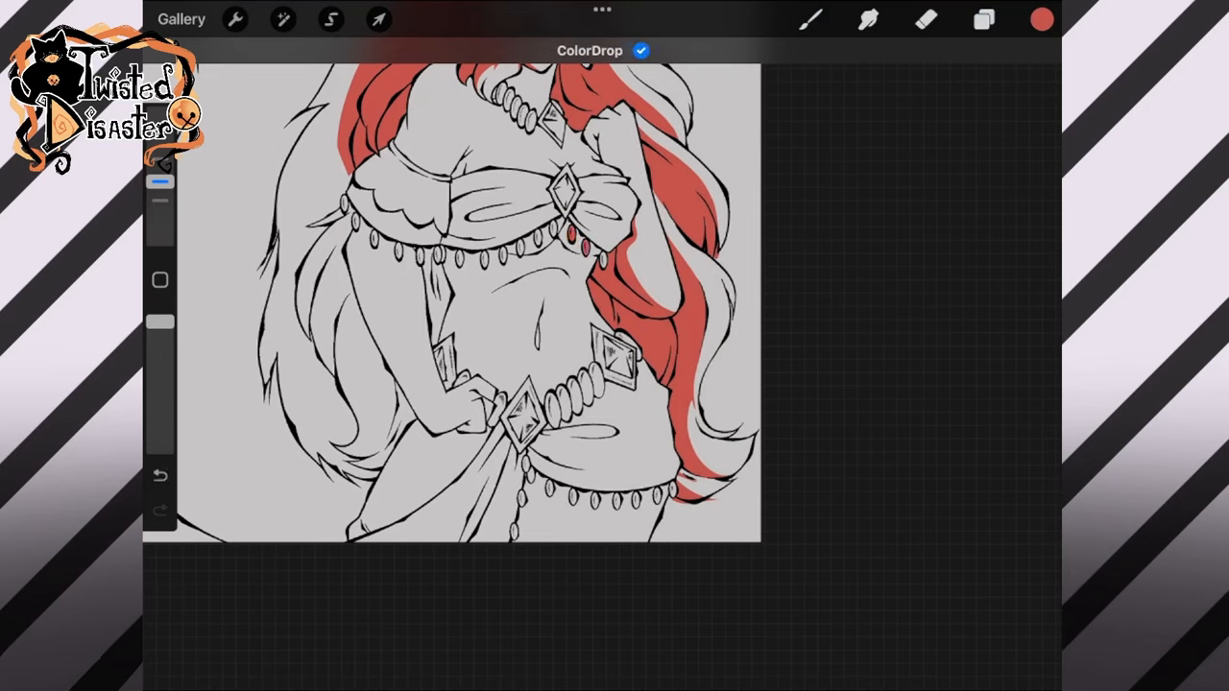
{"action": "left_click", "coordinate": [500, 245]}
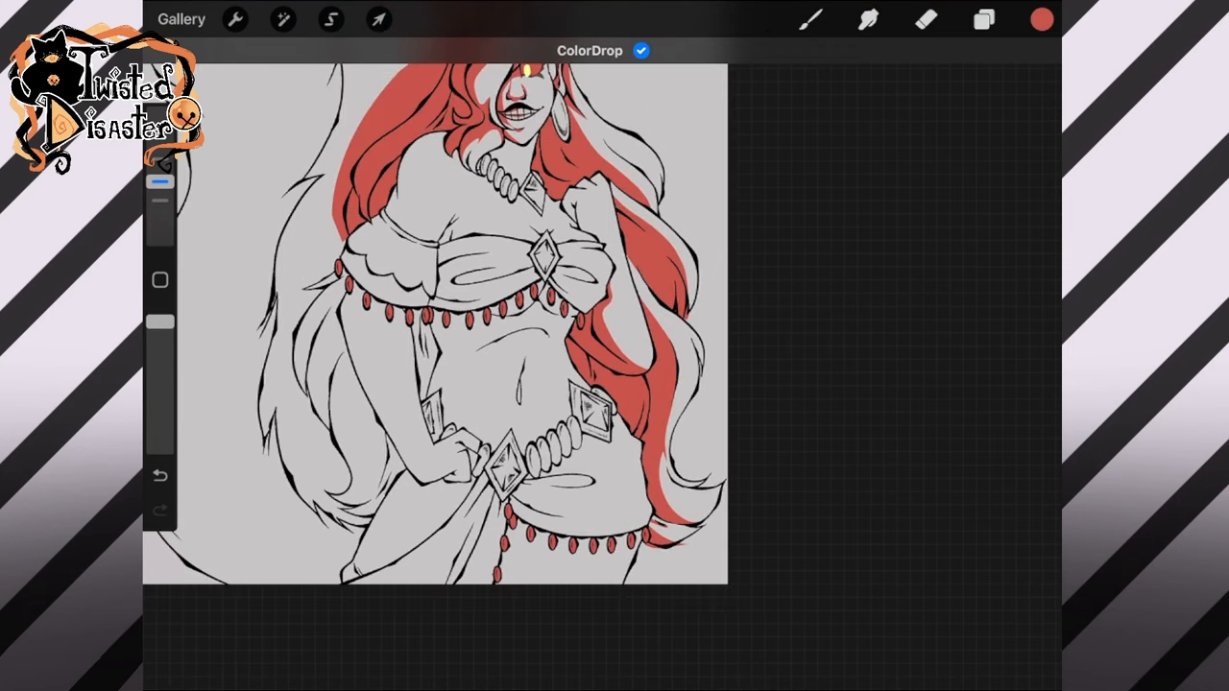
{"action": "left_click", "coordinate": [984, 19]}
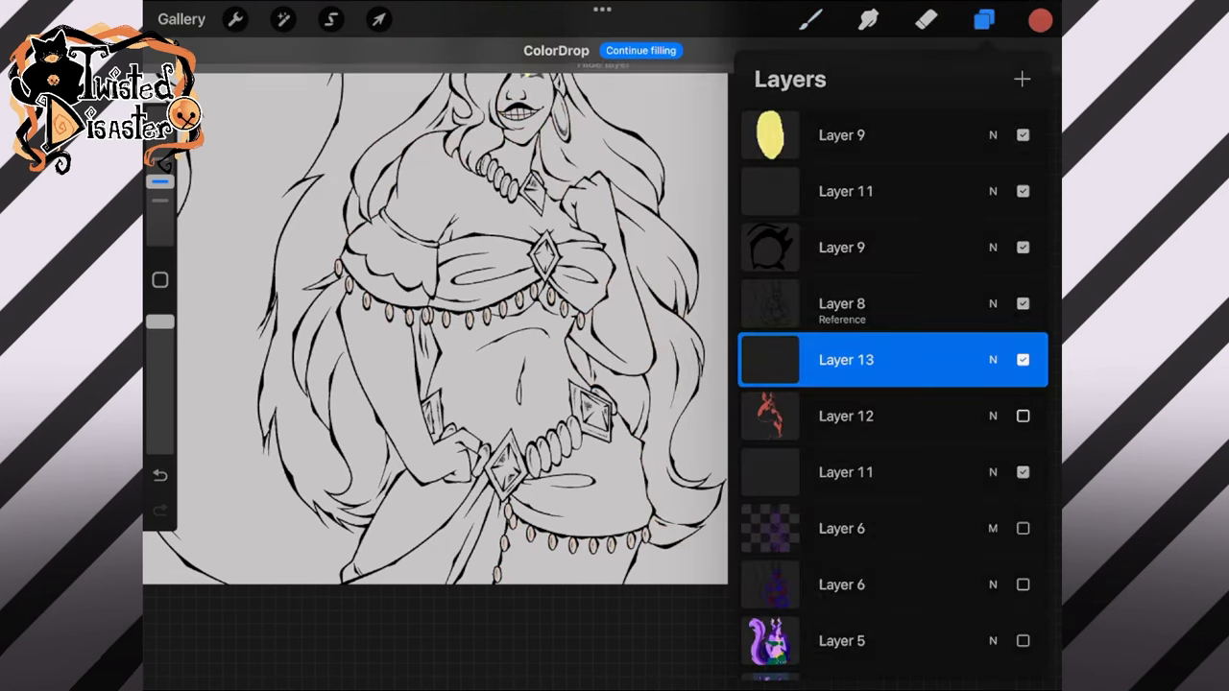
{"action": "left_click", "coordinate": [983, 19]}
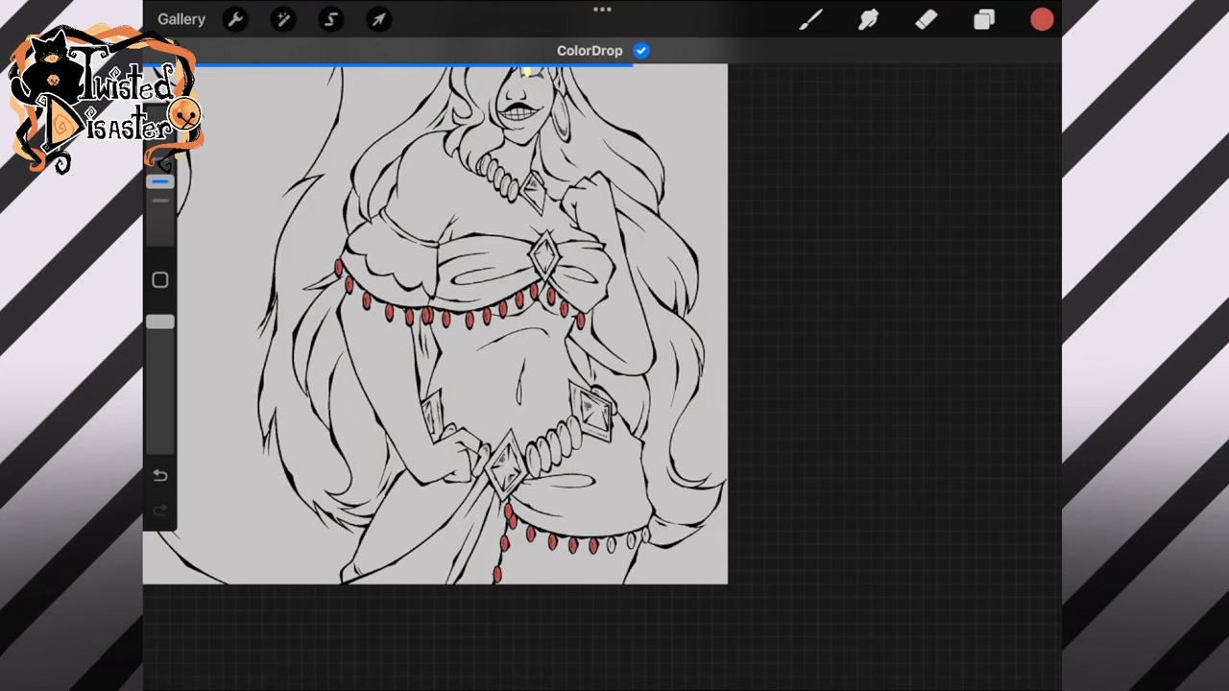
Step: Set the bead layer to Multiply, offset the fills into shadows, and erase stray red
{"action": "left_click", "coordinate": [983, 19]}
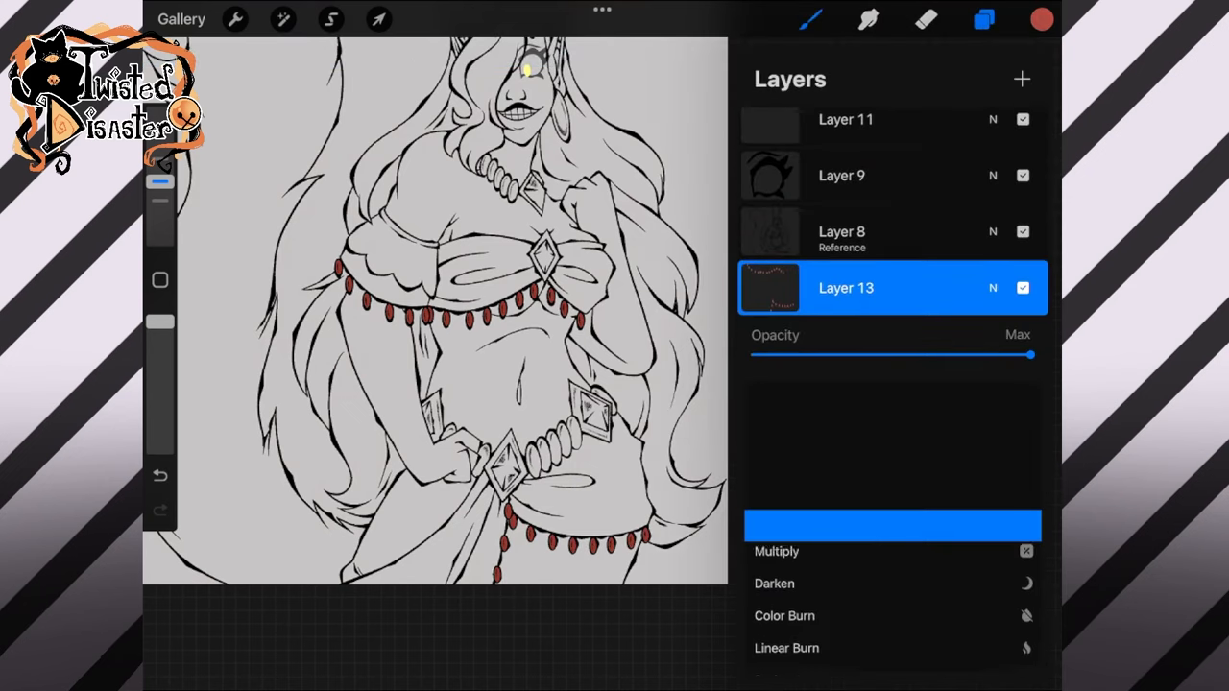
{"action": "left_click", "coordinate": [379, 19]}
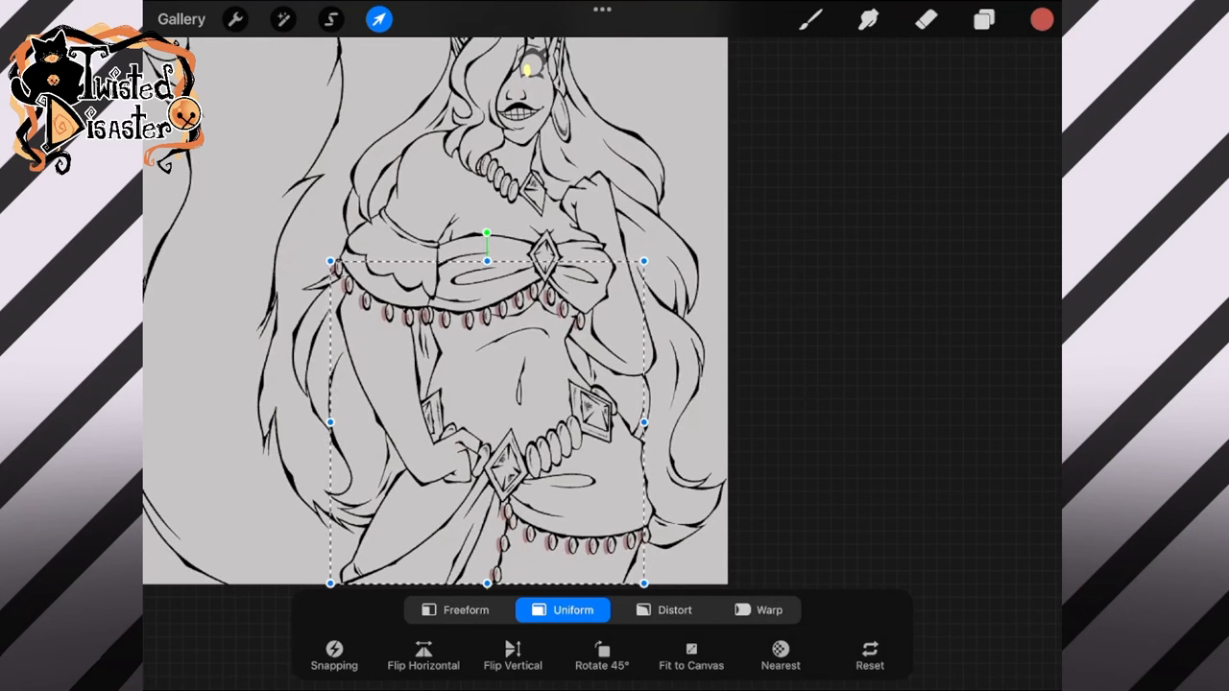
{"action": "left_click", "coordinate": [983, 19]}
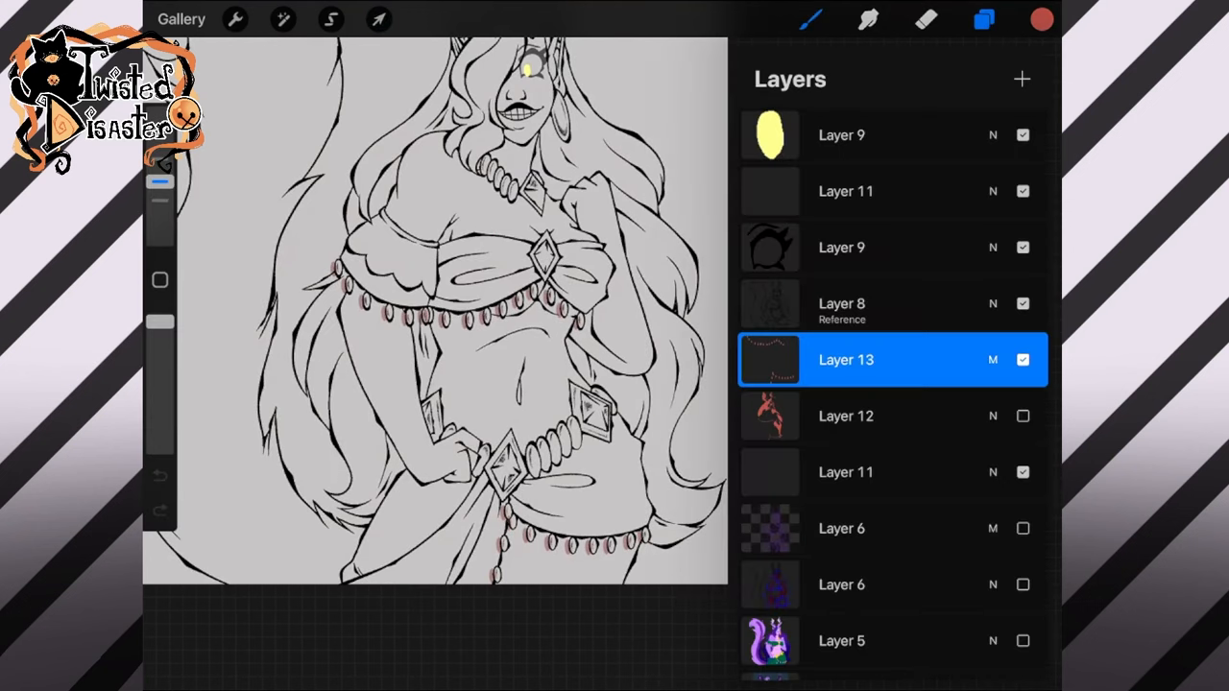
{"action": "left_click", "coordinate": [330, 19]}
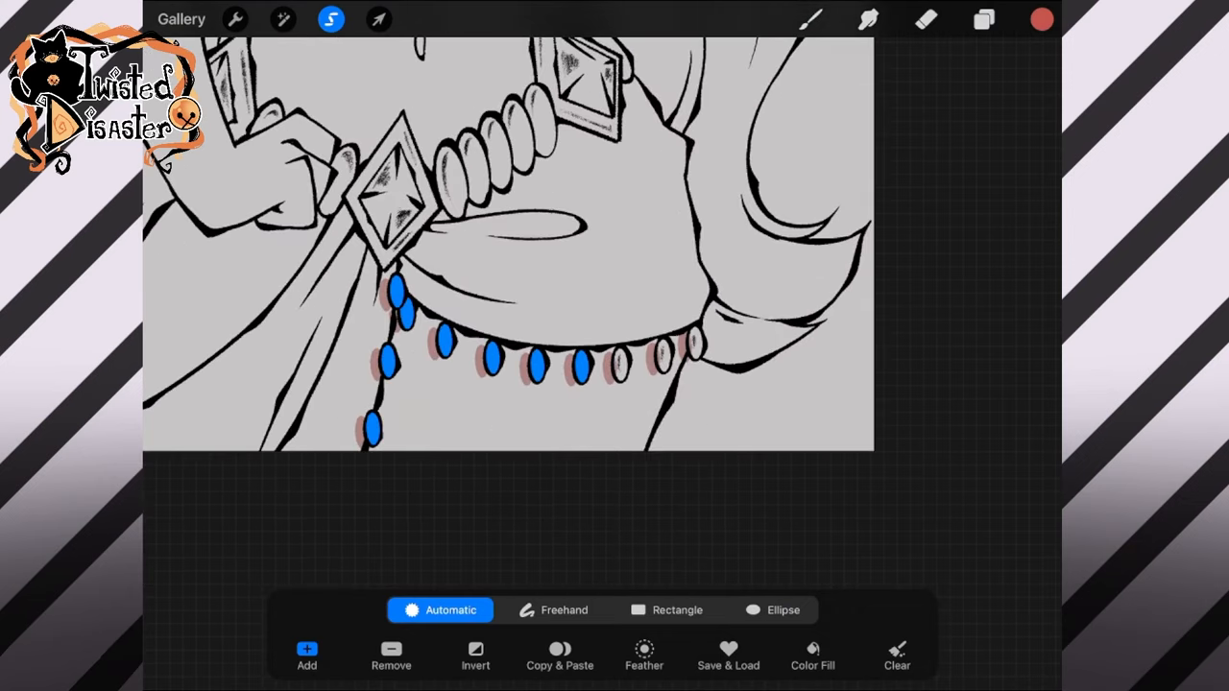
{"action": "left_click", "coordinate": [378, 19]}
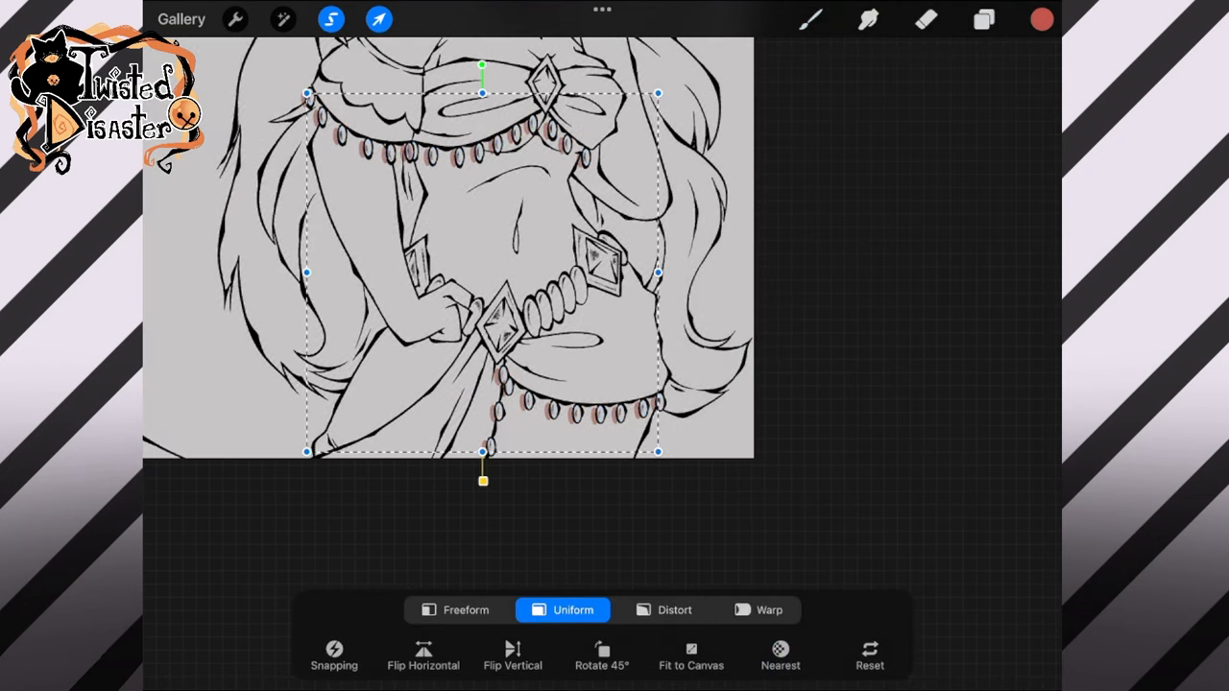
{"action": "left_click", "coordinate": [983, 19]}
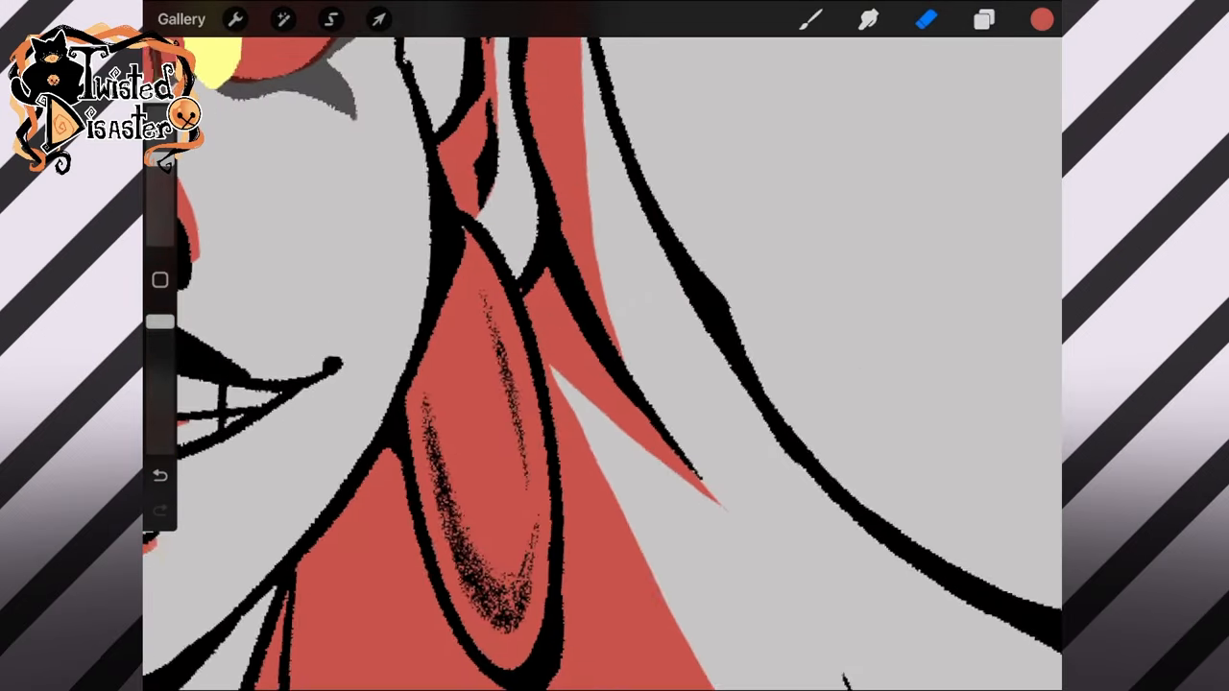
{"action": "left_click", "coordinate": [331, 18]}
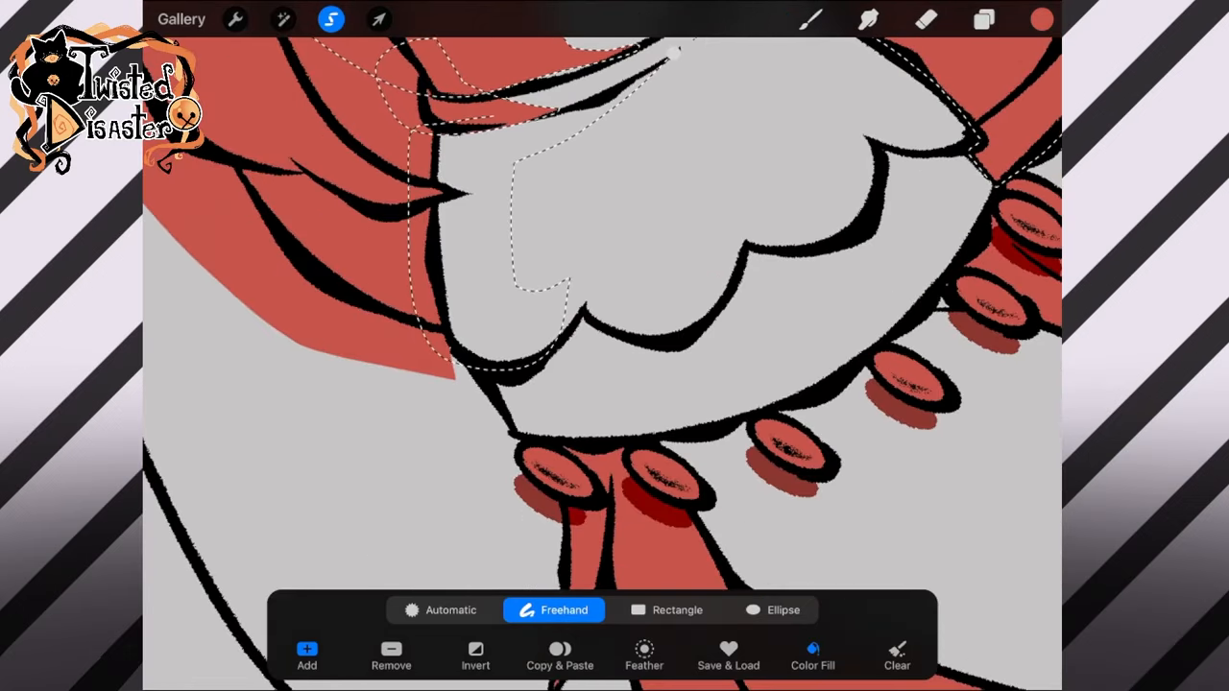
Step: Flood the selected top area, diamond gems and chunky belt beads with flat red
{"action": "left_click", "coordinate": [812, 656]}
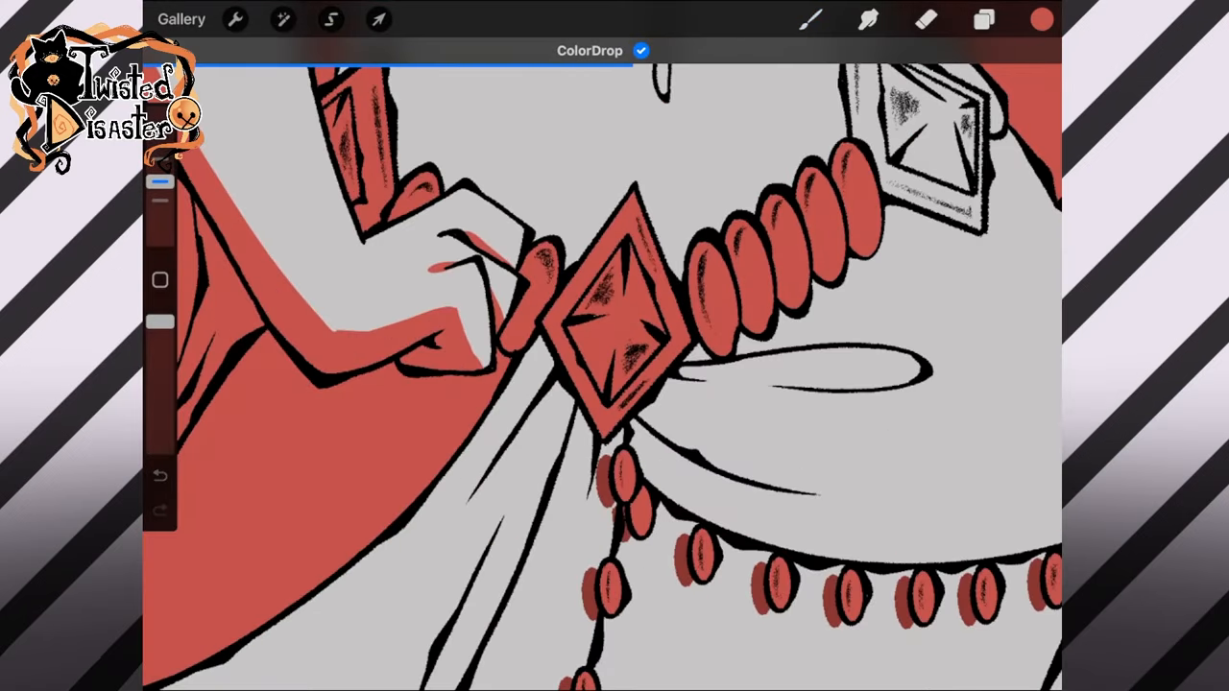
{"action": "left_click", "coordinate": [330, 19]}
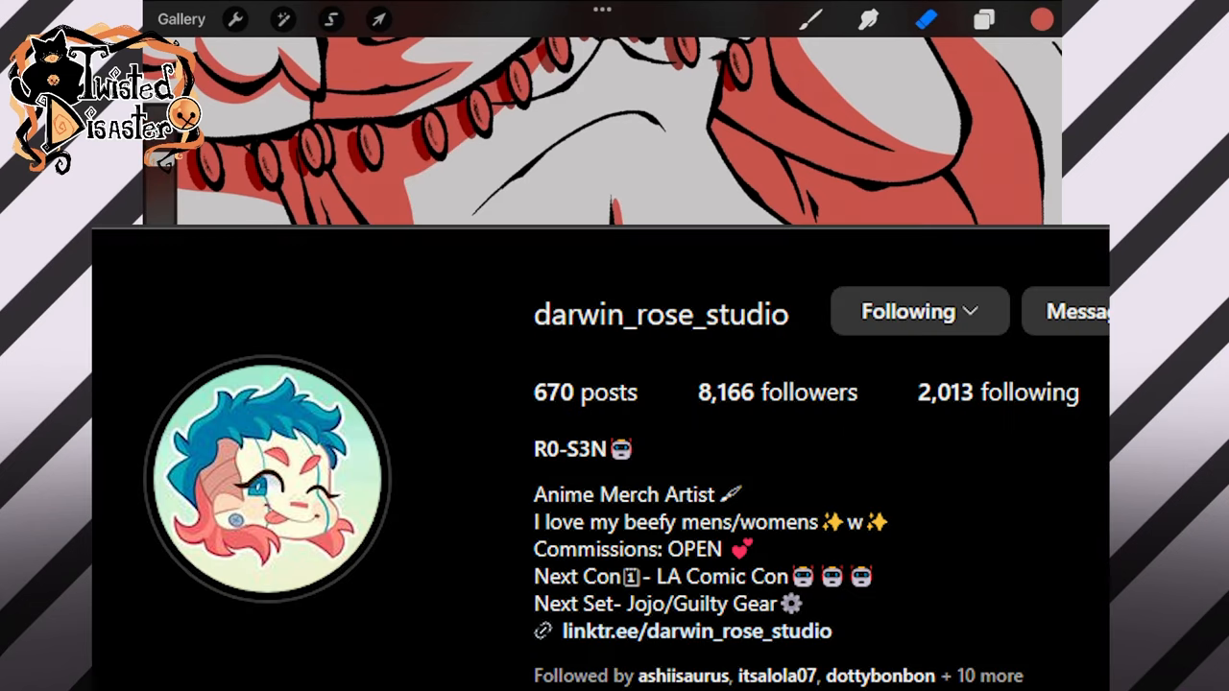
Step: Trace a freehand selection around the red flat shading on the tail's left edge
{"action": "left_click", "coordinate": [331, 19]}
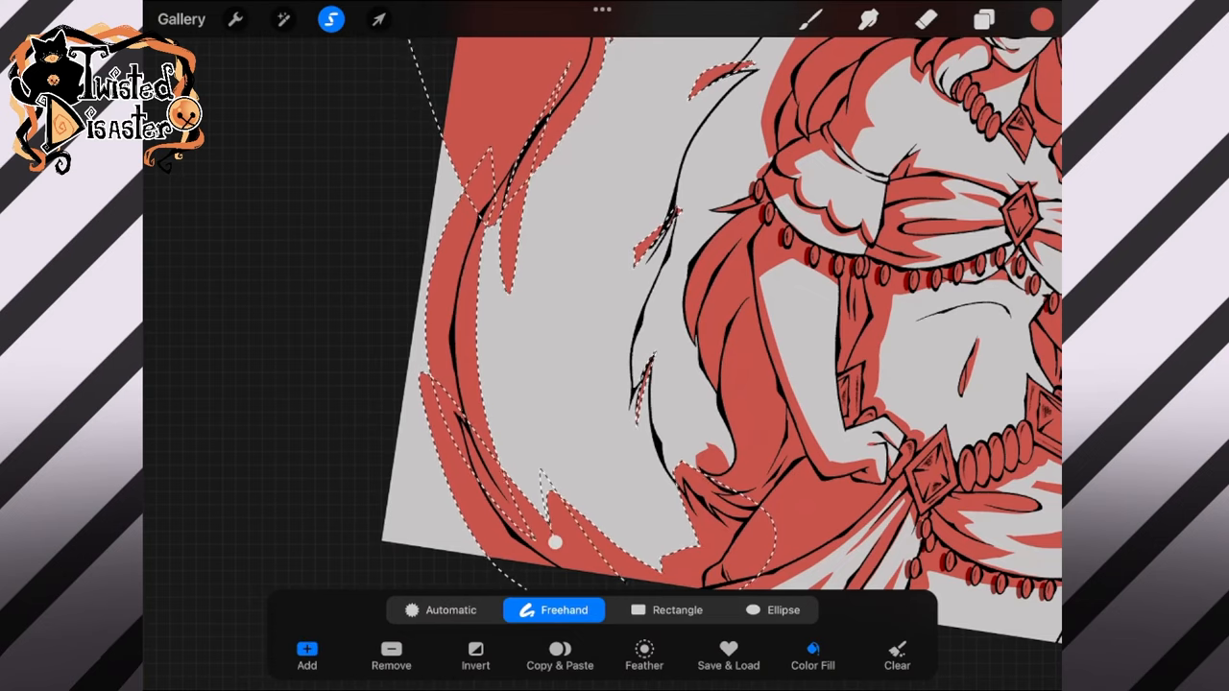
Step: Select and fill dark red shadow shapes in the skirt folds and hair by the shoulder
{"action": "left_click", "coordinate": [330, 19]}
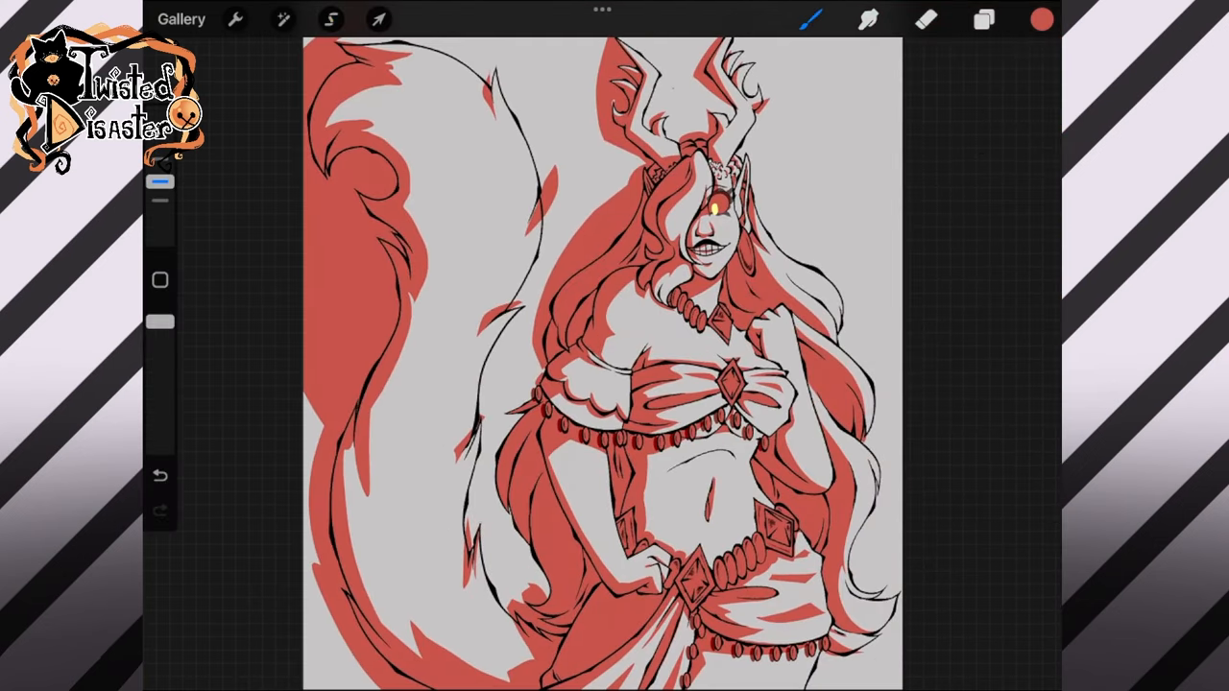
{"action": "left_click", "coordinate": [330, 19]}
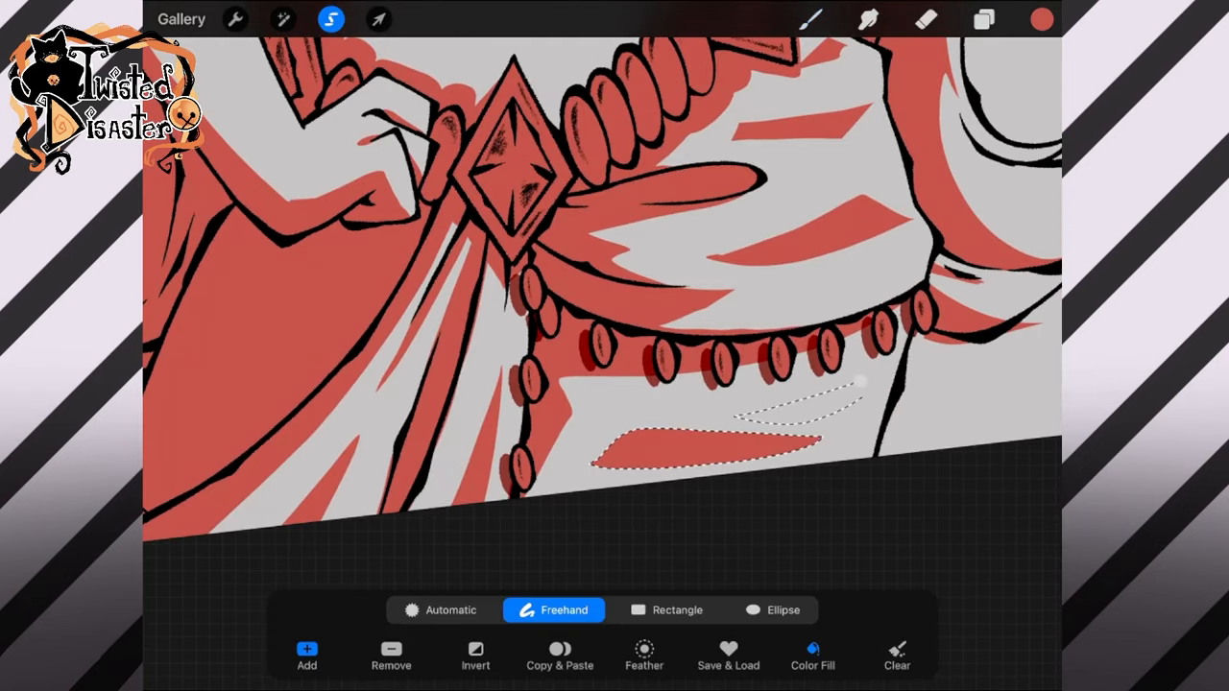
{"action": "left_click", "coordinate": [983, 19]}
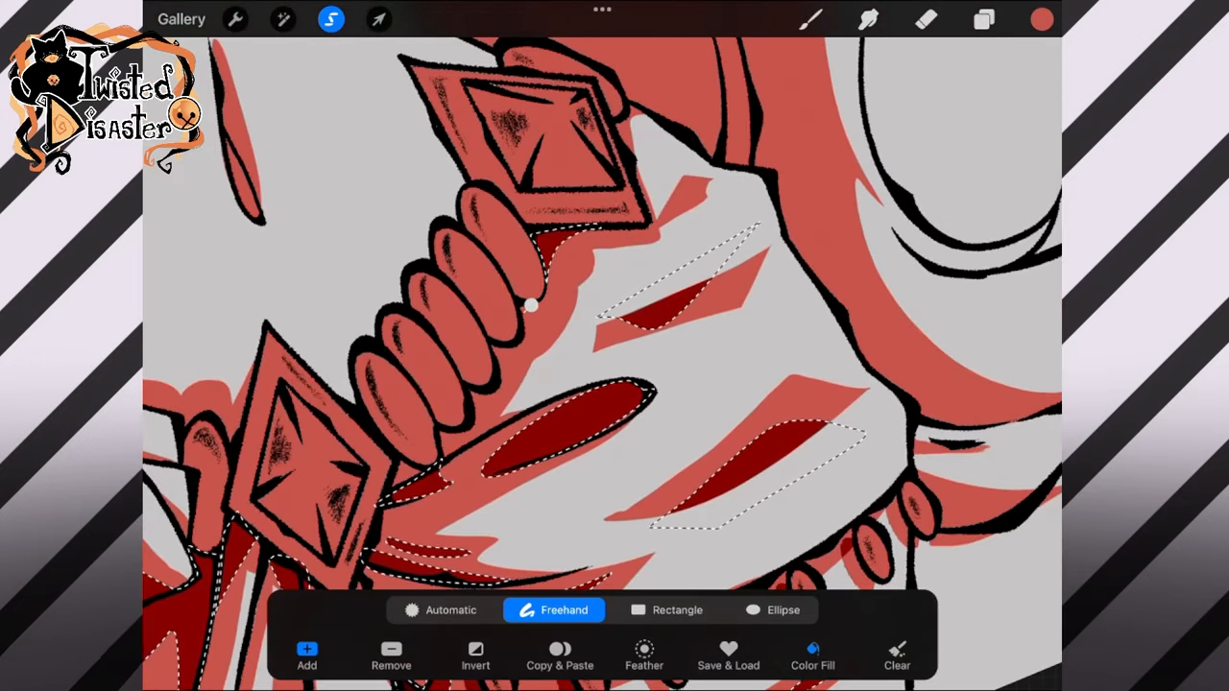
{"action": "left_click_drag", "start_coordinate": [533, 305], "coordinate": [451, 429]}
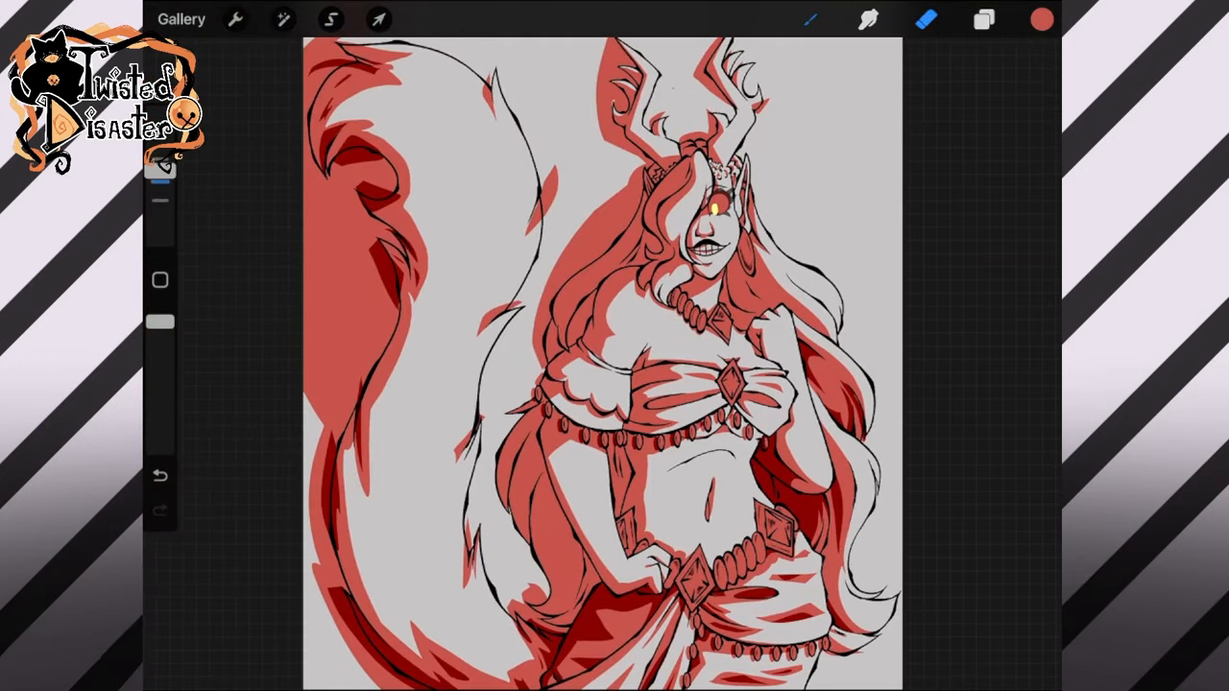
{"action": "left_click", "coordinate": [330, 19]}
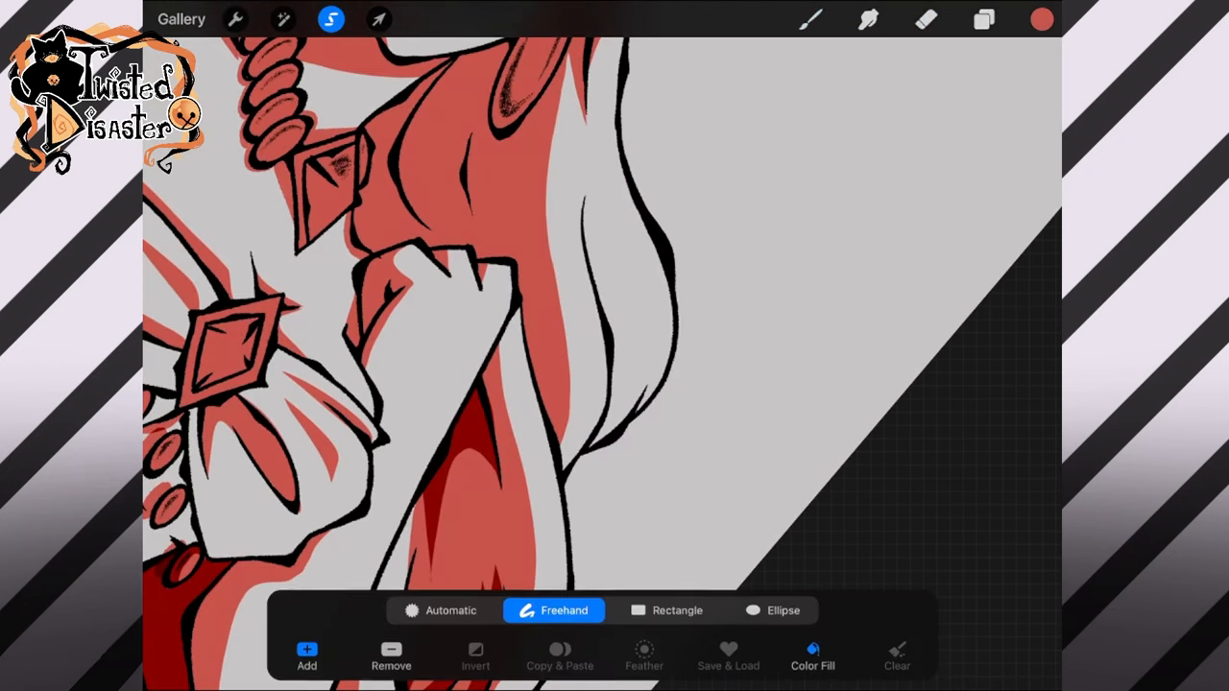
{"action": "left_click_drag", "start_coordinate": [456, 53], "coordinate": [533, 427]}
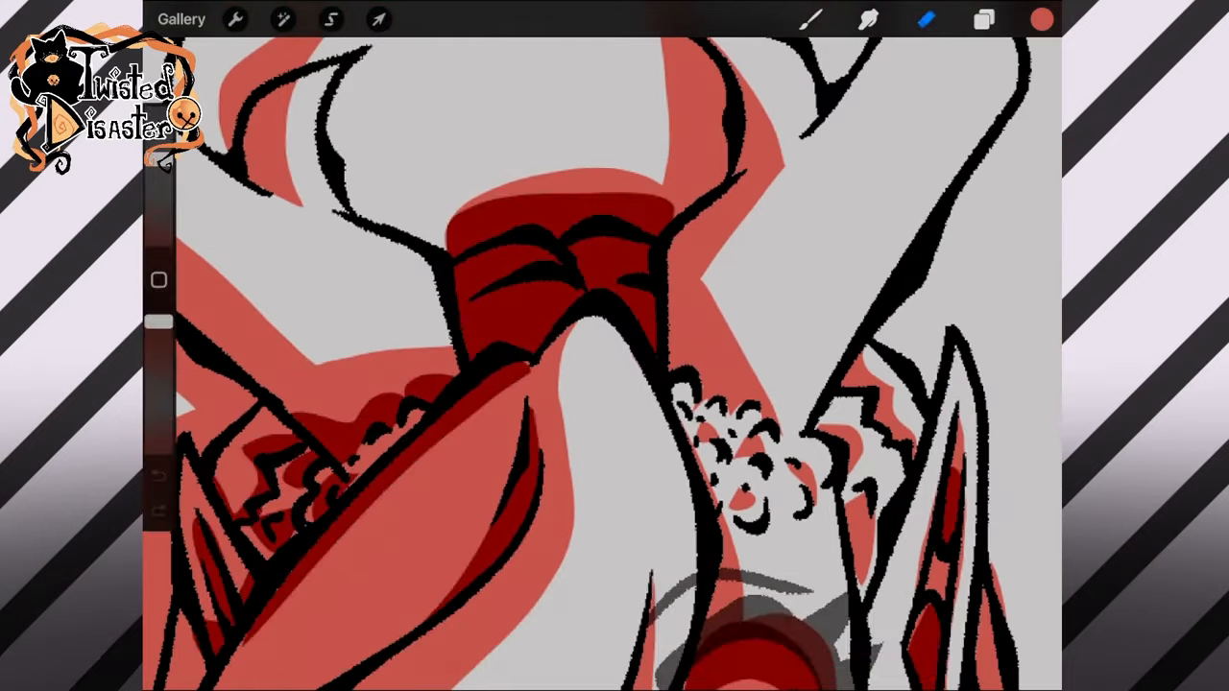
Step: Paint dark red shadows through the long hair beside the torso and hips, and the skirt folds
{"action": "left_click", "coordinate": [331, 19]}
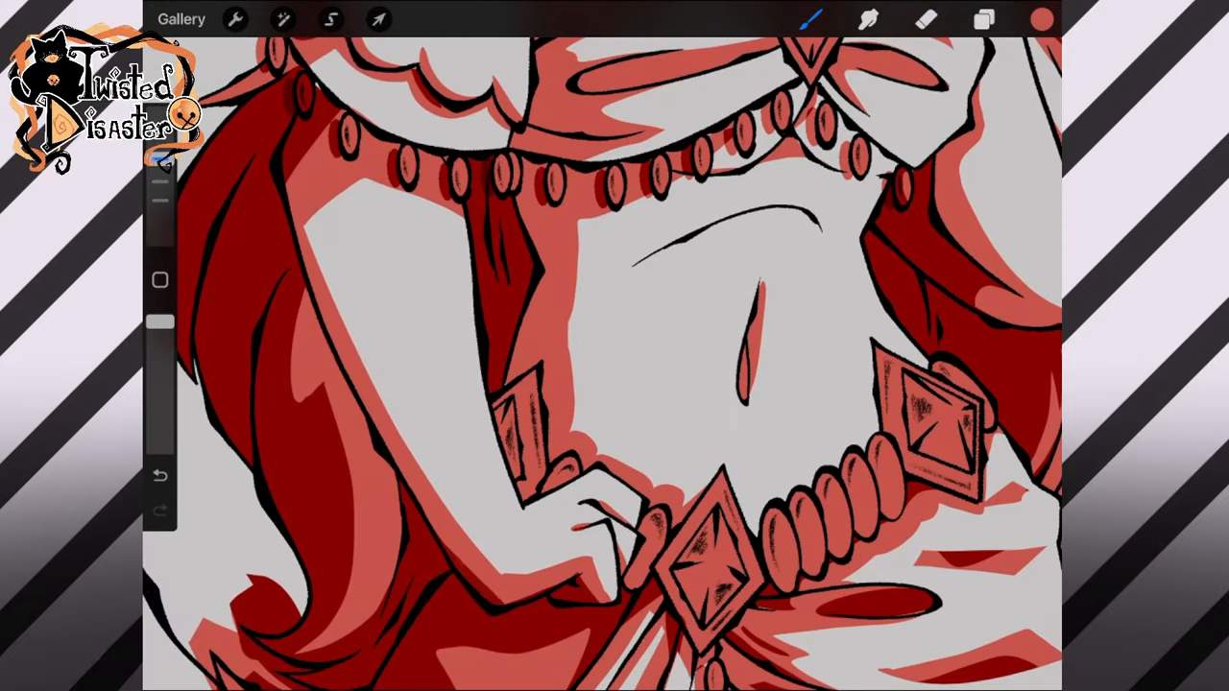
{"action": "left_click", "coordinate": [331, 19]}
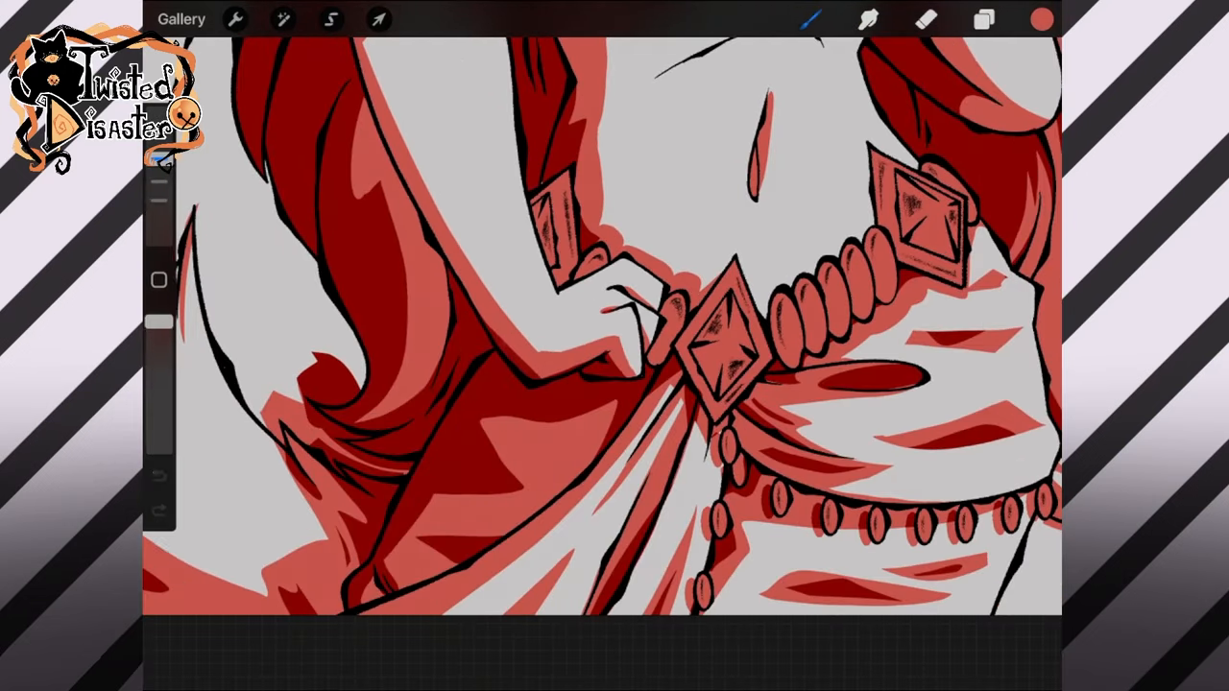
{"action": "left_click", "coordinate": [330, 19]}
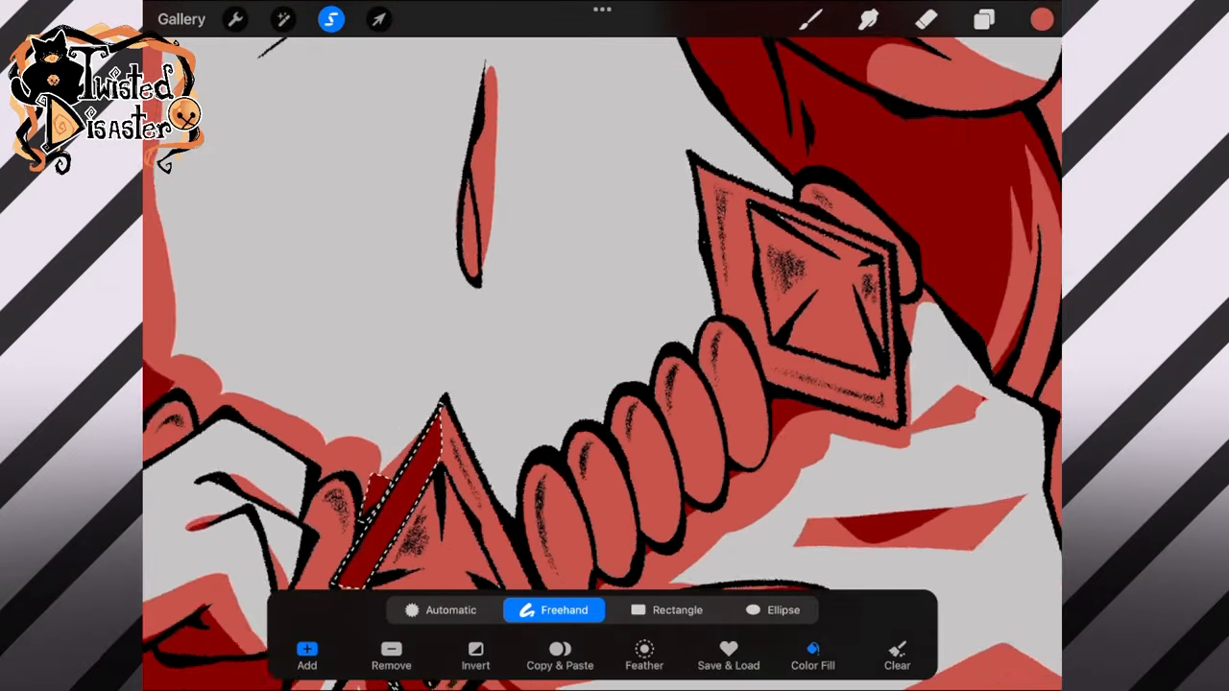
Step: Paint white streaky highlights on the hair by the neck, belt gem, necklace beads and sleeve
{"action": "left_click", "coordinate": [984, 19]}
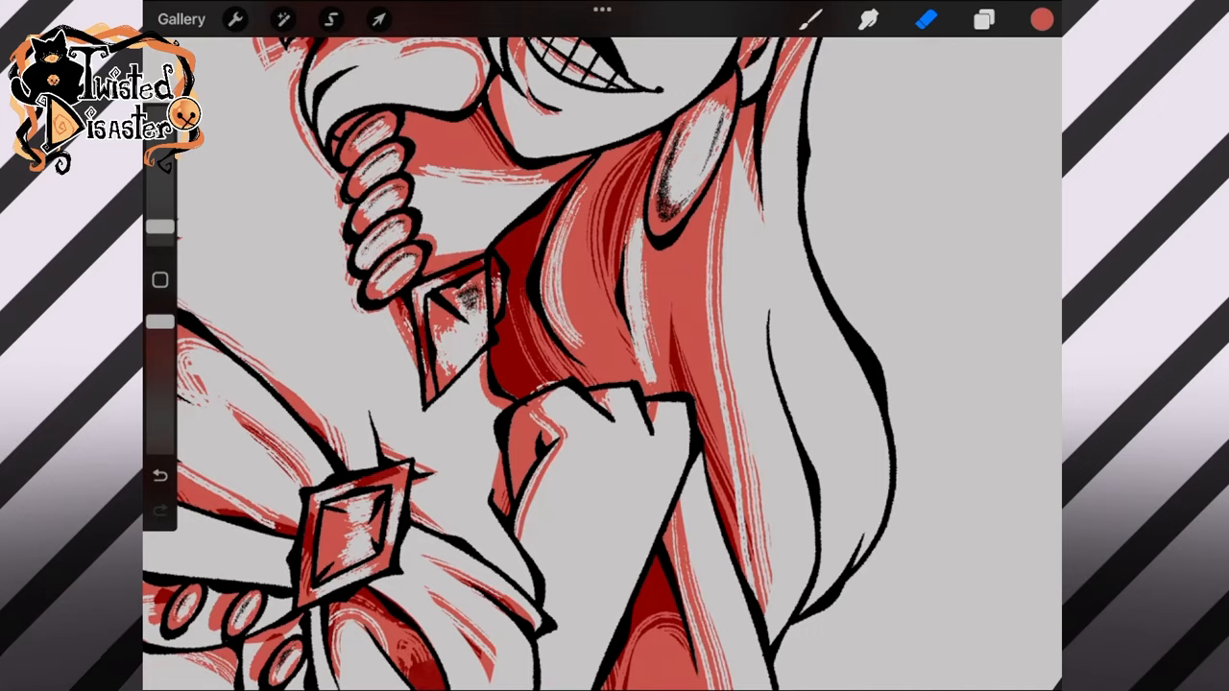
Step: Brush pale streaky highlights over the bodice, belly, belt gems, skirt and hair, erasing excess
{"action": "left_click", "coordinate": [984, 19]}
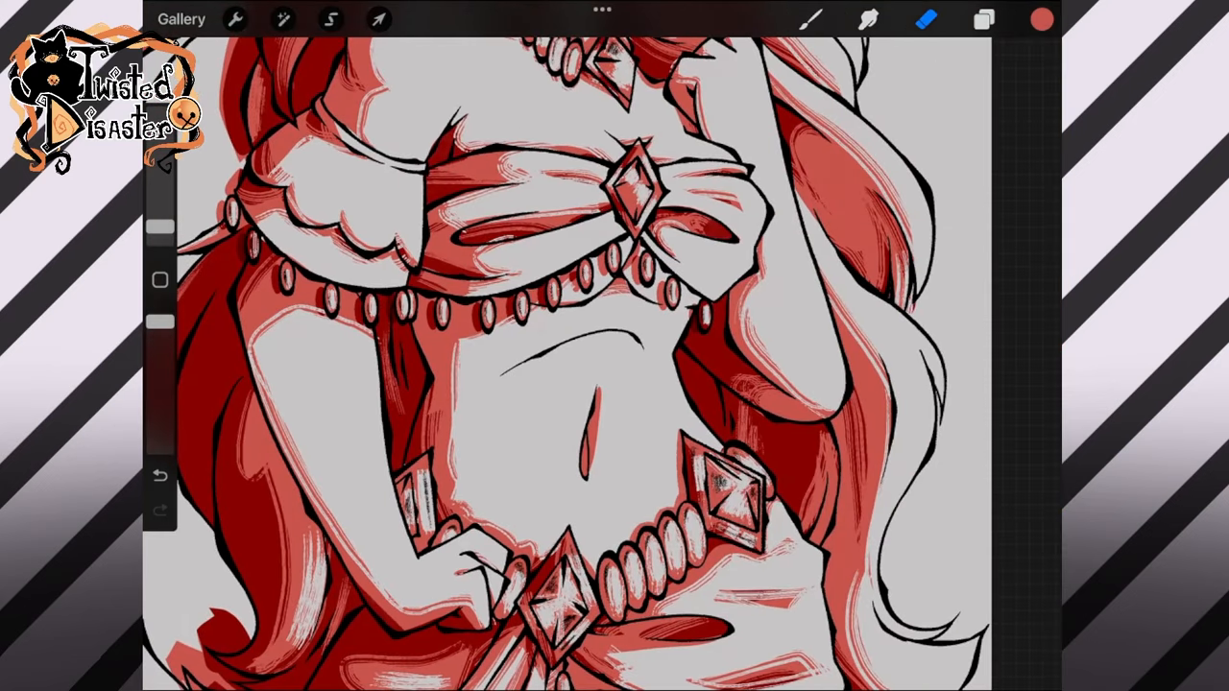
{"action": "left_click", "coordinate": [984, 20]}
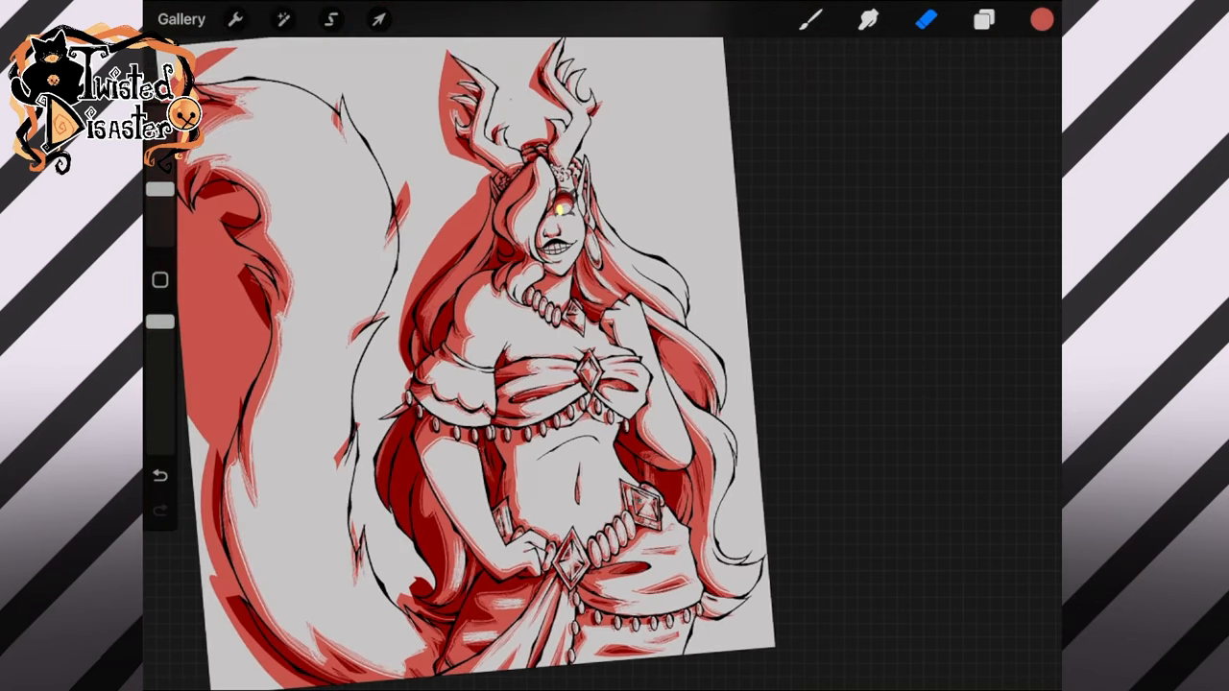
Step: Trace bright green highlight marks along the belt gem edges and oval necklace beads
{"action": "left_click", "coordinate": [1041, 20]}
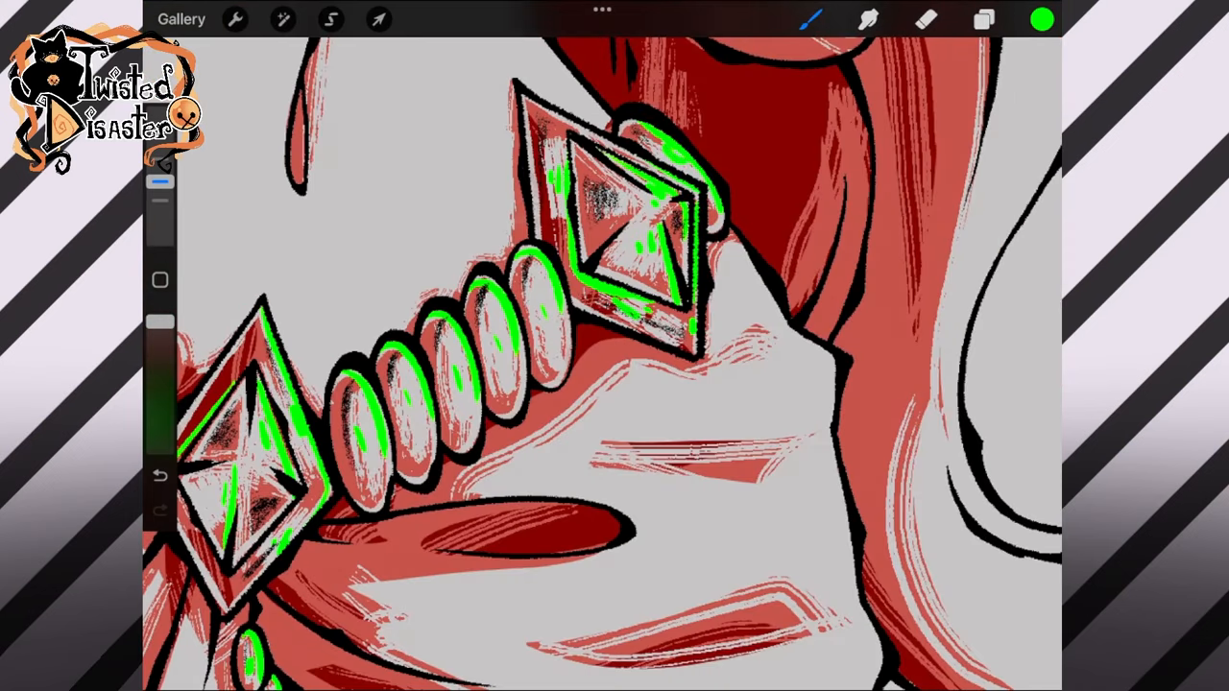
Step: Untick the red shading and green highlight layers, keeping line art and purple references visible
{"action": "left_click", "coordinate": [984, 20]}
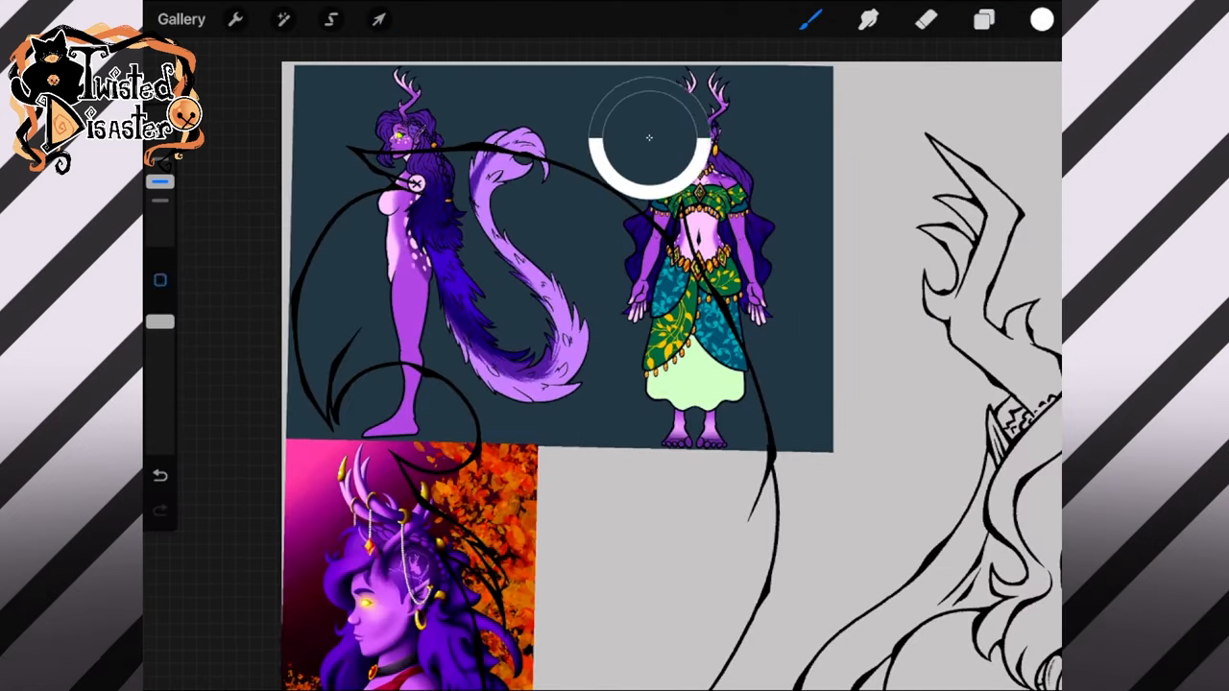
Step: Auto-select the background, invert it, and fill Layer 14 with flat purple
{"action": "left_click", "coordinate": [984, 20]}
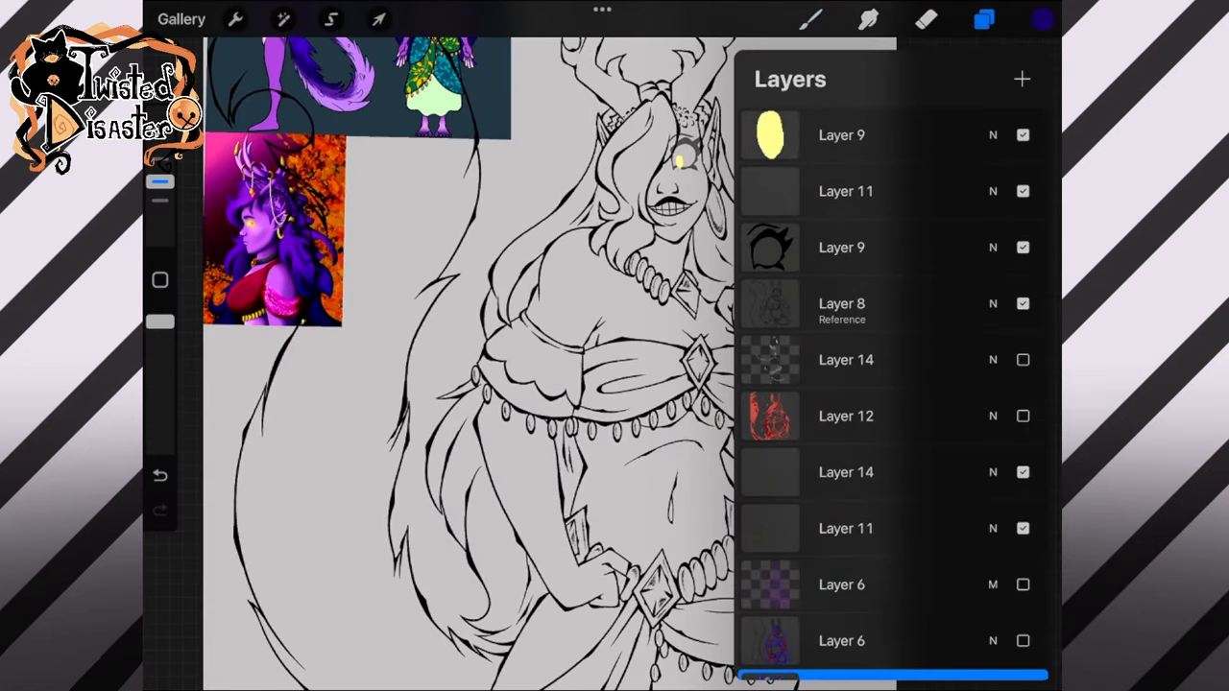
{"action": "left_click", "coordinate": [330, 19]}
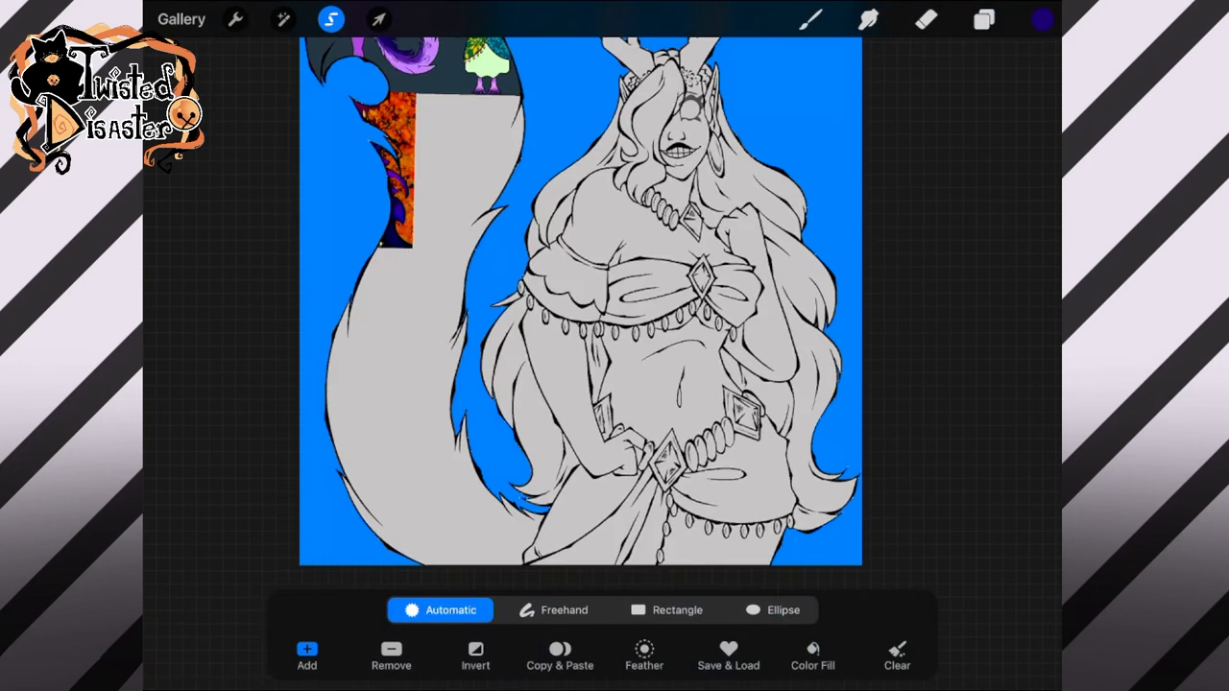
{"action": "left_click", "coordinate": [984, 19]}
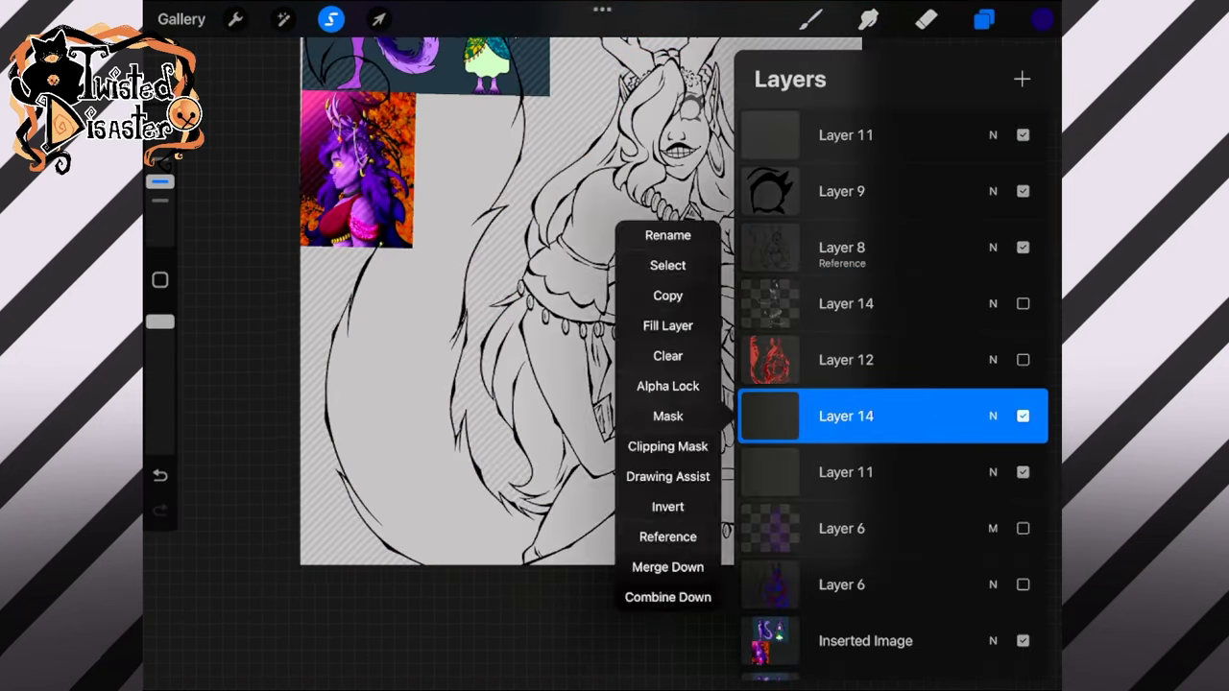
{"action": "left_click", "coordinate": [668, 326]}
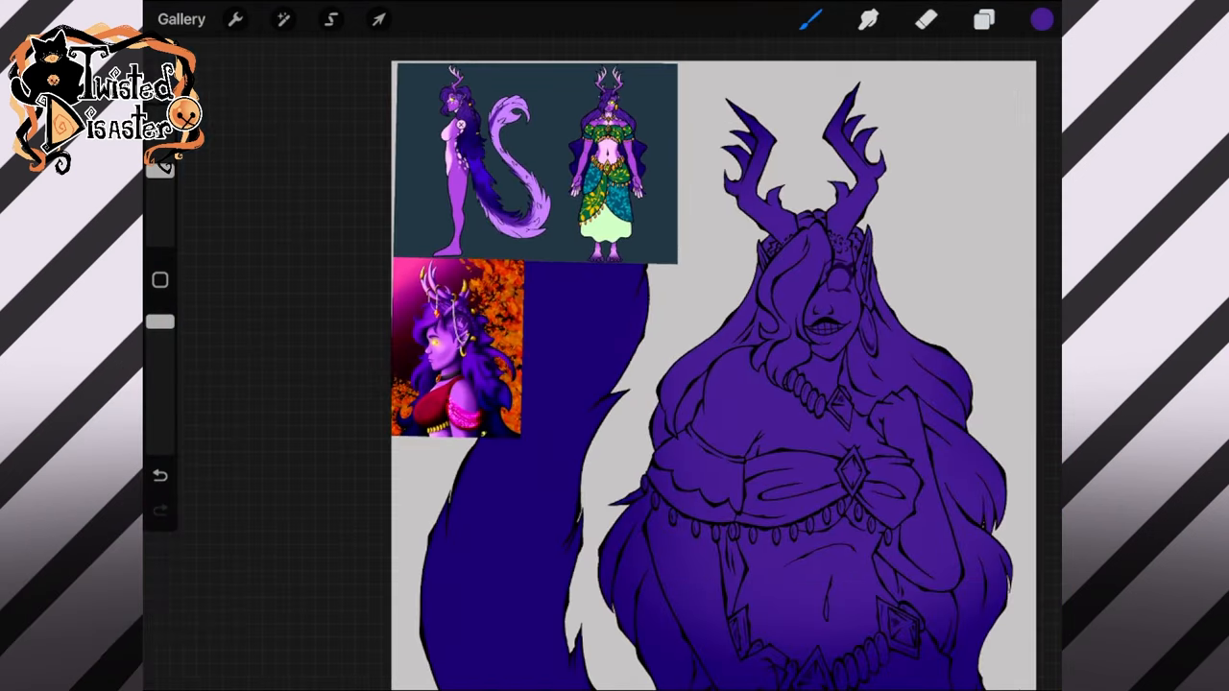
Step: Fill the silhouette dark purple and paint grainy lighter-purple texture on a clipped tail layer
{"action": "left_click", "coordinate": [330, 19]}
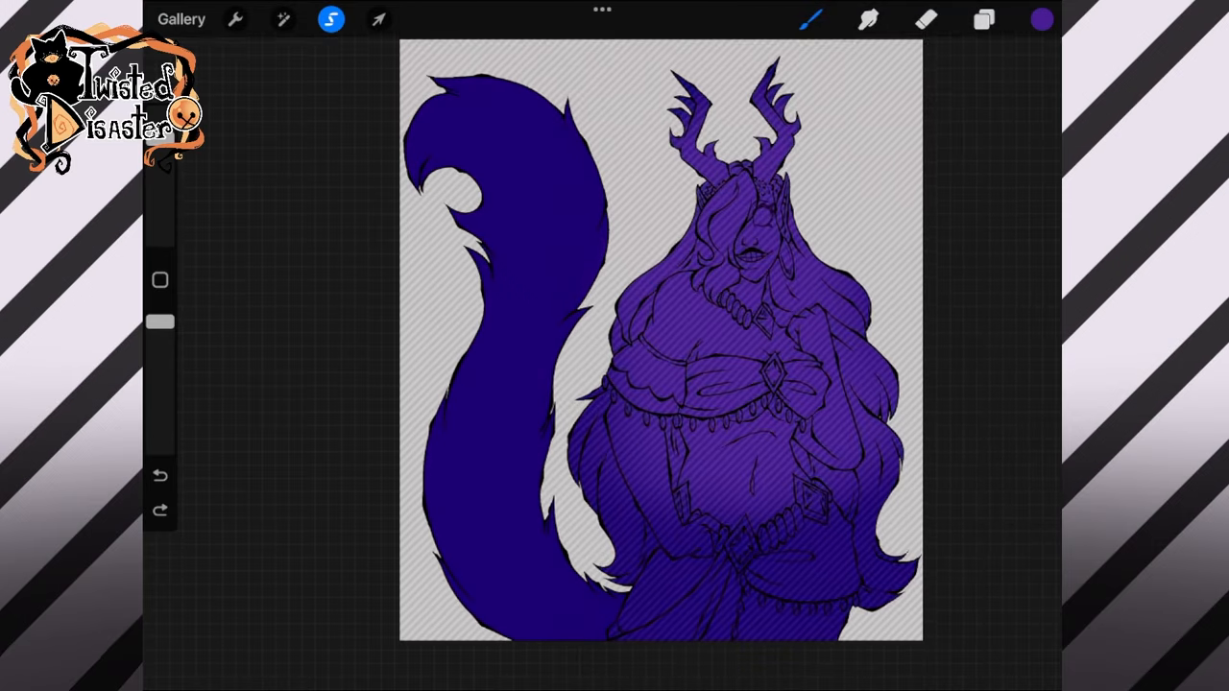
{"action": "left_click", "coordinate": [811, 19]}
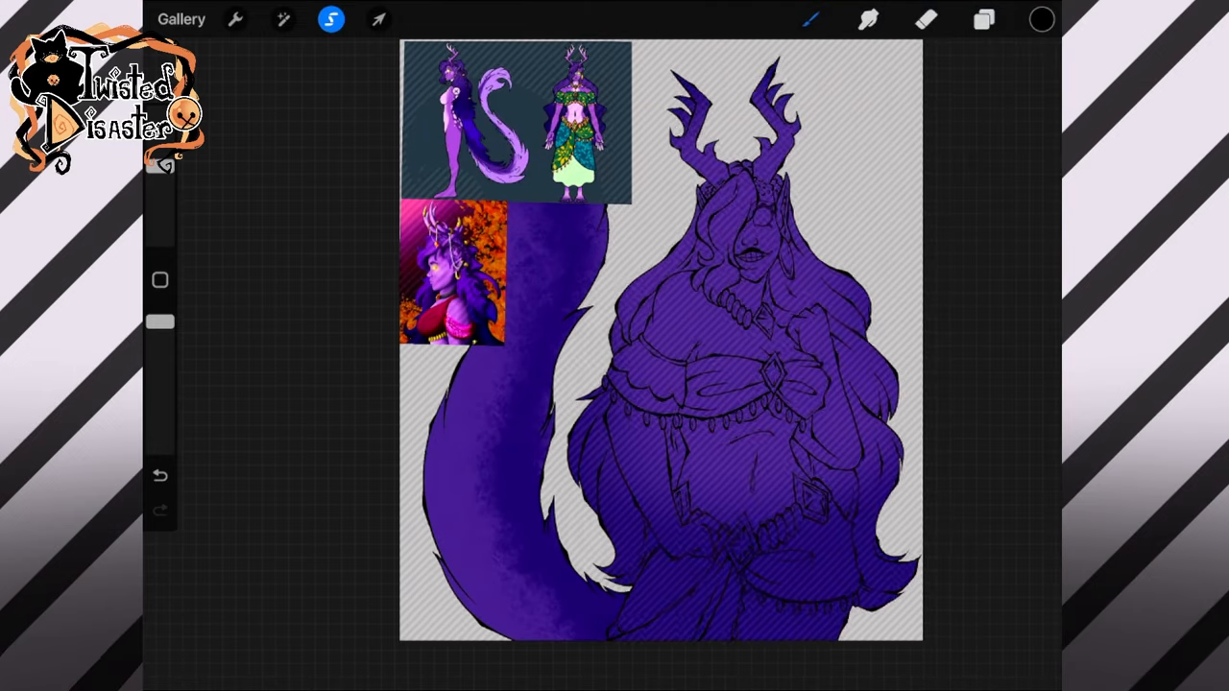
{"action": "left_click", "coordinate": [983, 19]}
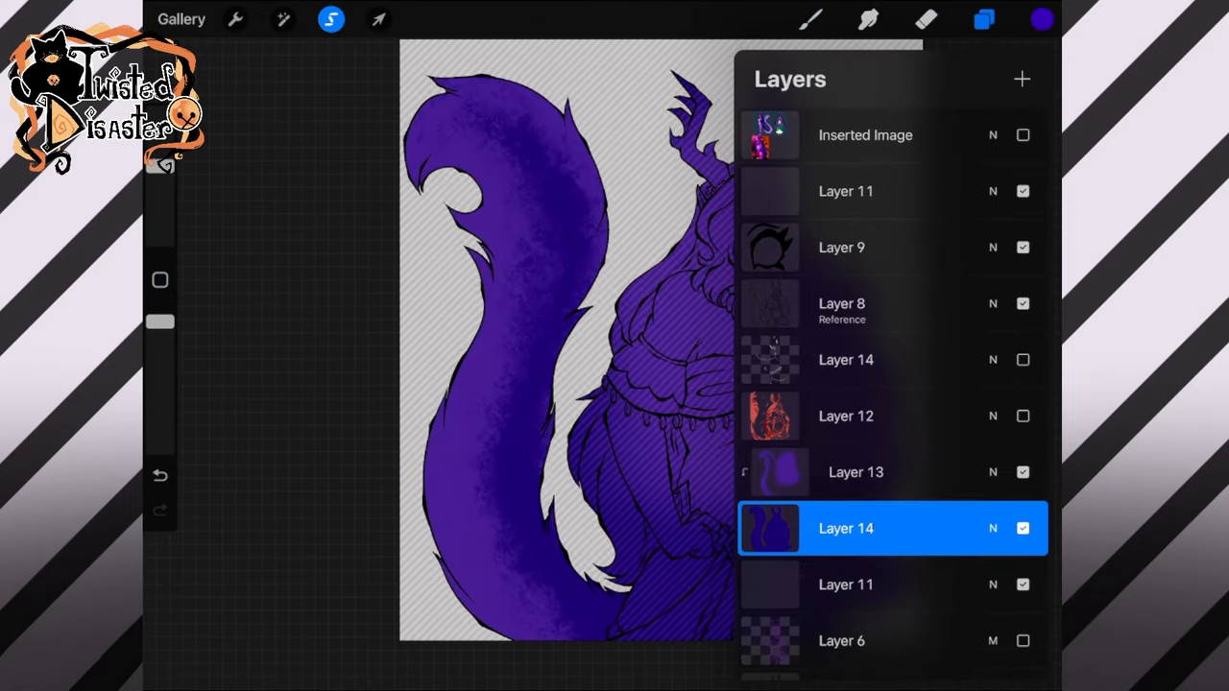
Step: Paint the tail textured lavender and shade the antlers pale pink fading to purple
{"action": "left_click", "coordinate": [983, 19]}
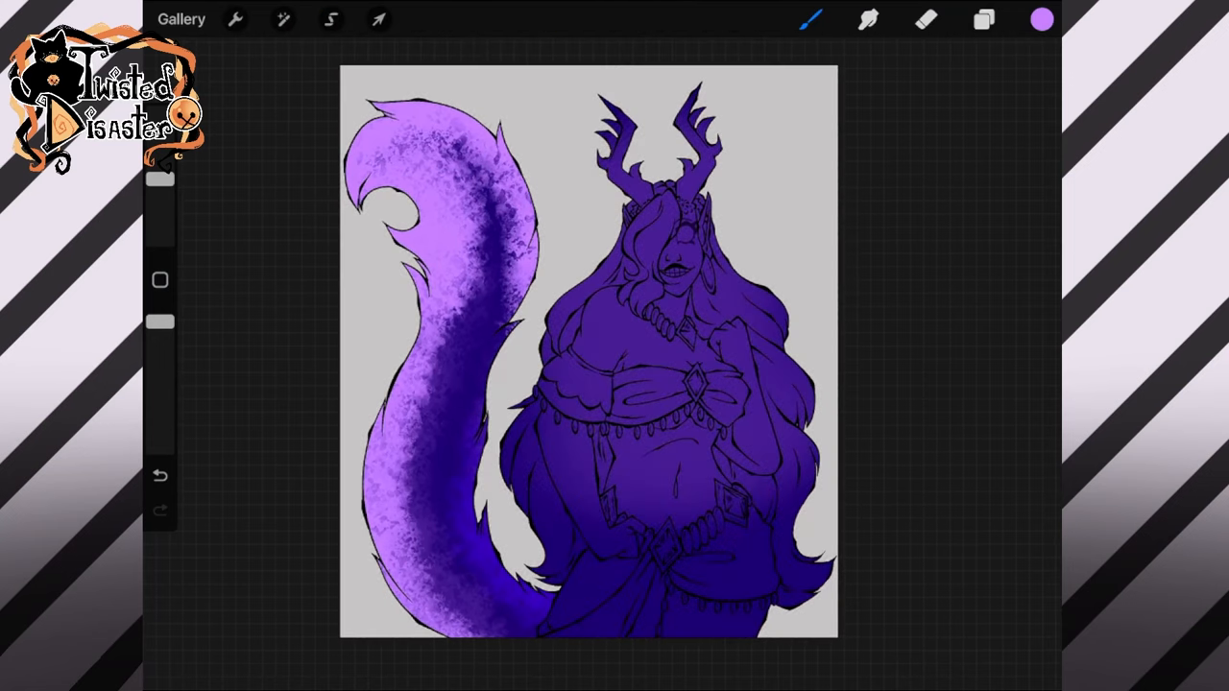
{"action": "left_click", "coordinate": [983, 20]}
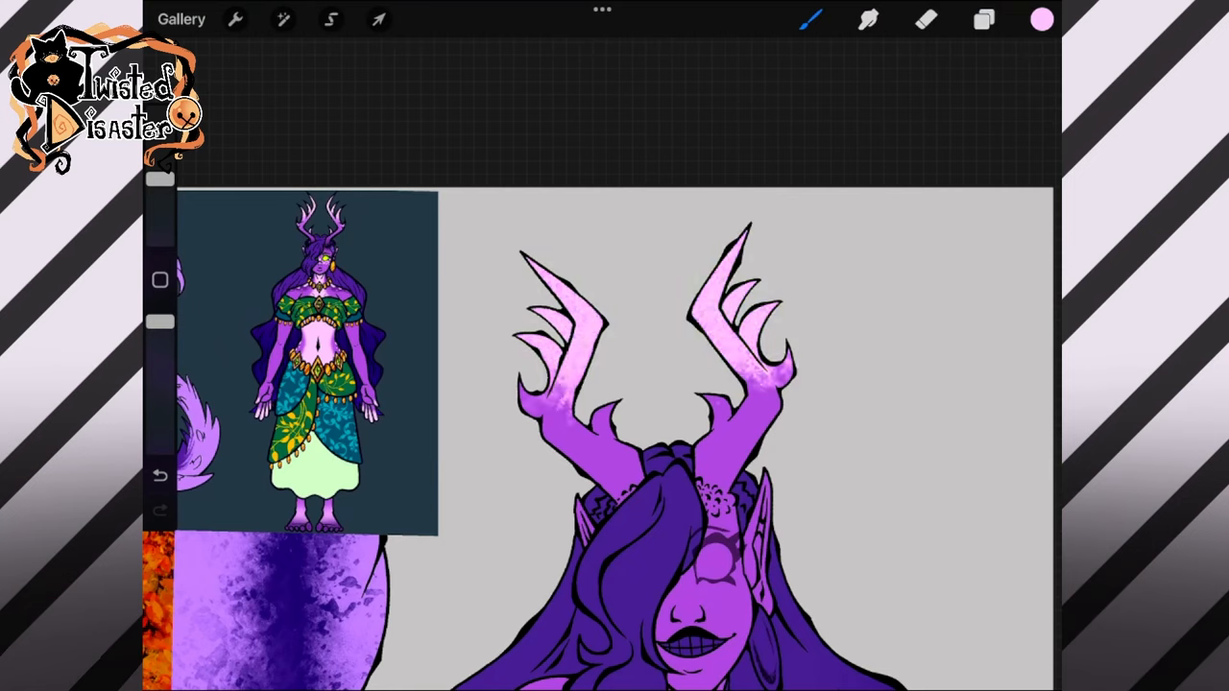
Step: Paint face, chest, arms and belly lighter violet with grainy shading and pink antler tips
{"action": "left_click", "coordinate": [924, 19]}
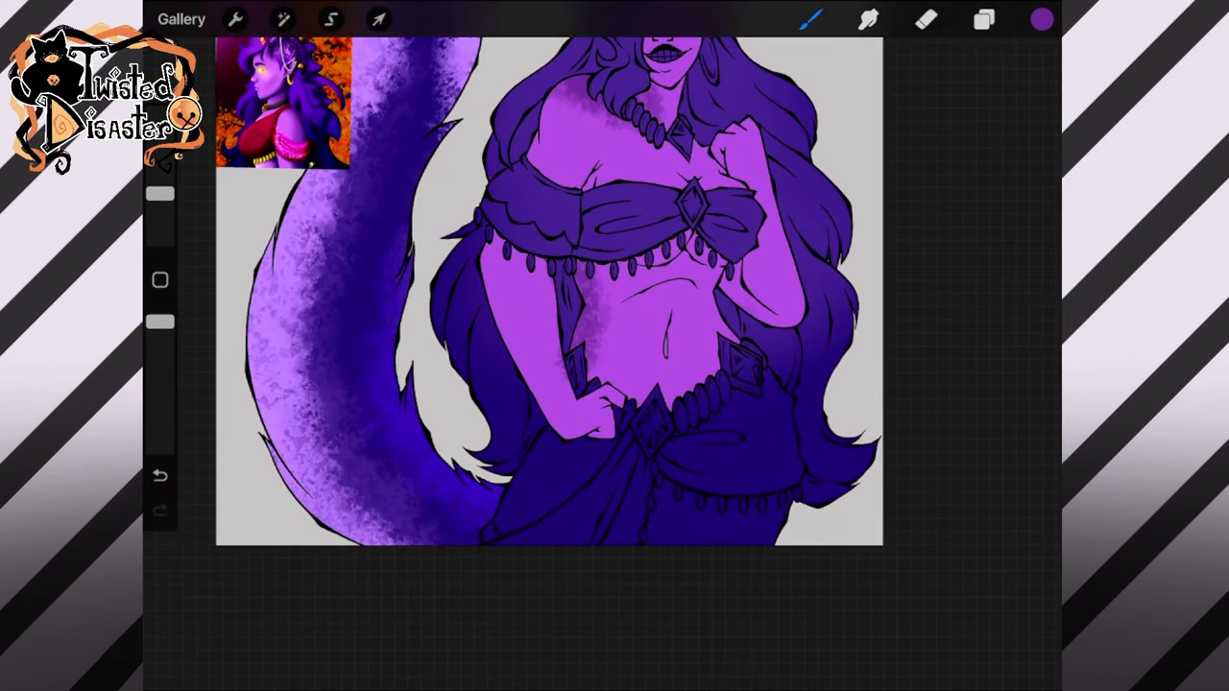
{"action": "left_click", "coordinate": [576, 370]}
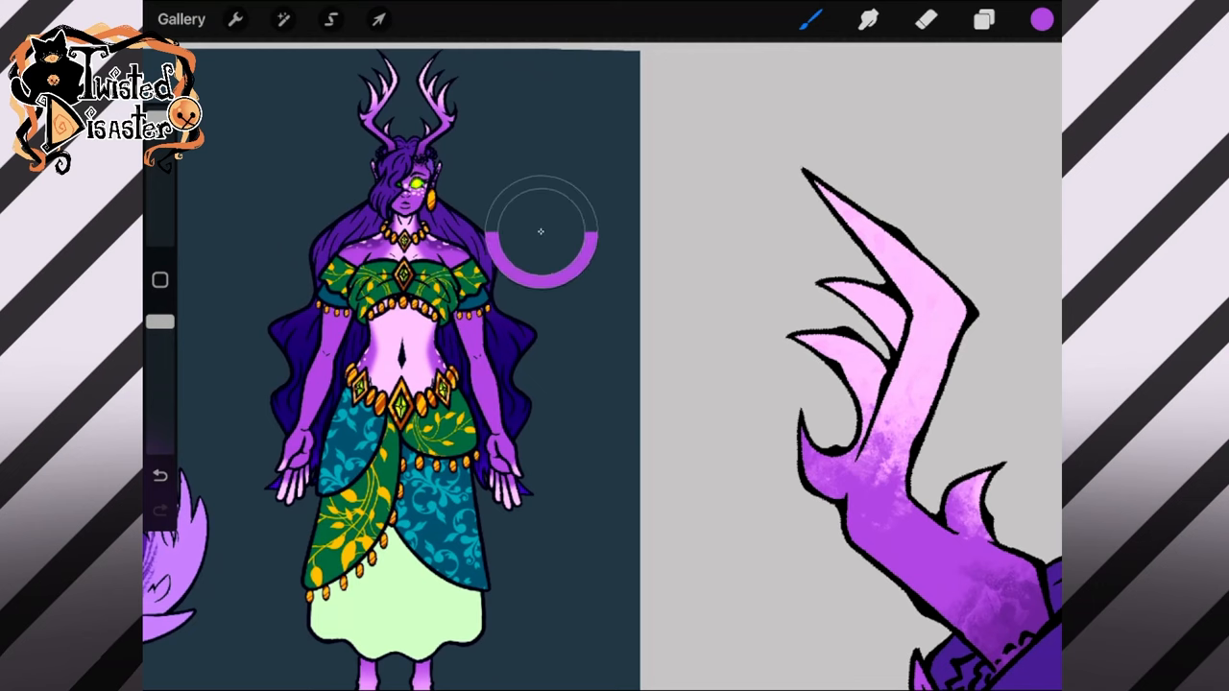
{"action": "left_click", "coordinate": [984, 19]}
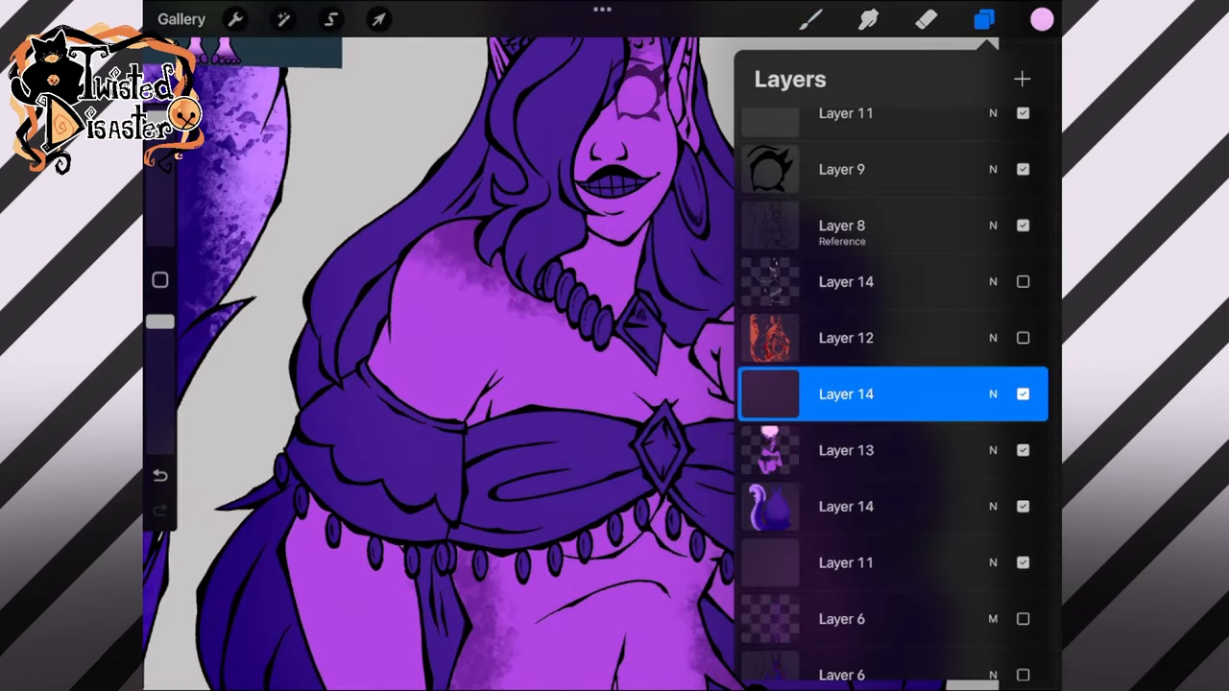
Step: Paint pale pink rim highlights along the chest and both belly edges, and light the stomach
{"action": "left_click", "coordinate": [984, 20]}
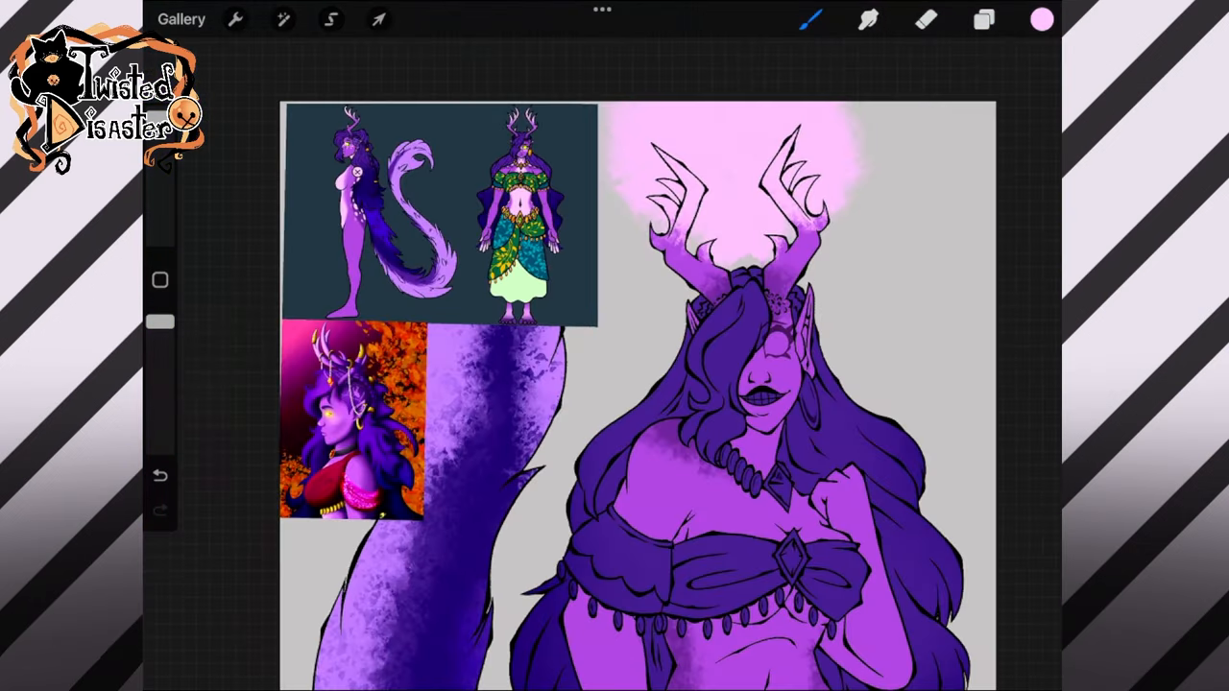
{"action": "left_click", "coordinate": [810, 19]}
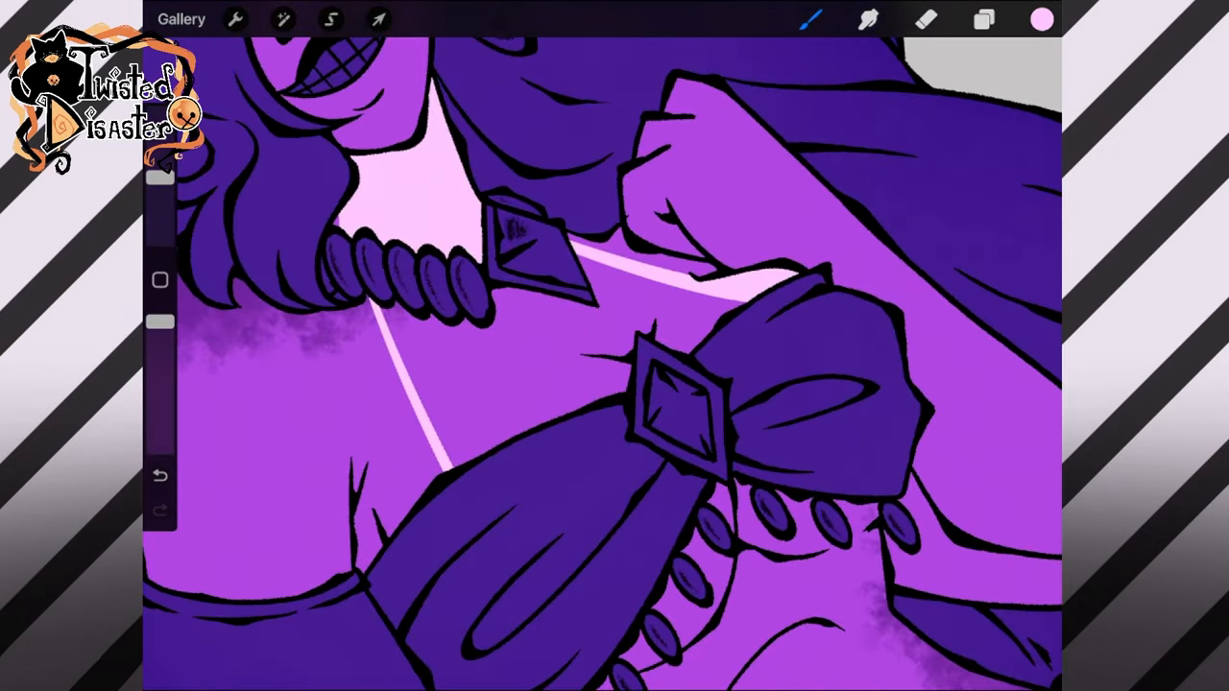
{"action": "left_click", "coordinate": [330, 19]}
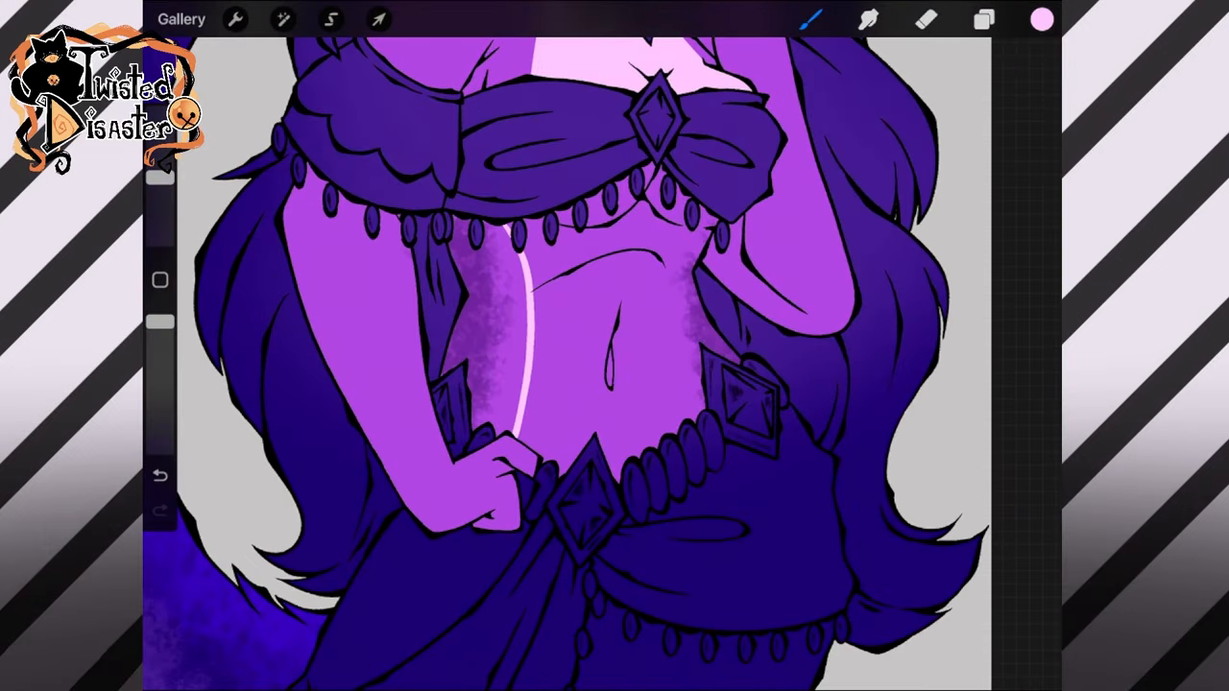
{"action": "left_click_drag", "start_coordinate": [715, 225], "coordinate": [691, 423]}
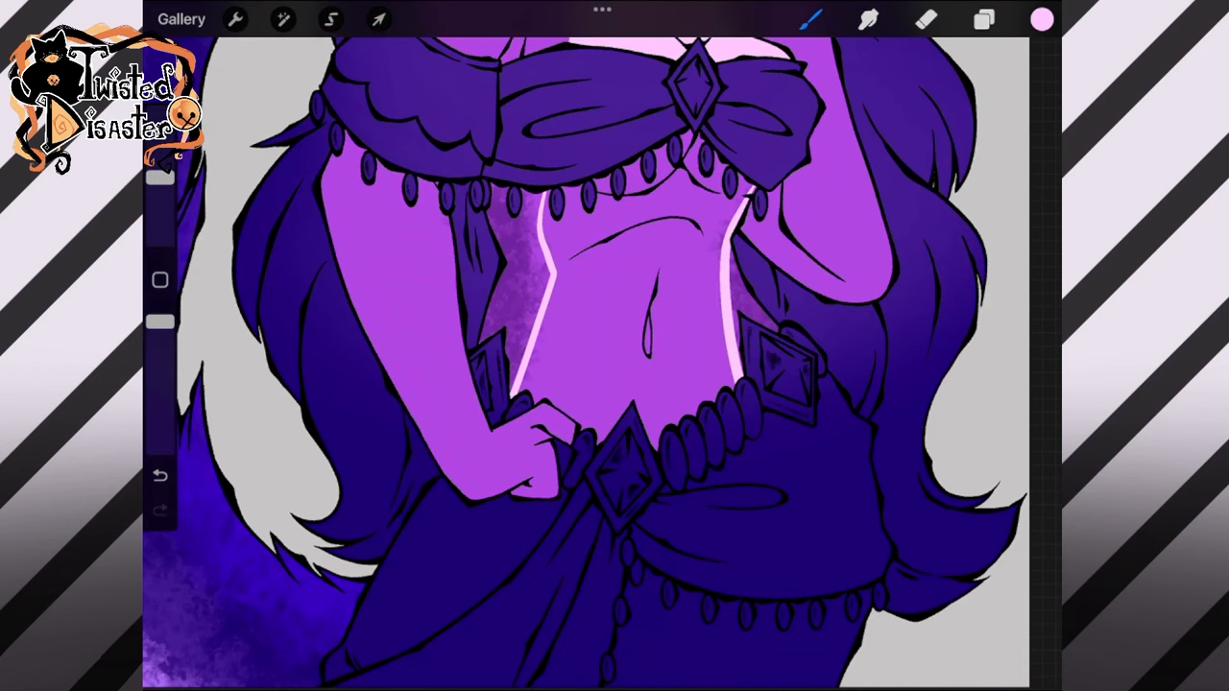
{"action": "left_click", "coordinate": [331, 19]}
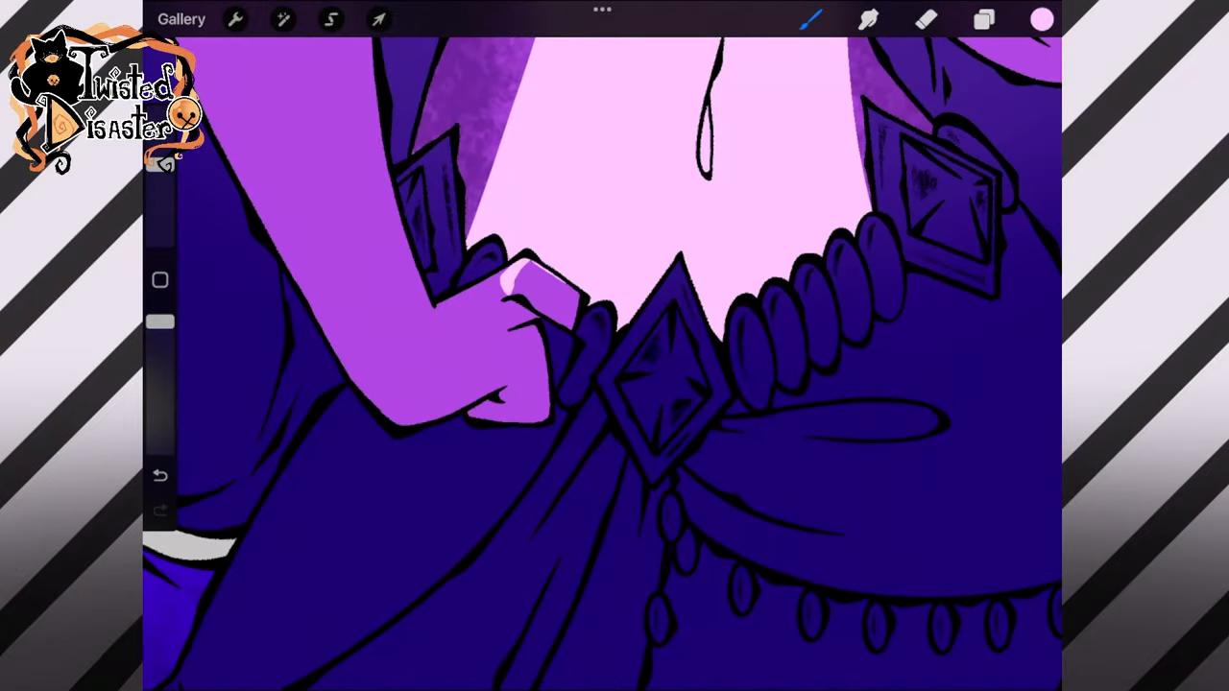
{"action": "left_click", "coordinate": [984, 19]}
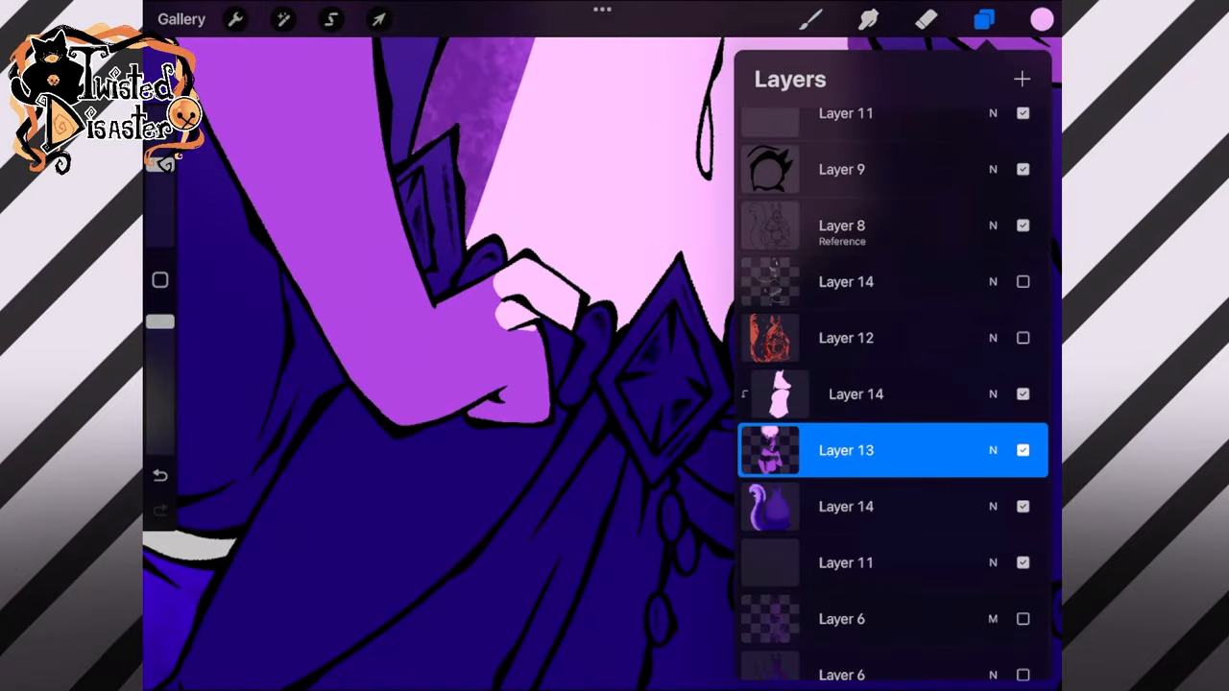
Step: Dot small pale pink freckles across the cheek and nose below the gem eye
{"action": "left_click", "coordinate": [984, 19]}
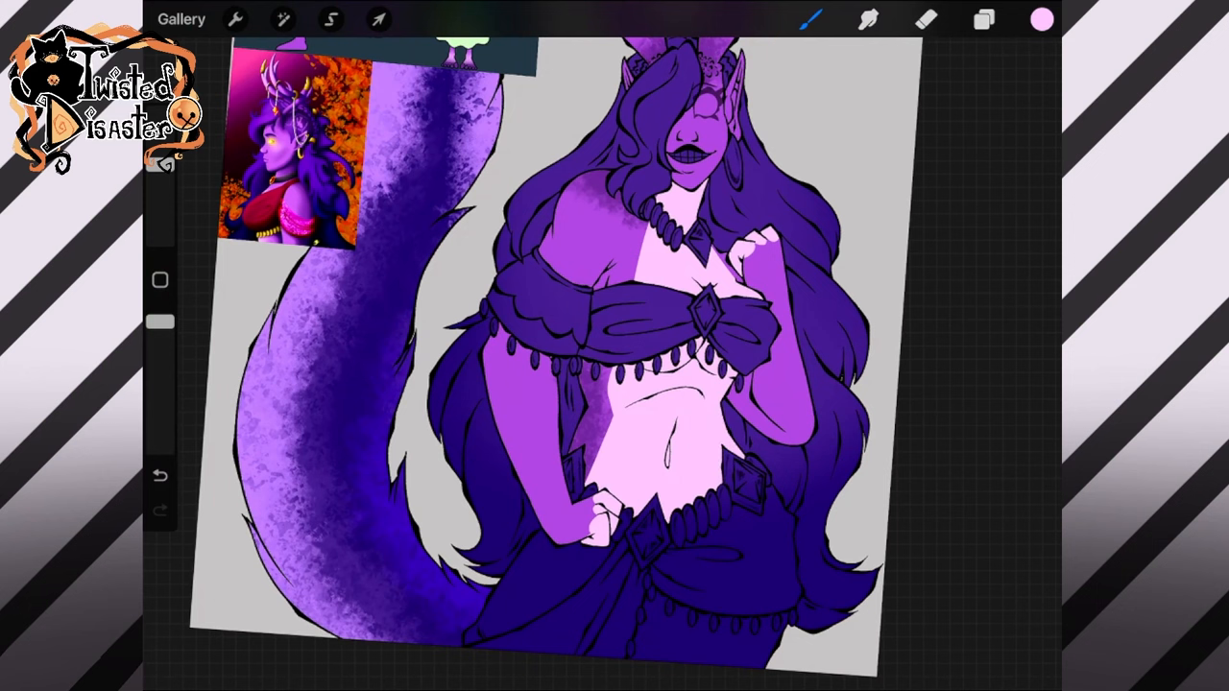
{"action": "left_click", "coordinate": [925, 19]}
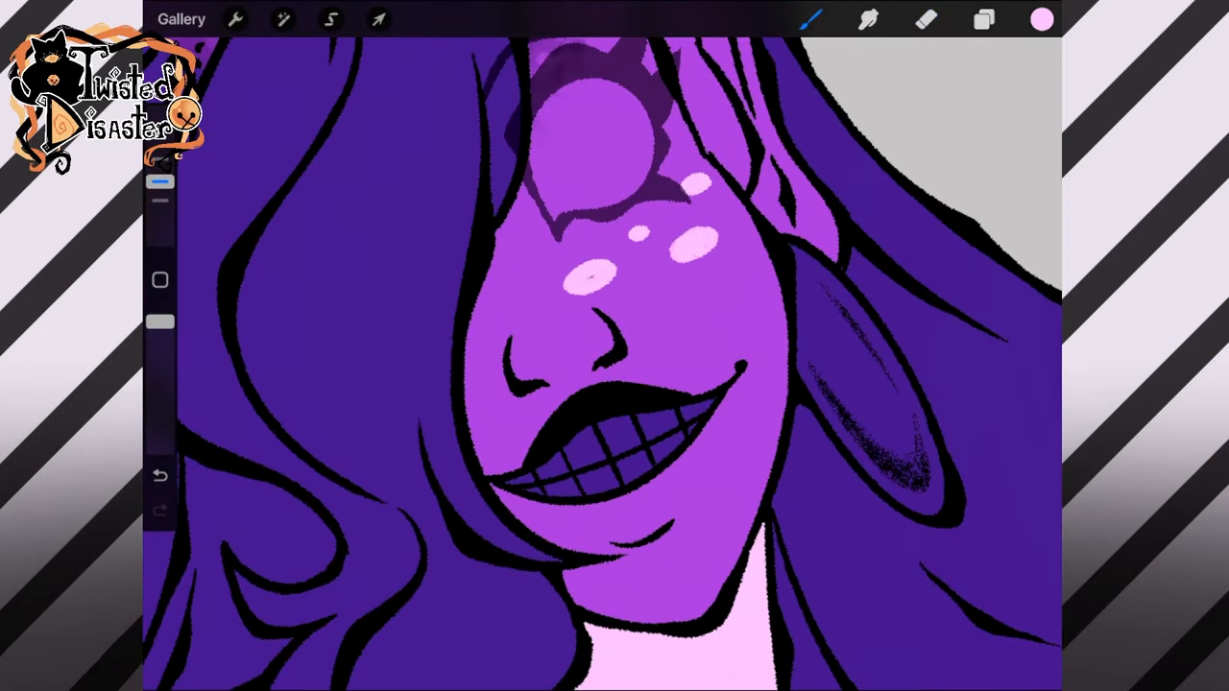
Step: Draw a dark red spiral on the cheek and soften it with Gaussian Blur
{"action": "left_click", "coordinate": [509, 278]}
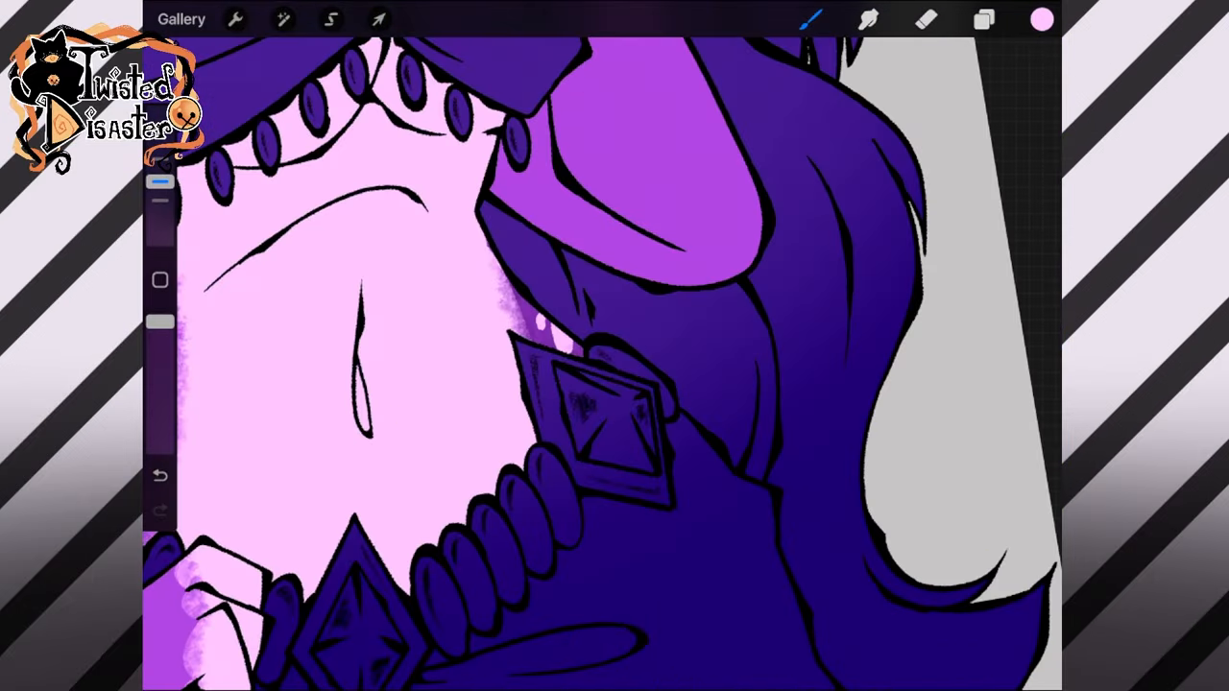
{"action": "left_click", "coordinate": [983, 19]}
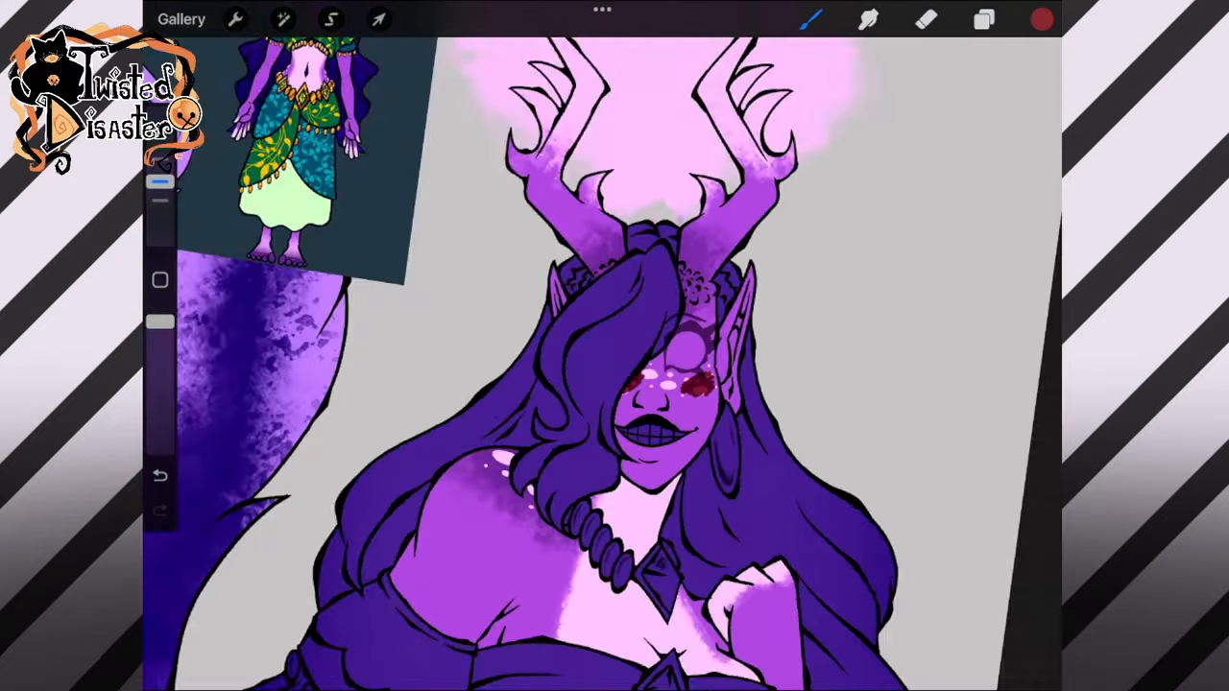
{"action": "left_click", "coordinate": [282, 19]}
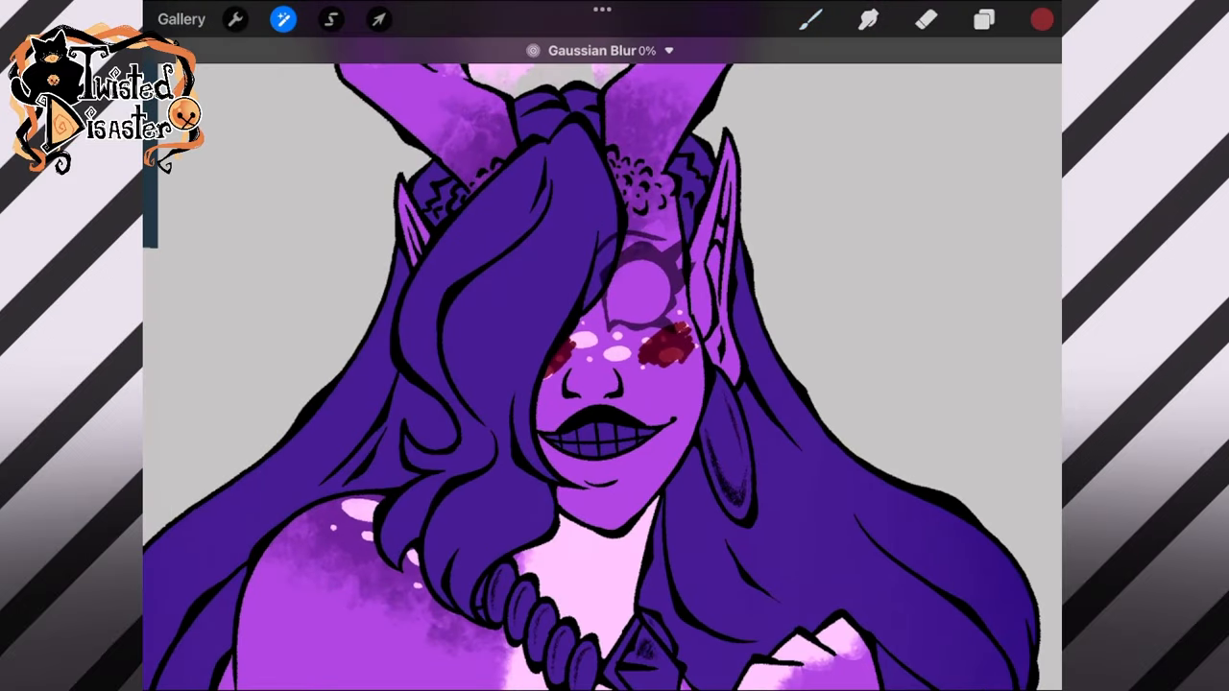
{"action": "left_click_drag", "start_coordinate": [144, 65], "coordinate": [279, 64]}
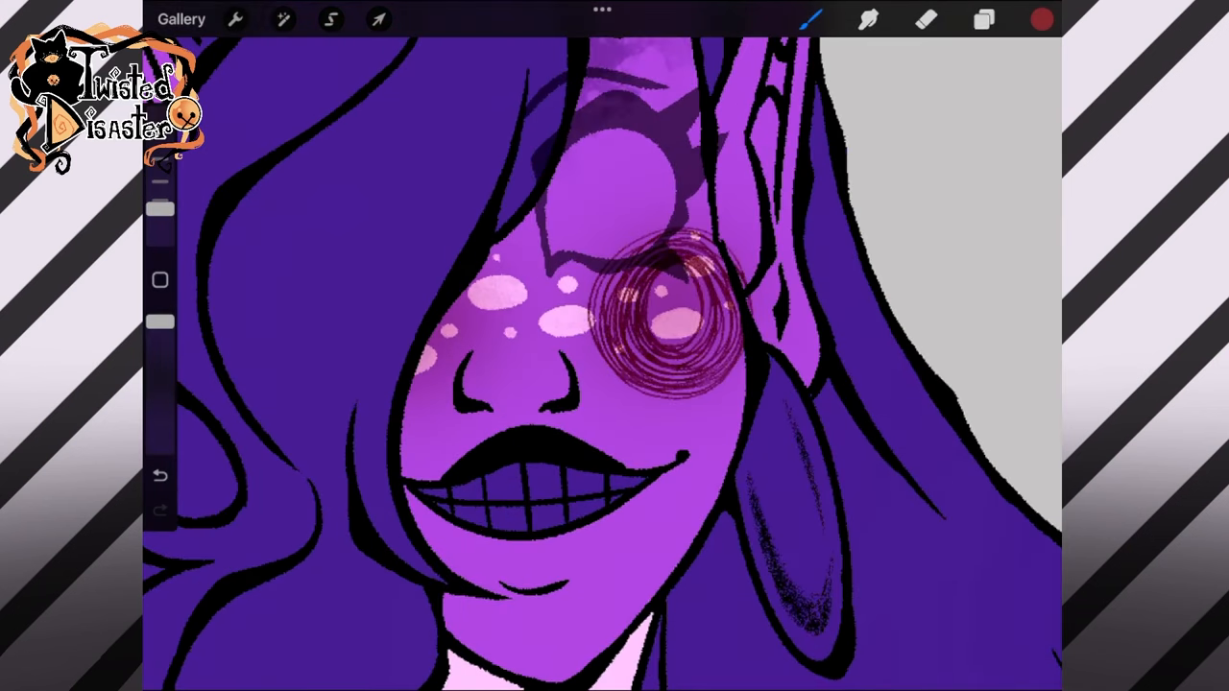
Step: Resize the red spiral with Transform and lower its layer opacity
{"action": "left_click", "coordinate": [378, 19]}
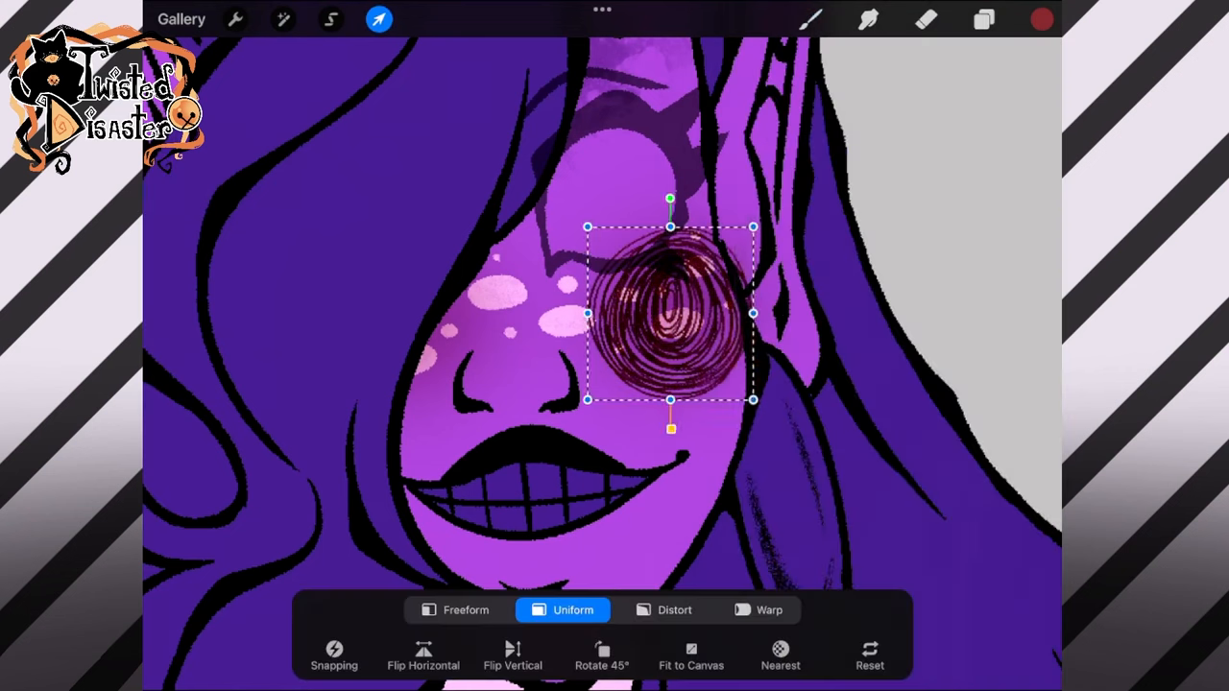
{"action": "left_click", "coordinate": [983, 19]}
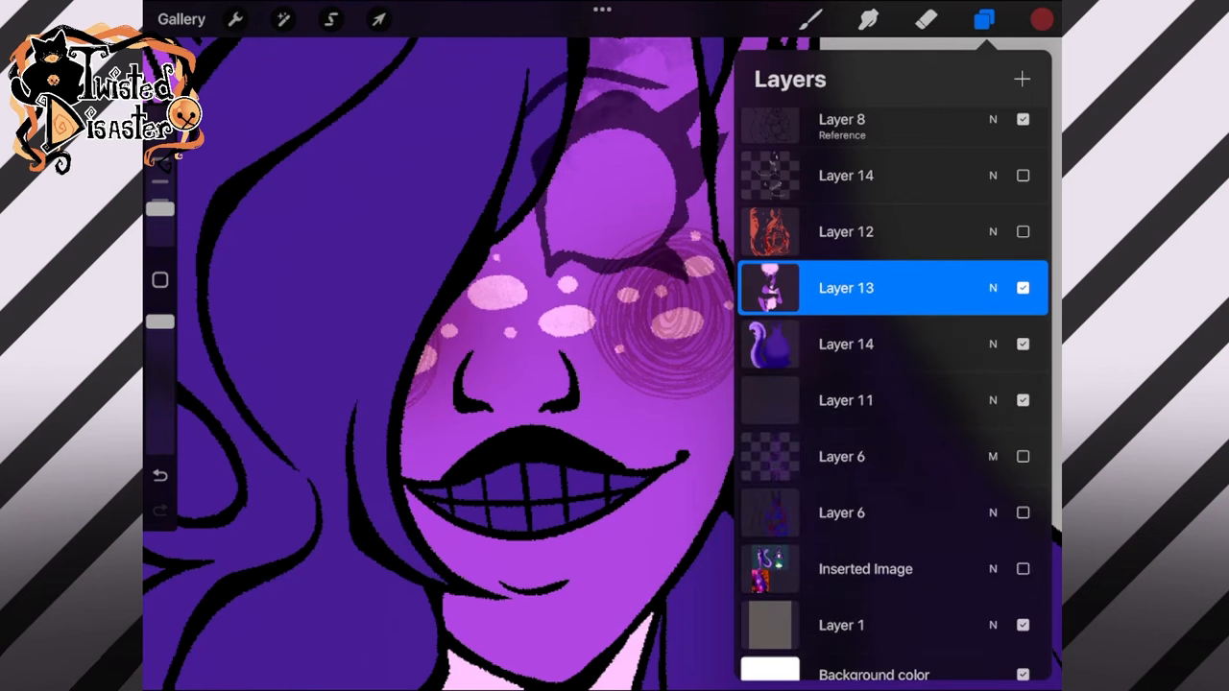
{"action": "left_click", "coordinate": [984, 20]}
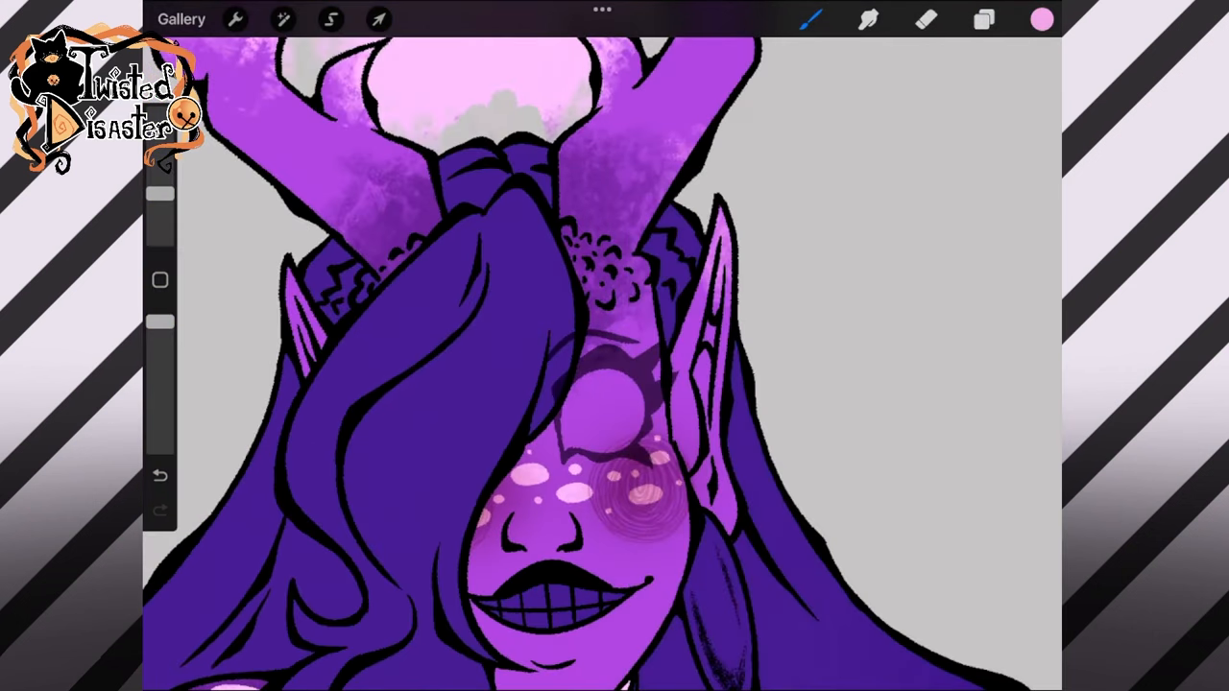
Step: Sample purple from the reference figure and add pink highlights to the ears
{"action": "left_click", "coordinate": [331, 19]}
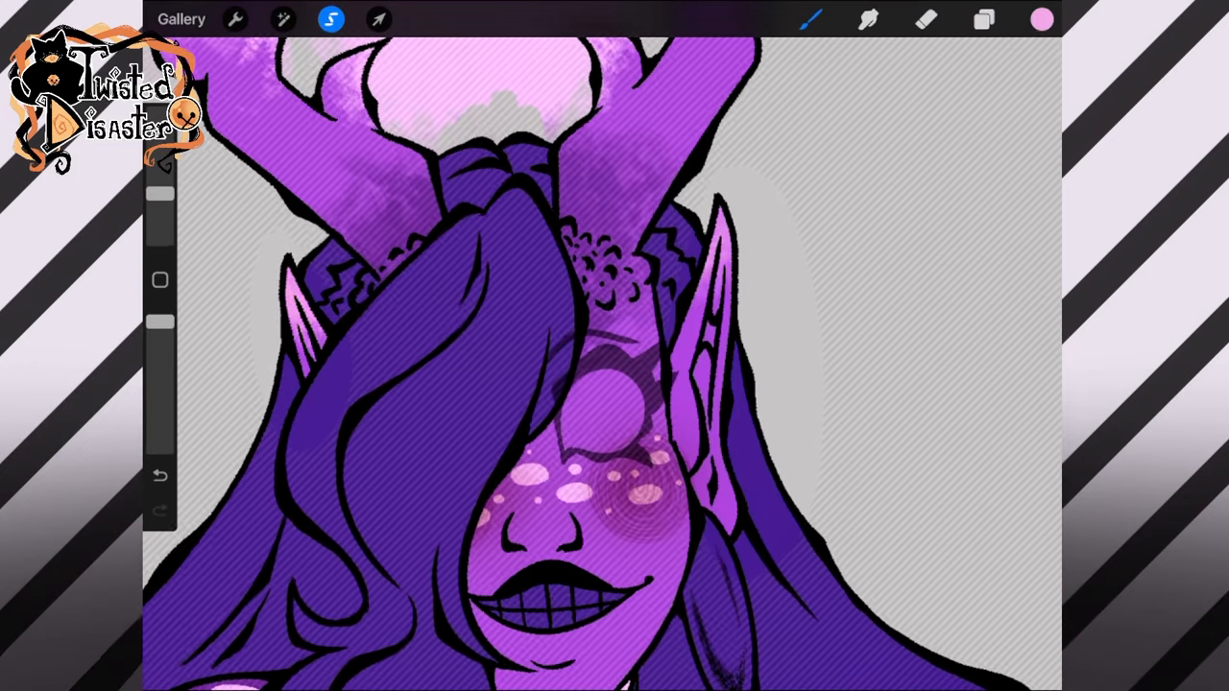
{"action": "left_click", "coordinate": [984, 19]}
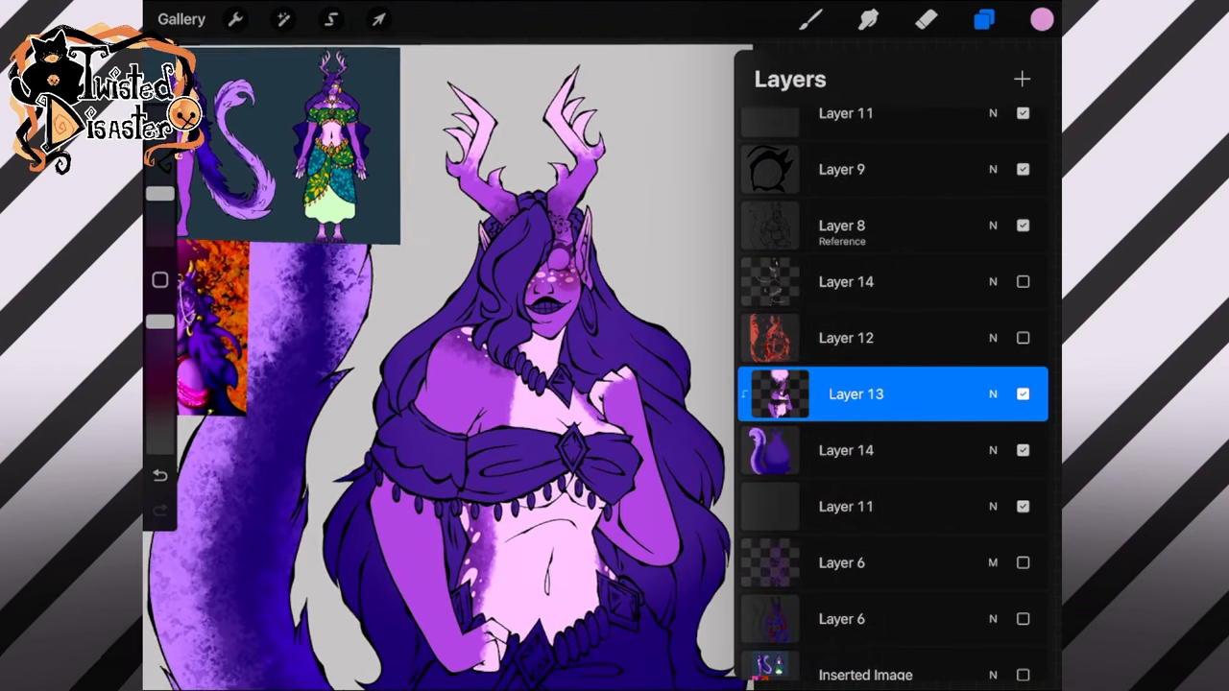
{"action": "left_click", "coordinate": [984, 19]}
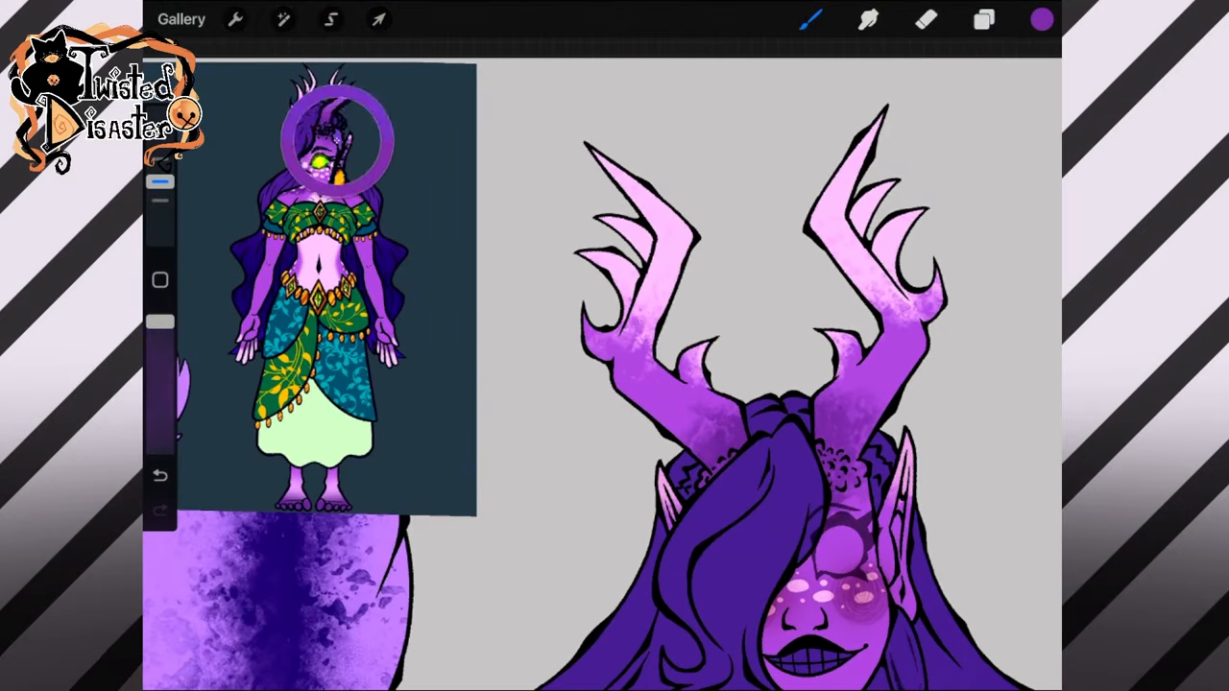
{"action": "left_click", "coordinate": [984, 19]}
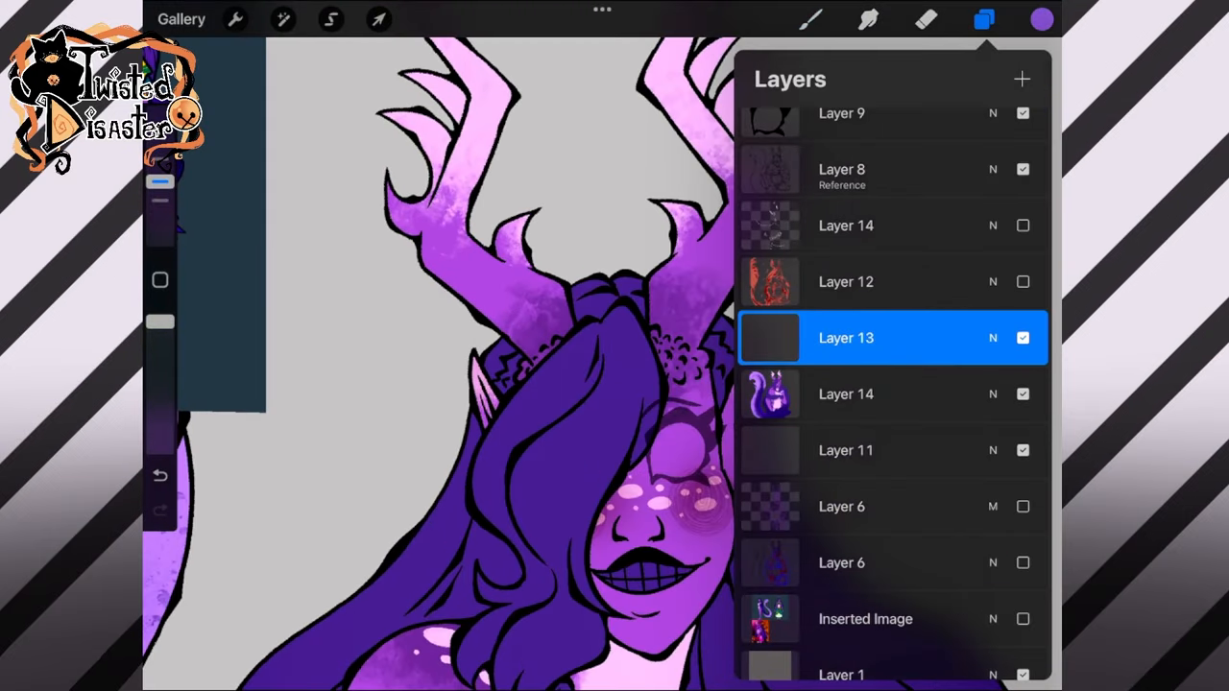
{"action": "left_click", "coordinate": [985, 19]}
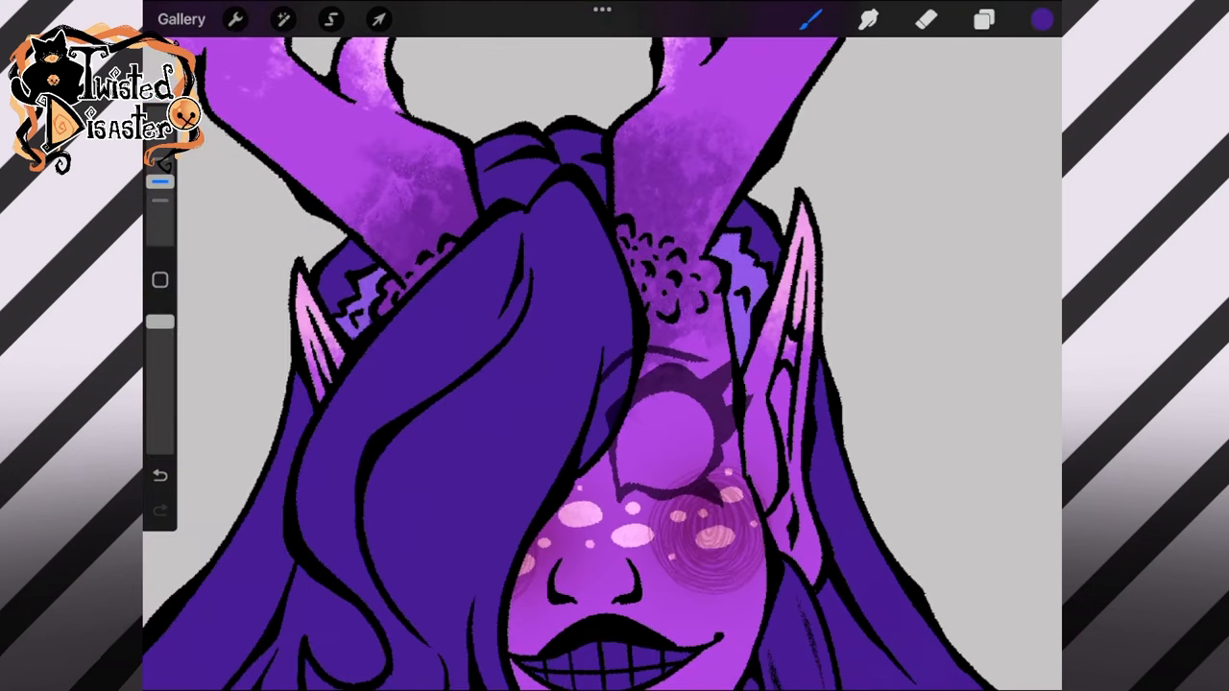
Step: Fill the teeth pale pink and sample the glowing green from the reference eye
{"action": "left_click", "coordinate": [1041, 19]}
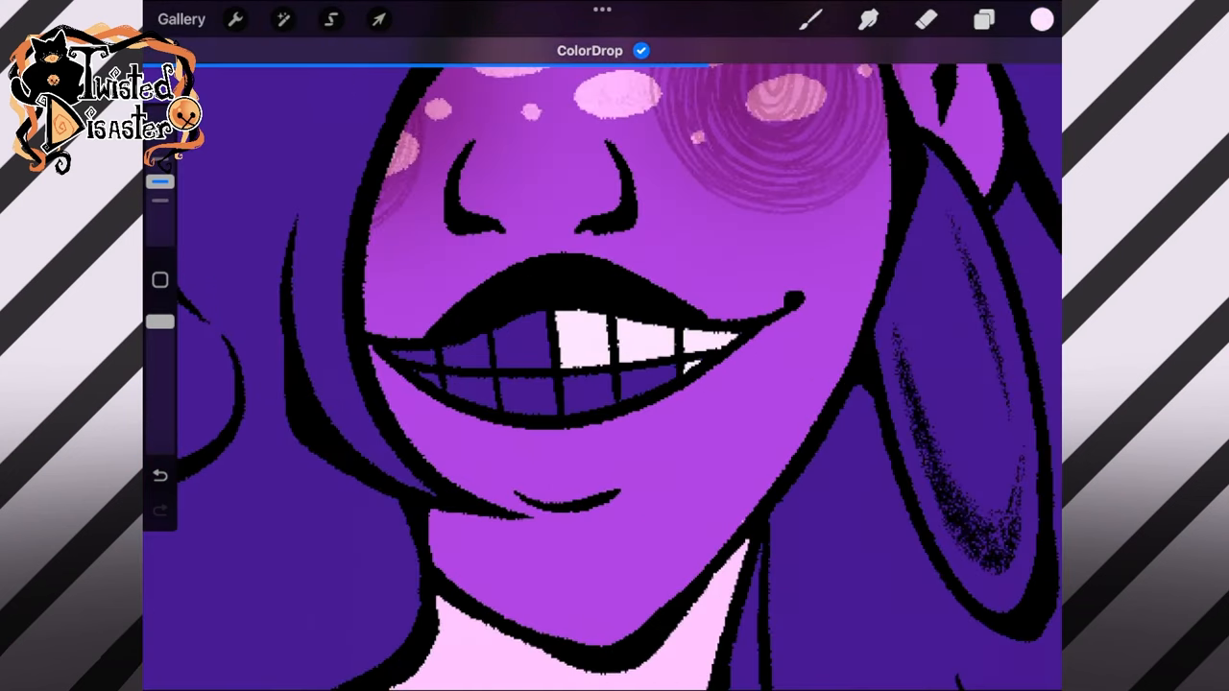
{"action": "left_click", "coordinate": [984, 19]}
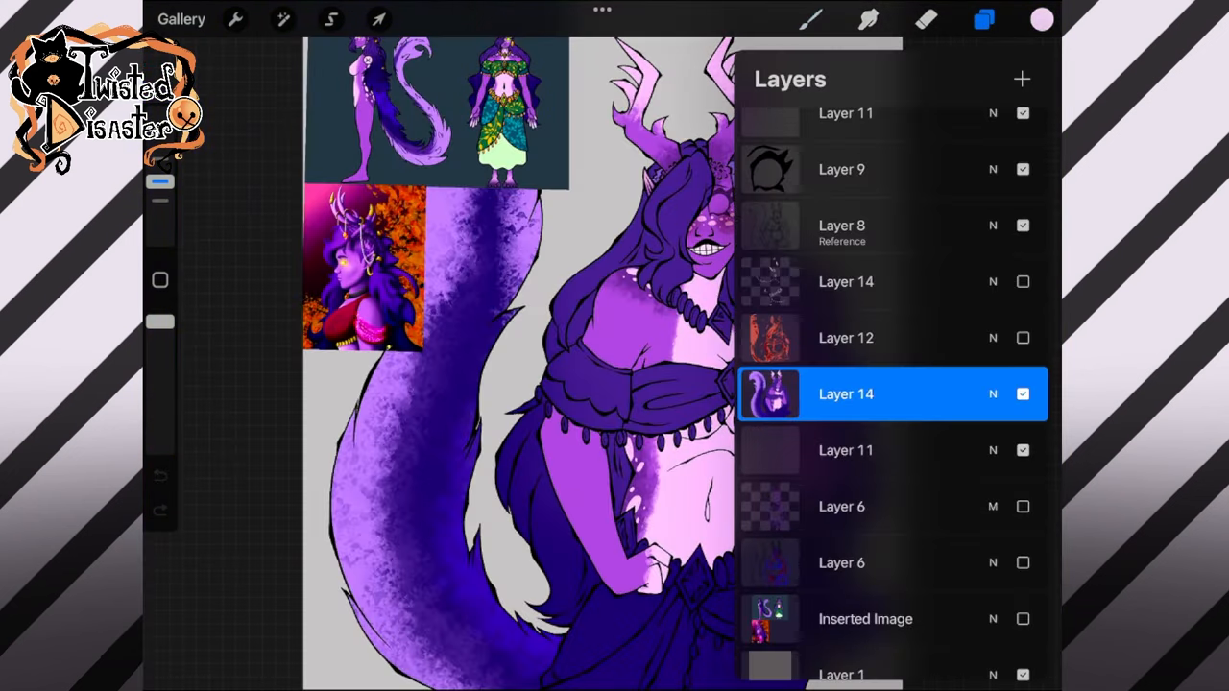
{"action": "left_click", "coordinate": [984, 19]}
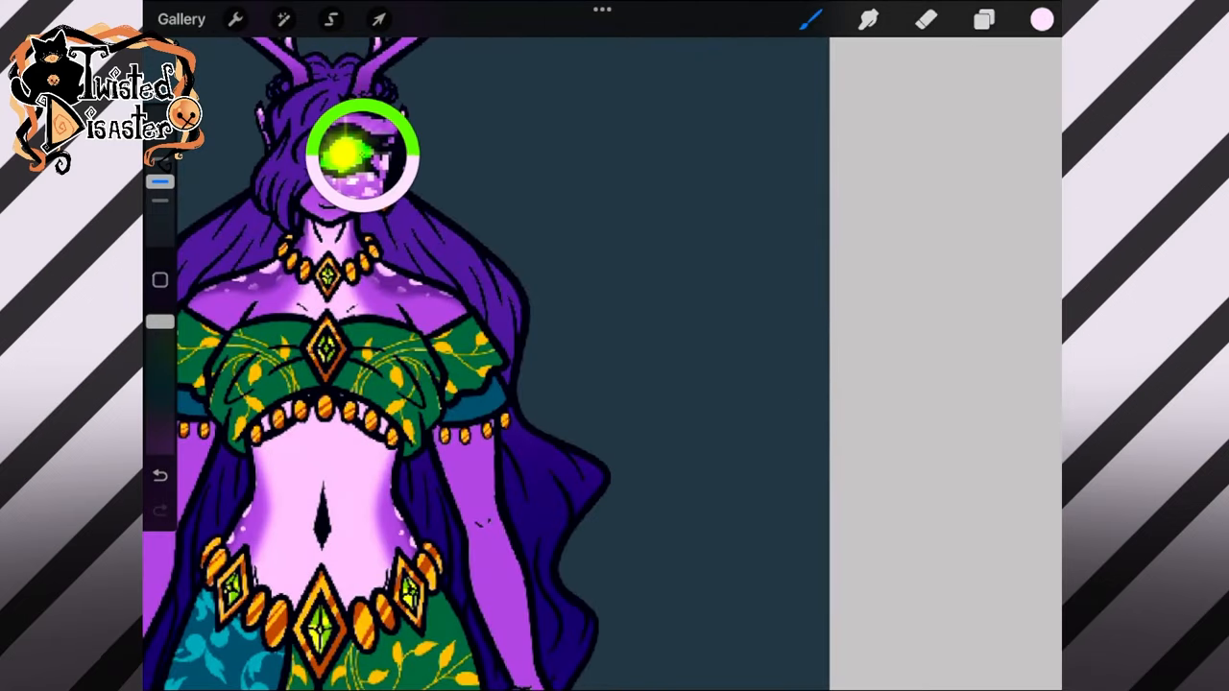
{"action": "left_click", "coordinate": [984, 19]}
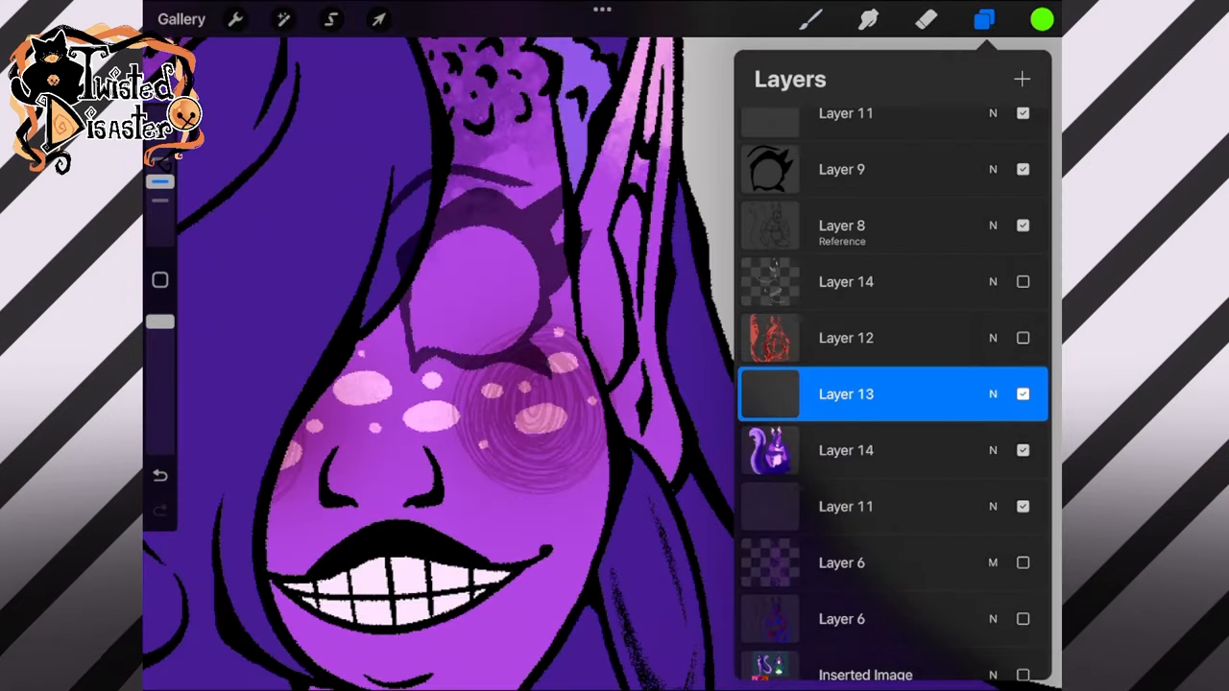
{"action": "left_click", "coordinate": [330, 19]}
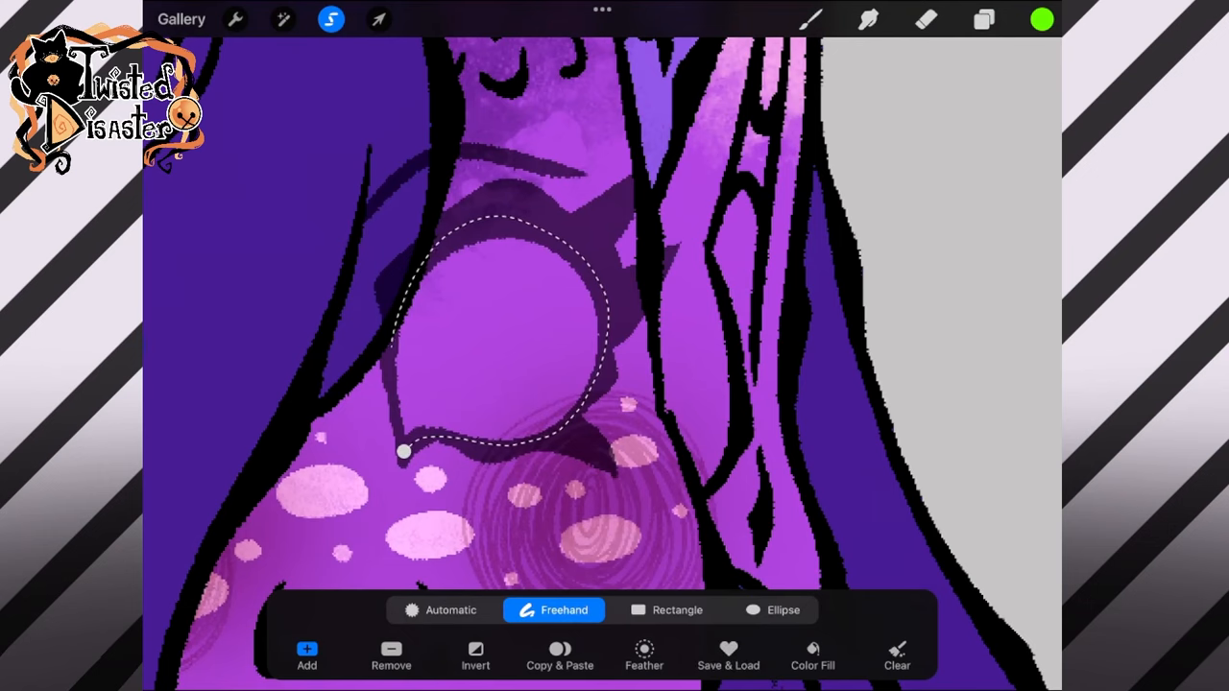
Step: Fill the outfit top and skirt with green and the under-skirt with dark blue
{"action": "left_click", "coordinate": [812, 658]}
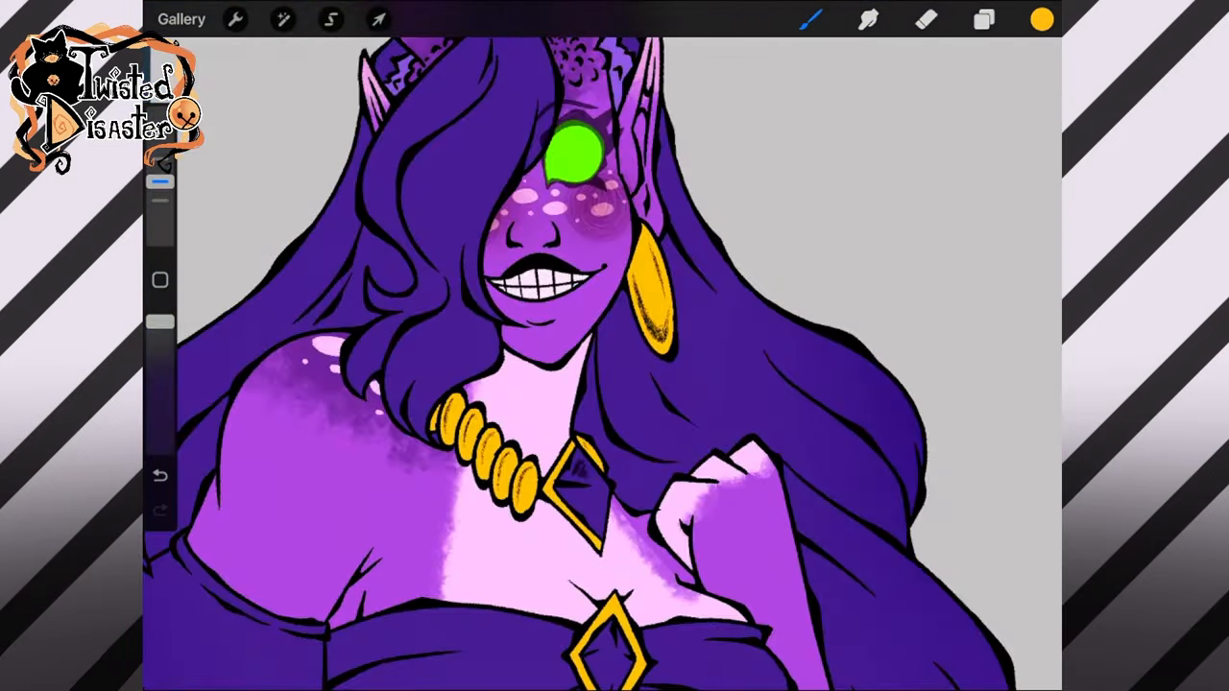
{"action": "left_click", "coordinate": [984, 19]}
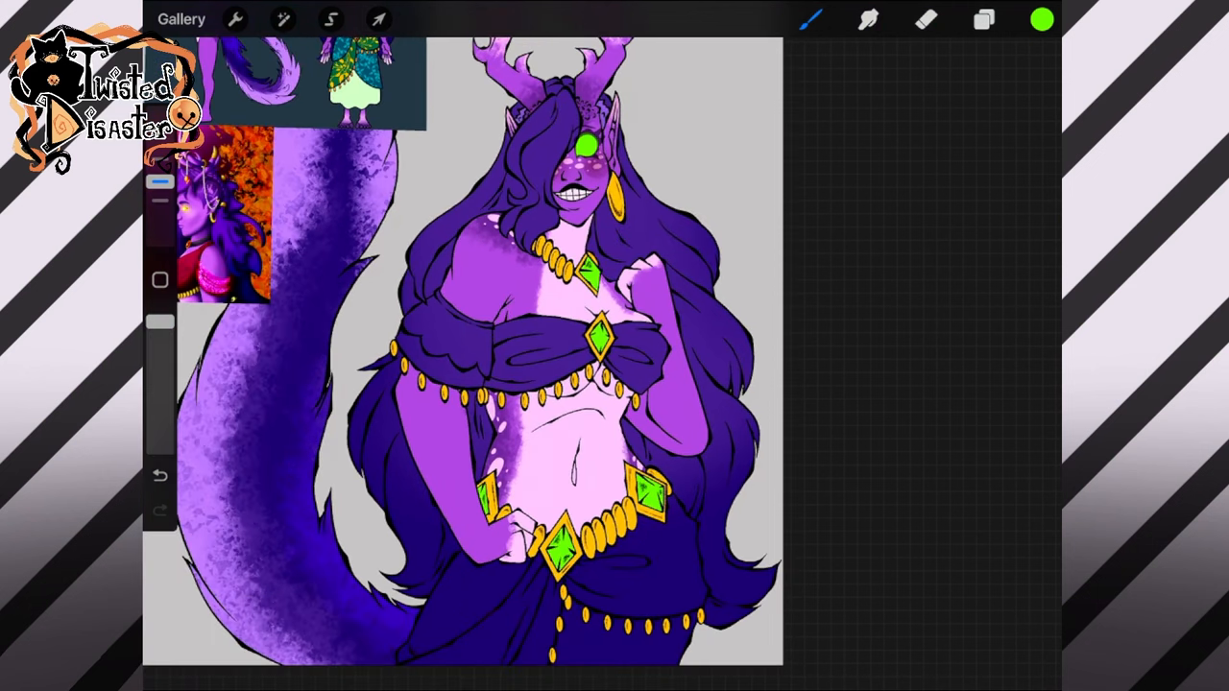
{"action": "left_click", "coordinate": [984, 19]}
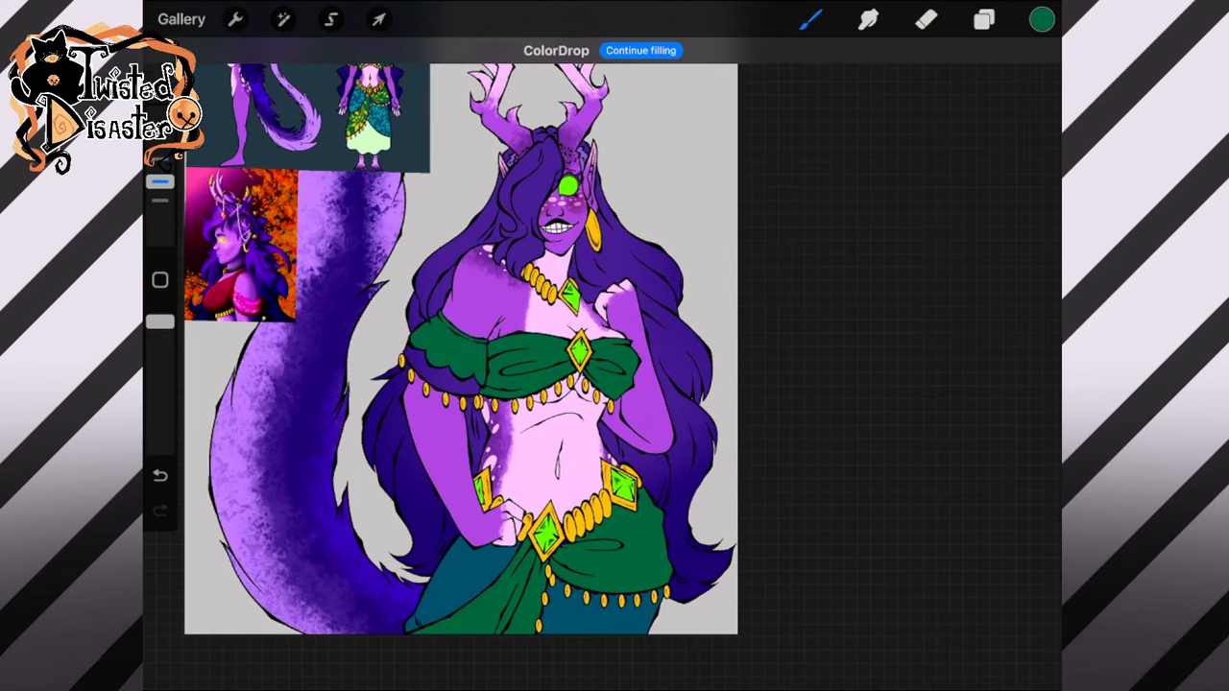
Step: Stamp a teal Victorian swirl pattern, clip it to the blue under-skirt layer and fit it
{"action": "left_click", "coordinate": [984, 19]}
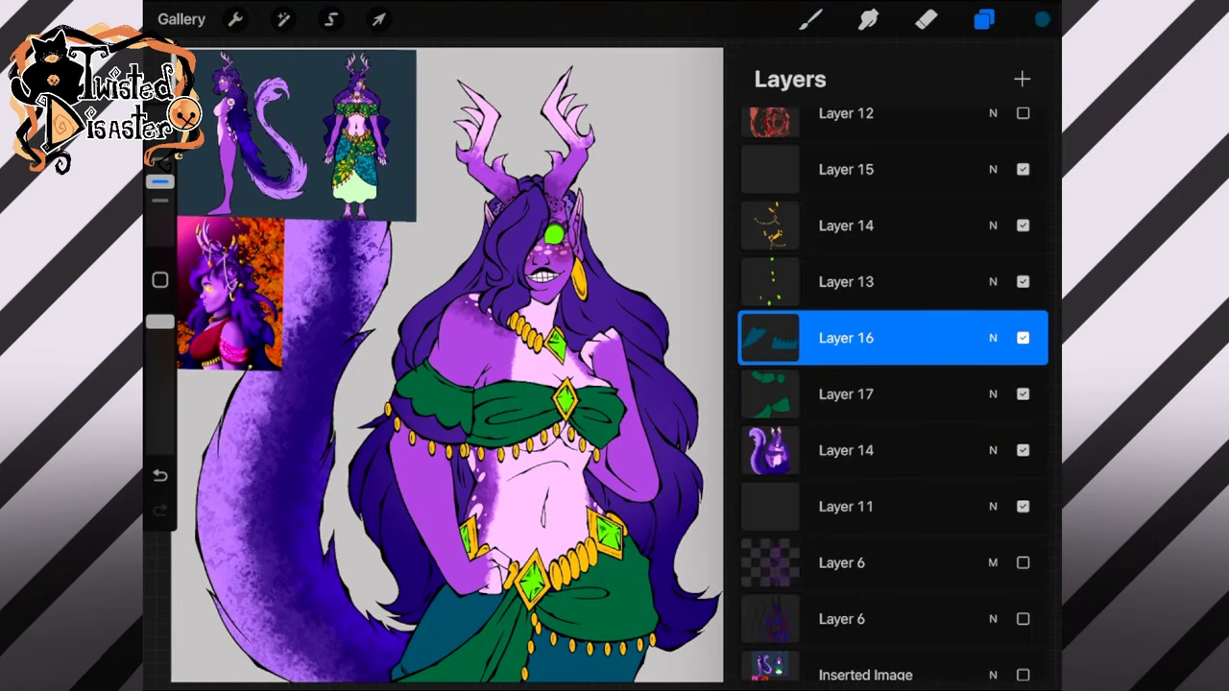
{"action": "left_click", "coordinate": [984, 19]}
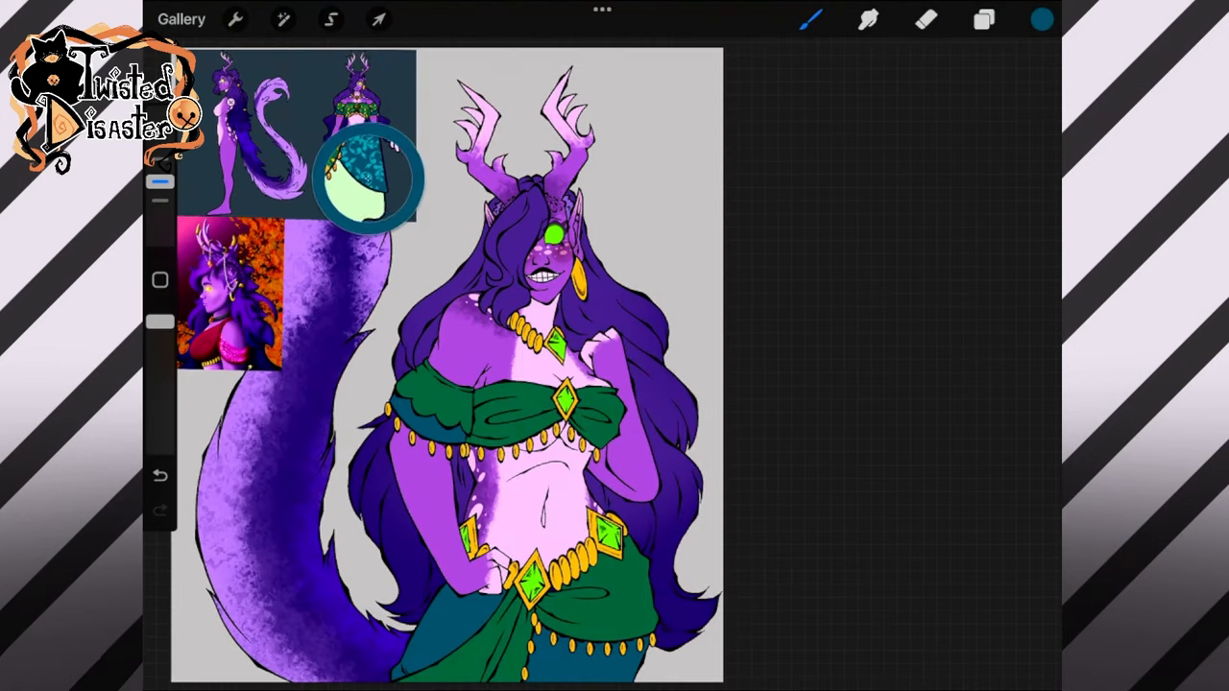
{"action": "left_click", "coordinate": [809, 19]}
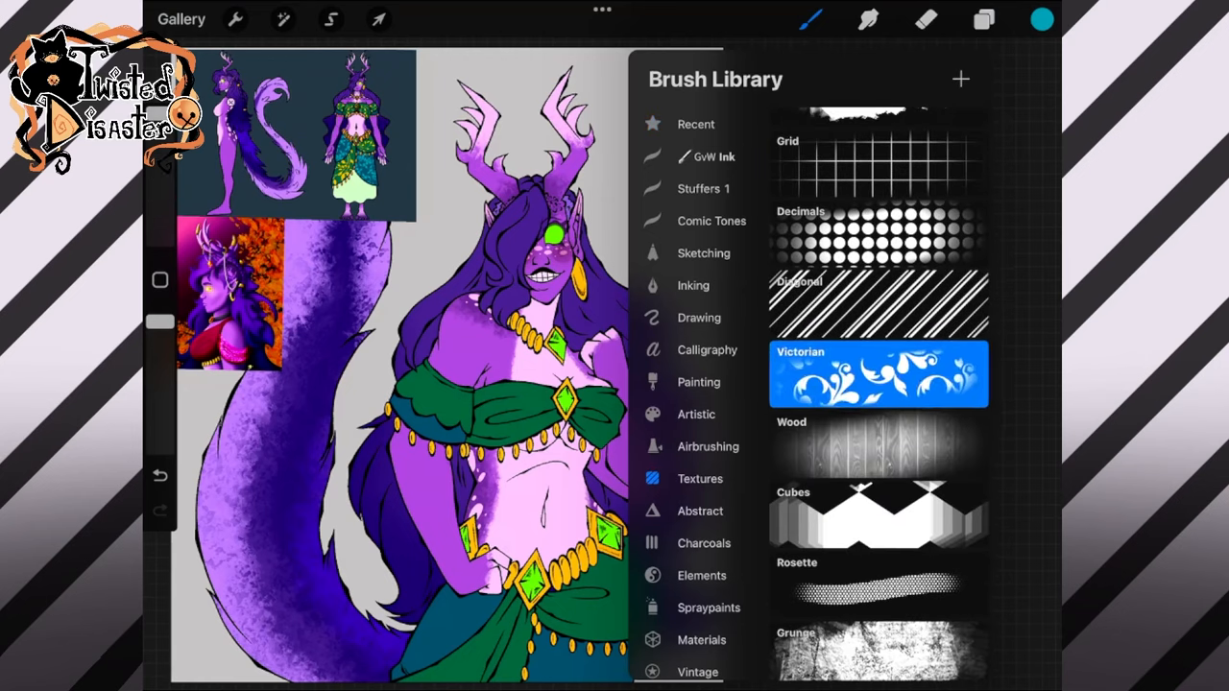
{"action": "left_click", "coordinate": [984, 19]}
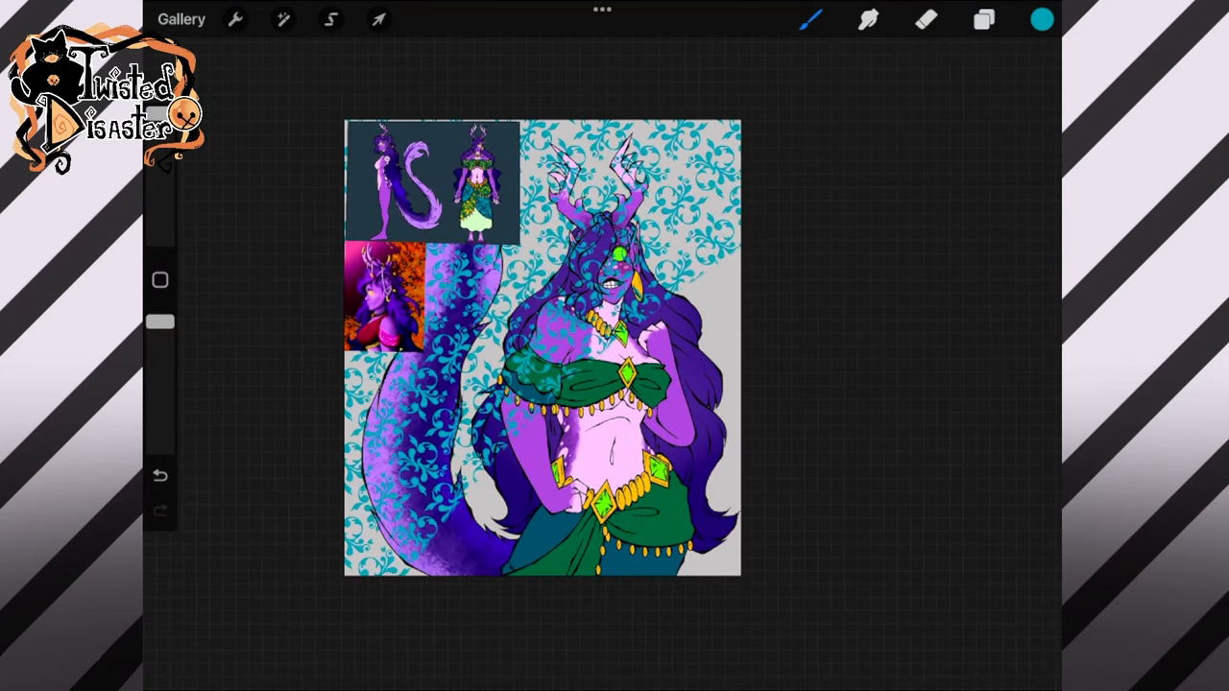
{"action": "left_click", "coordinate": [984, 19]}
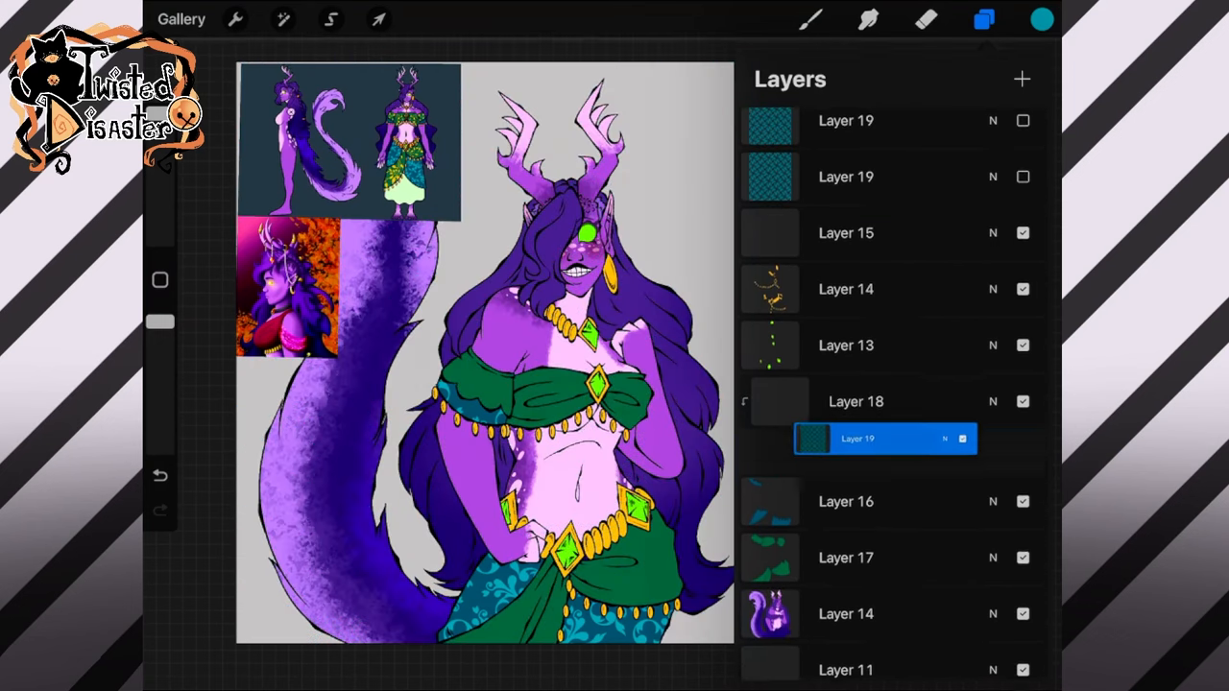
{"action": "left_click", "coordinate": [377, 19]}
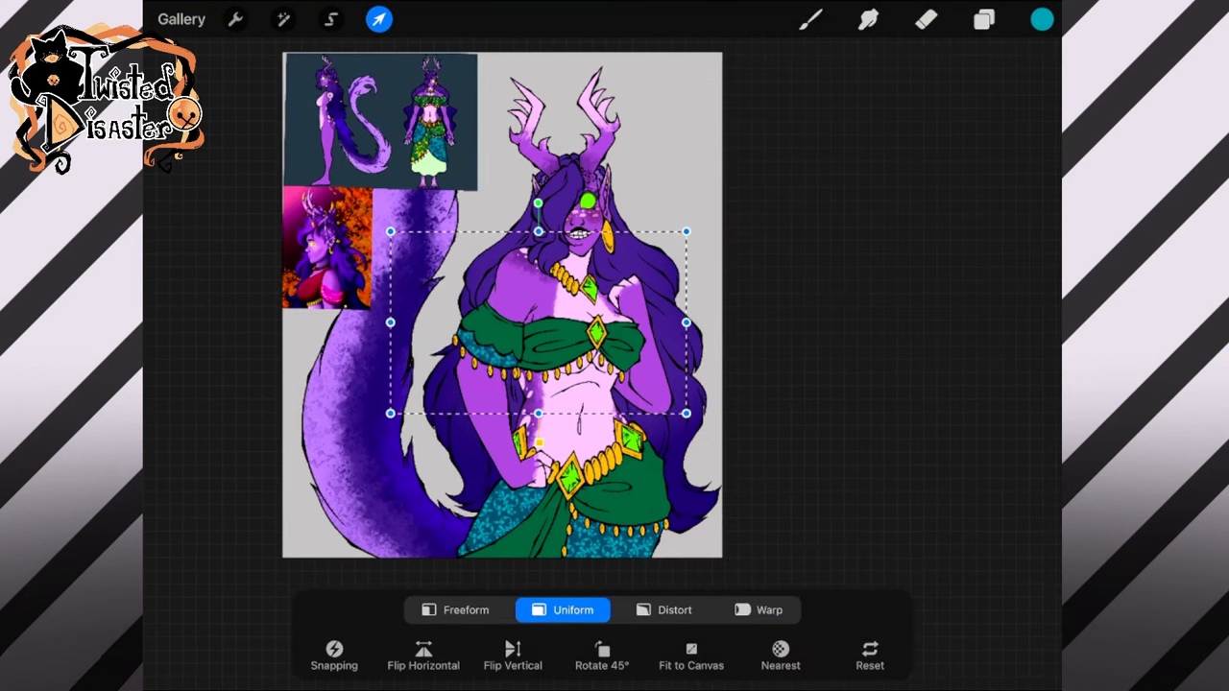
{"action": "left_click", "coordinate": [984, 20]}
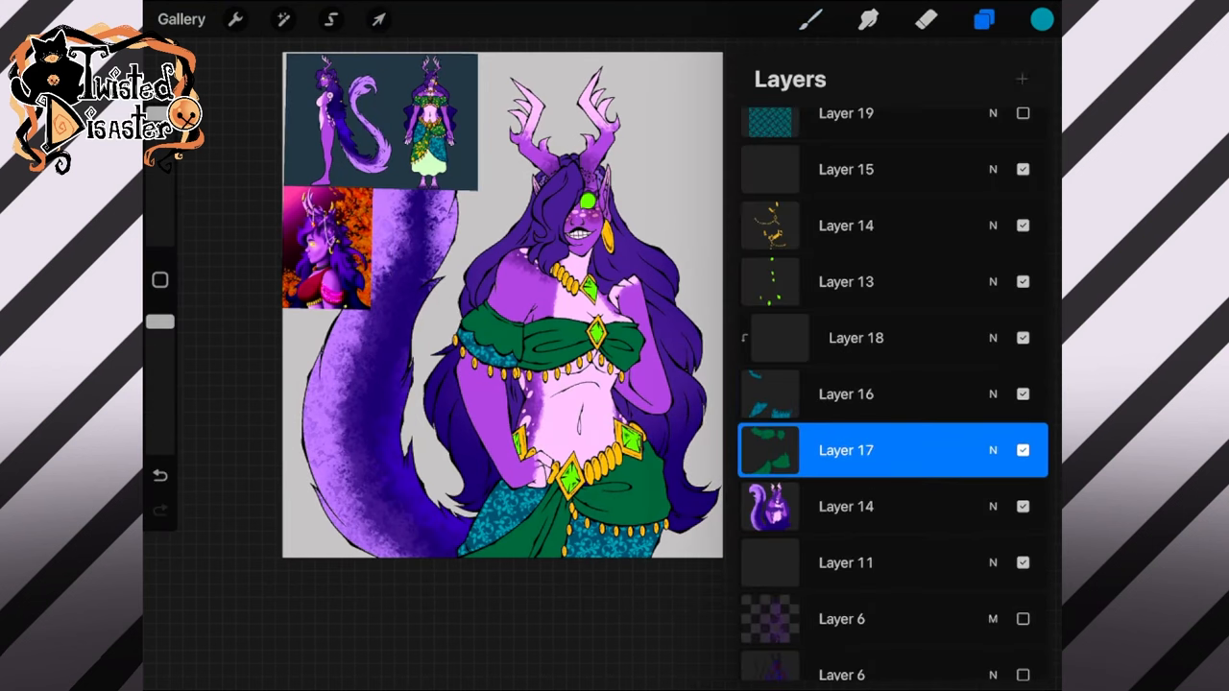
{"action": "left_click", "coordinate": [983, 19]}
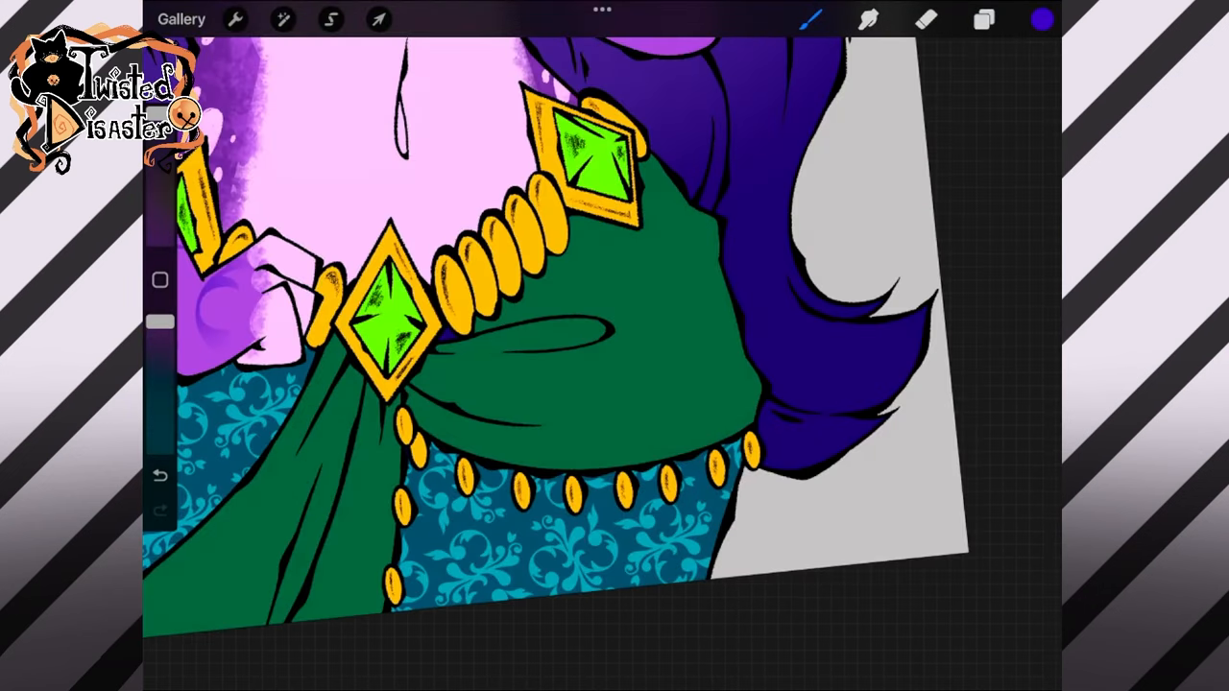
Step: Stamp a fine gold leaf pattern over the green top and skirt drape
{"action": "left_click", "coordinate": [1042, 20]}
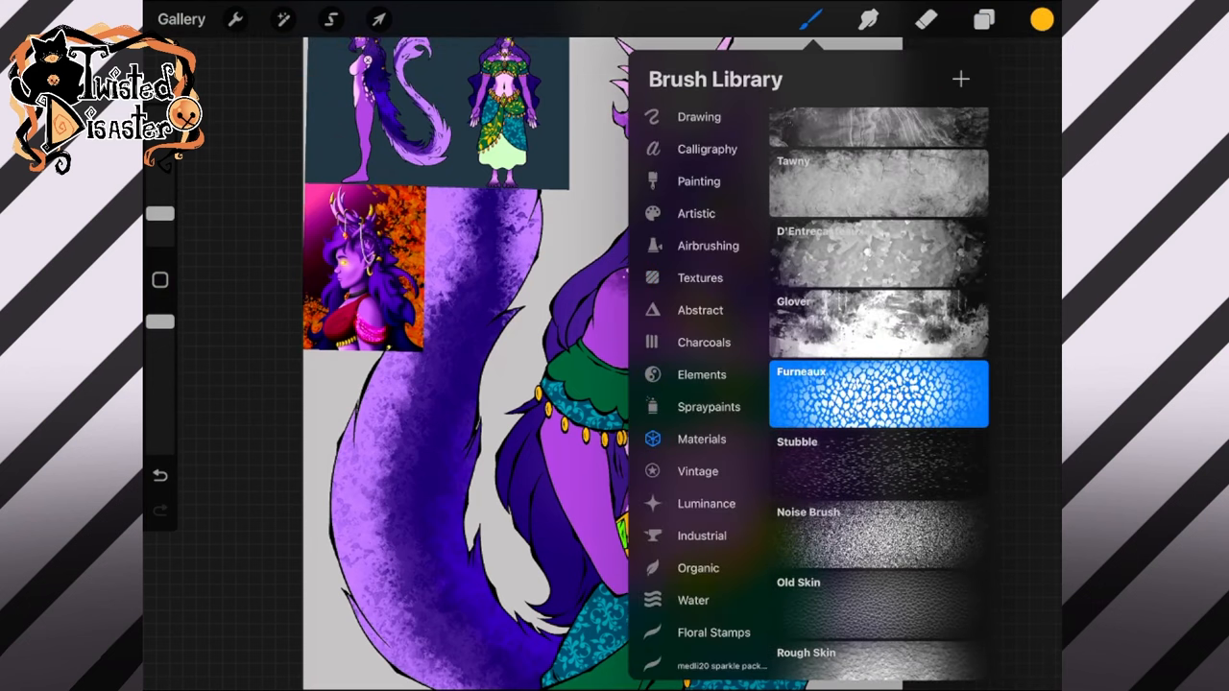
{"action": "left_click", "coordinate": [702, 535]}
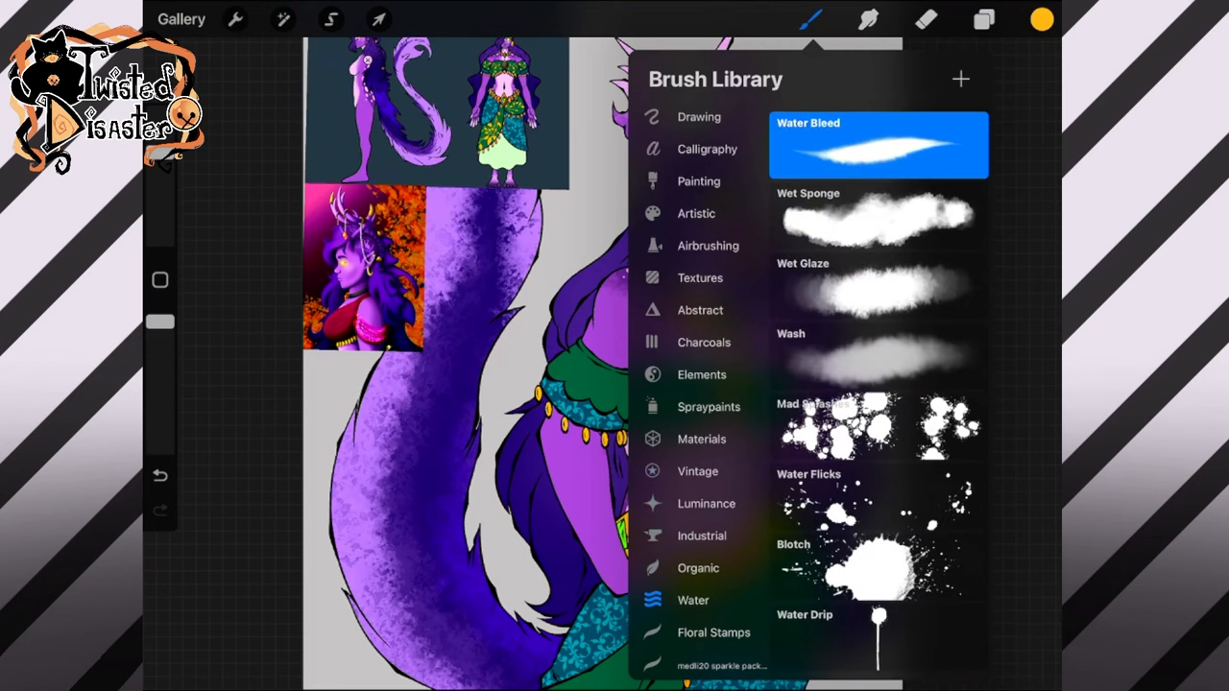
{"action": "scroll", "scroll_direction": "down", "scroll_amount": 3}
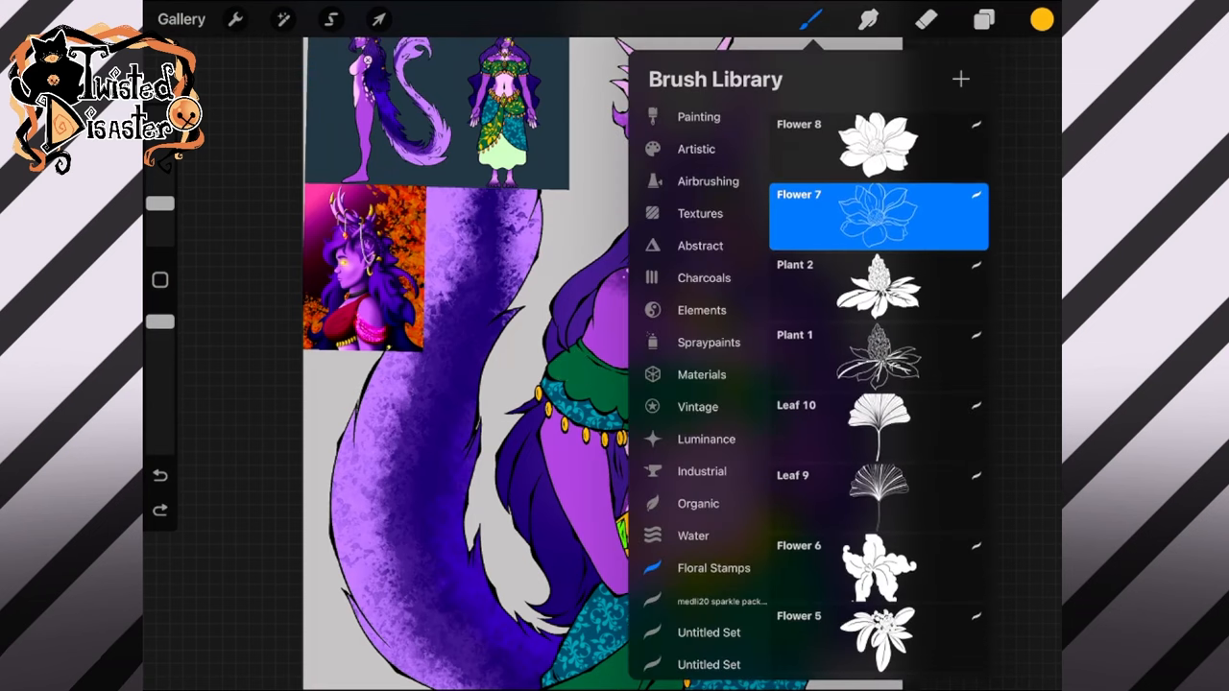
{"action": "scroll", "scroll_direction": "down", "scroll_amount": 3}
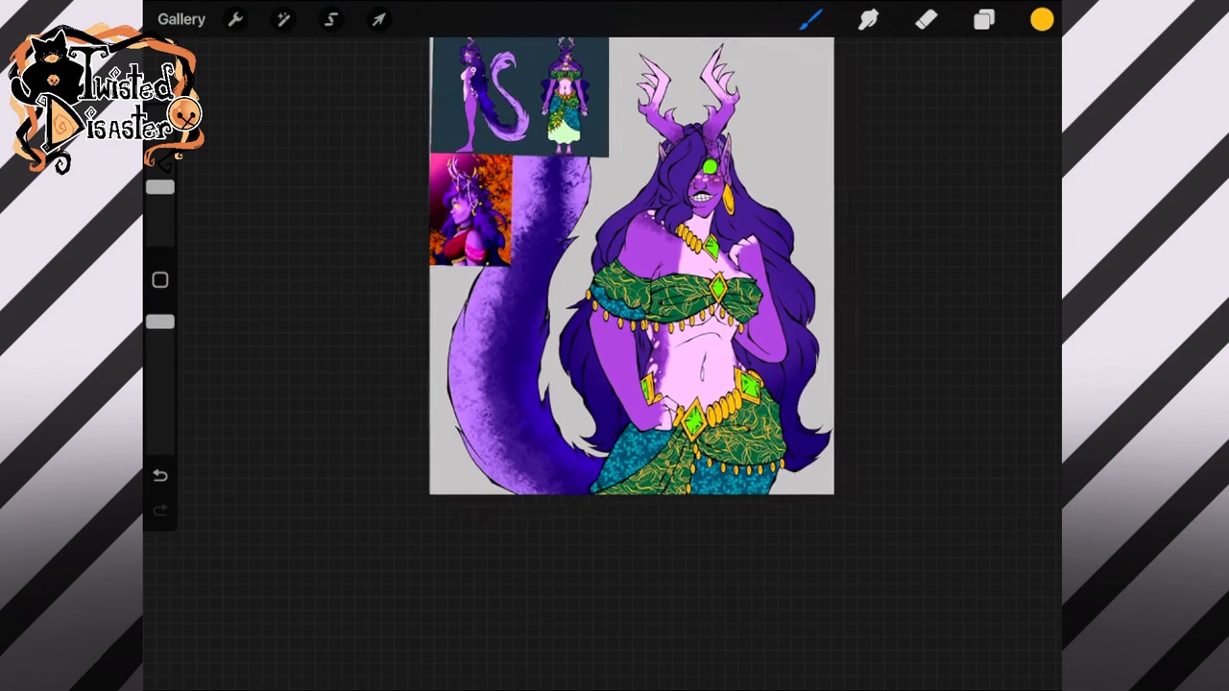
{"action": "left_click", "coordinate": [983, 19]}
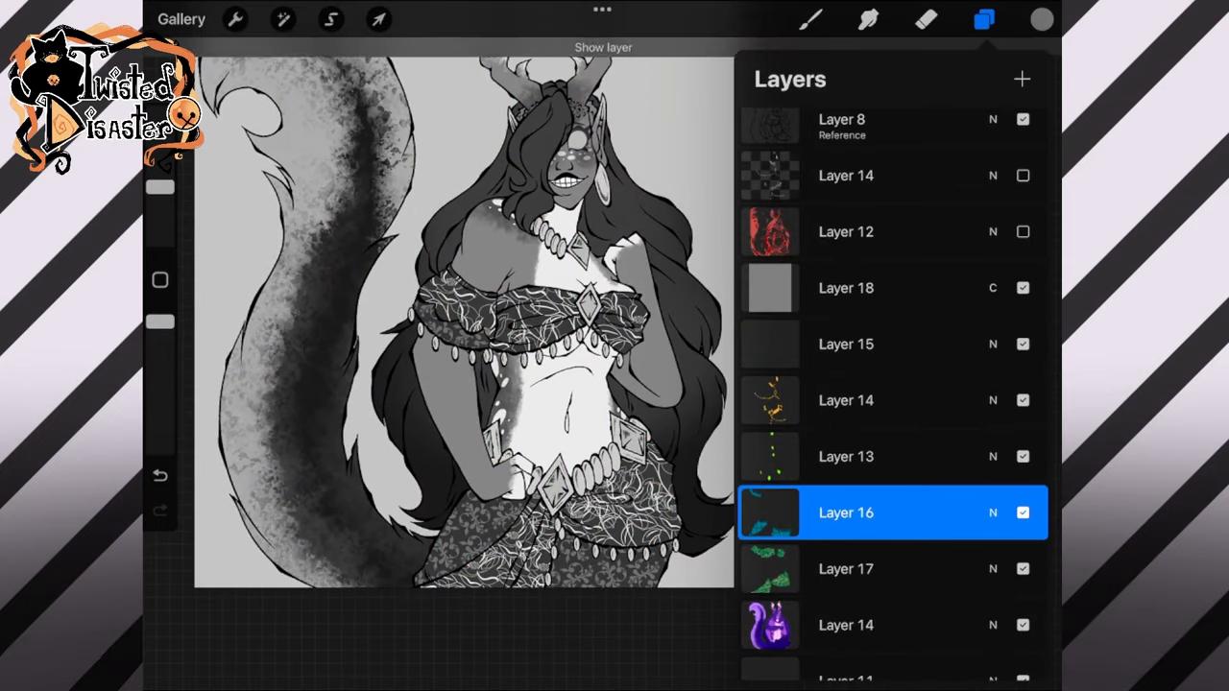
Step: Check the blue pieces in Hue, Saturation, Brightness while toggling the greyscale check layer
{"action": "left_click", "coordinate": [282, 19]}
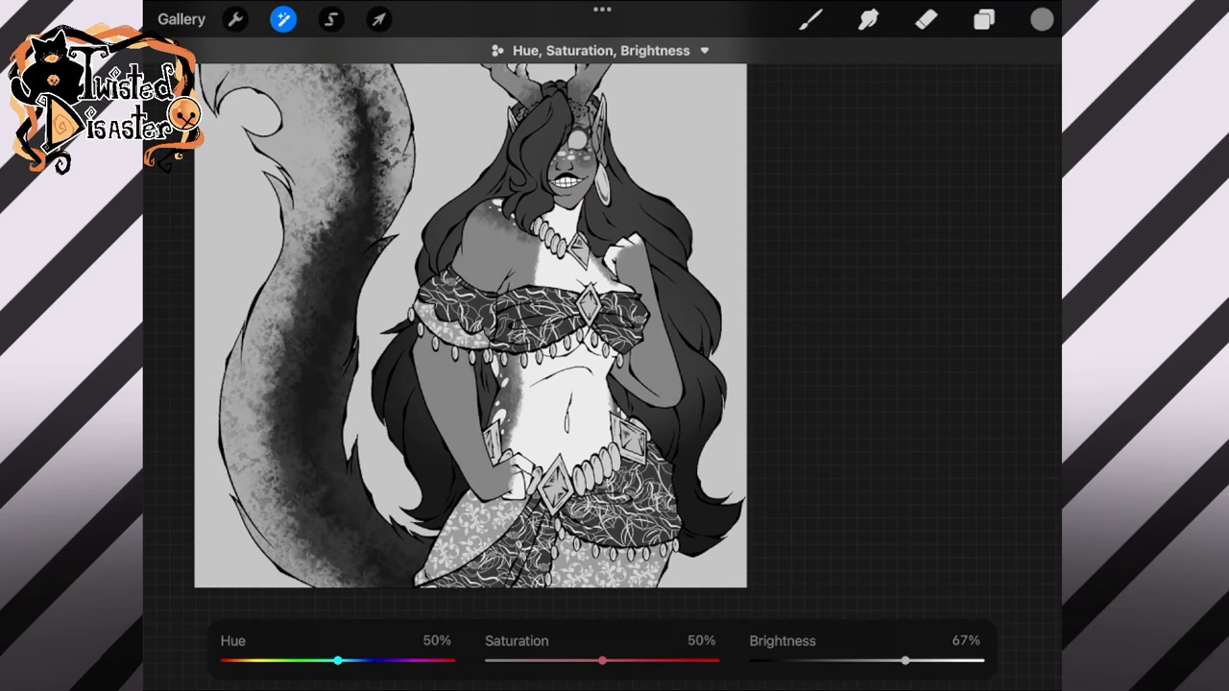
{"action": "left_click", "coordinate": [983, 19]}
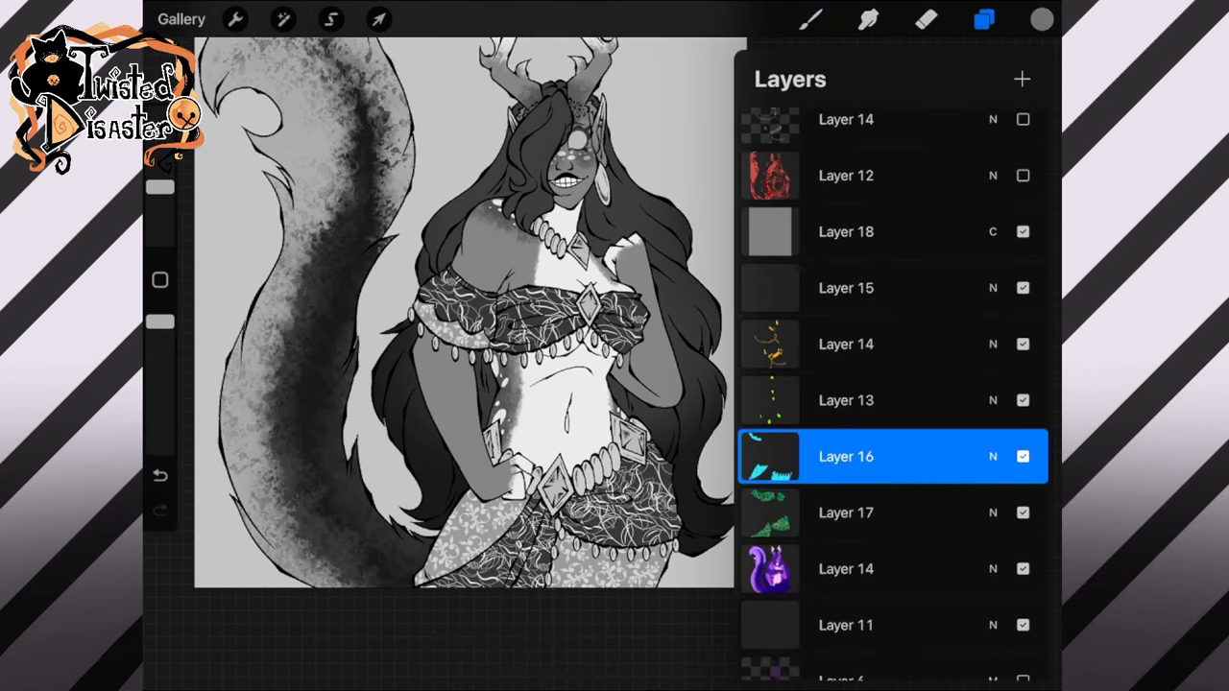
{"action": "left_click", "coordinate": [1023, 232]}
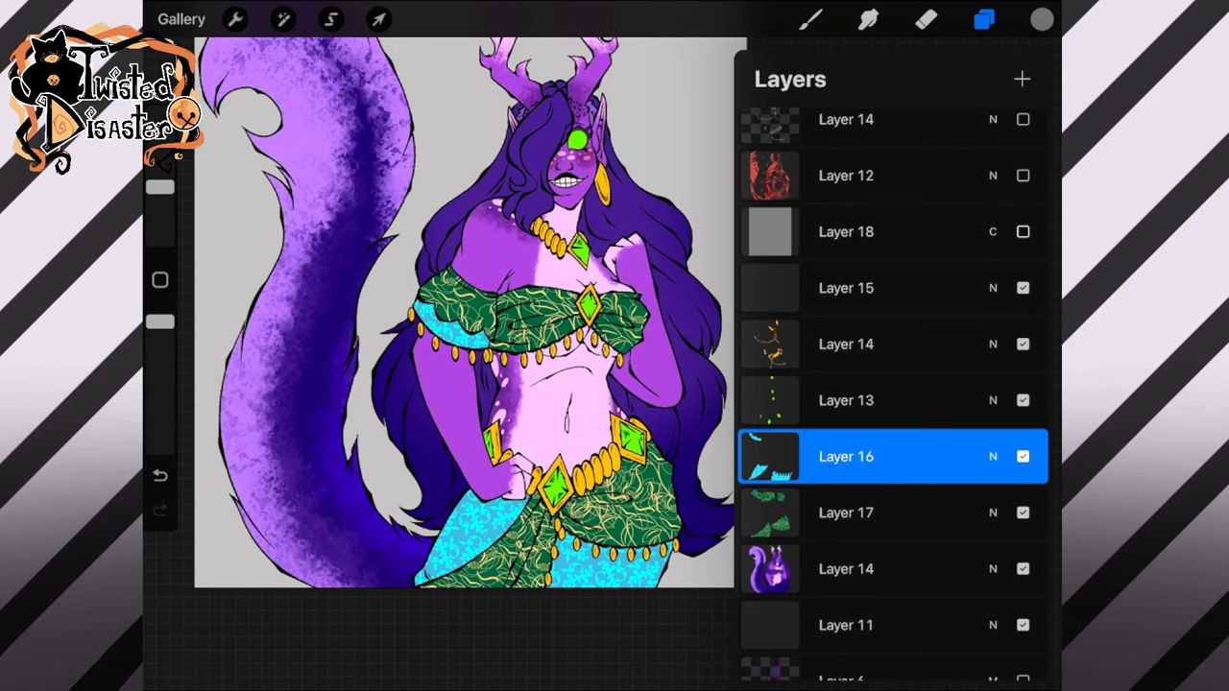
{"action": "left_click", "coordinate": [1023, 231]}
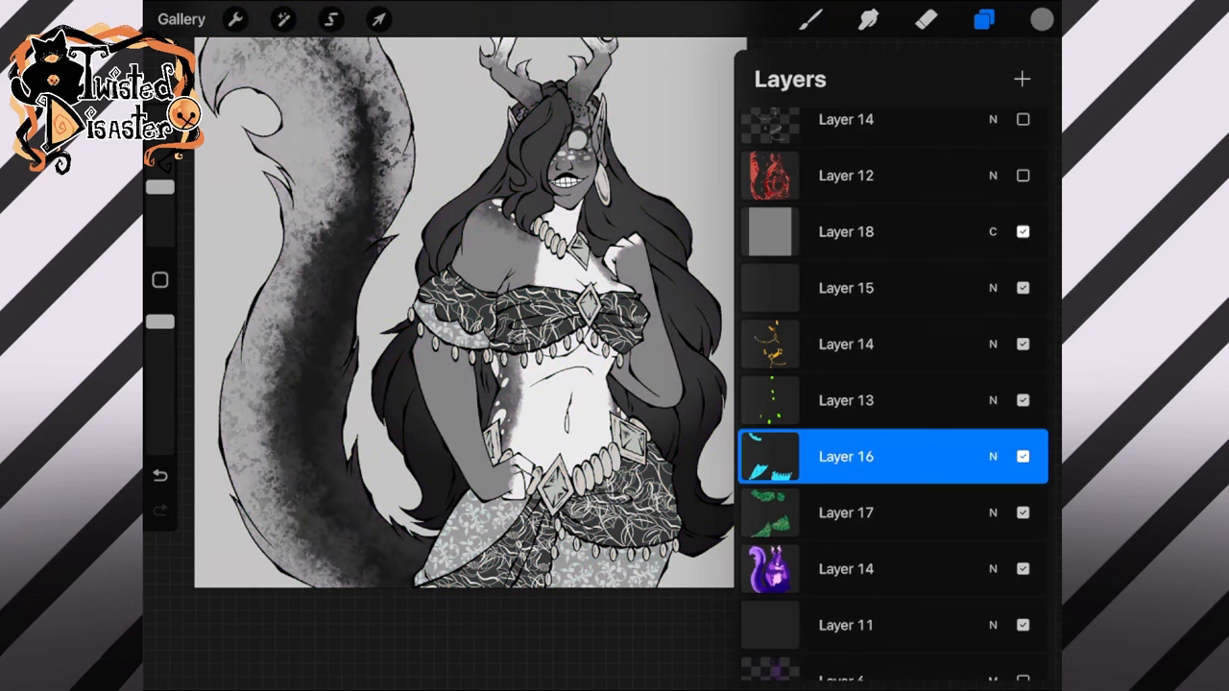
{"action": "left_click", "coordinate": [282, 20]}
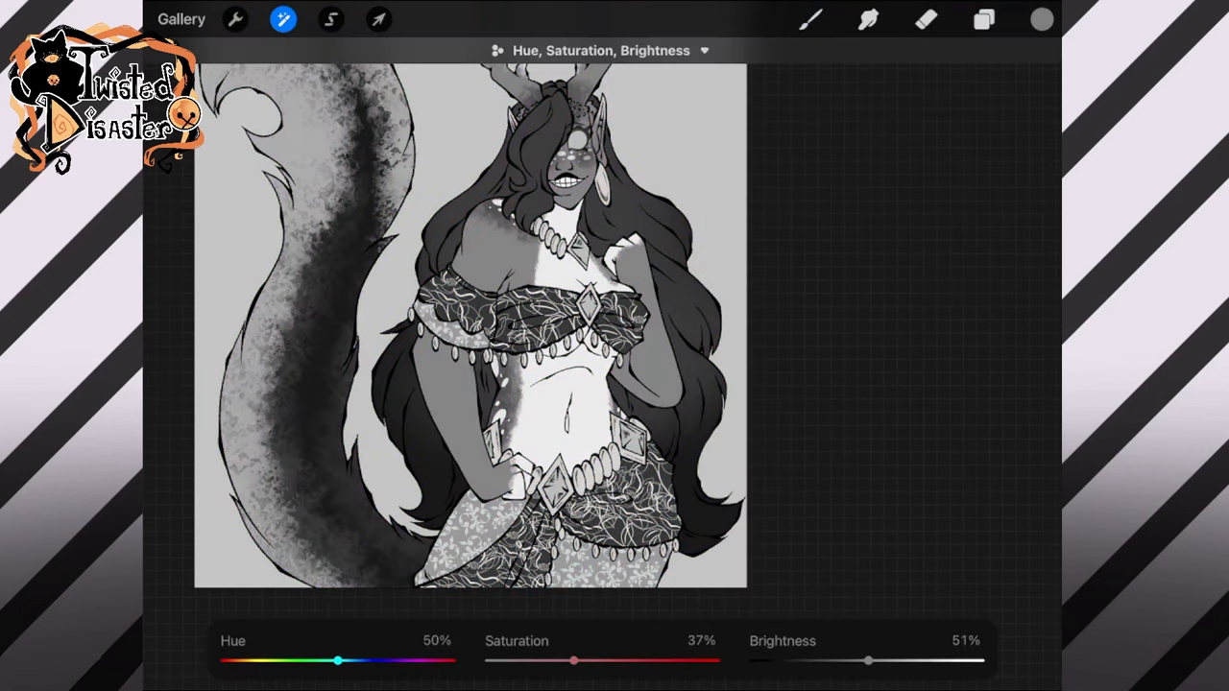
{"action": "left_click", "coordinate": [983, 19]}
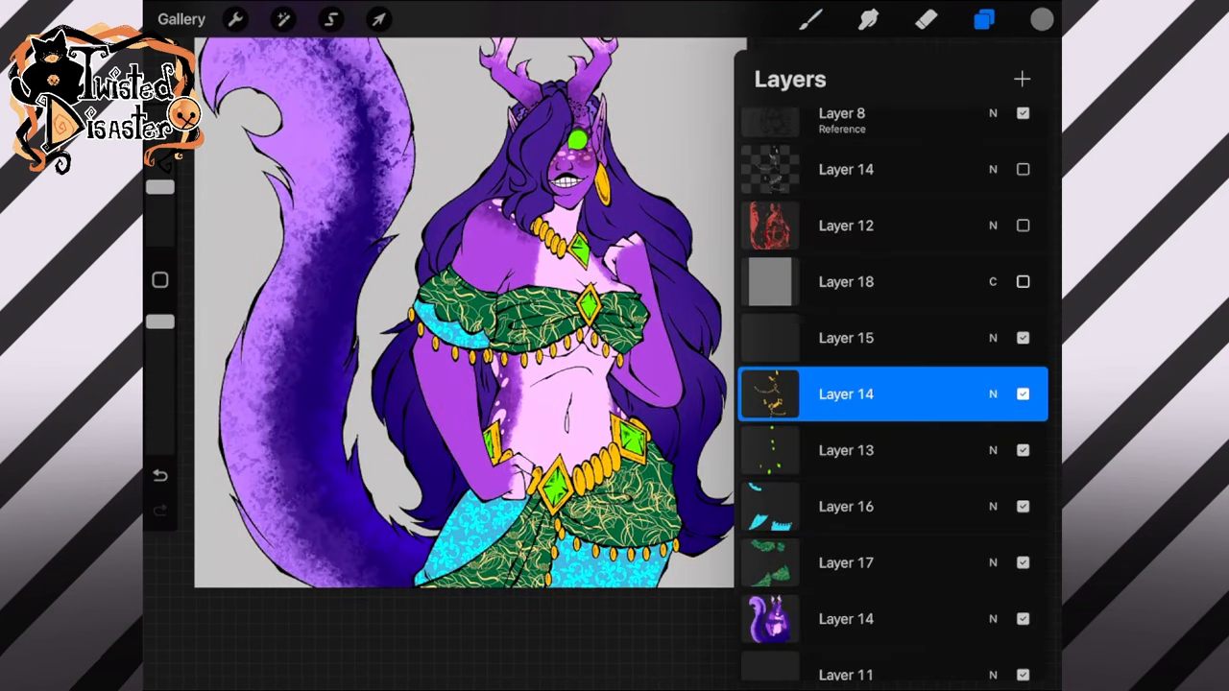
Step: Review the gold jewelry's hue and saturation against greyscale, then choose Freehand selection
{"action": "left_click", "coordinate": [282, 19]}
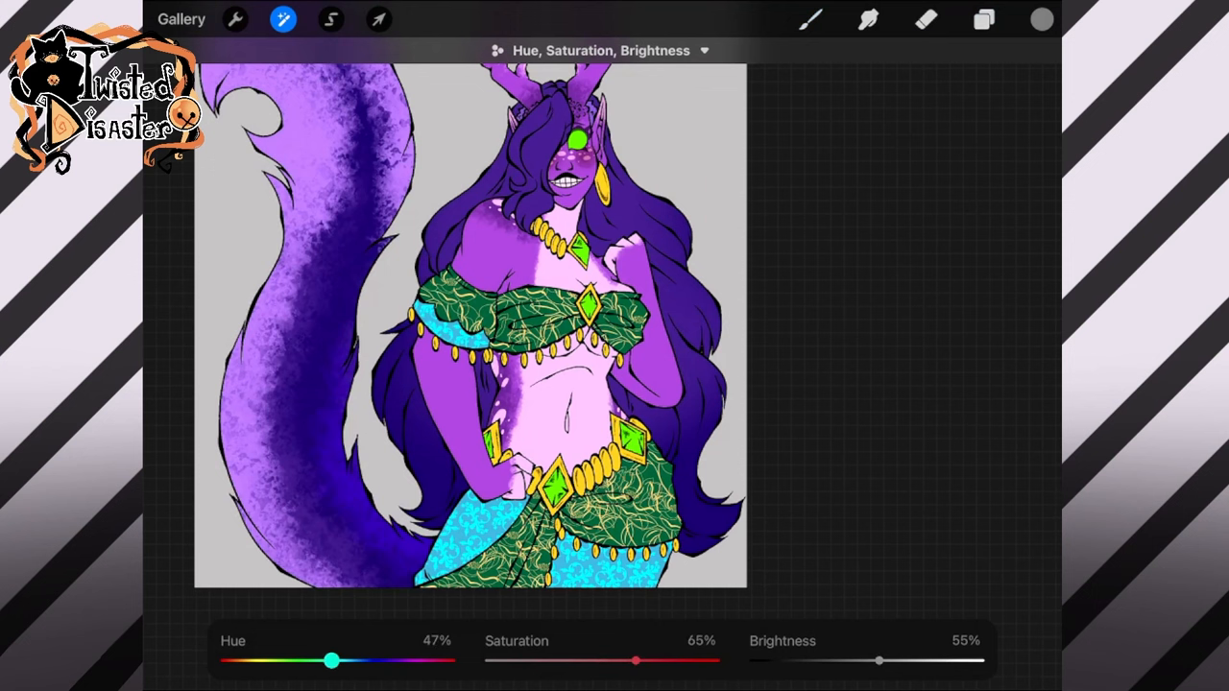
{"action": "left_click", "coordinate": [983, 20]}
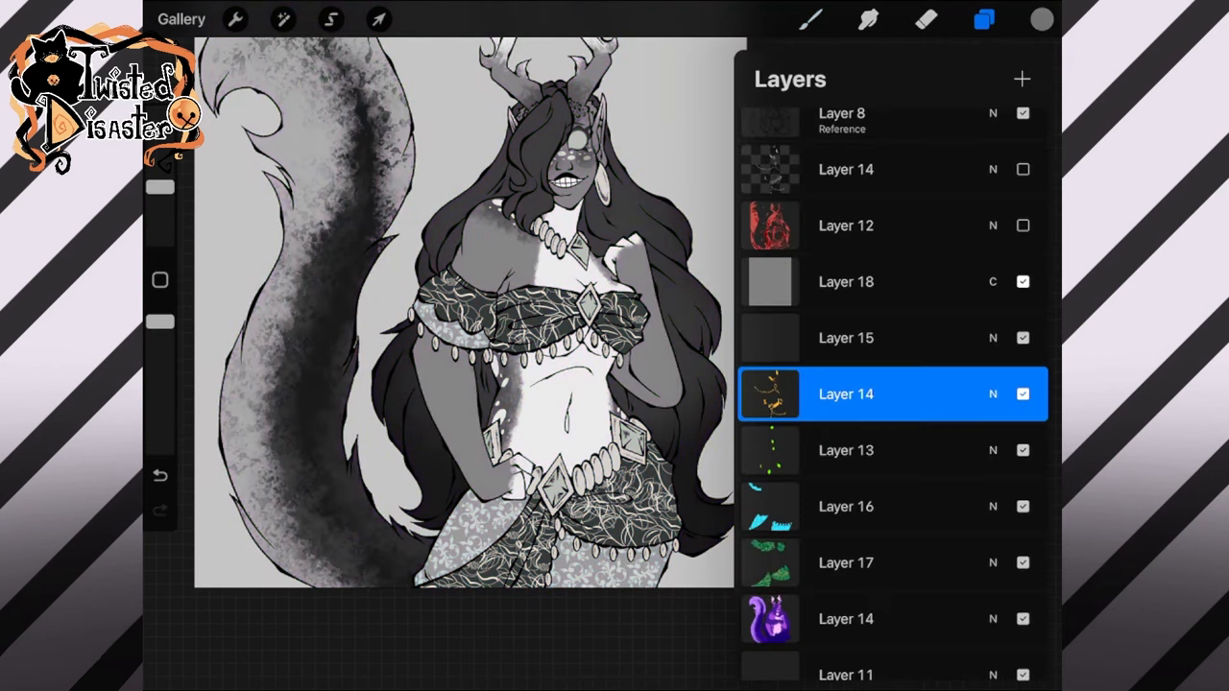
{"action": "left_click", "coordinate": [1023, 394]}
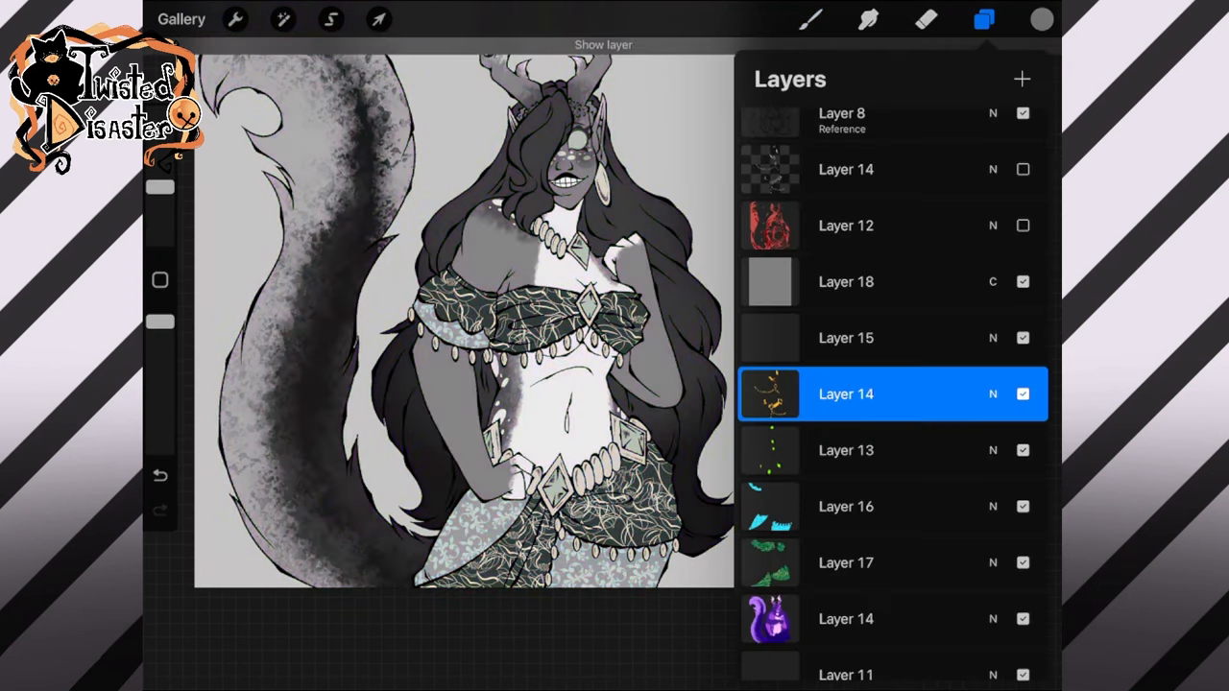
{"action": "left_click", "coordinate": [283, 19]}
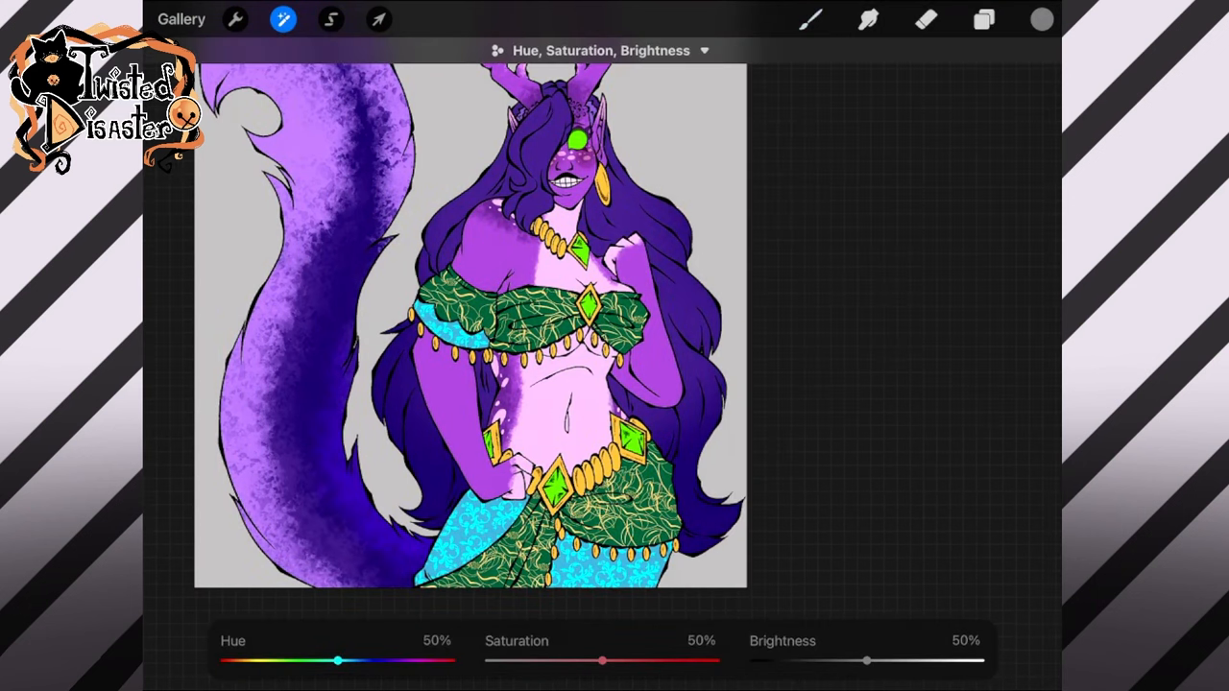
{"action": "left_click", "coordinate": [331, 19]}
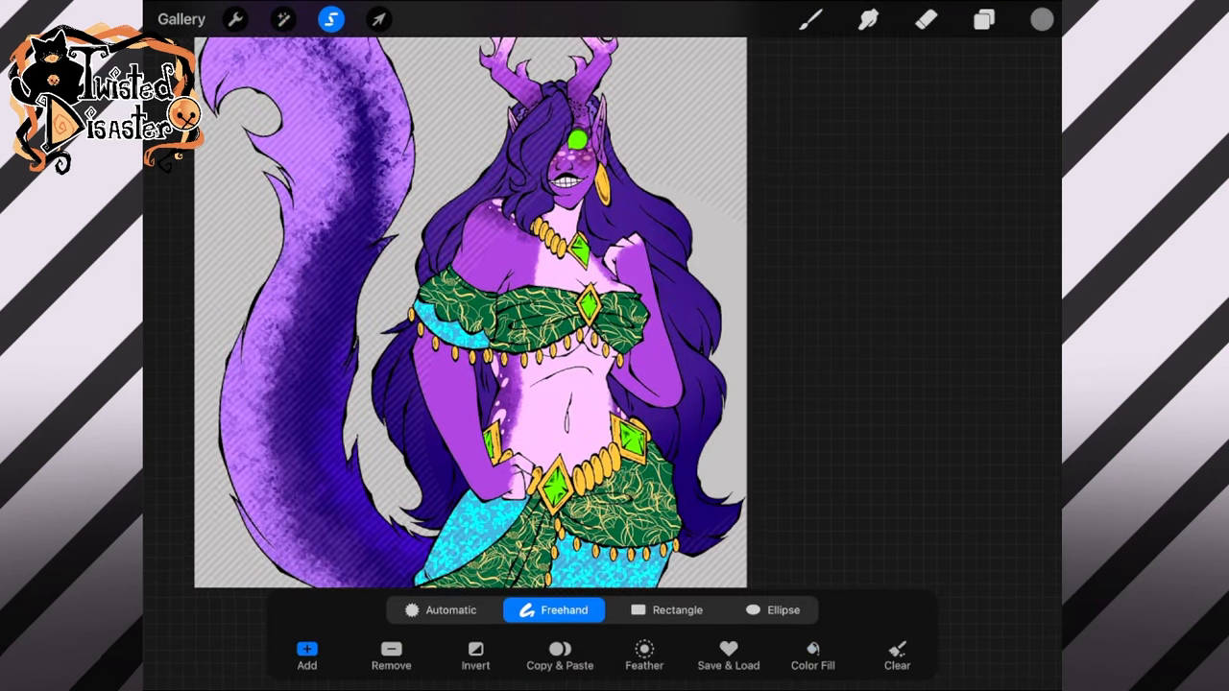
Step: Clip red texture Layer 12 to the character in Multiply mode, then select Layer 14
{"action": "left_click", "coordinate": [983, 19]}
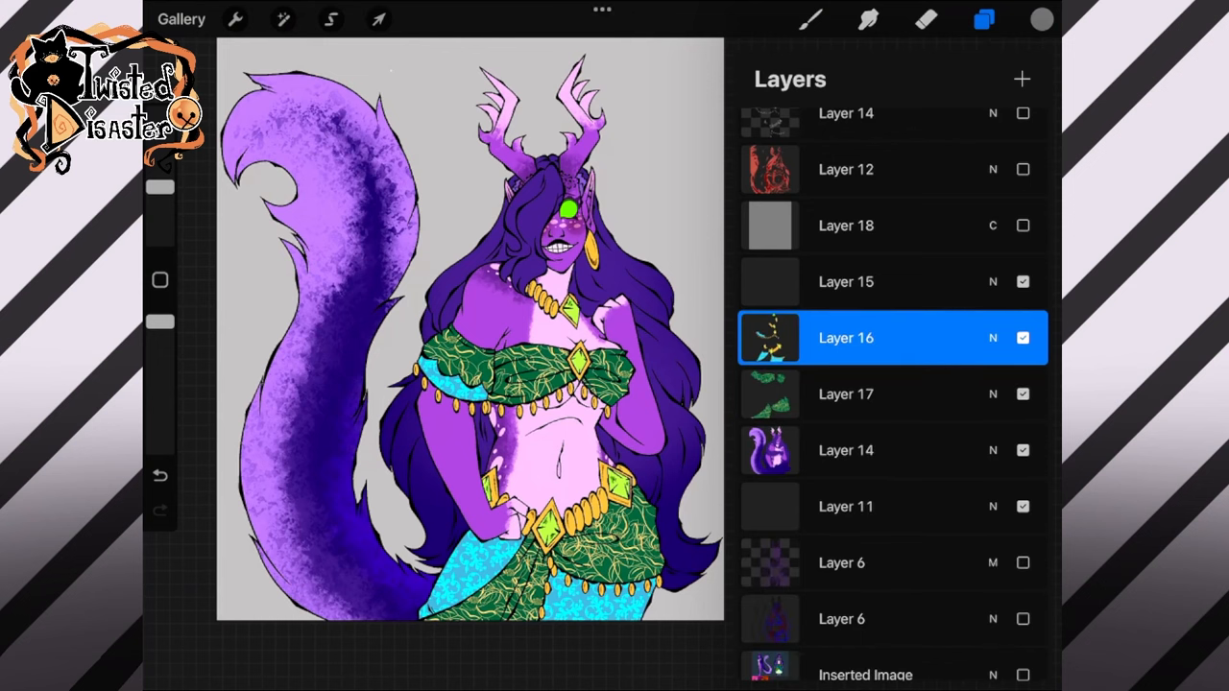
{"action": "scroll", "scroll_direction": "up", "scroll_amount": 3}
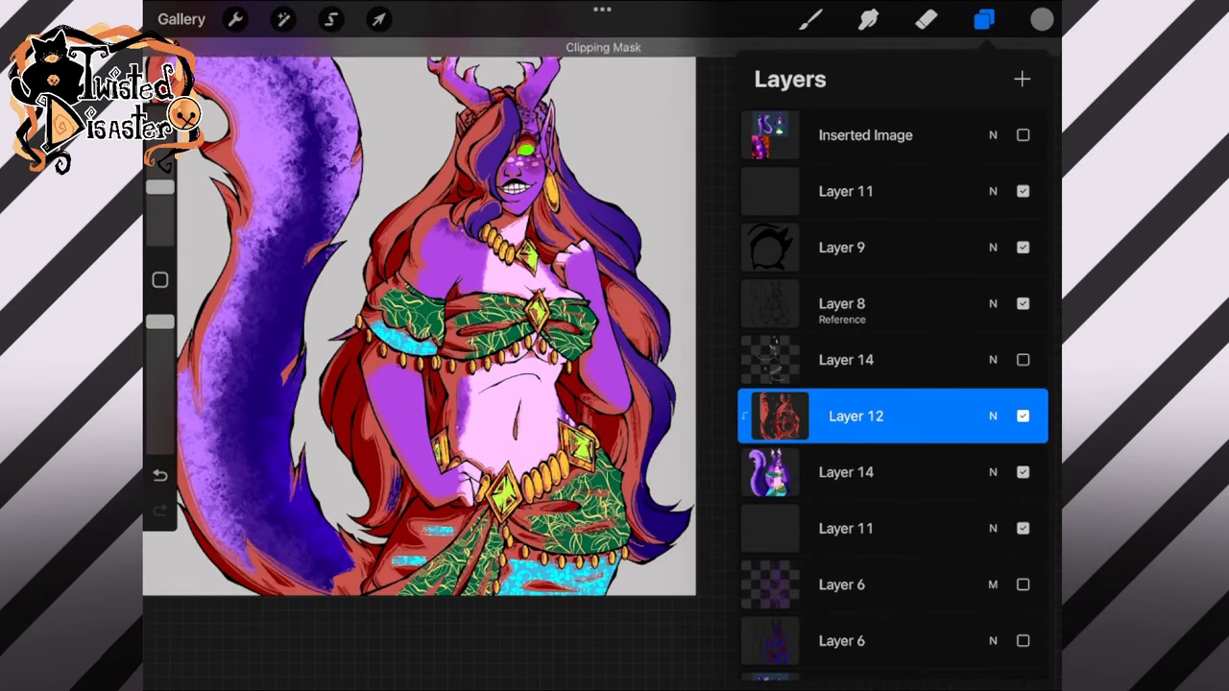
{"action": "scroll", "scroll_direction": "down", "scroll_amount": 3}
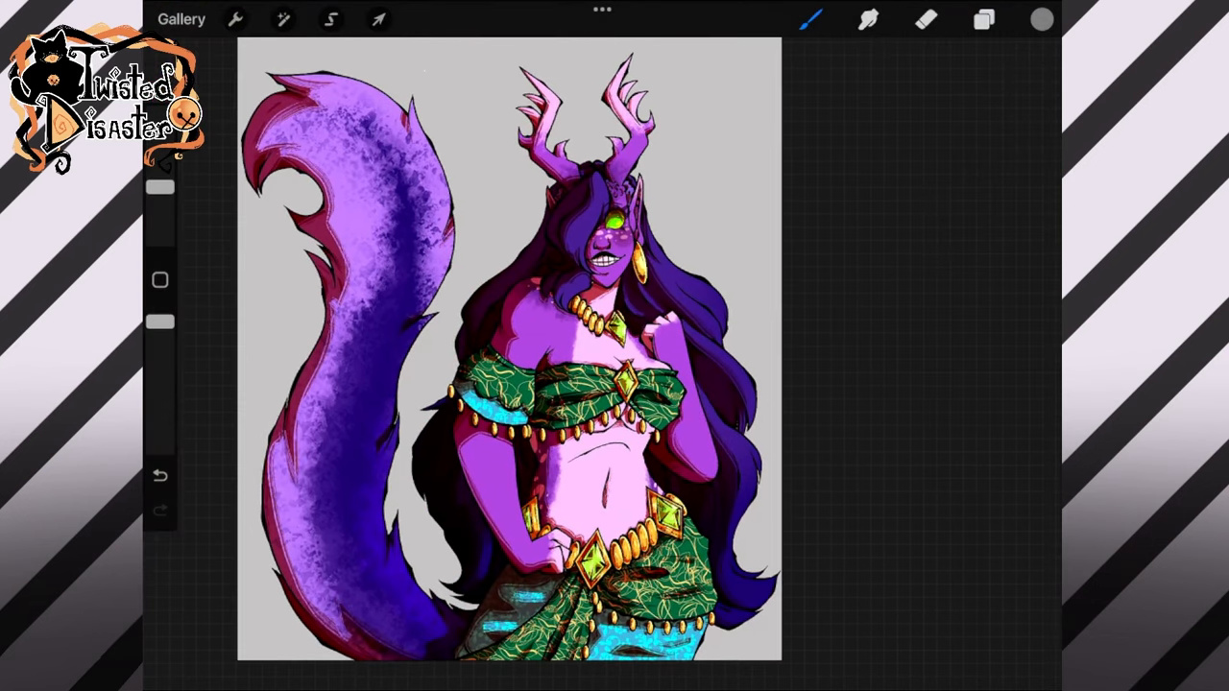
{"action": "left_click", "coordinate": [983, 19]}
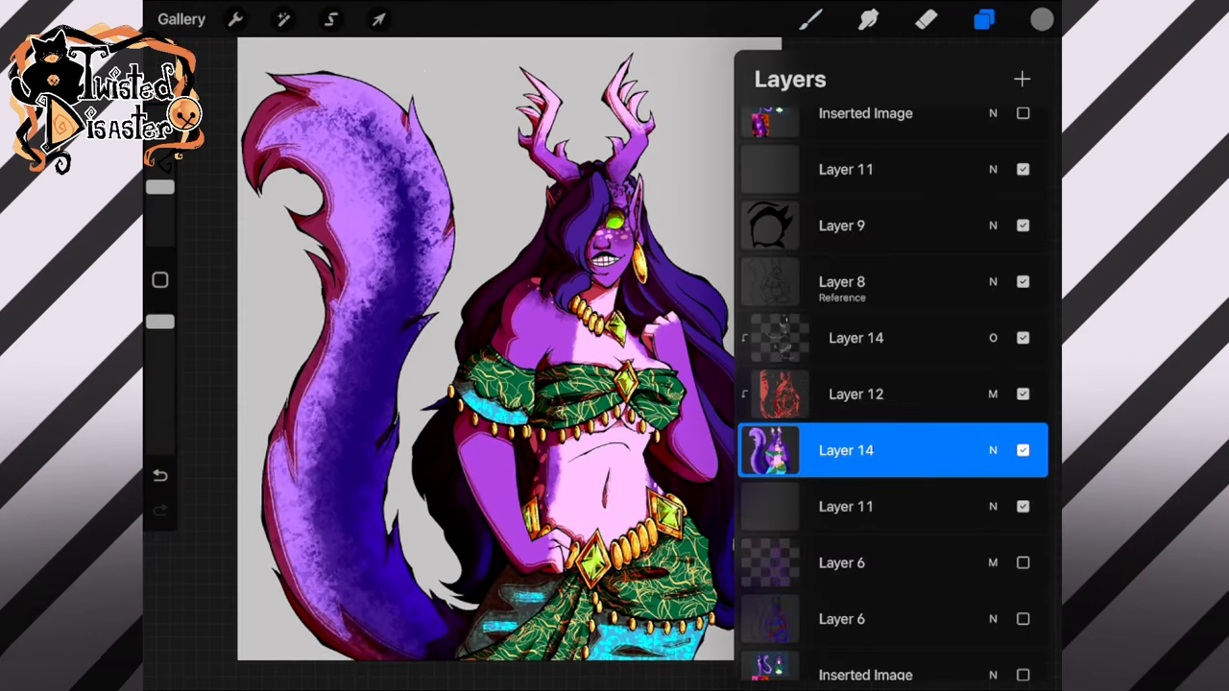
{"action": "left_click", "coordinate": [331, 19]}
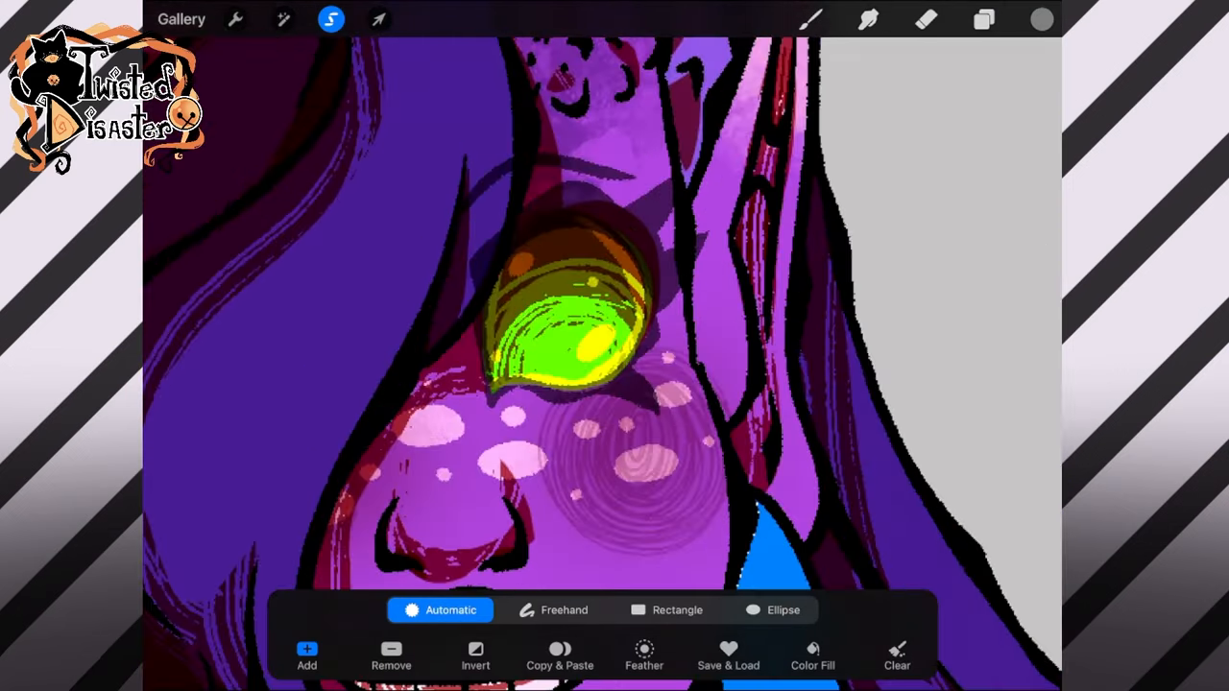
Step: Shift the shading texture's hue so the skin and tail read purple
{"action": "left_click", "coordinate": [564, 609]}
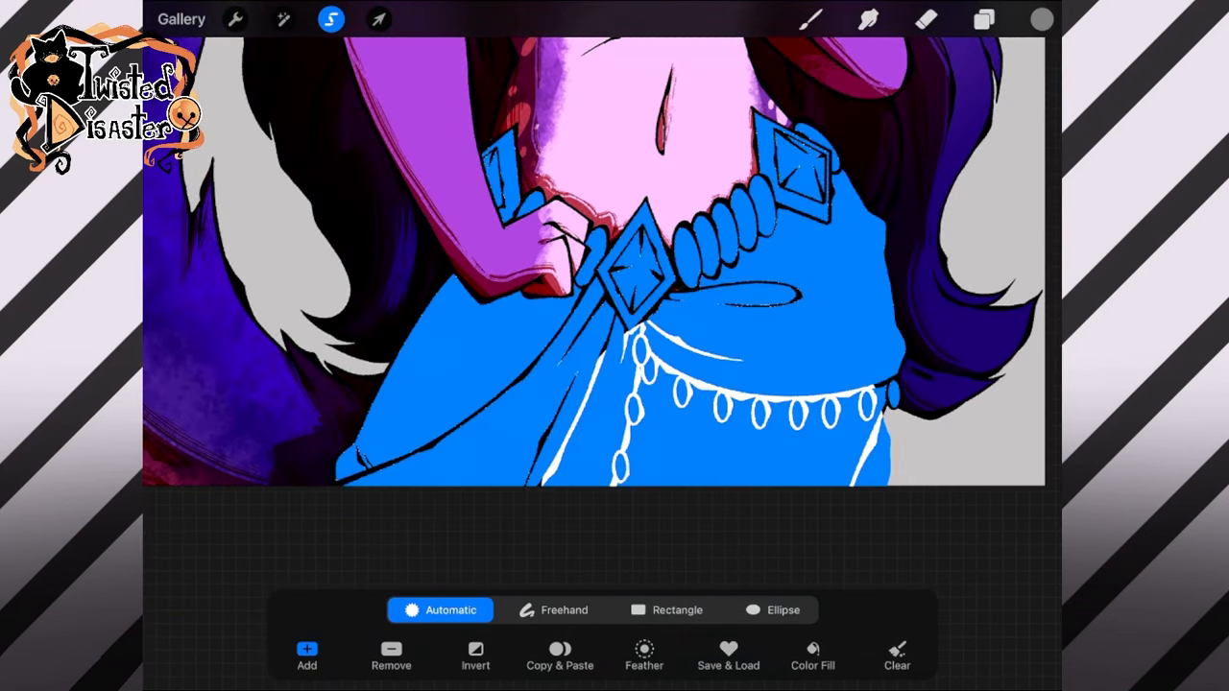
{"action": "left_click", "coordinate": [283, 19]}
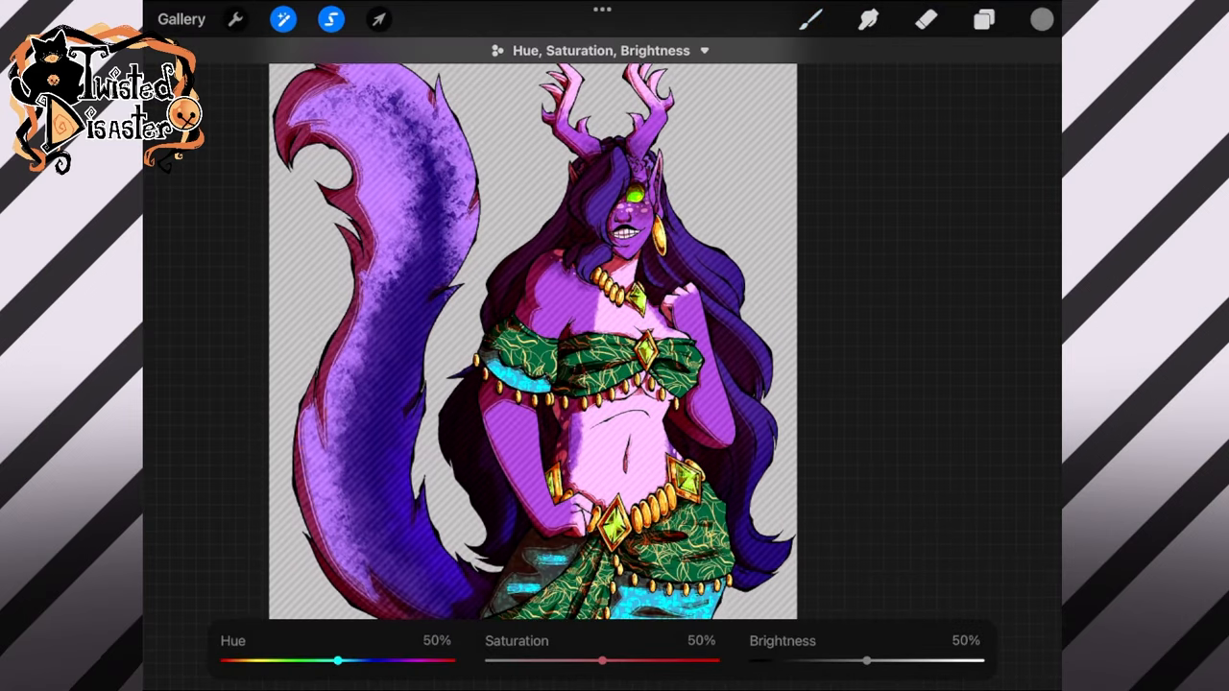
{"action": "left_click_drag", "start_coordinate": [337, 661], "coordinate": [349, 661]}
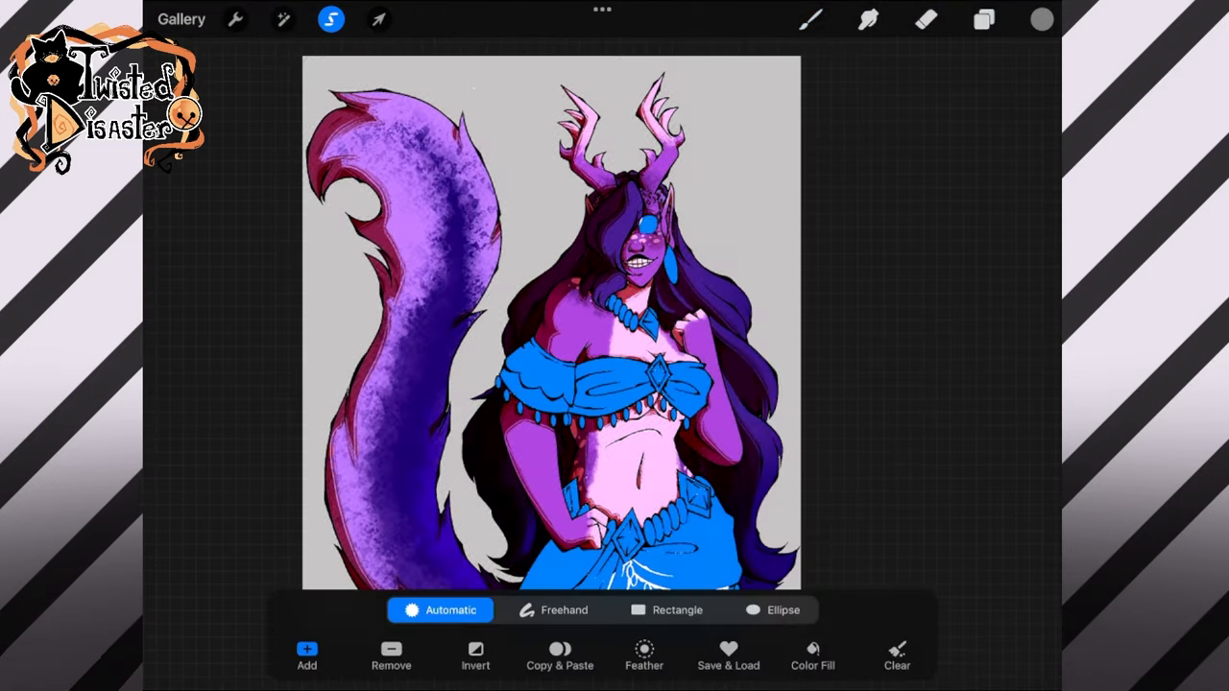
Step: Select the outfit and jewellery areas and shift their texture hue toward gold
{"action": "left_click", "coordinate": [282, 19]}
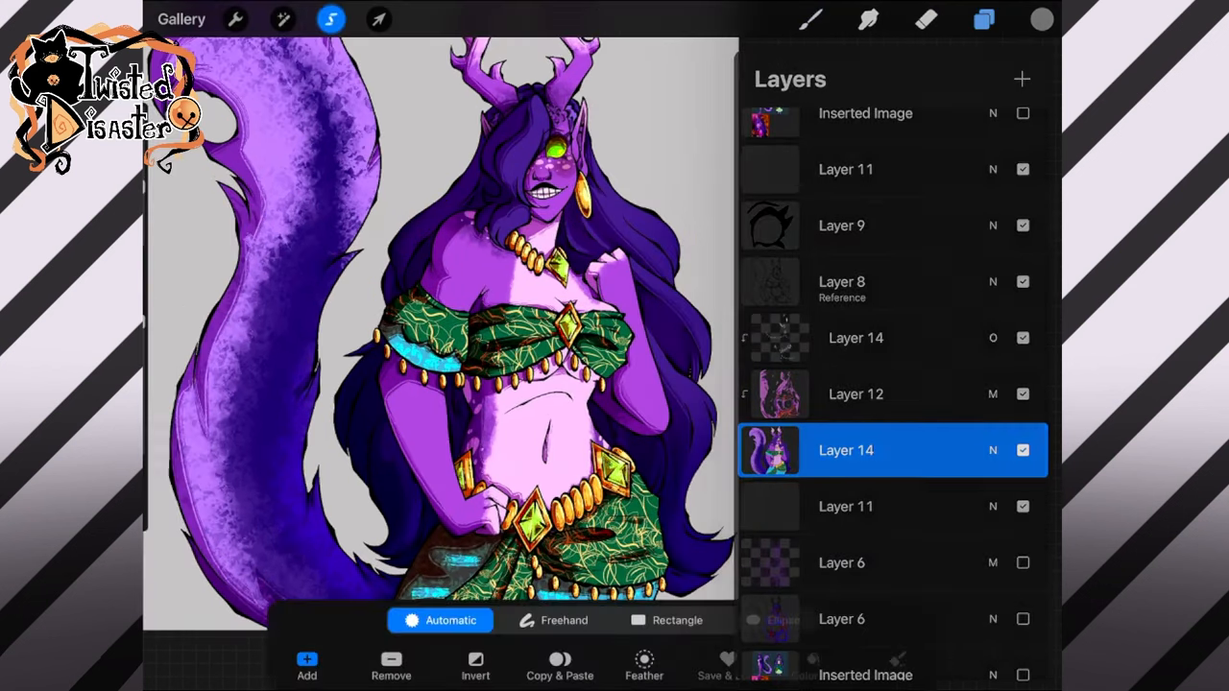
{"action": "left_click", "coordinate": [983, 19]}
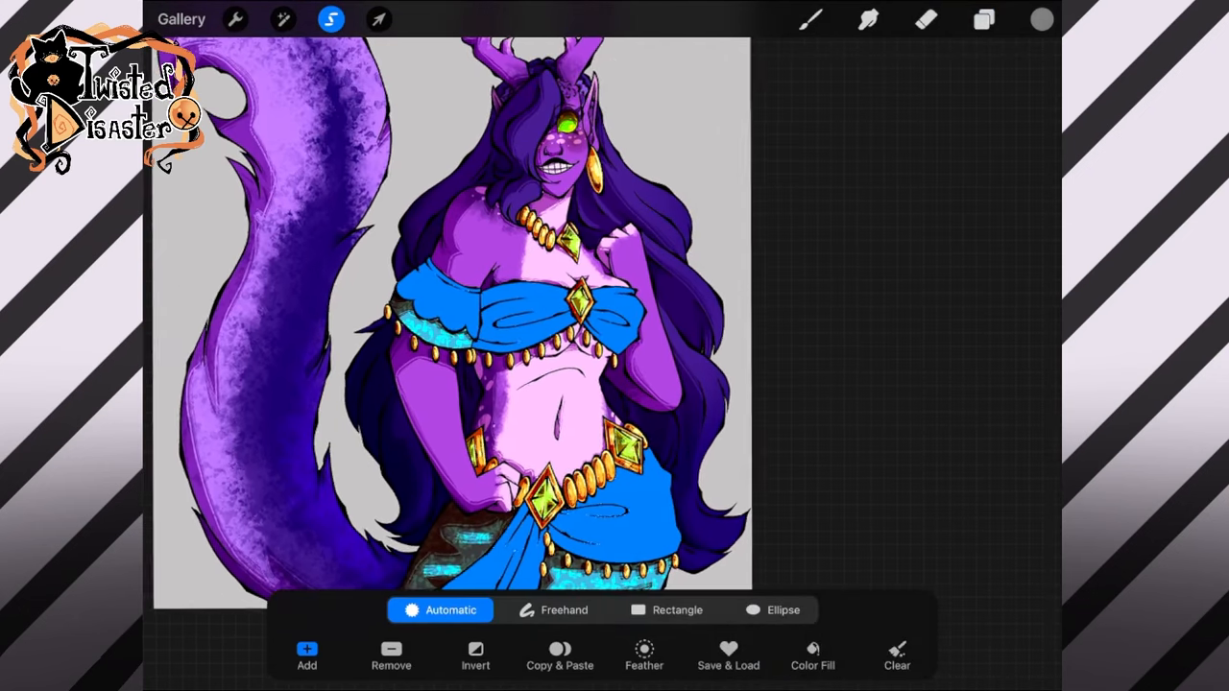
{"action": "left_click", "coordinate": [283, 20]}
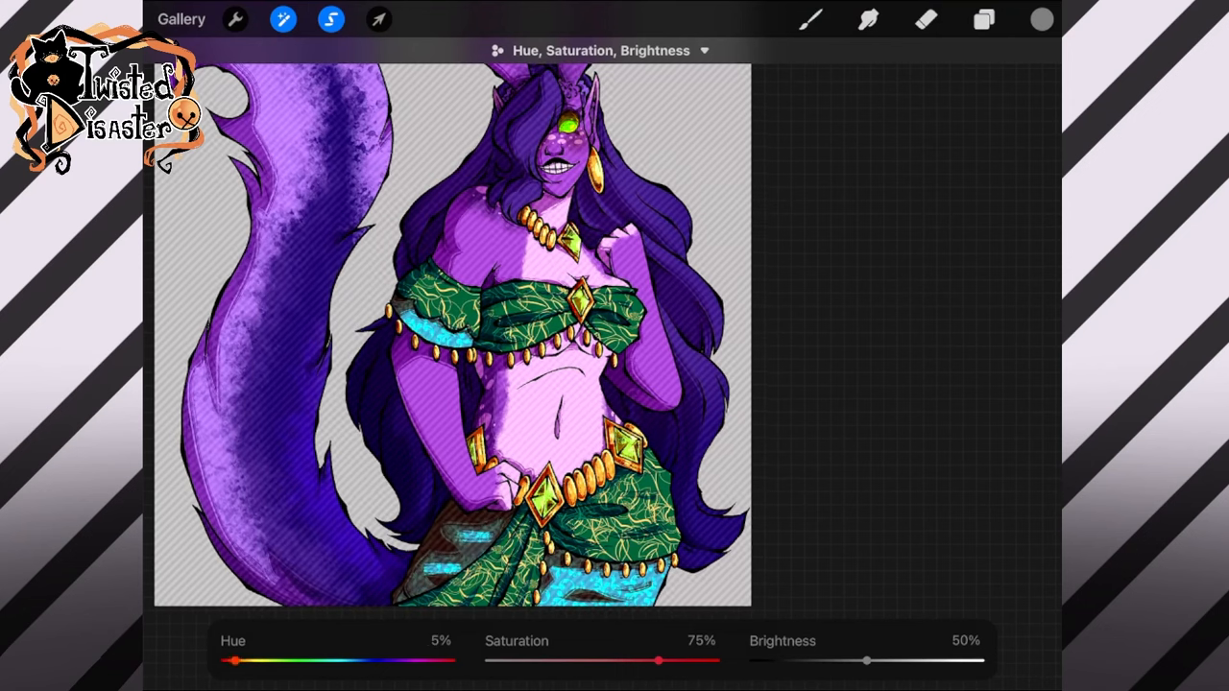
{"action": "left_click", "coordinate": [983, 20]}
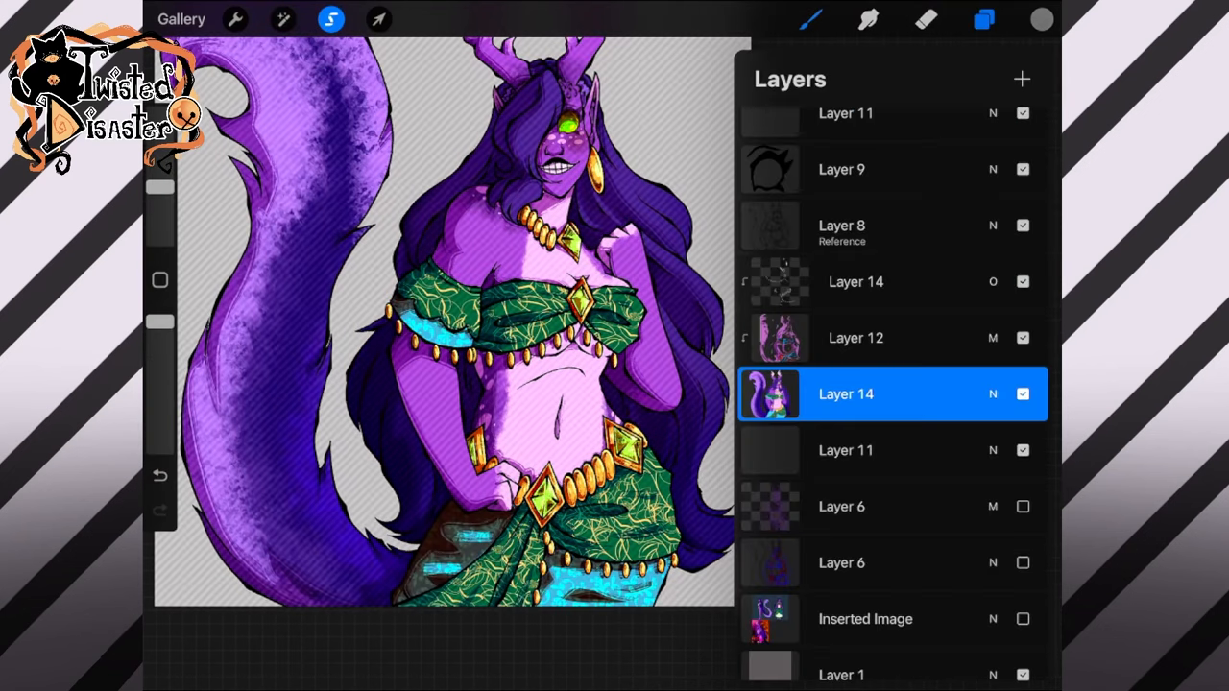
{"action": "left_click", "coordinate": [984, 20]}
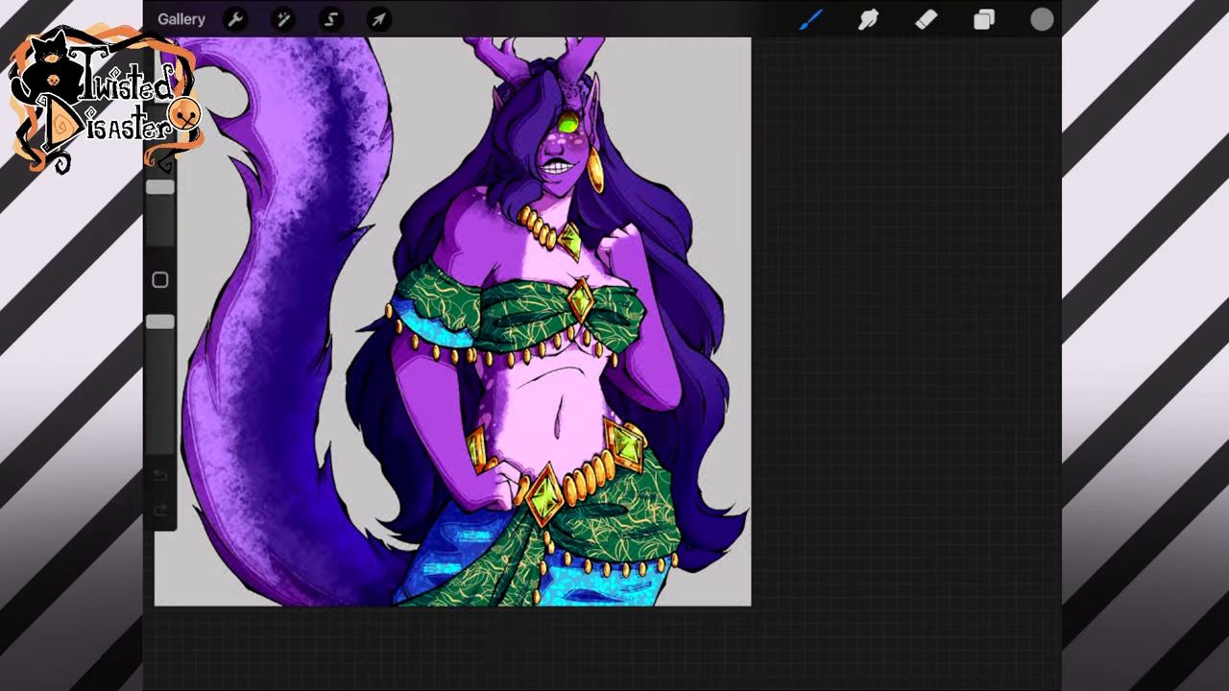
Step: Freehand-select the gem eye and clear the orange texture inside it
{"action": "left_click", "coordinate": [330, 19]}
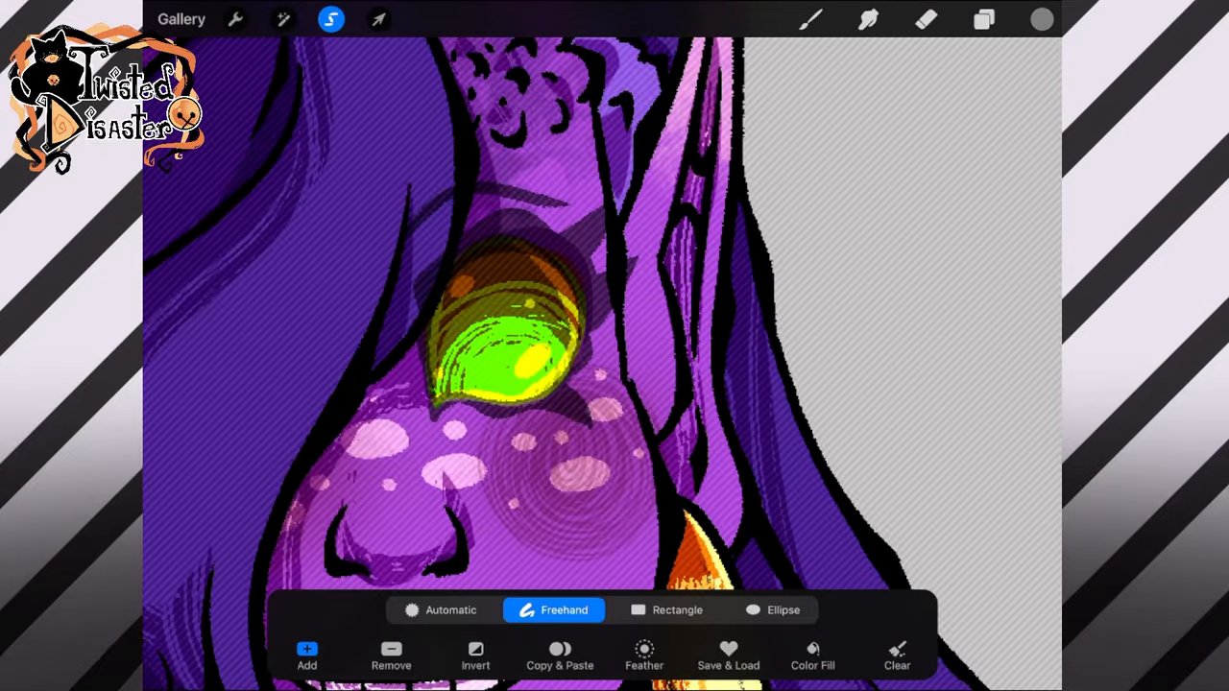
{"action": "left_click", "coordinate": [282, 20]}
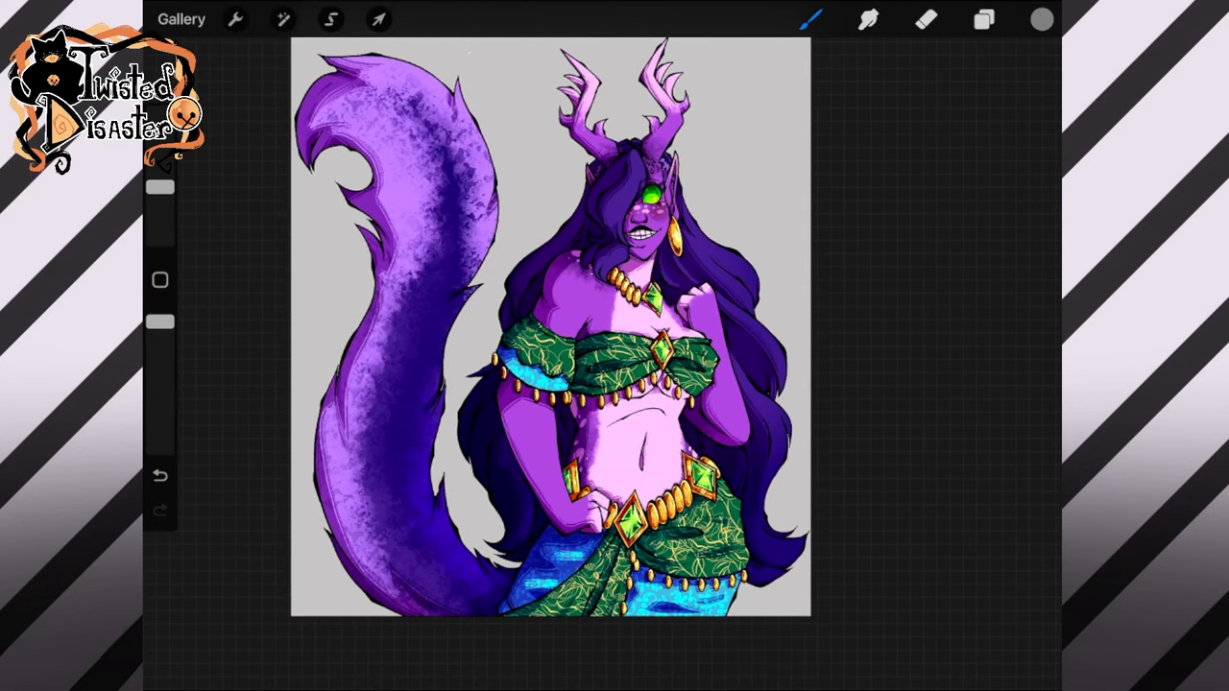
{"action": "left_click", "coordinate": [983, 19]}
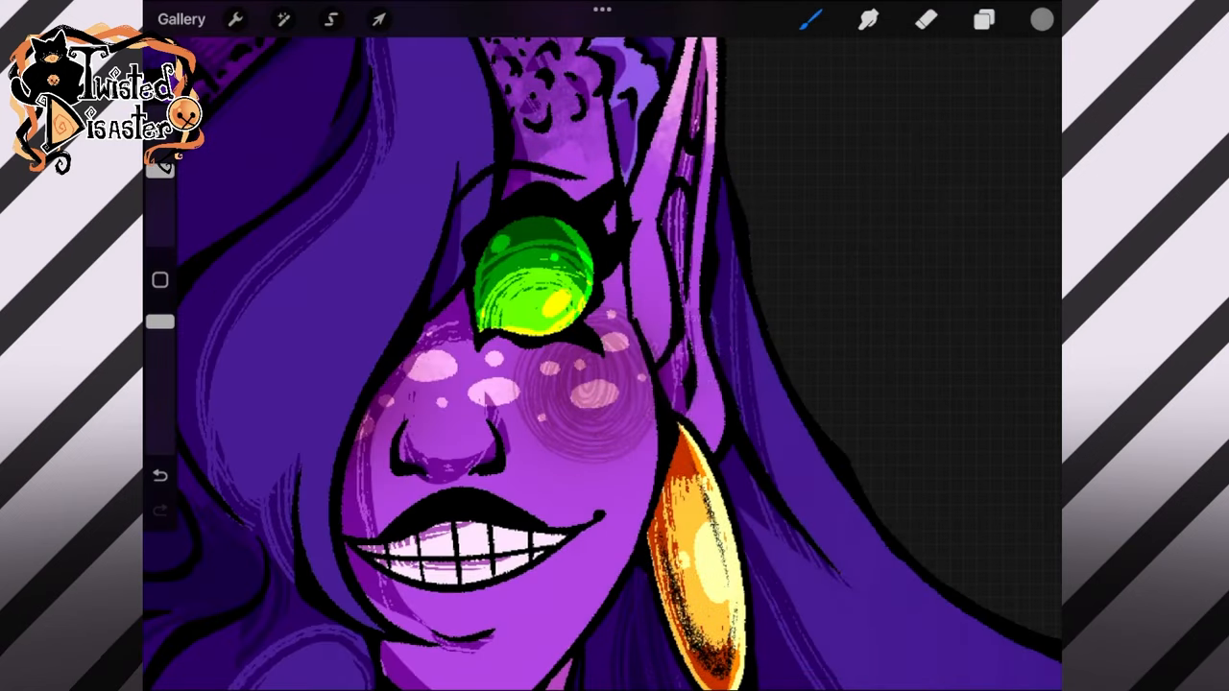
Step: Paint the gem eye bright green, pick yellow, and hide the grey background layer
{"action": "left_click", "coordinate": [983, 19]}
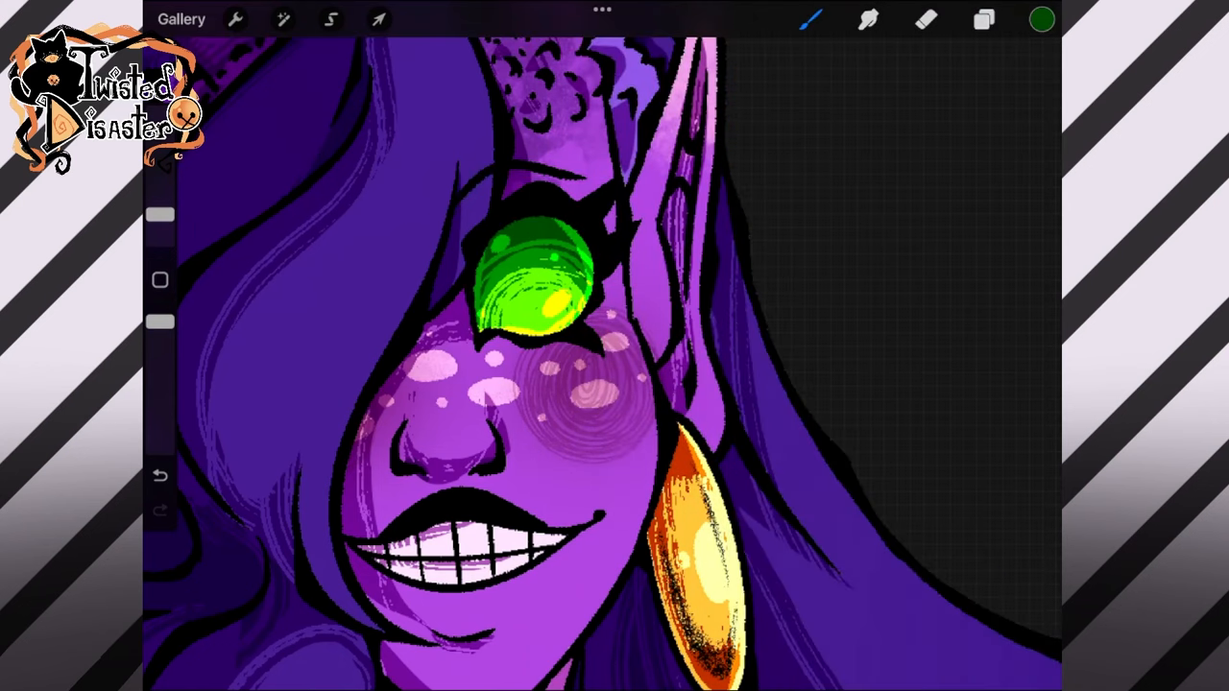
{"action": "left_click", "coordinate": [810, 19]}
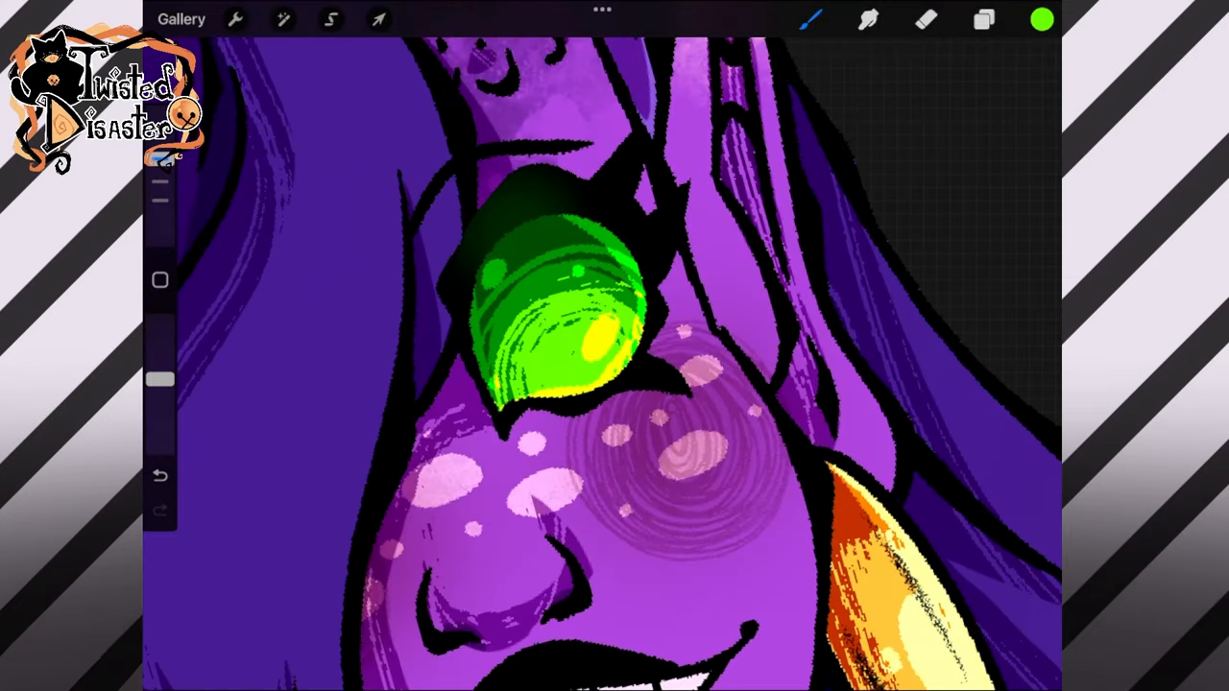
{"action": "left_click", "coordinate": [528, 192]}
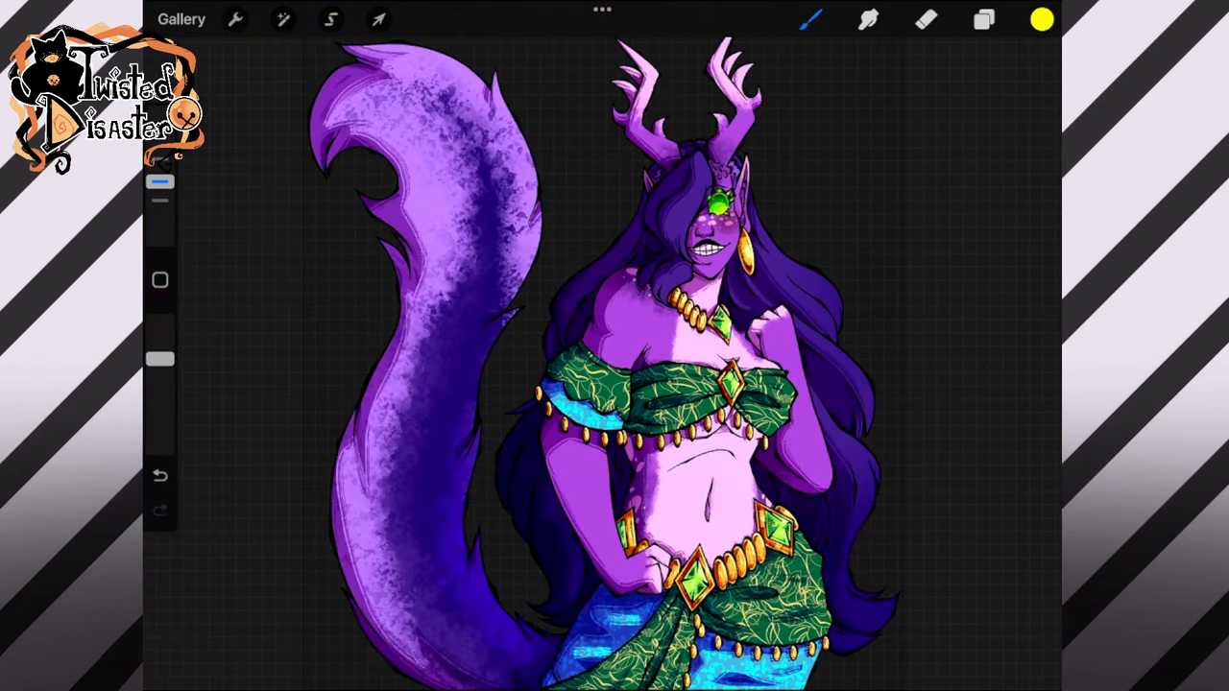
Step: Add Layer 13 and choose Soft Brush from the Recent brushes
{"action": "left_click", "coordinate": [983, 19]}
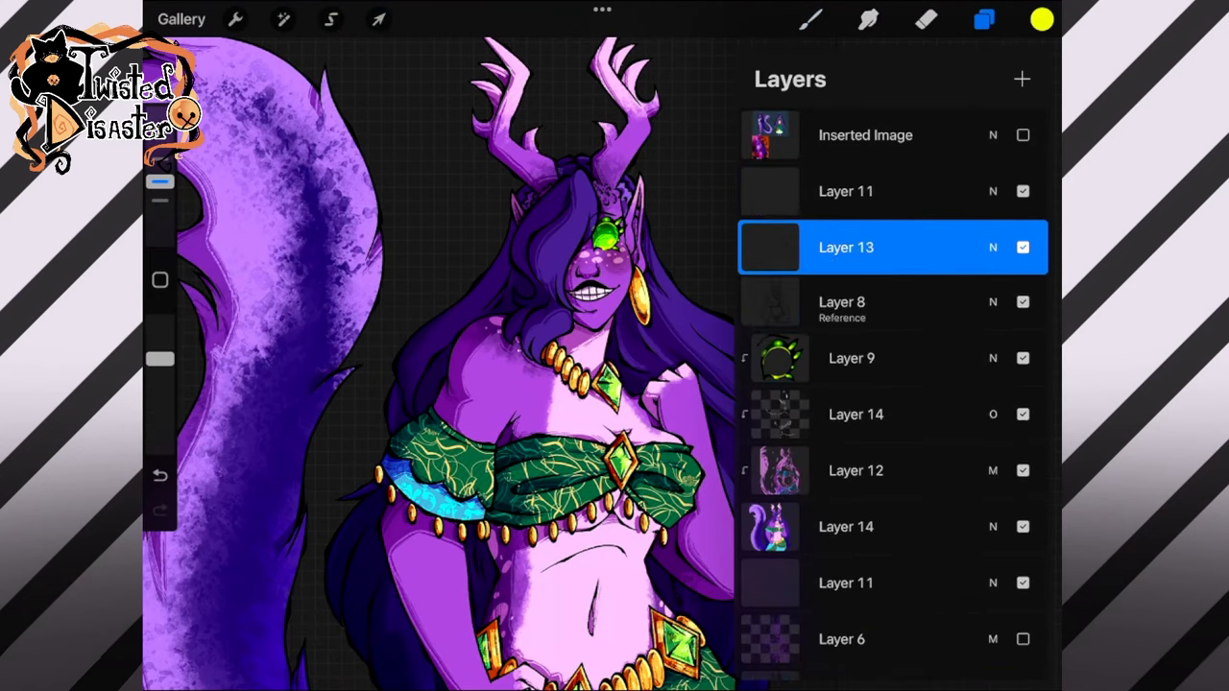
{"action": "left_click", "coordinate": [809, 19]}
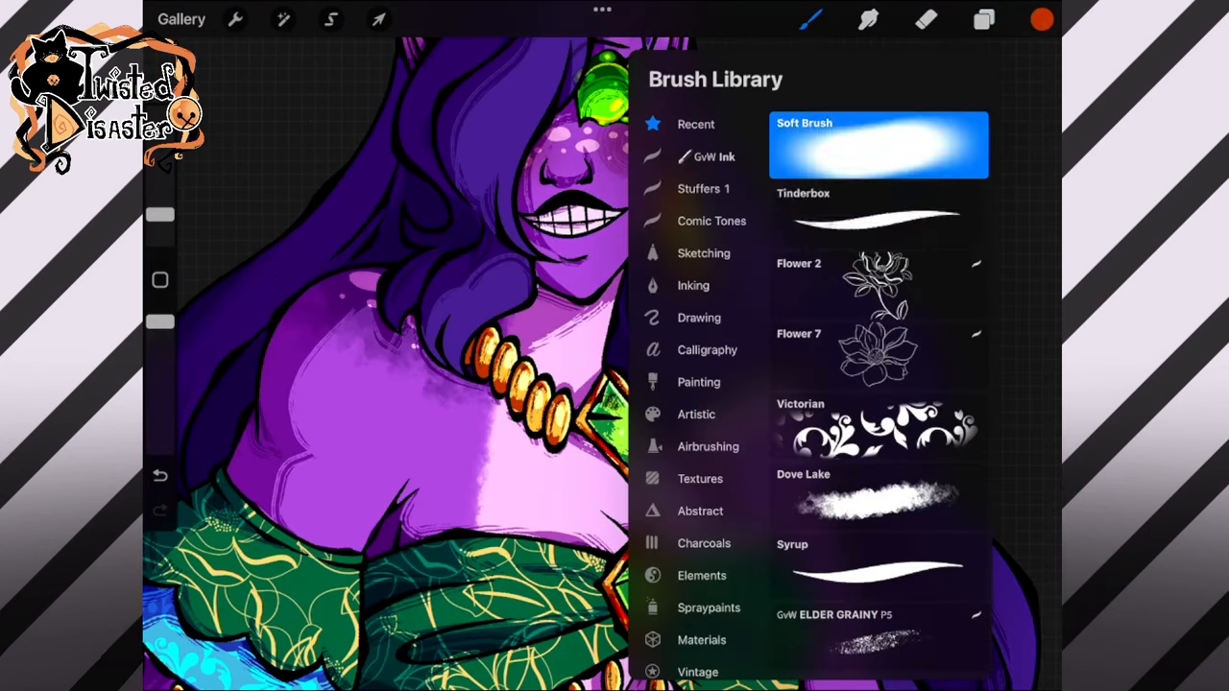